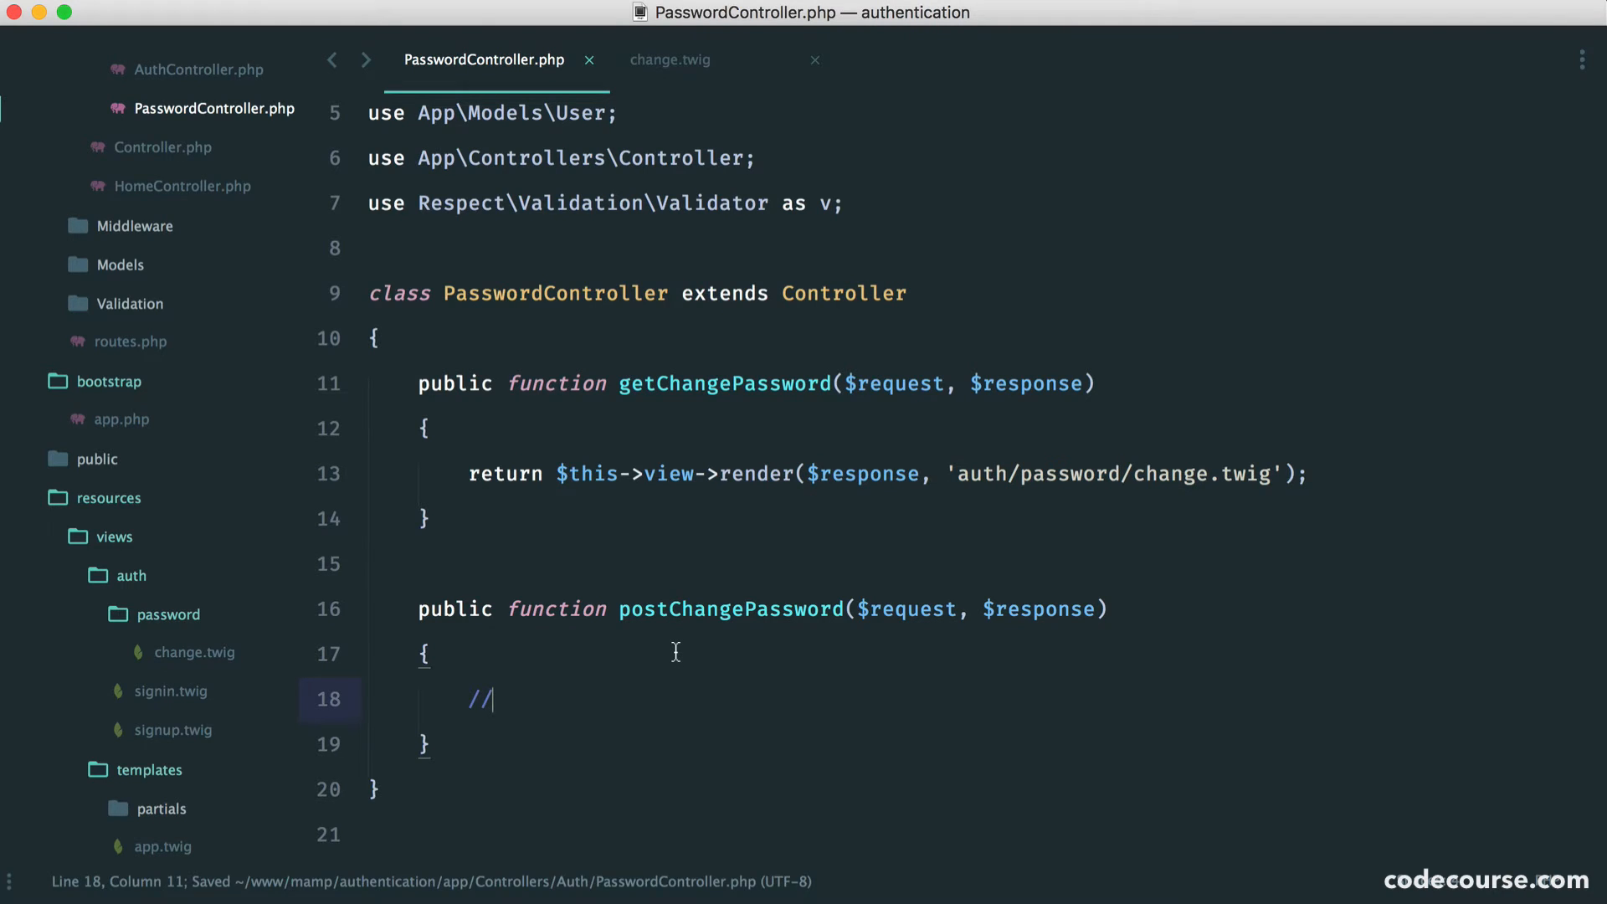
Step: Replace the placeholder comment with $validation = $this->validator->validate($request, [...])
{"action": "key", "text": "Backspace"}
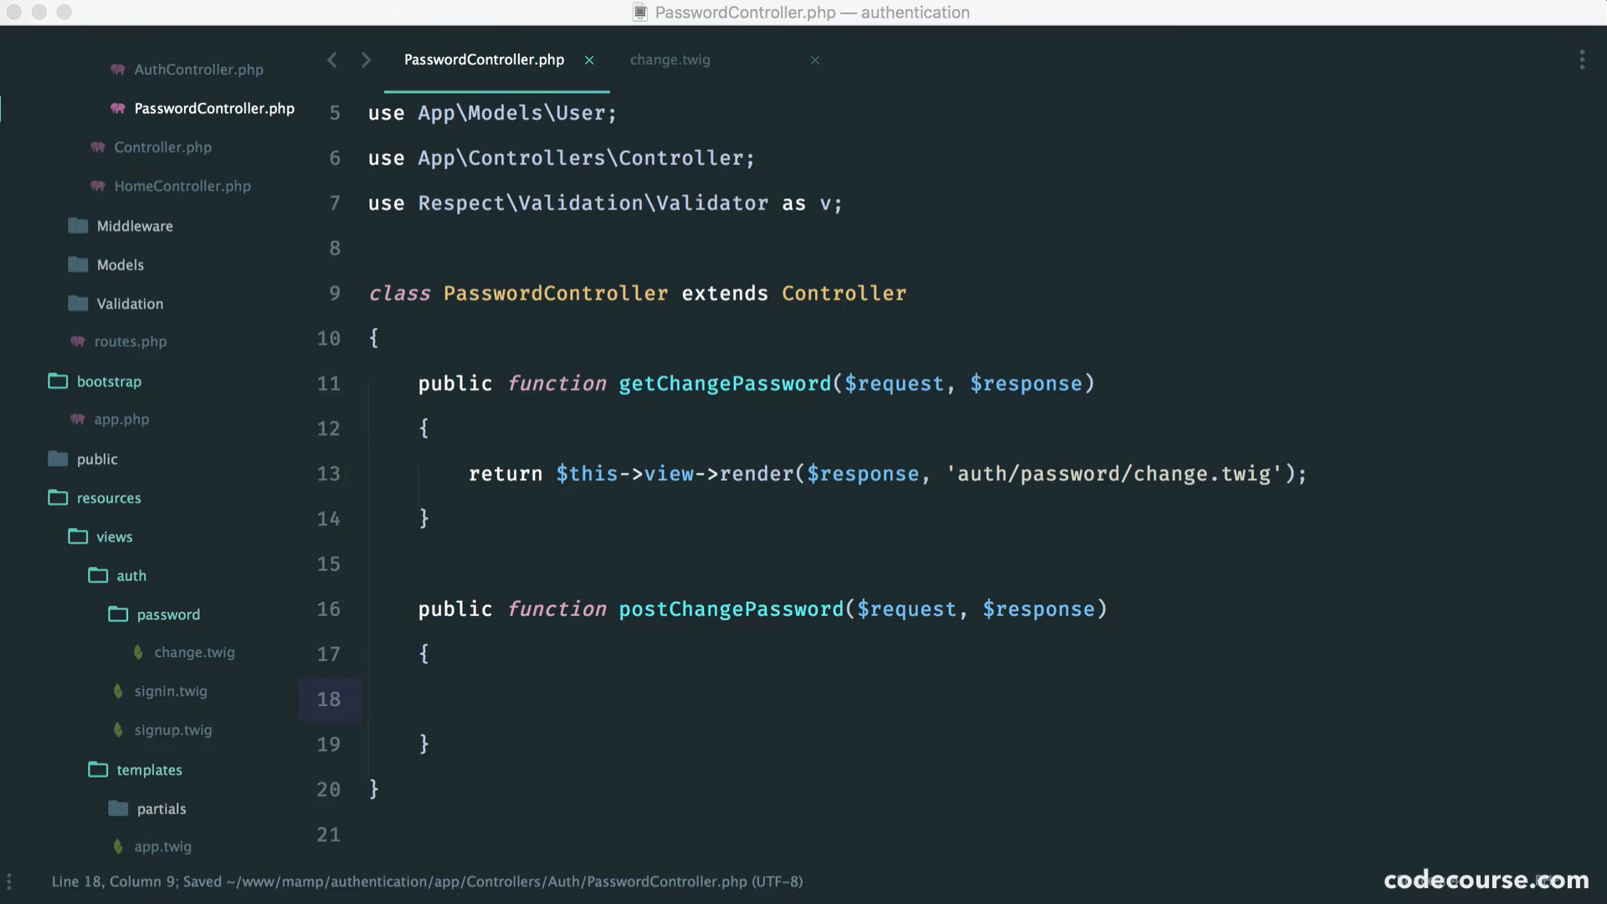
{"action": "type", "text": "$valid"}
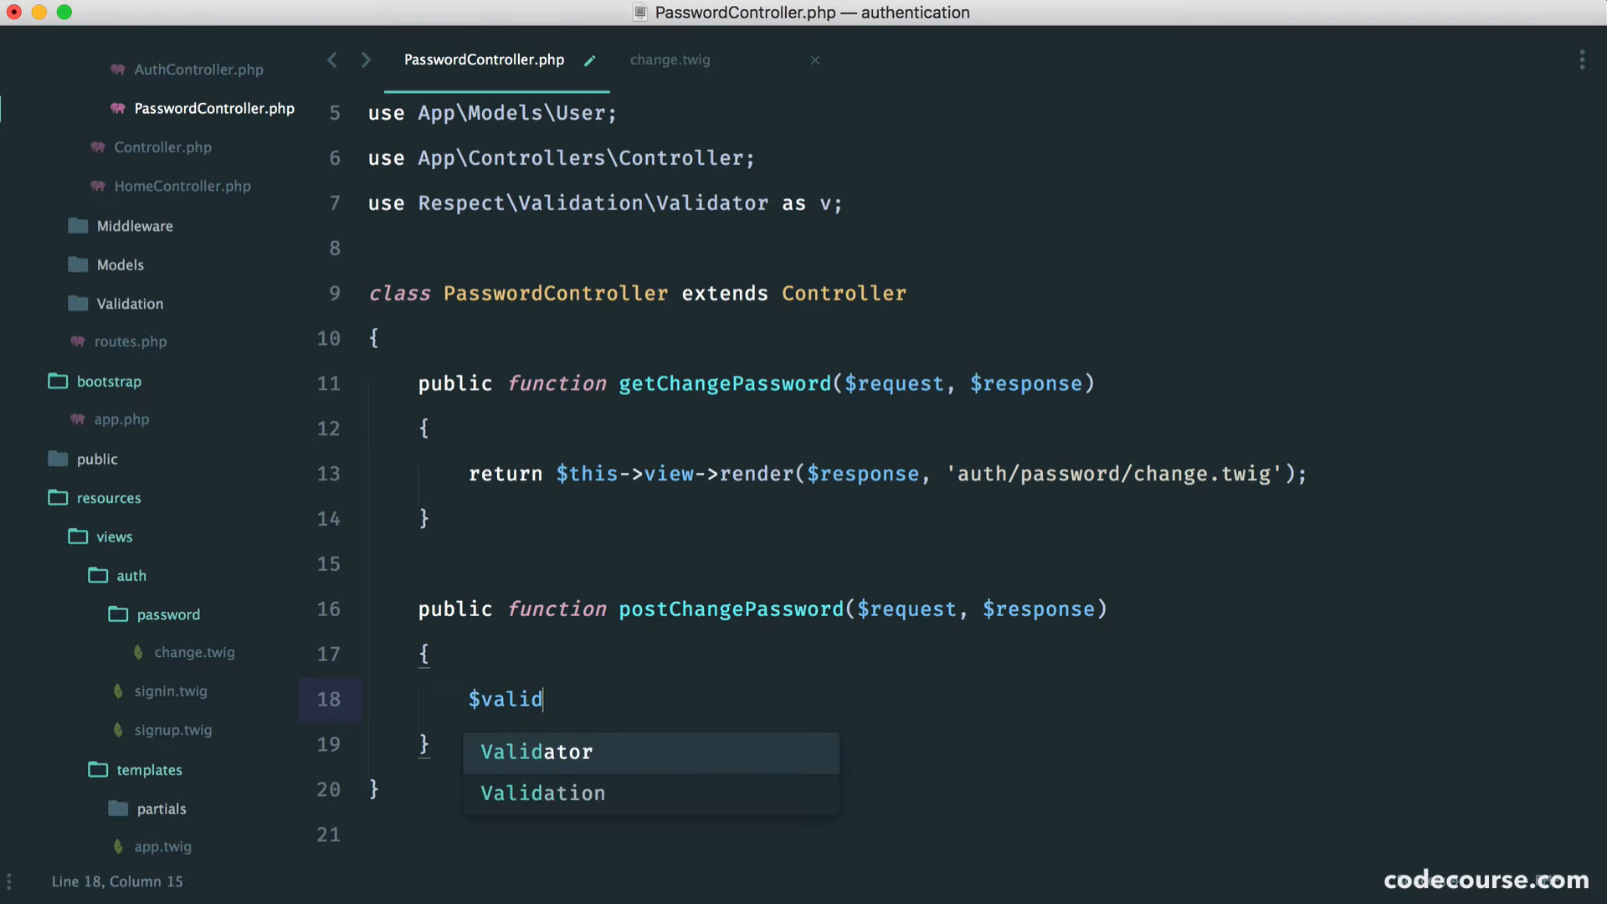
{"action": "type", "text": "ation ="}
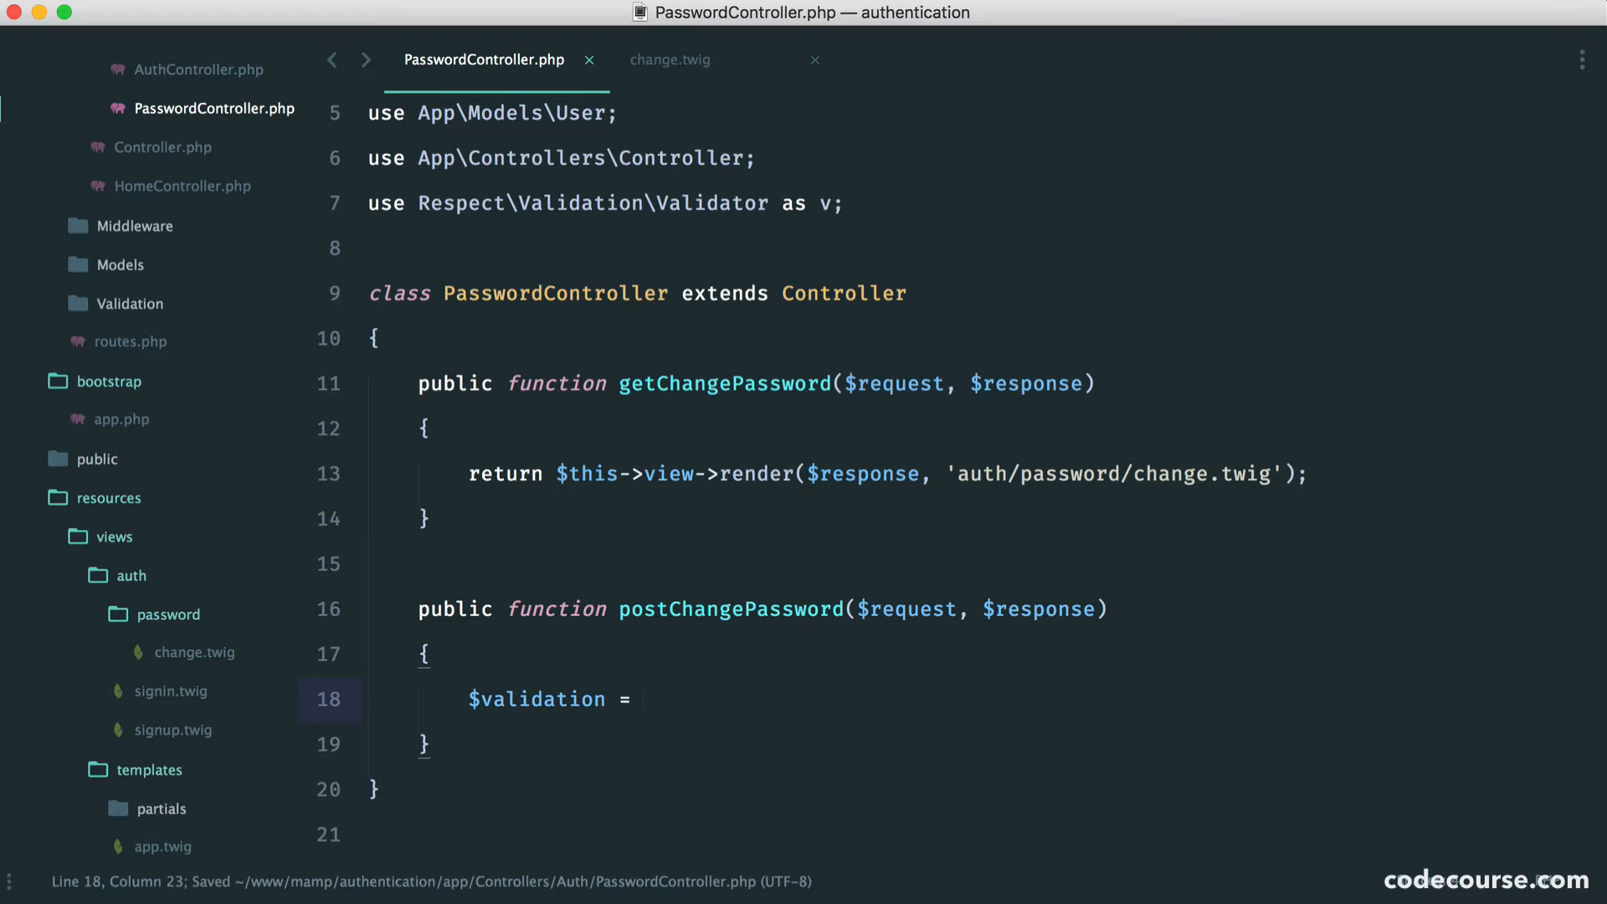
{"action": "type", "text": "$this->"}
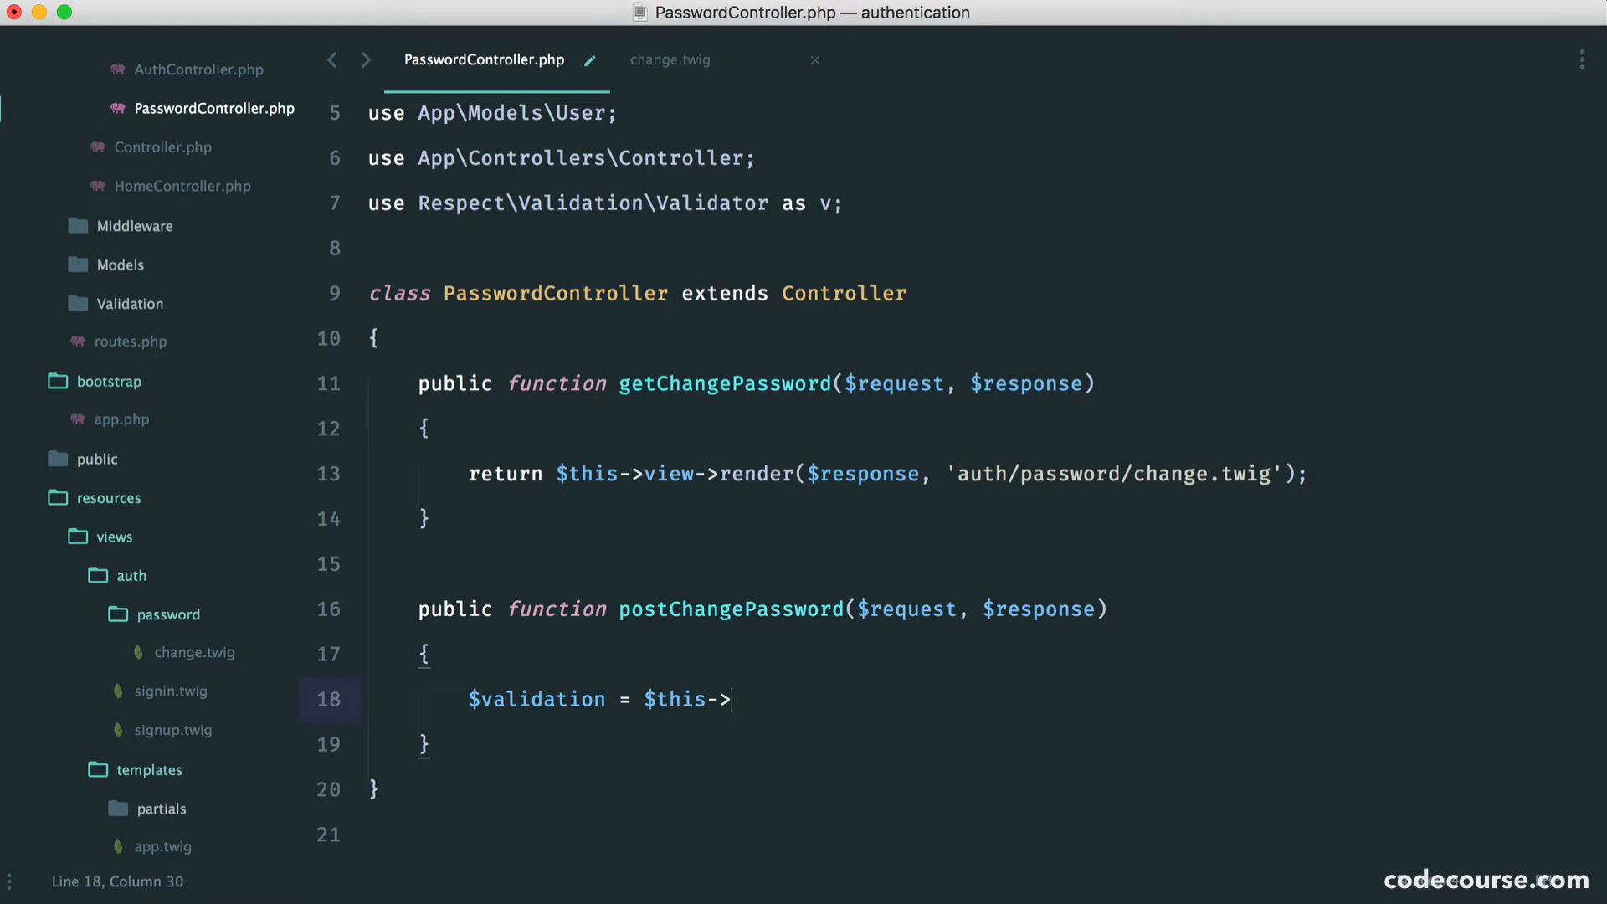
{"action": "type", "text": "validat"}
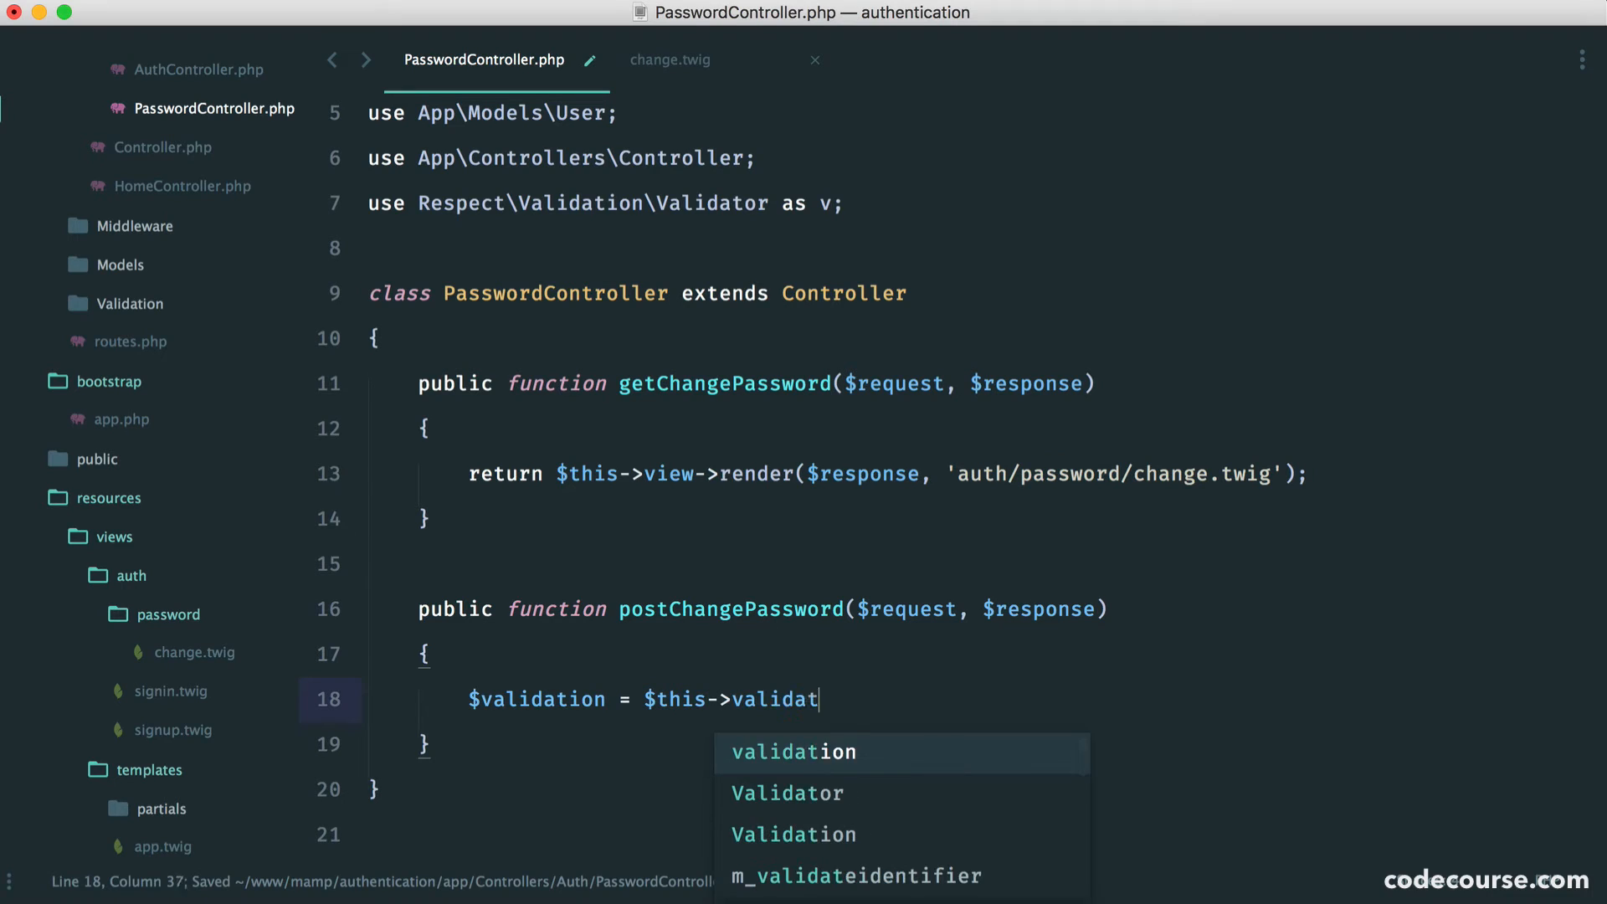
{"action": "type", "text": "or->validate();"}
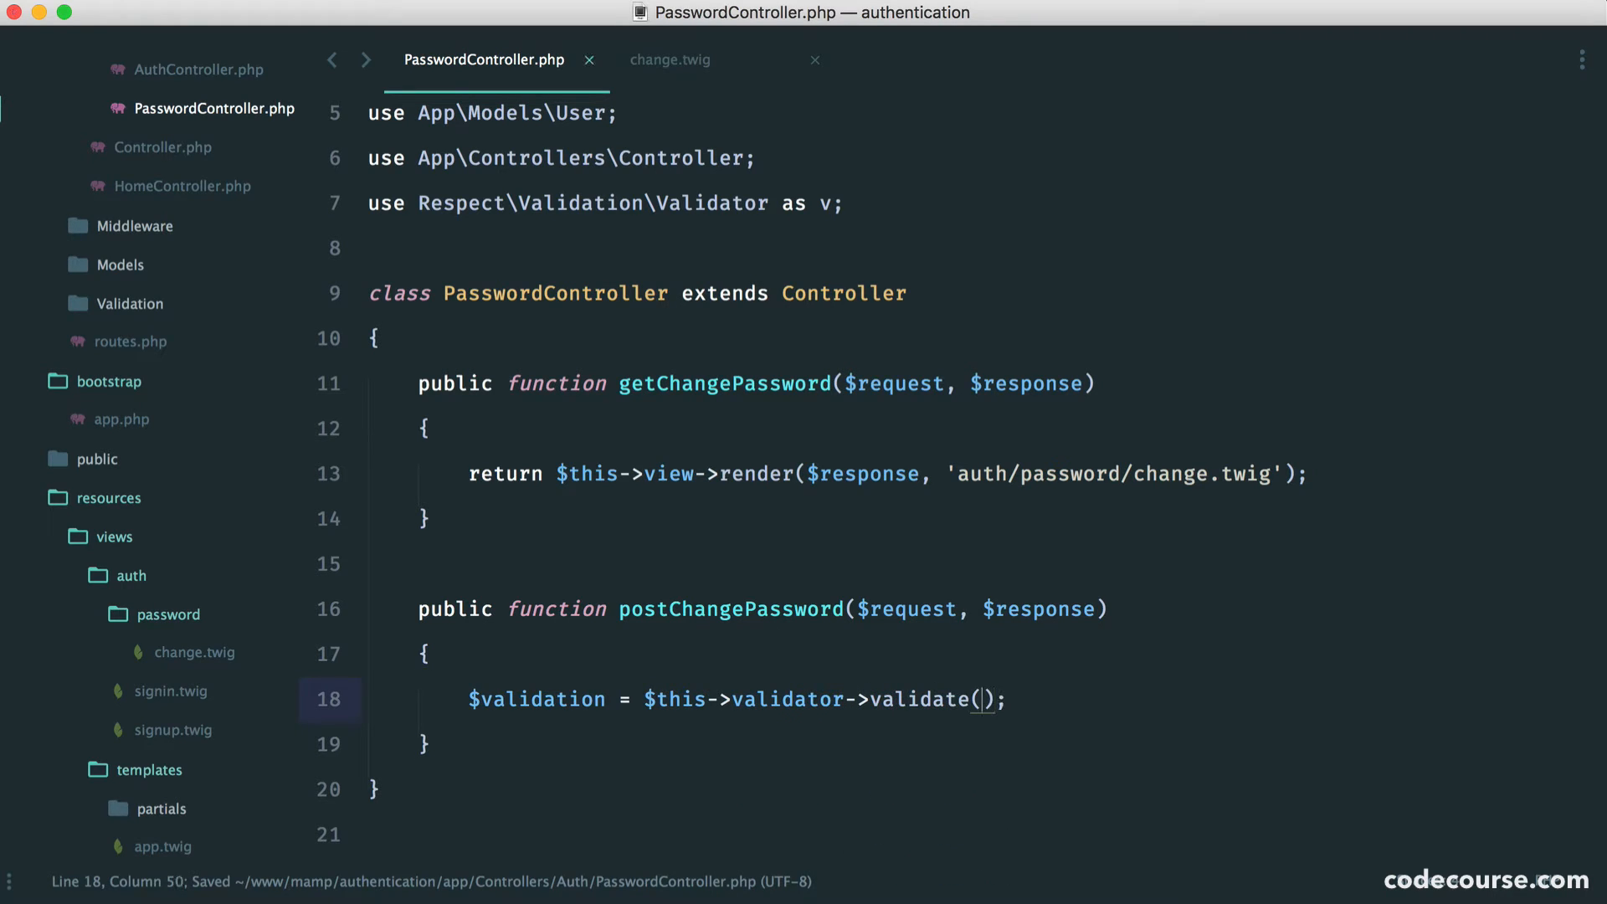
{"action": "type", "text": "$request, ["}
{"action": "type", "text": "'"}
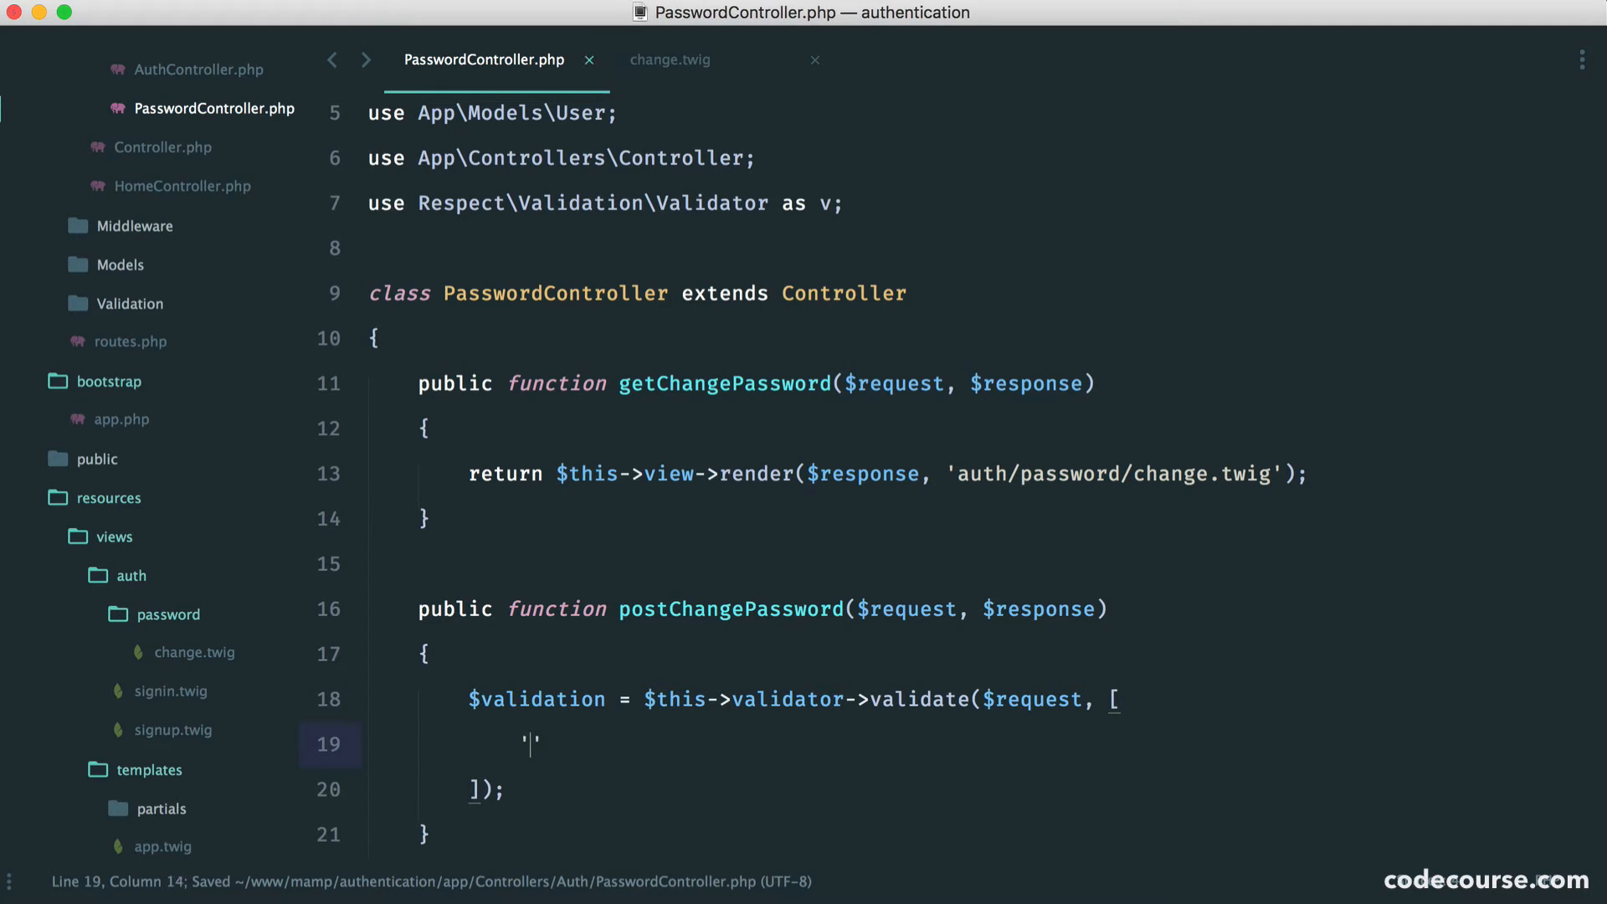
Step: Add the 'password_old' key with v::noWhitespace()->notEmpty() as its rule
{"action": "type", "text": "password_od"}
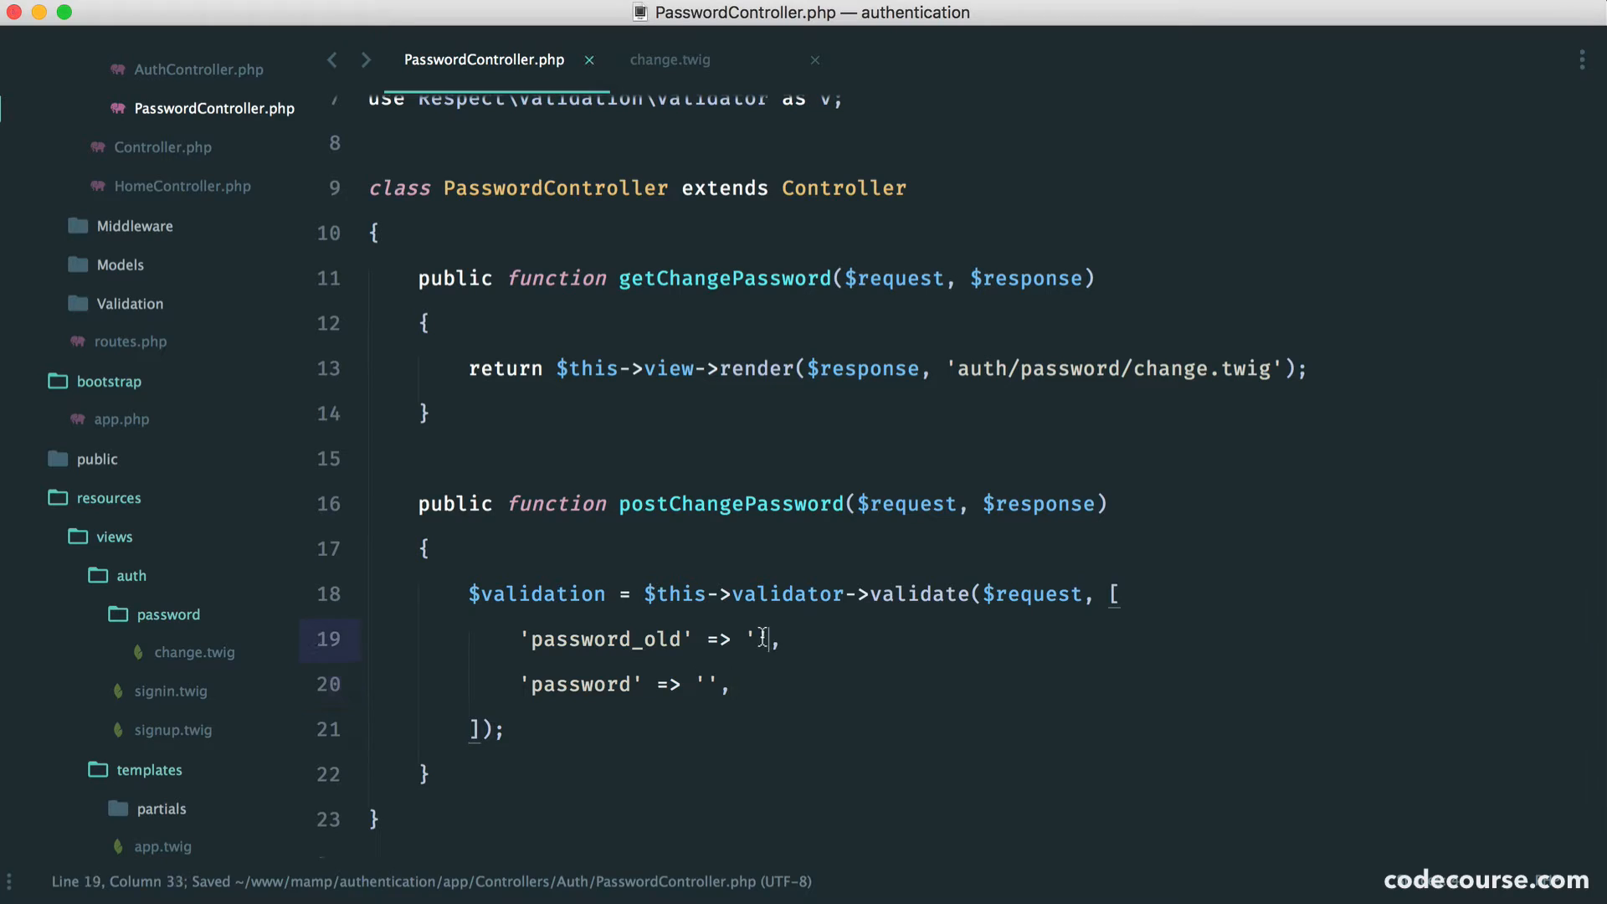
{"action": "double_click", "coordinate": [753, 639]}
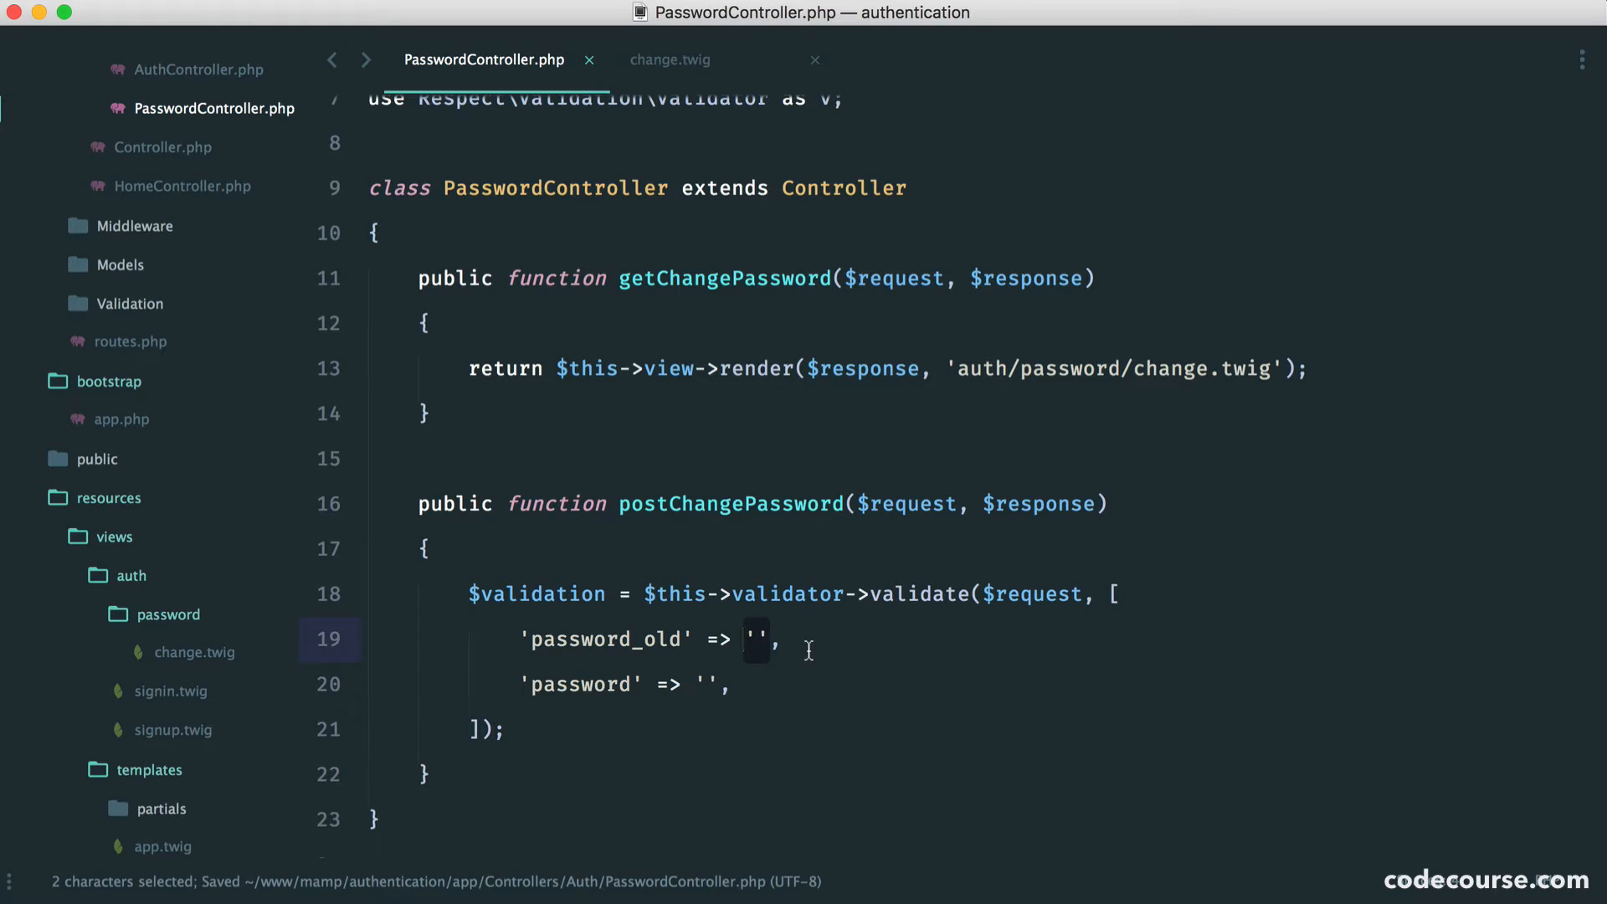
{"action": "type", "text": "v"}
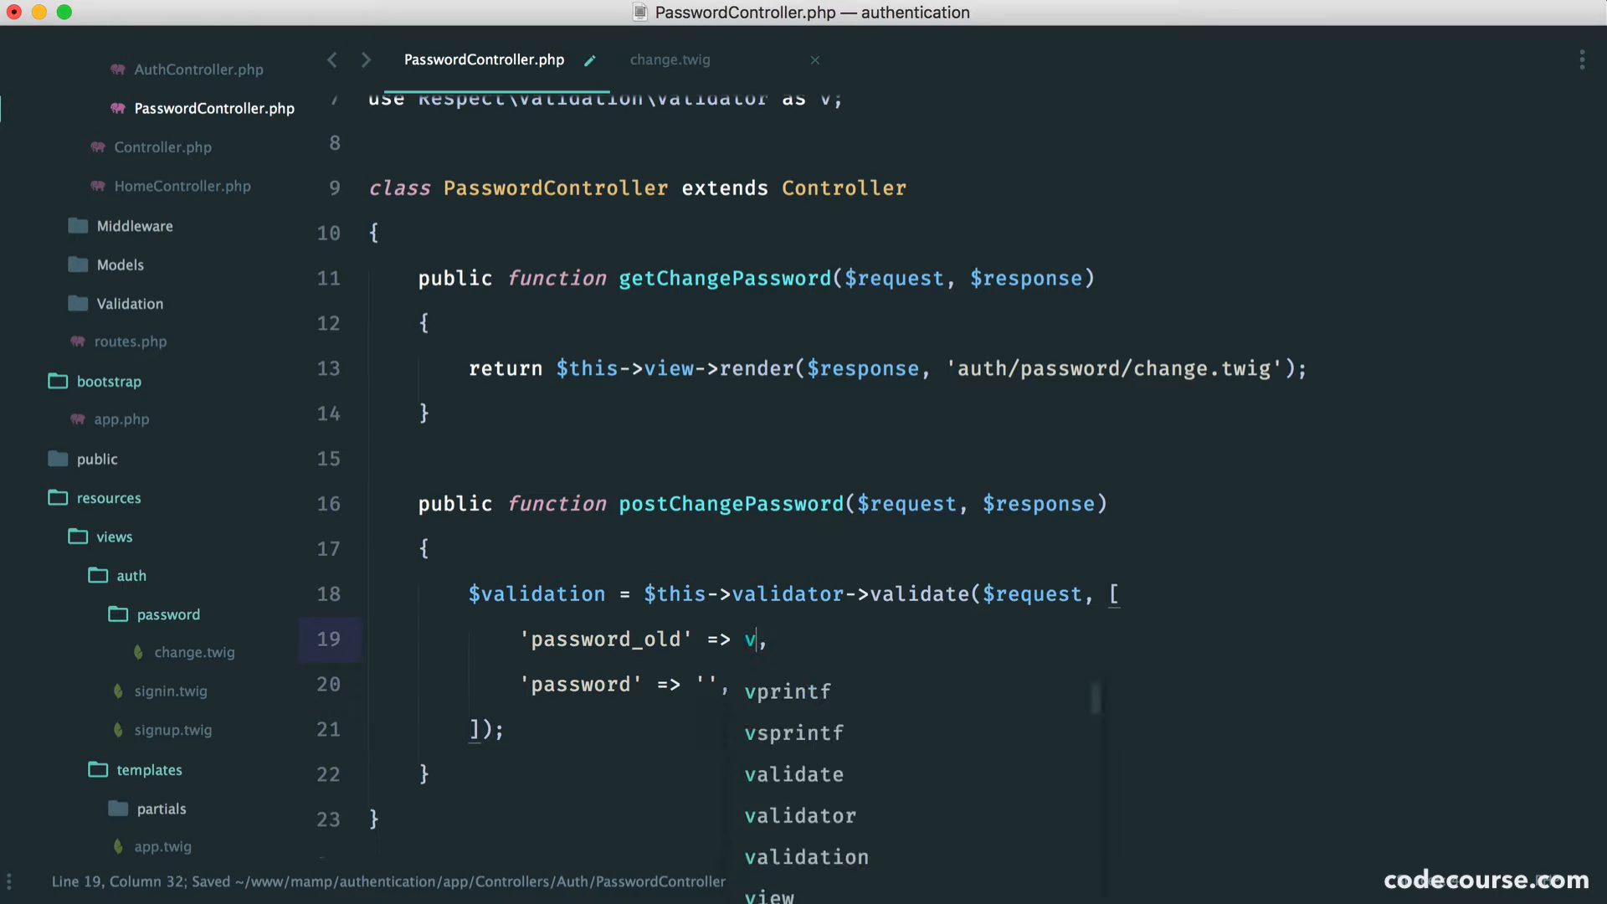
{"action": "type", "text": "::no"}
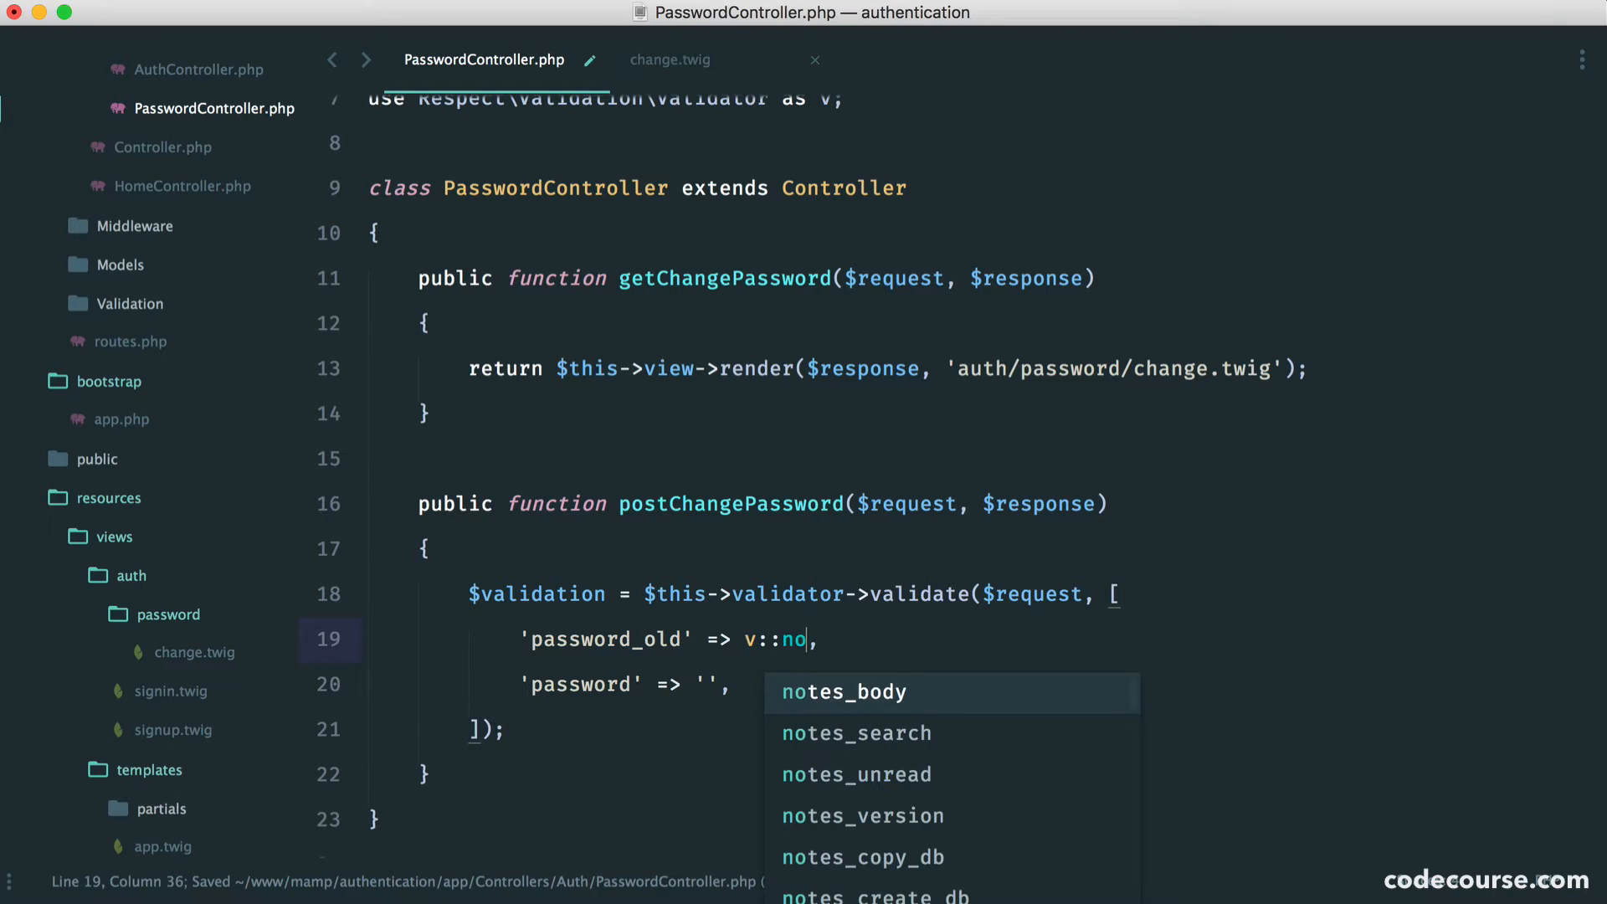
{"action": "type", "text": "WhiteSpa"}
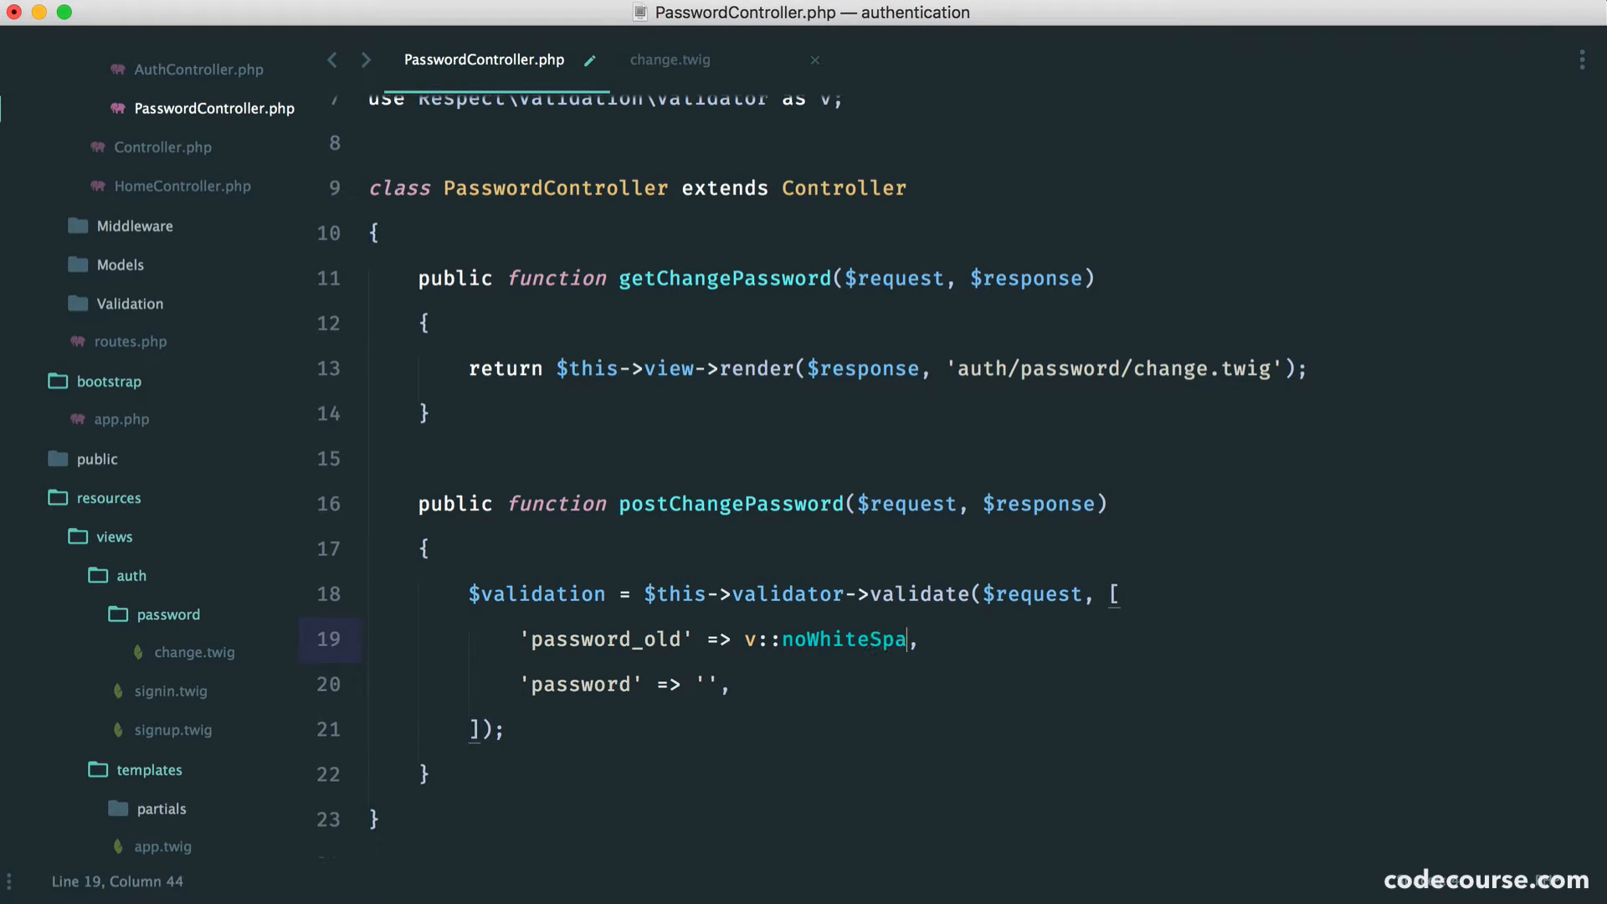
{"action": "type", "text": "ce"}
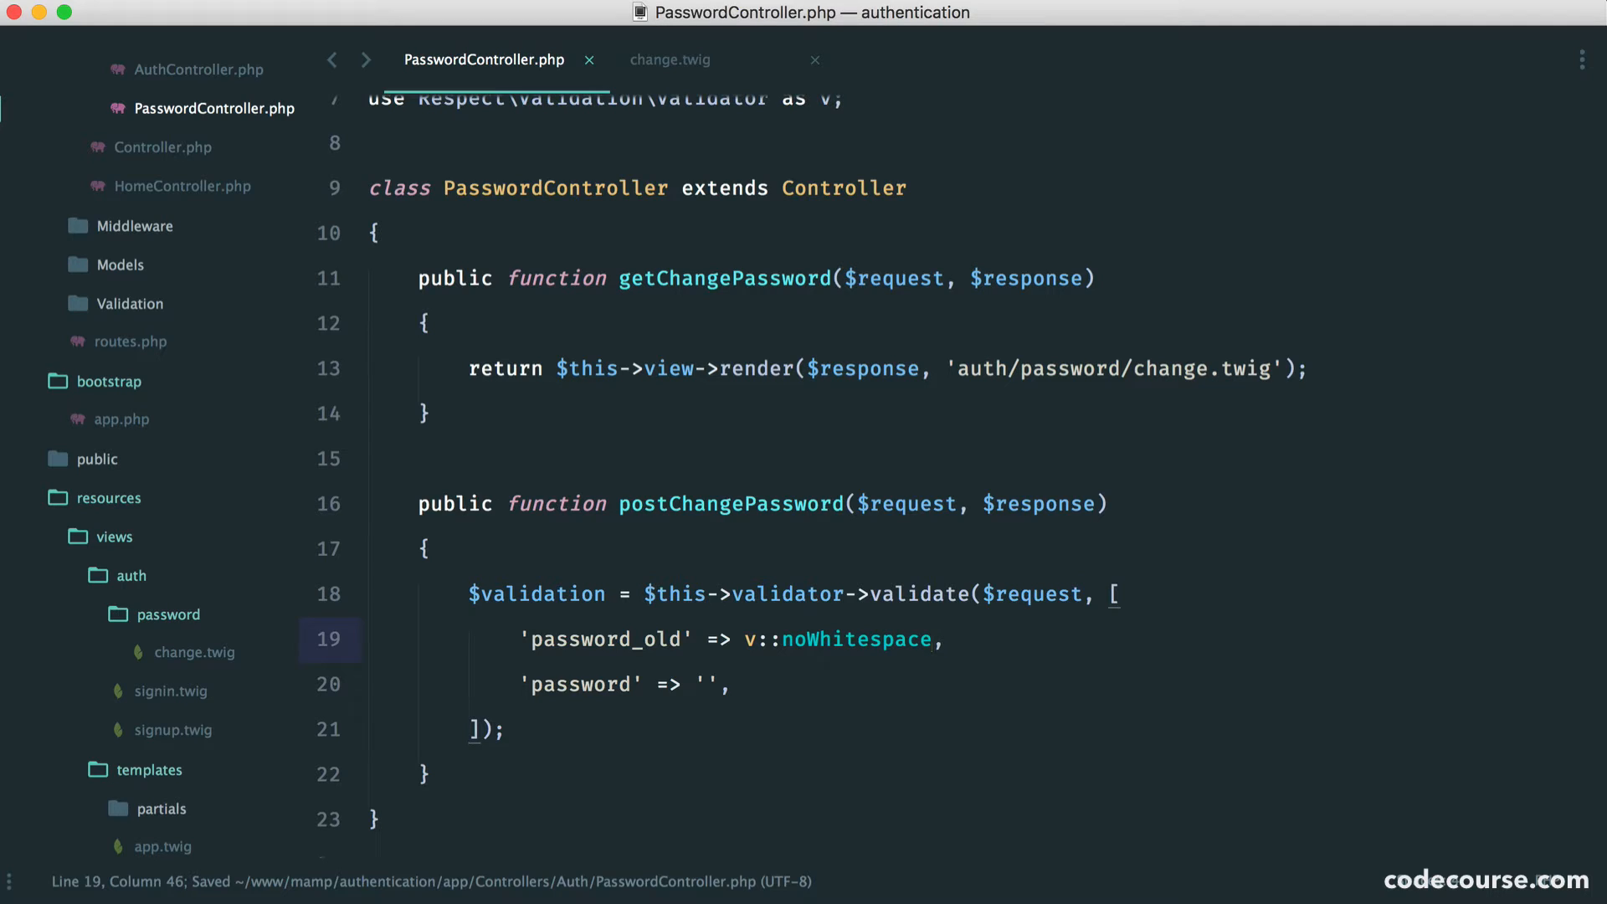
{"action": "type", "text": "()->"}
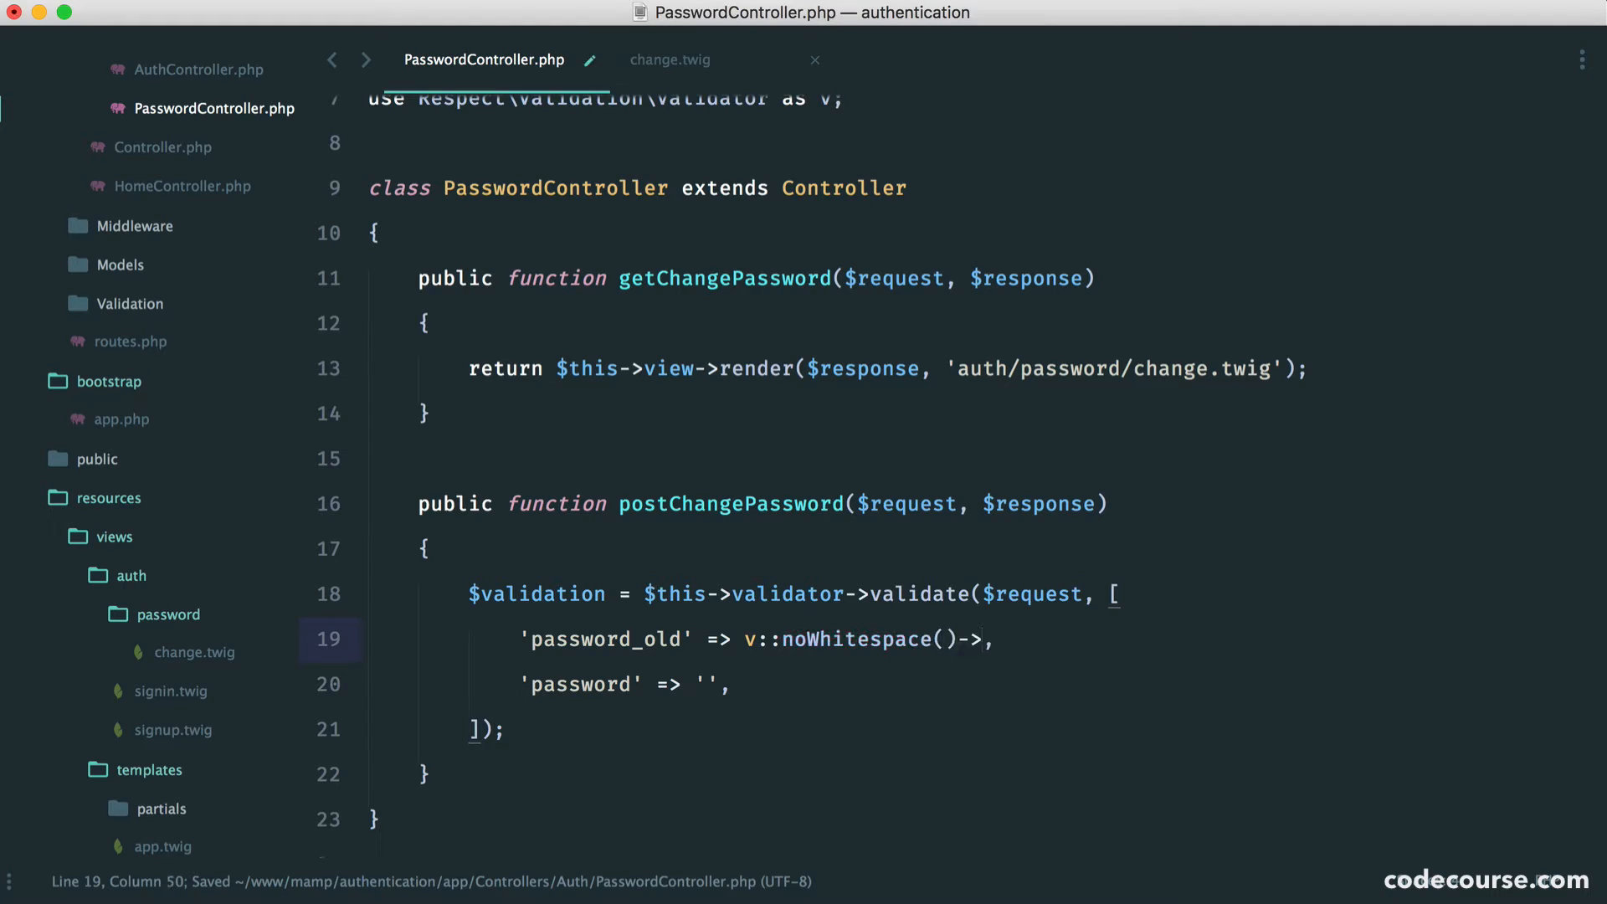
{"action": "type", "text": "n"}
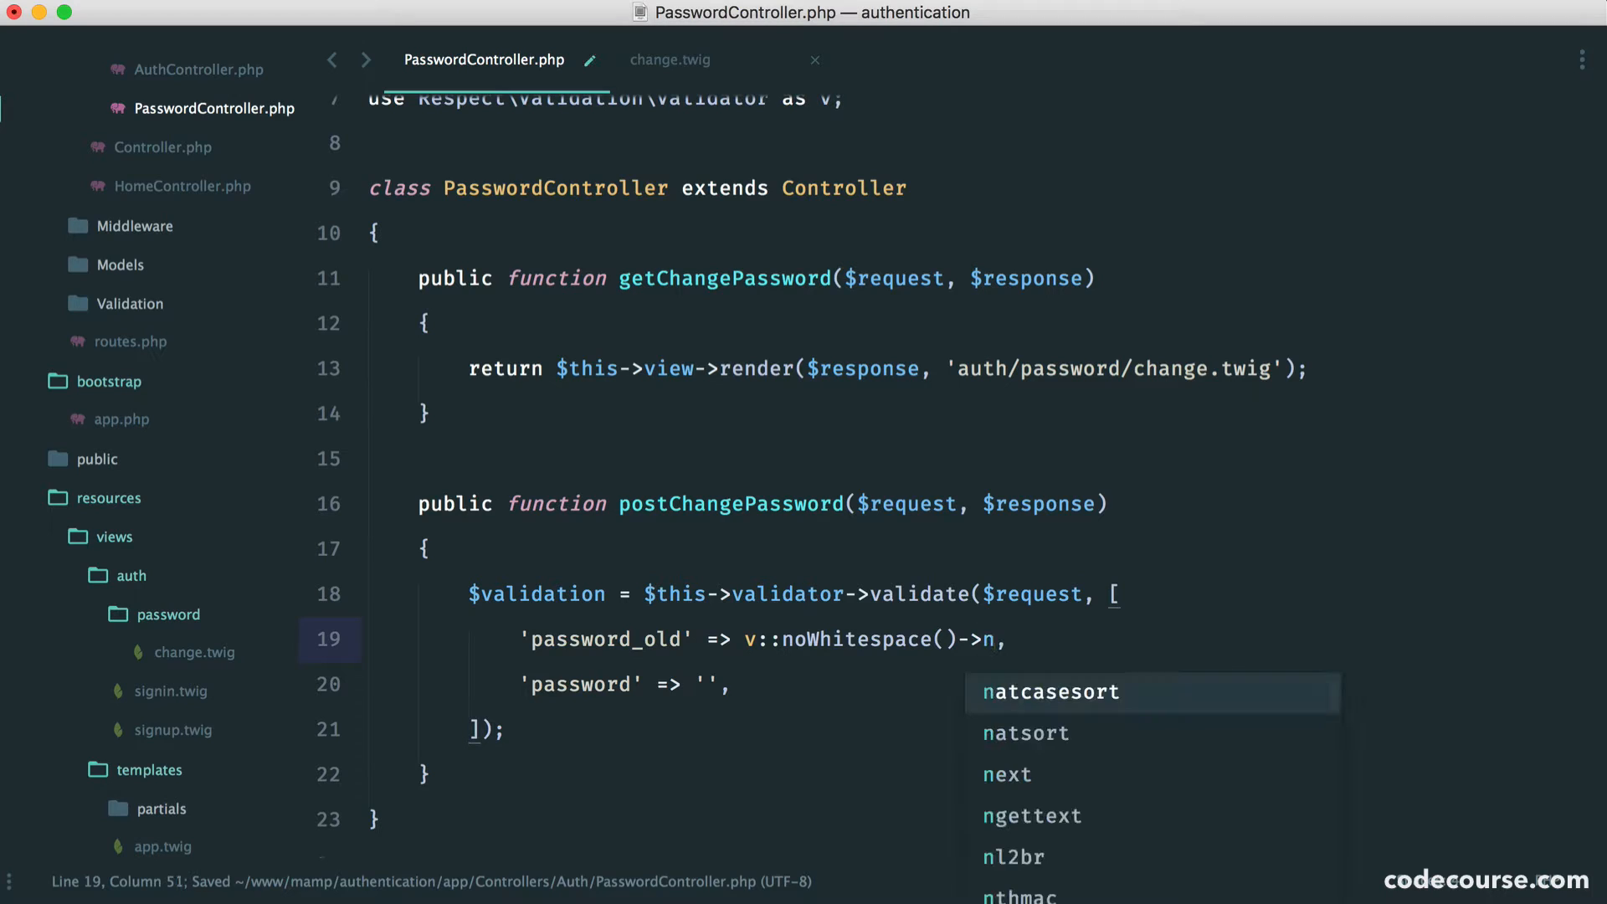
{"action": "type", "text": "otEmpty"}
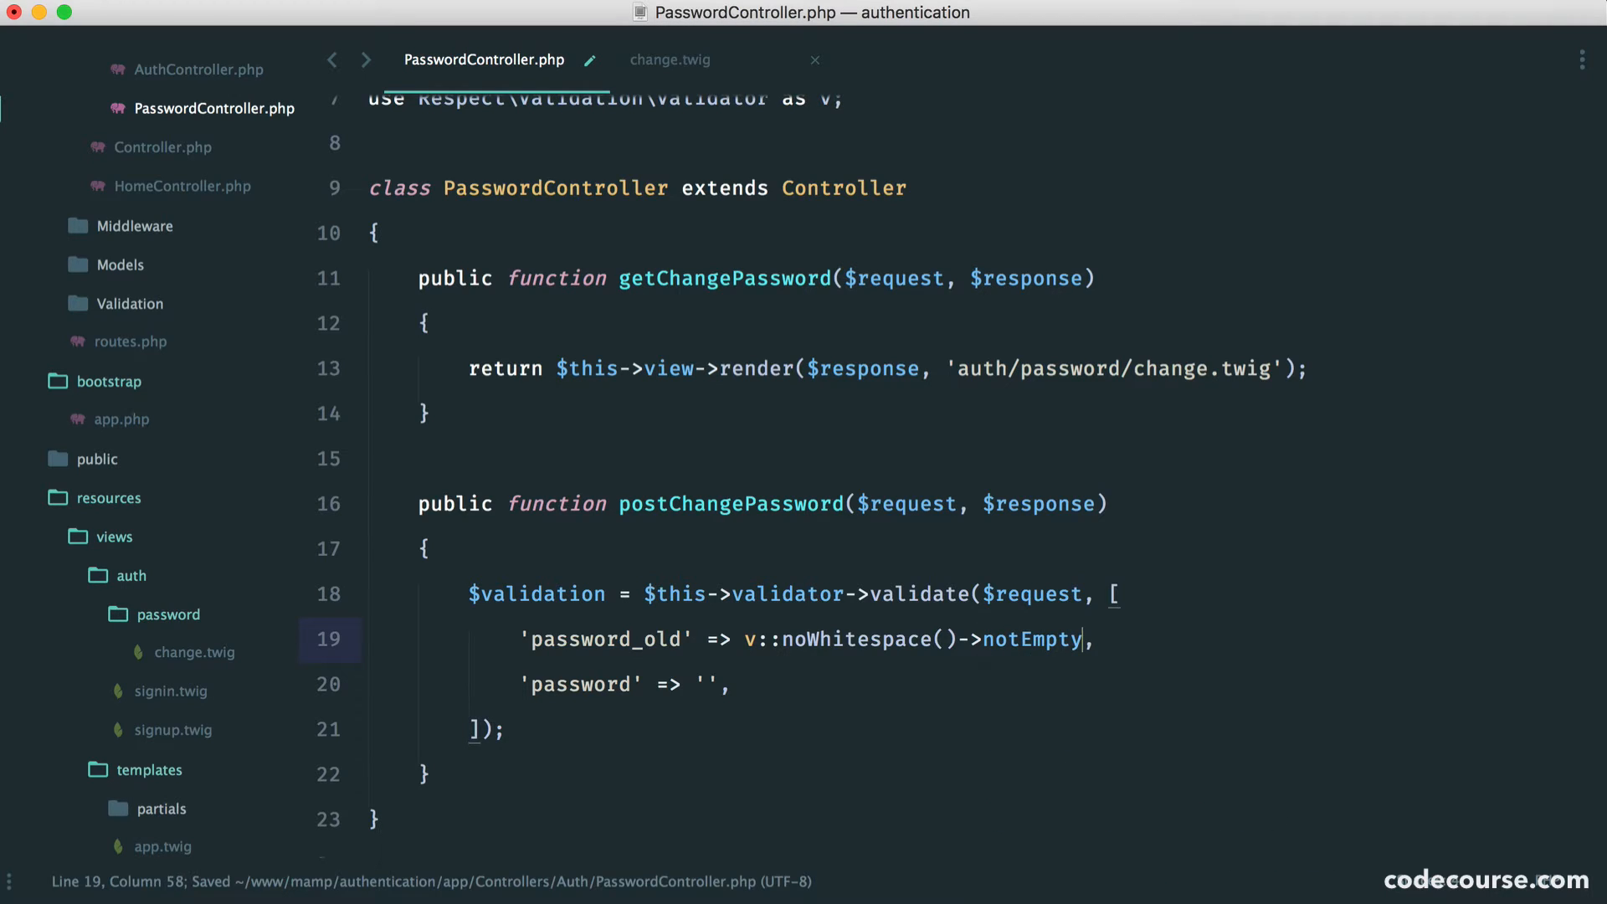
{"action": "type", "text": "(),"}
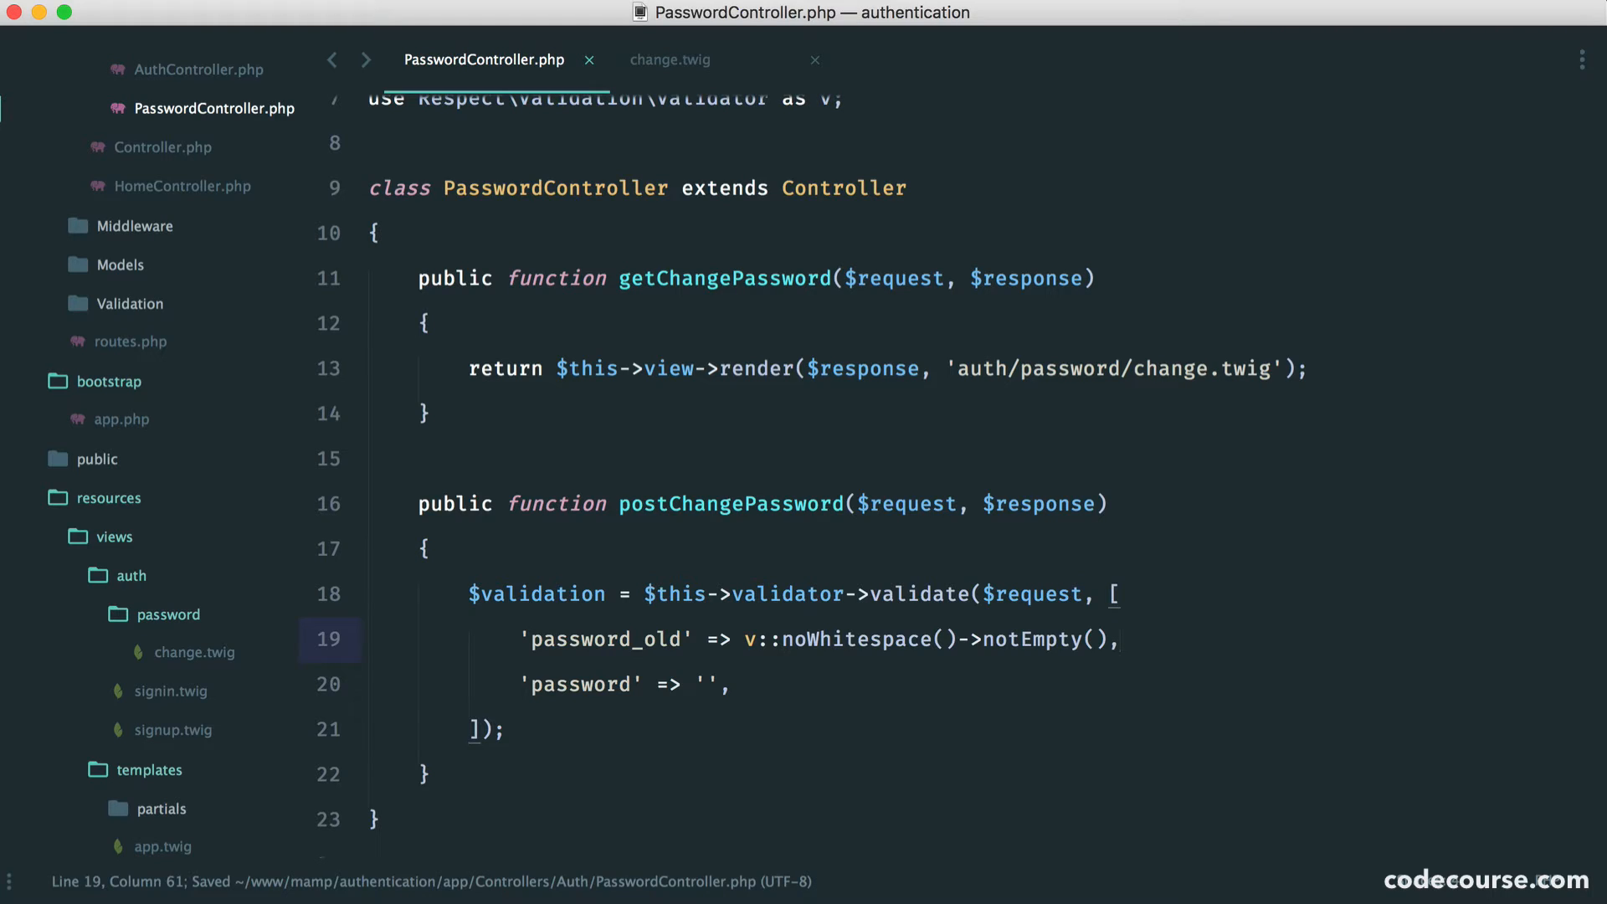
{"action": "mouse_move", "coordinate": [1136, 633]}
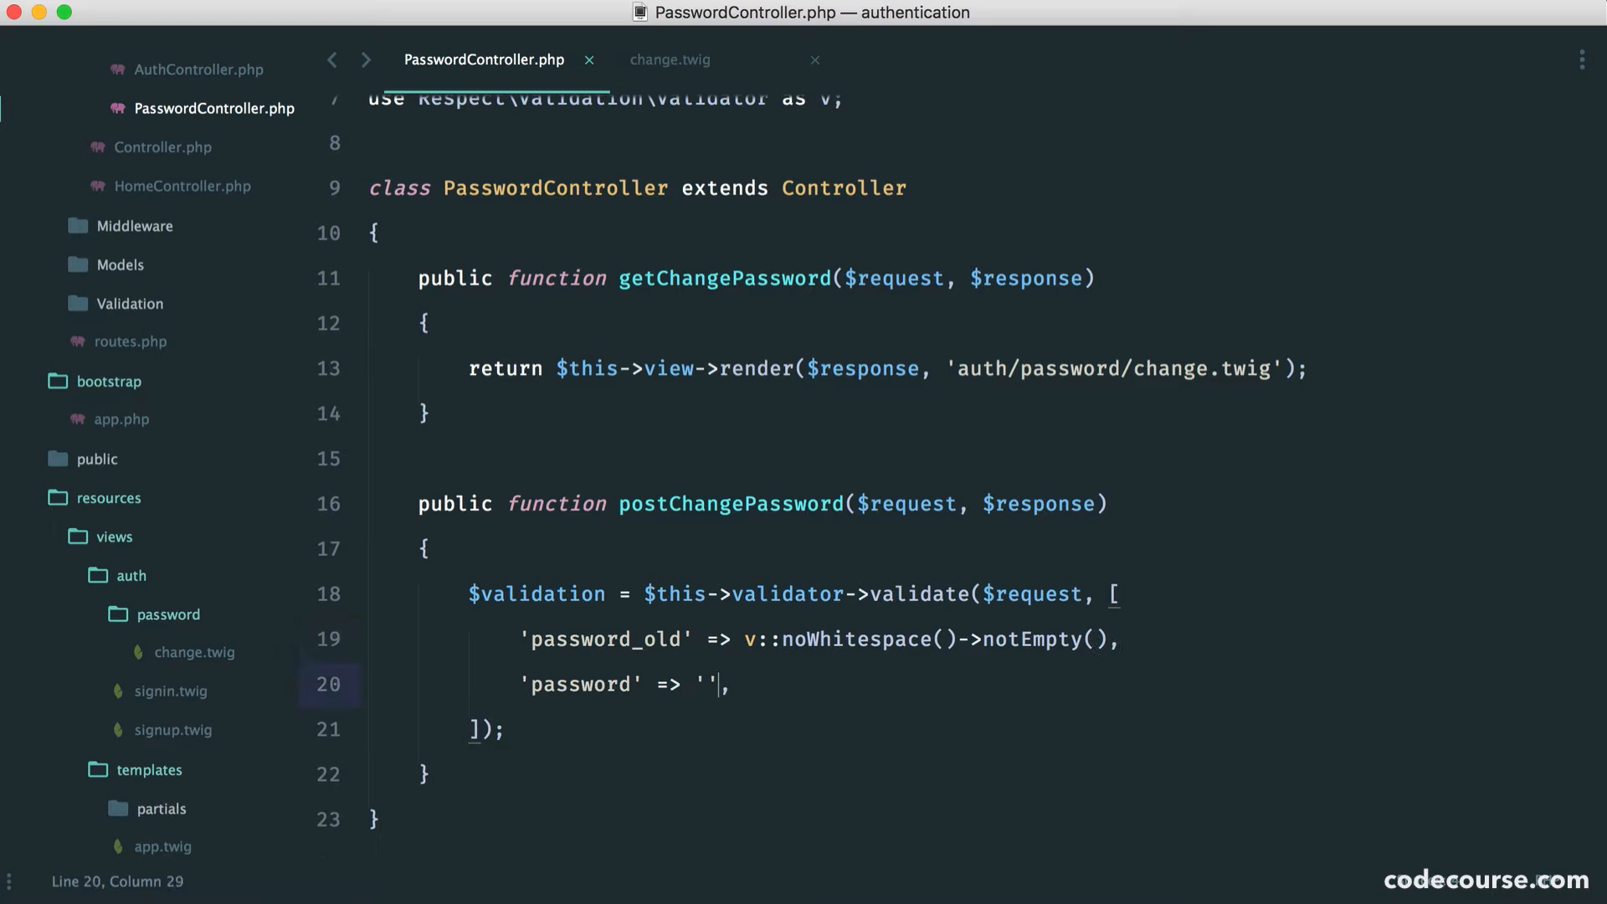
Step: Add the 'password' key with v::noWhitespace()->notEmpty(), completing notEmpty from autocomplete
{"action": "type", "text": "v"}
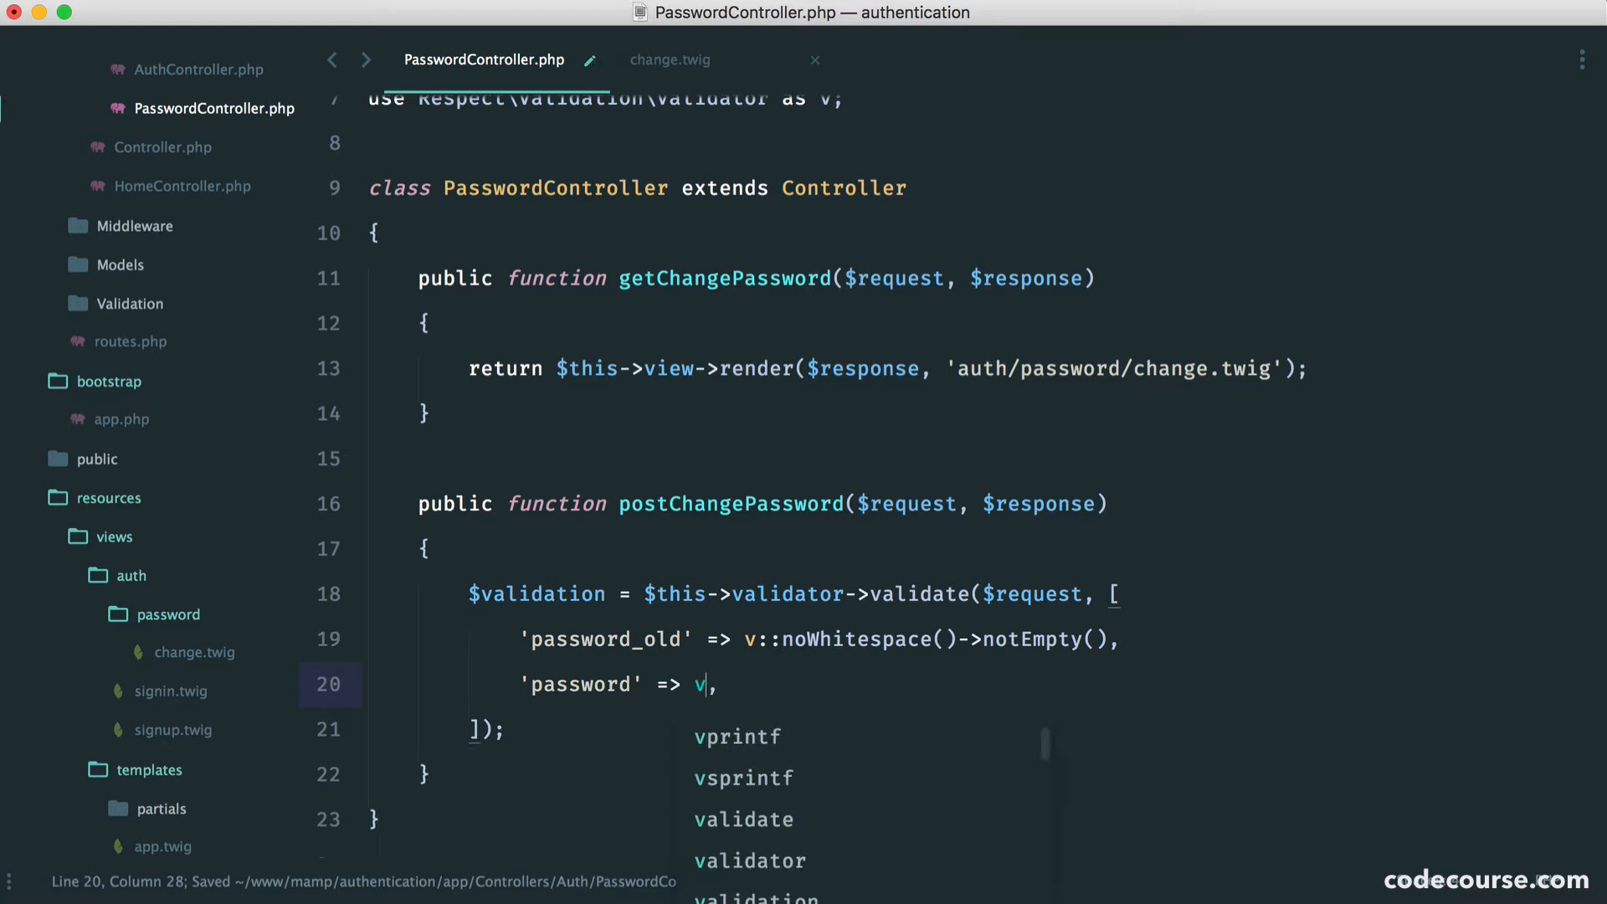
{"action": "type", "text": "::noWhitespace("}
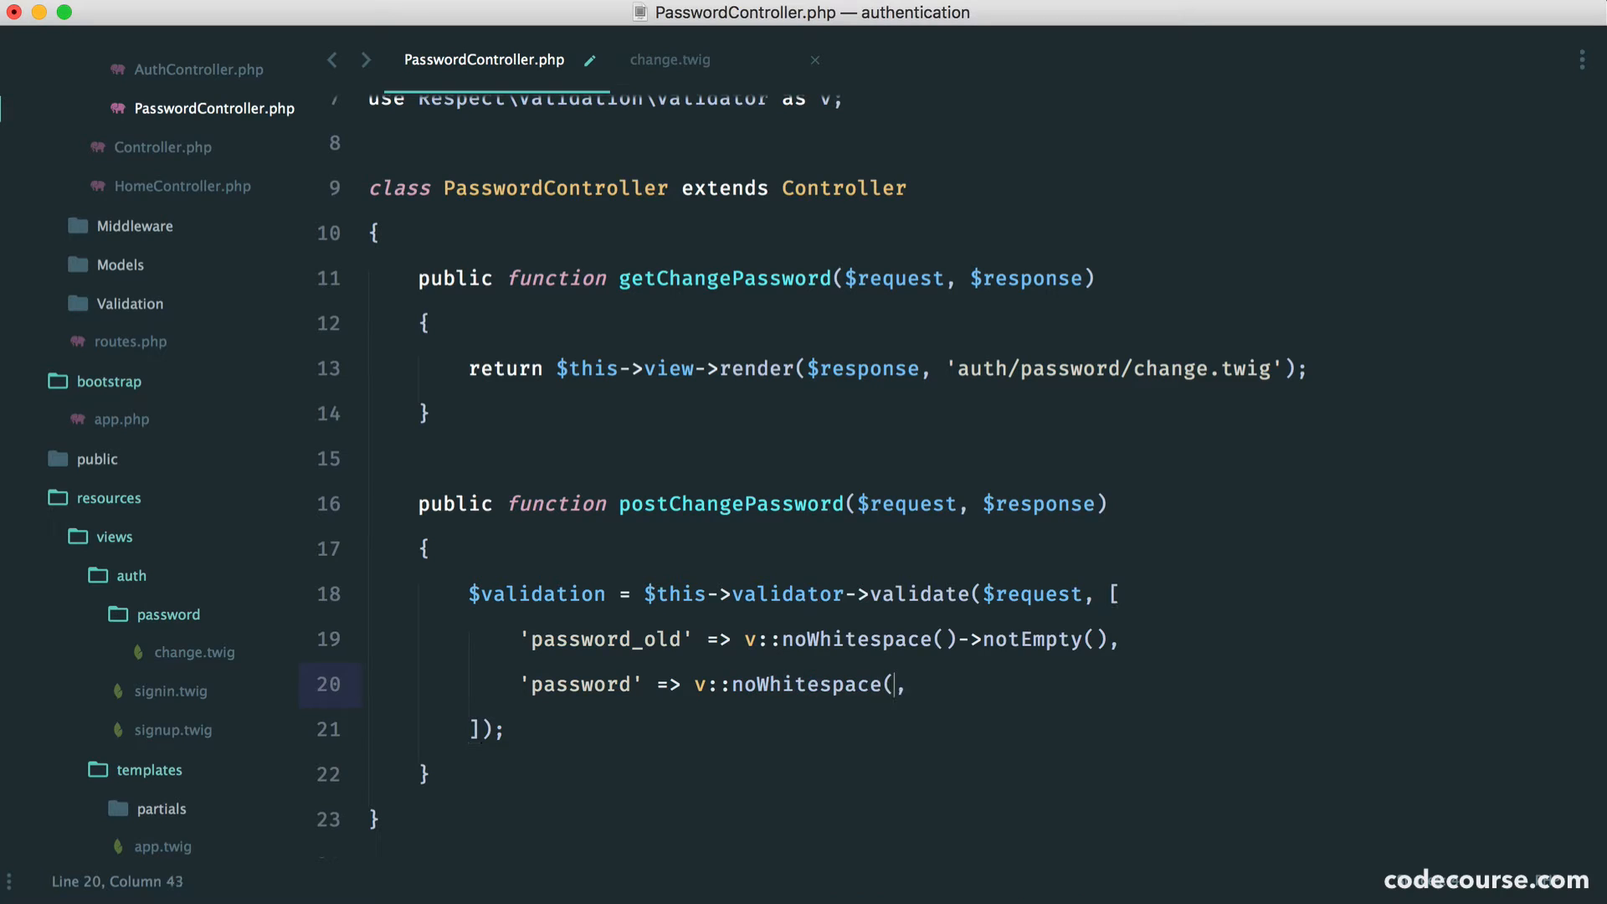
{"action": "type", "text": ")->"}
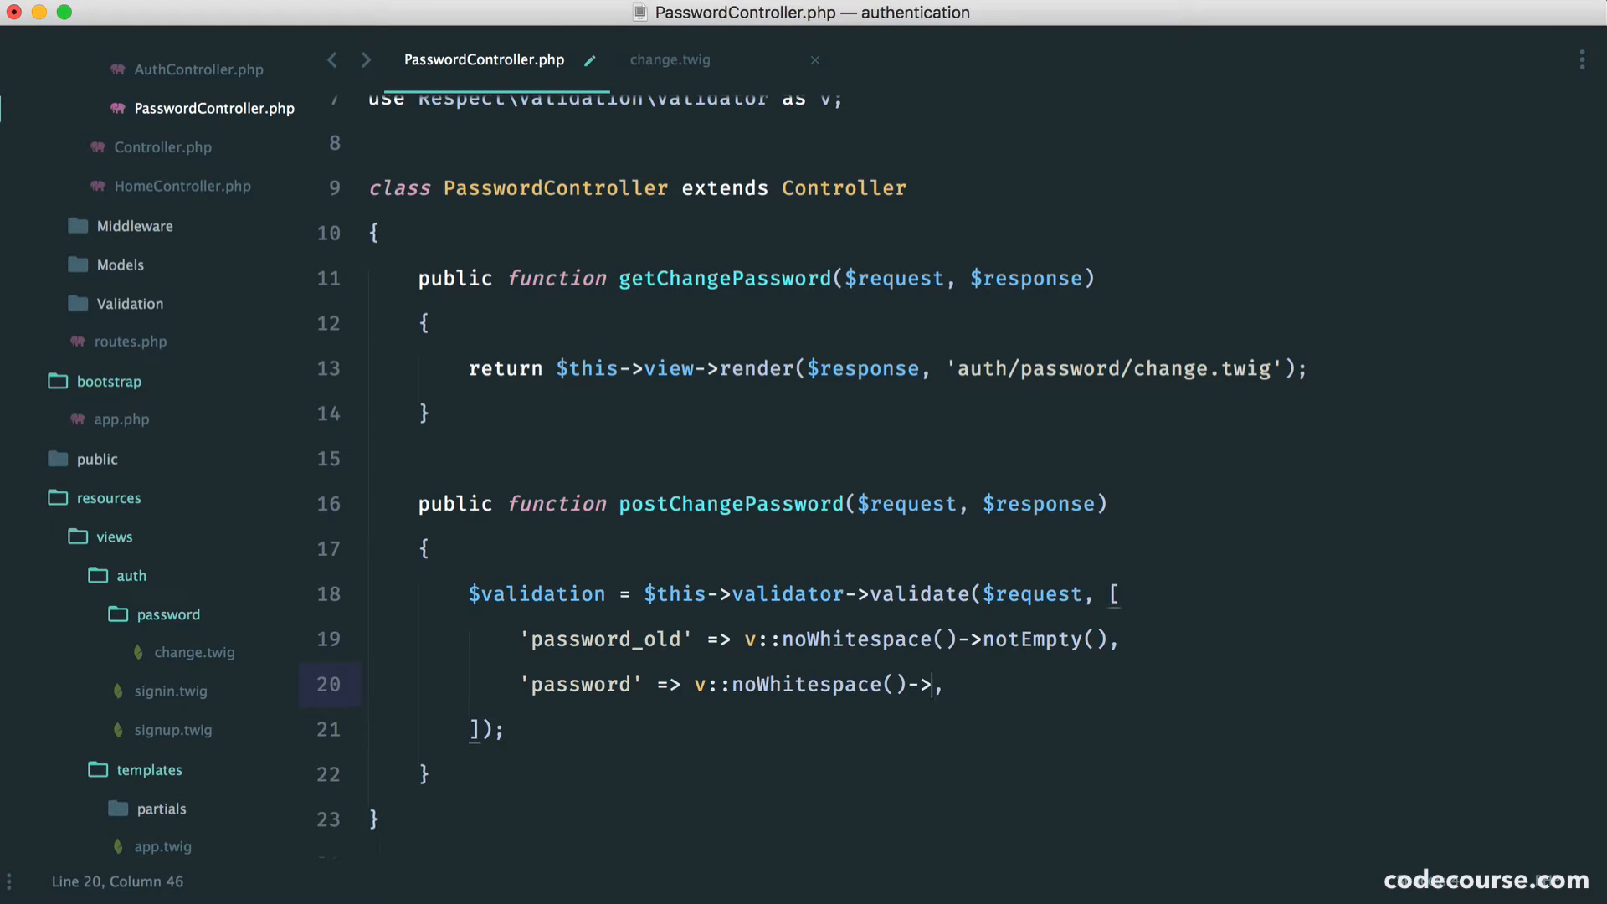
{"action": "type", "text": "notE"}
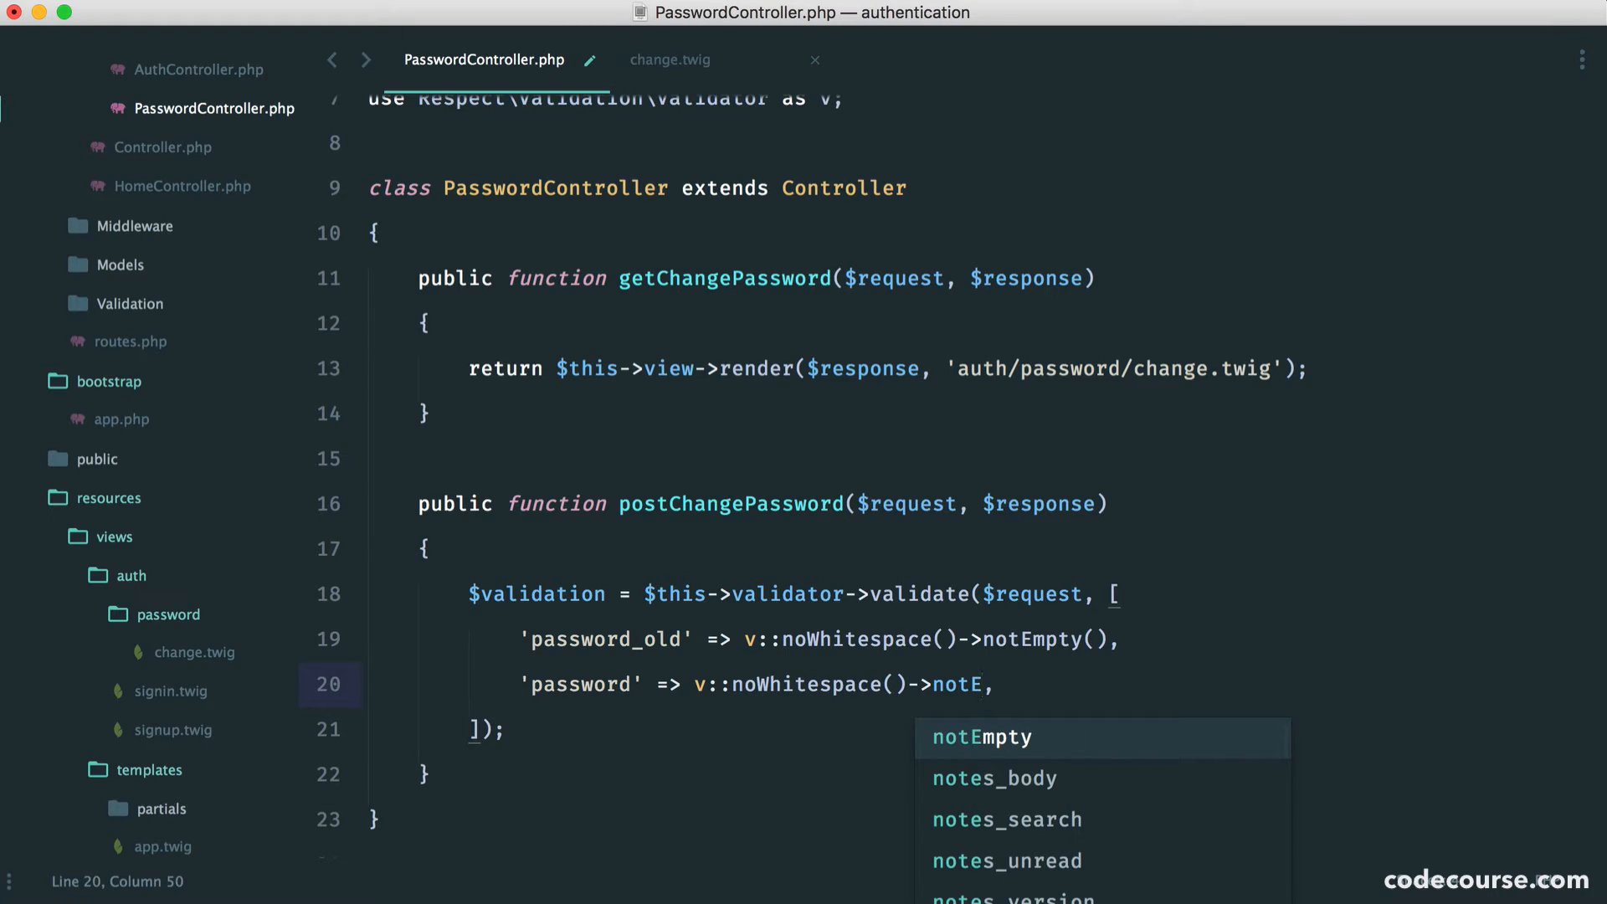
{"action": "key", "text": "Tab"}
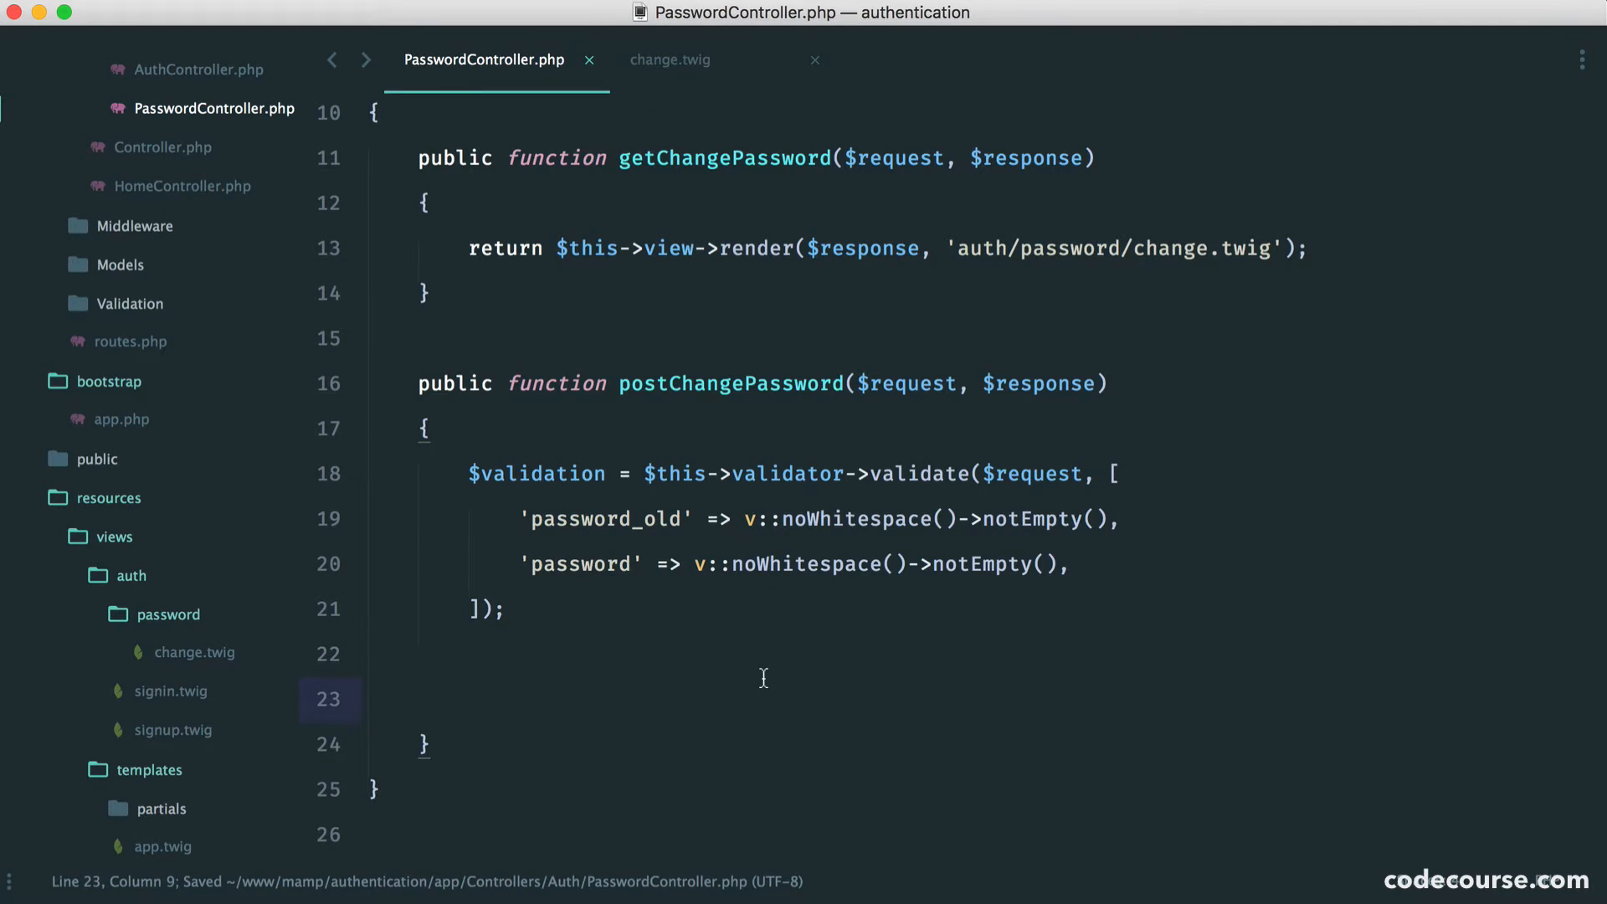
Step: Add an if ($validation->failed()) block returning a redirect to pathFor('auth.password.change')
{"action": "type", "text": "if ($) {"}
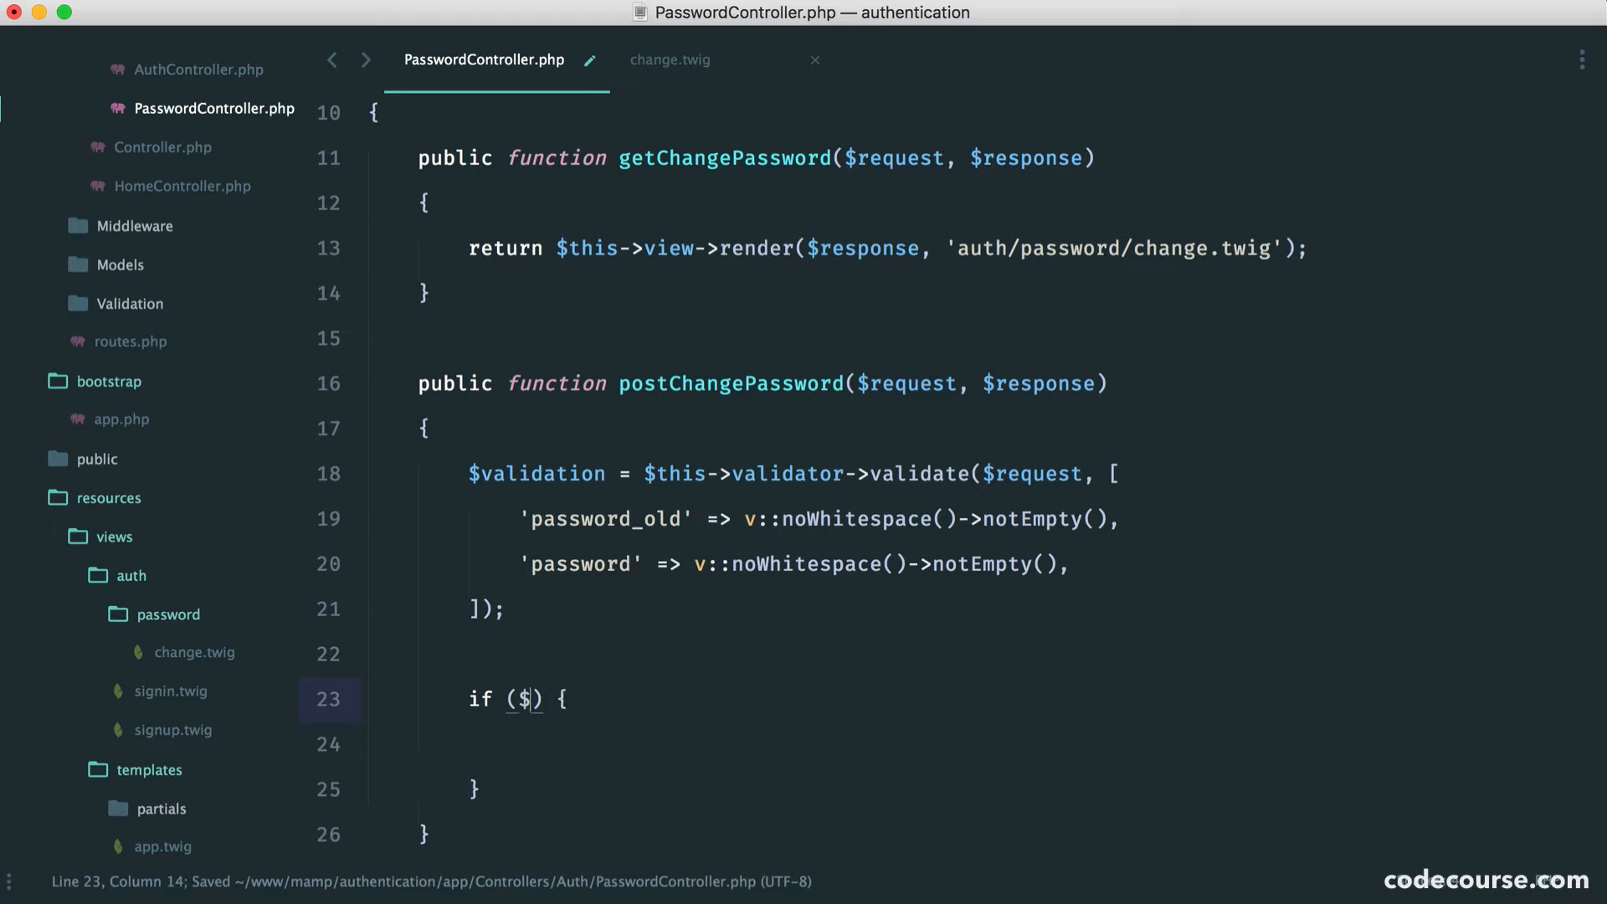
{"action": "type", "text": "validator->"}
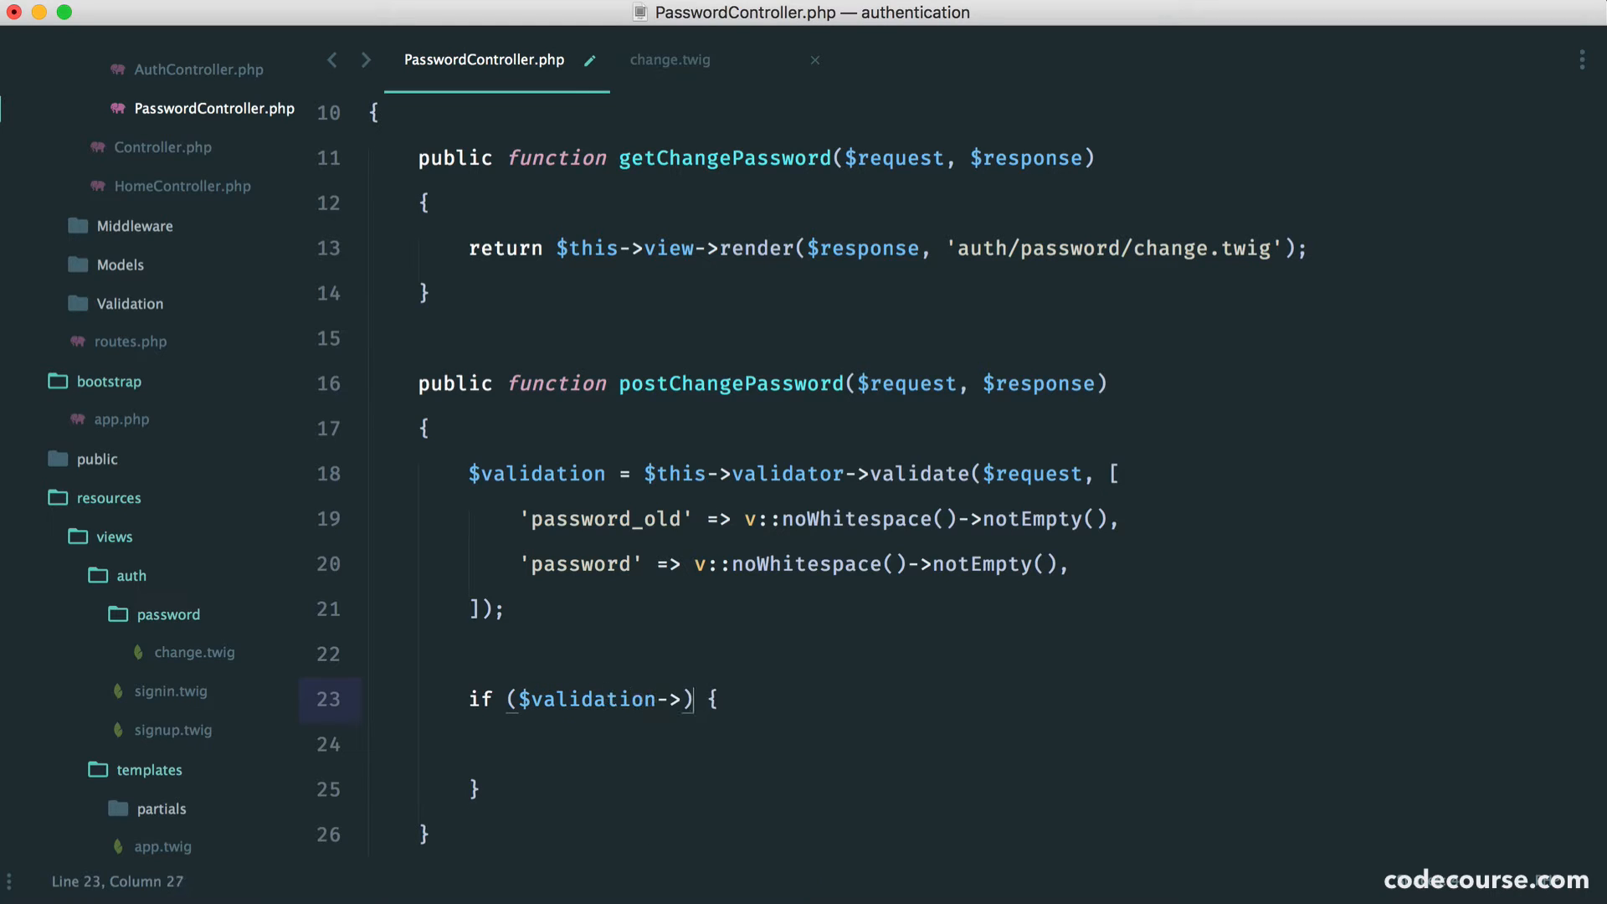
{"action": "type", "text": "failed()"}
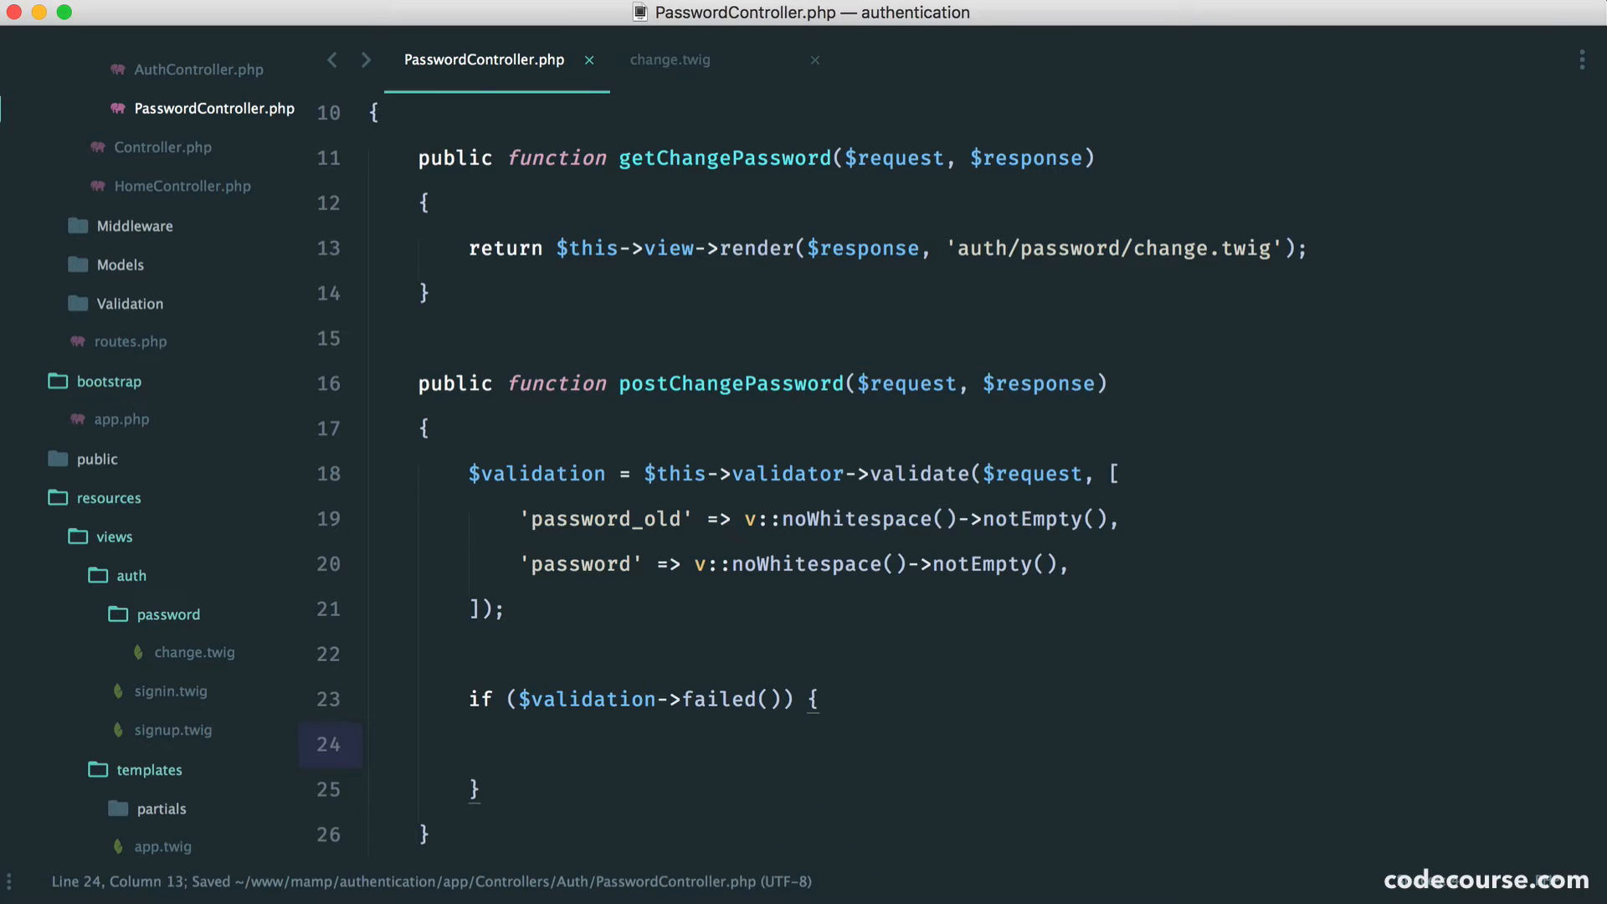
{"action": "type", "text": "re"}
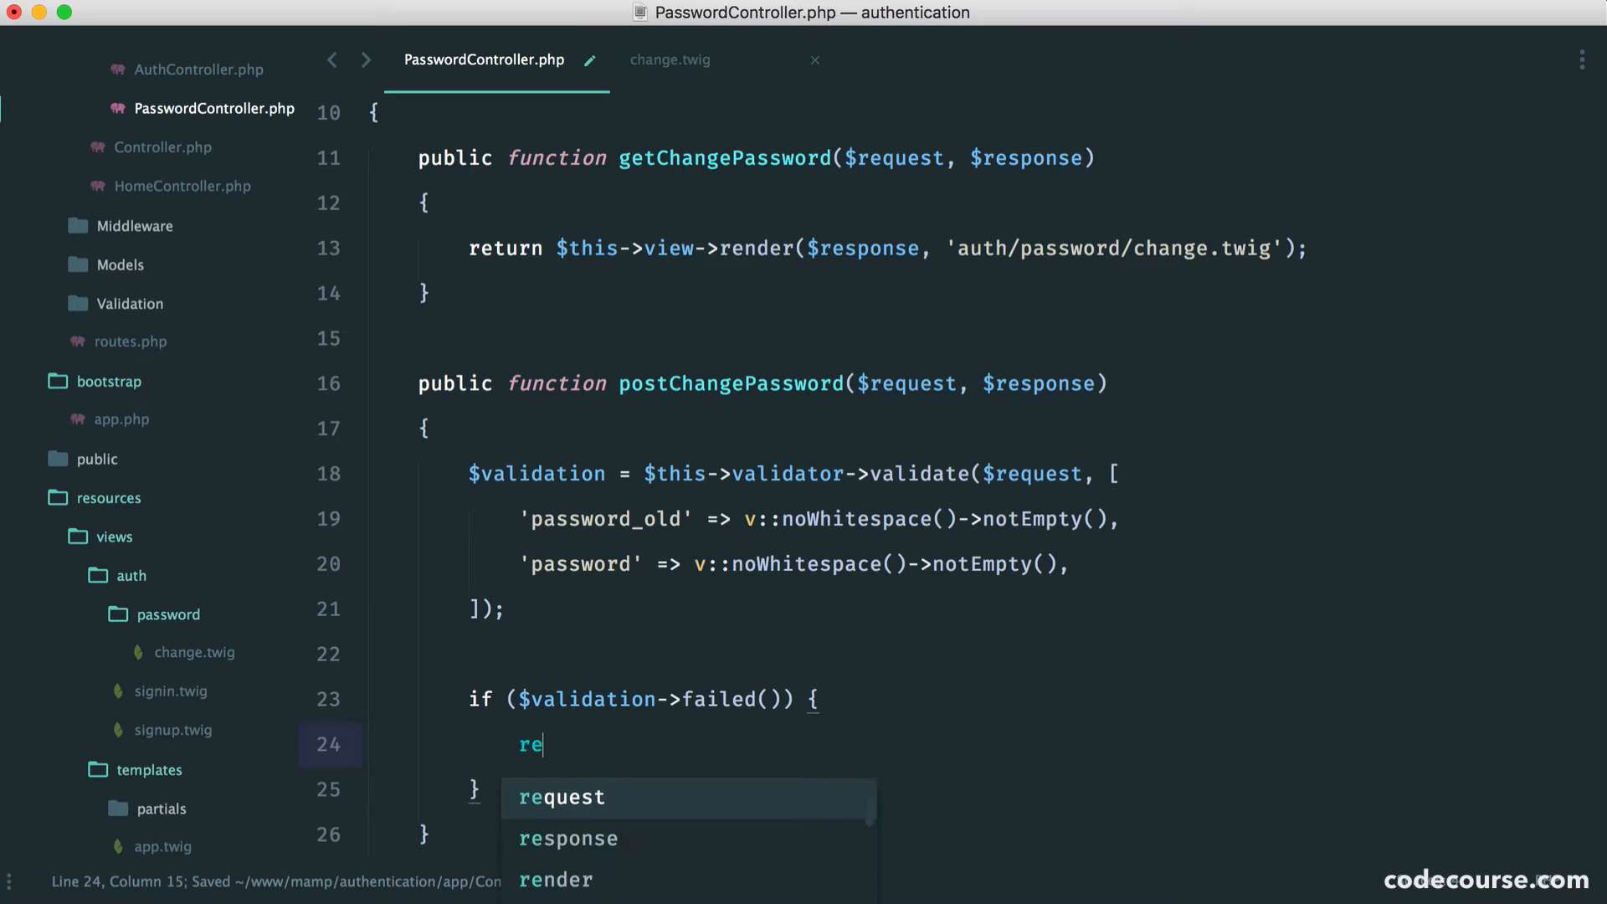
{"action": "type", "text": "turn $r"}
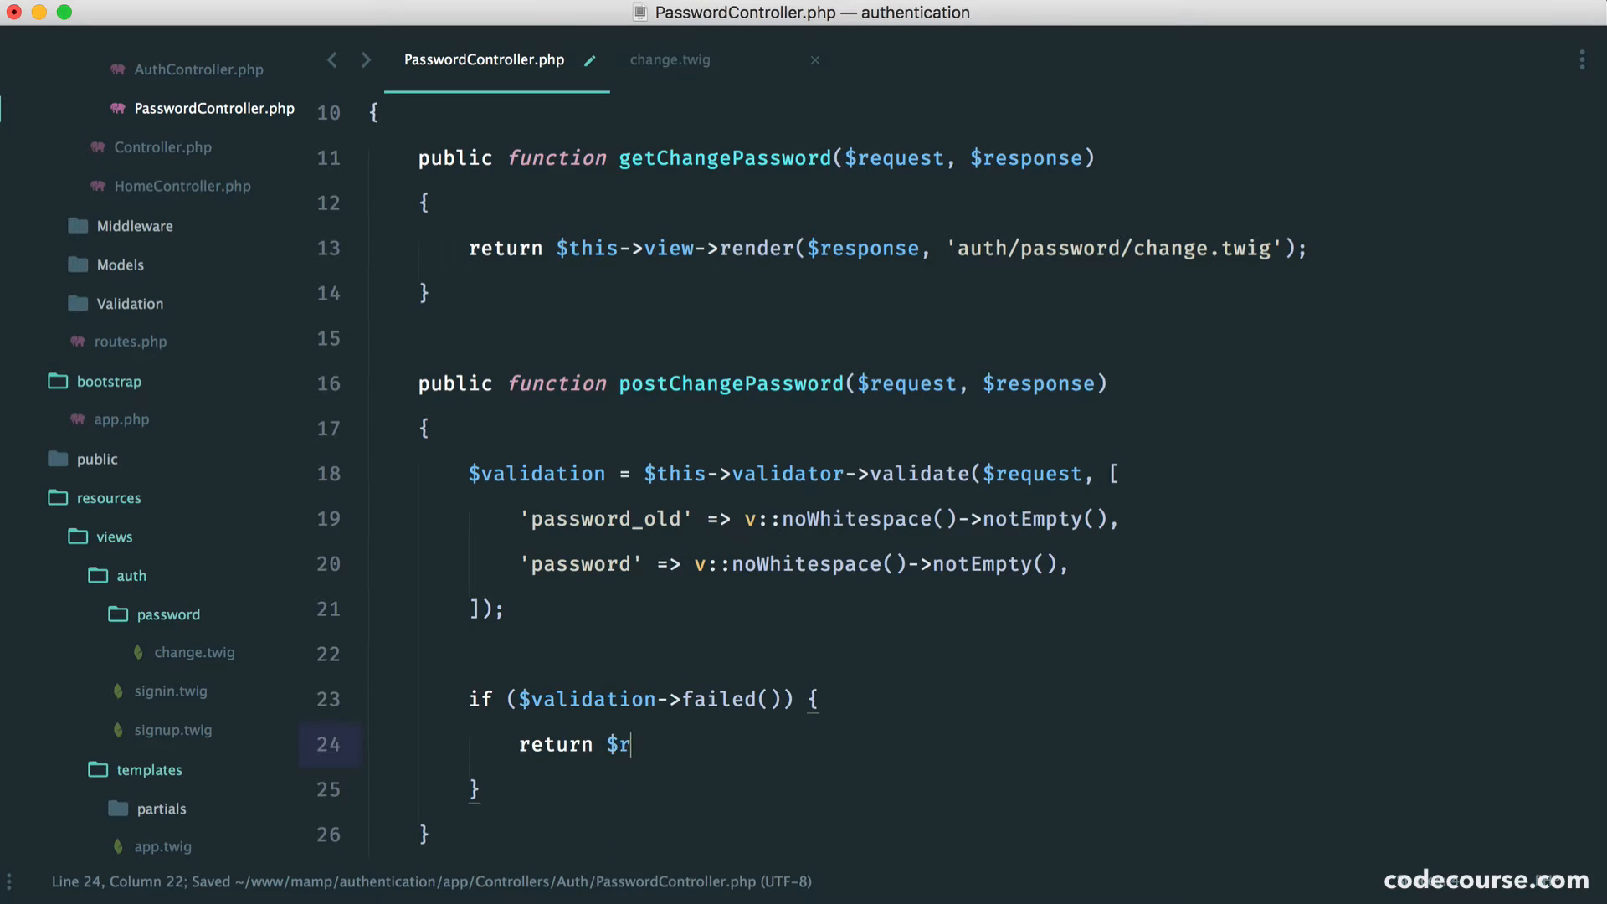
{"action": "type", "text": "esponse->withRedirect($);"}
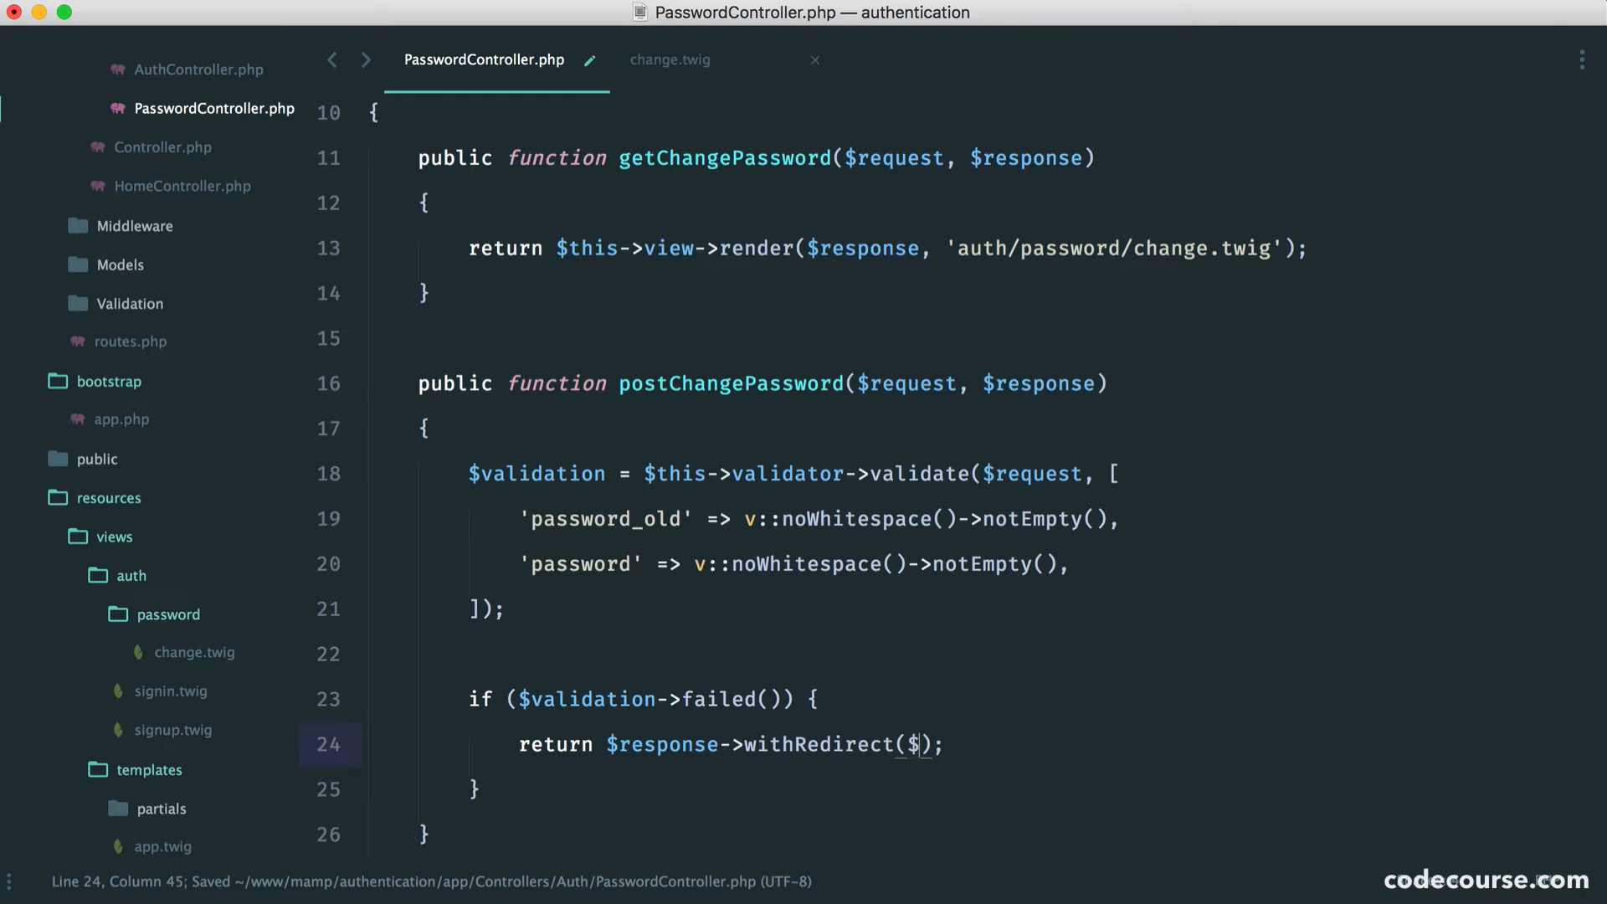
{"action": "type", "text": "this->router->"}
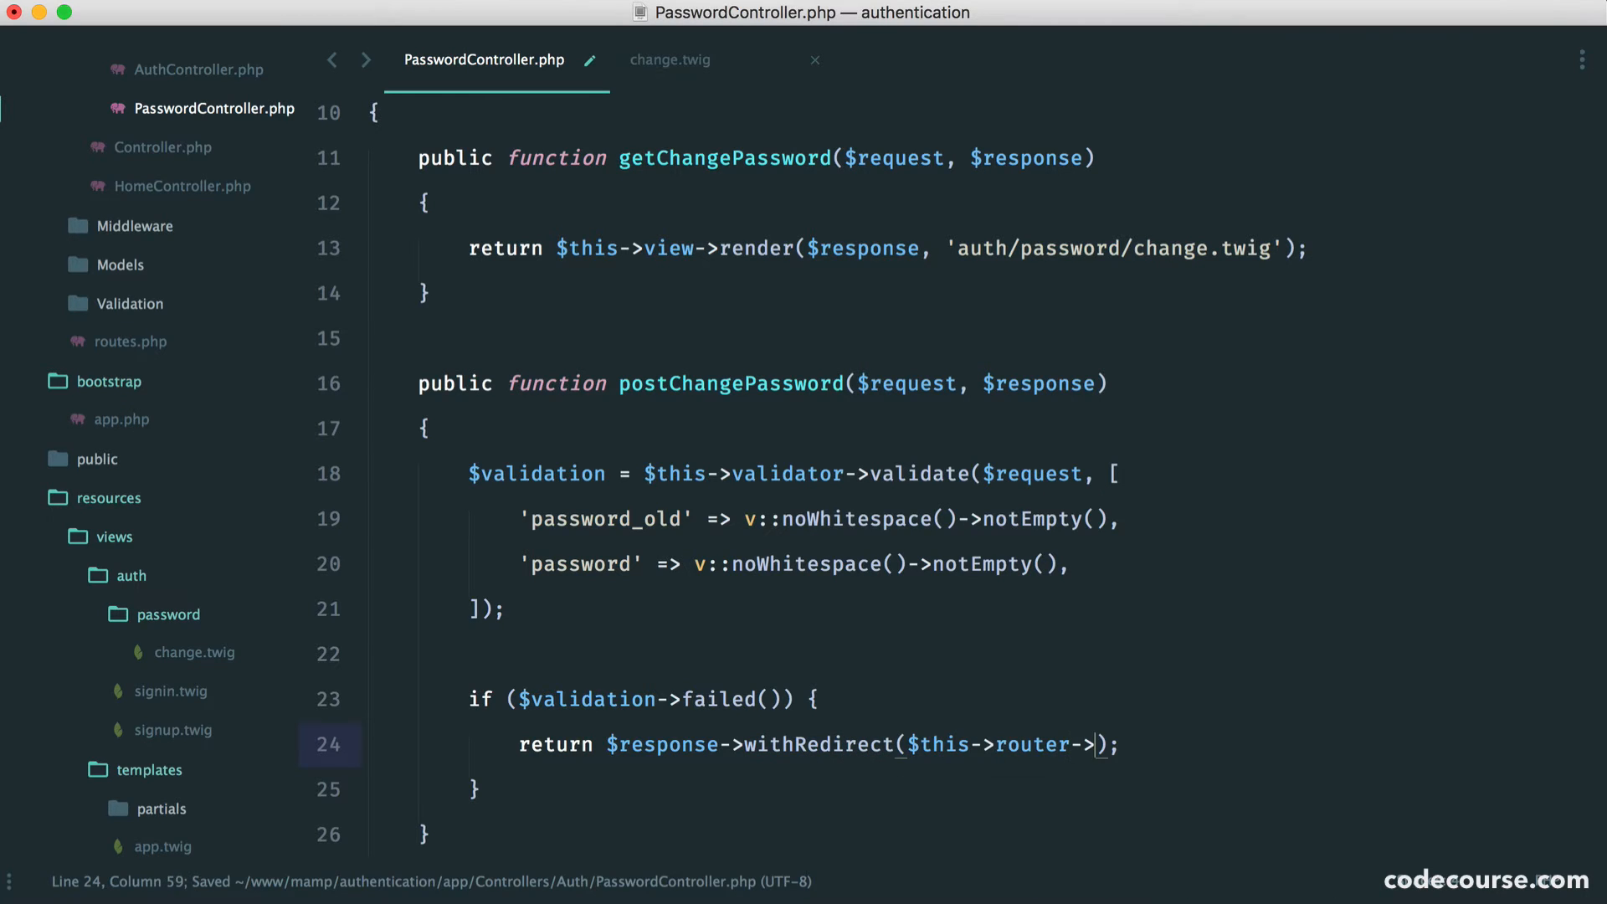
{"action": "type", "text": "path"}
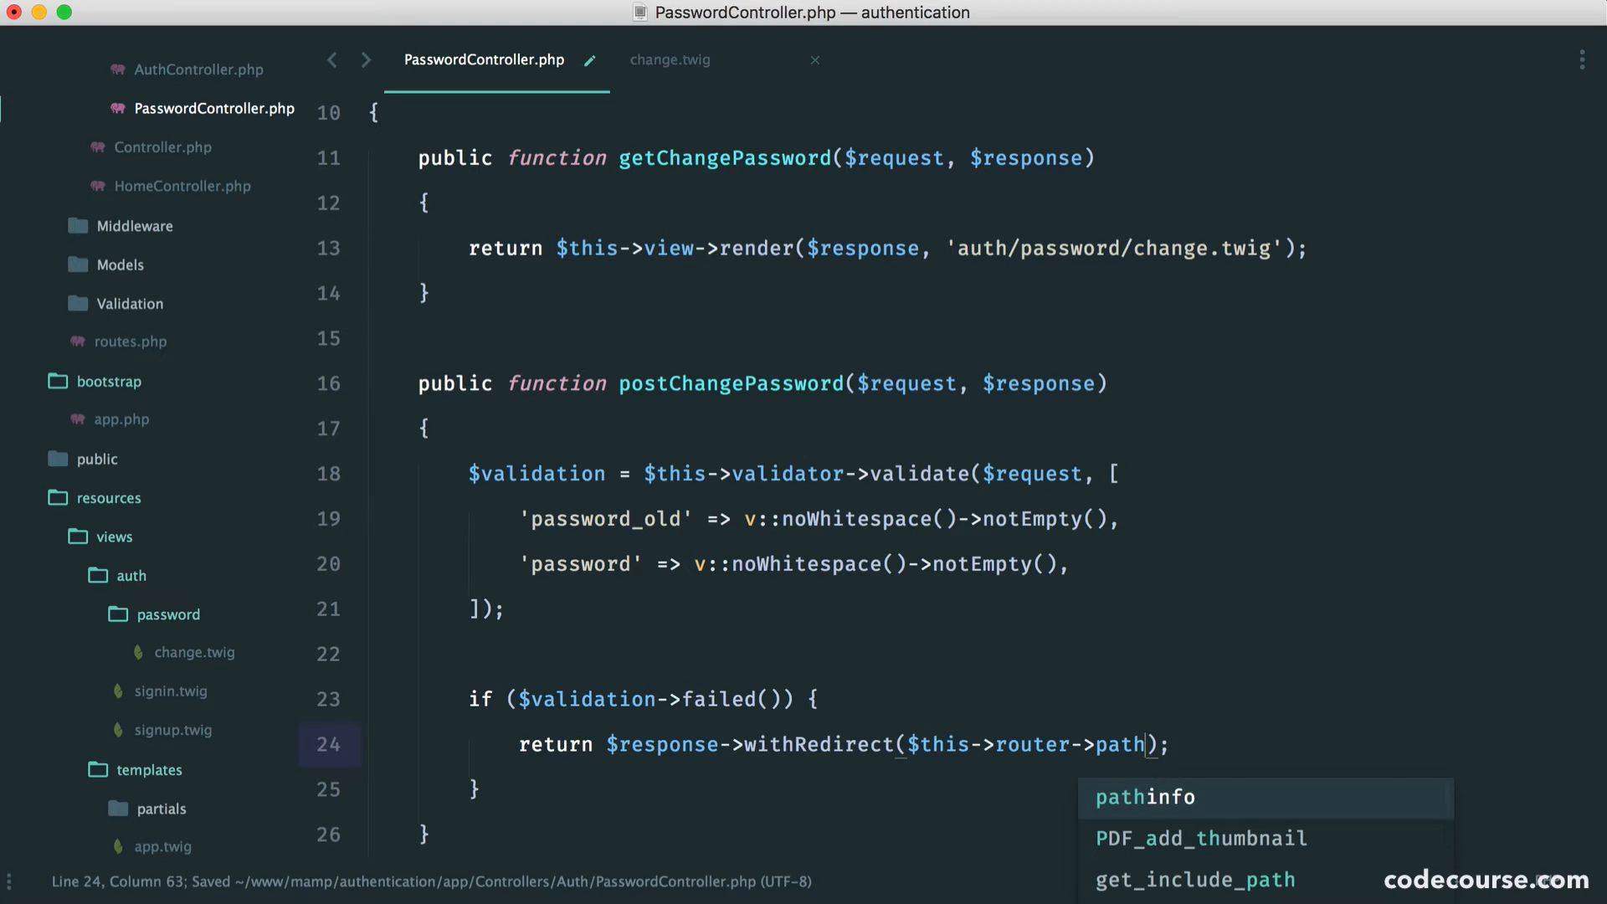
{"action": "type", "text": "For('auth.'"}
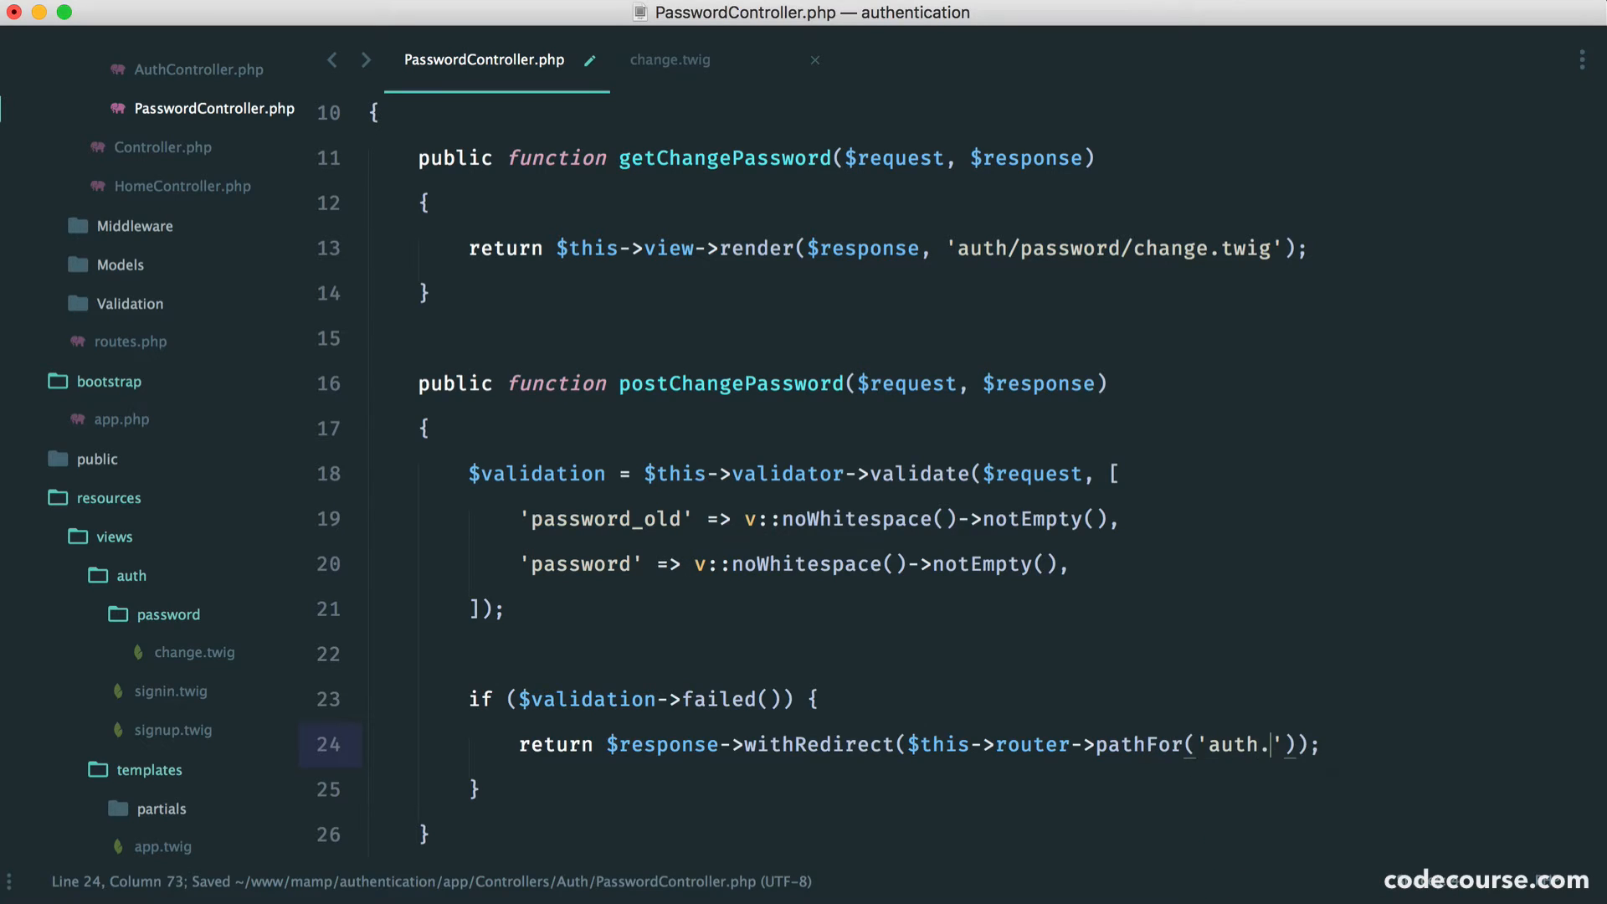
{"action": "type", "text": "password.change"}
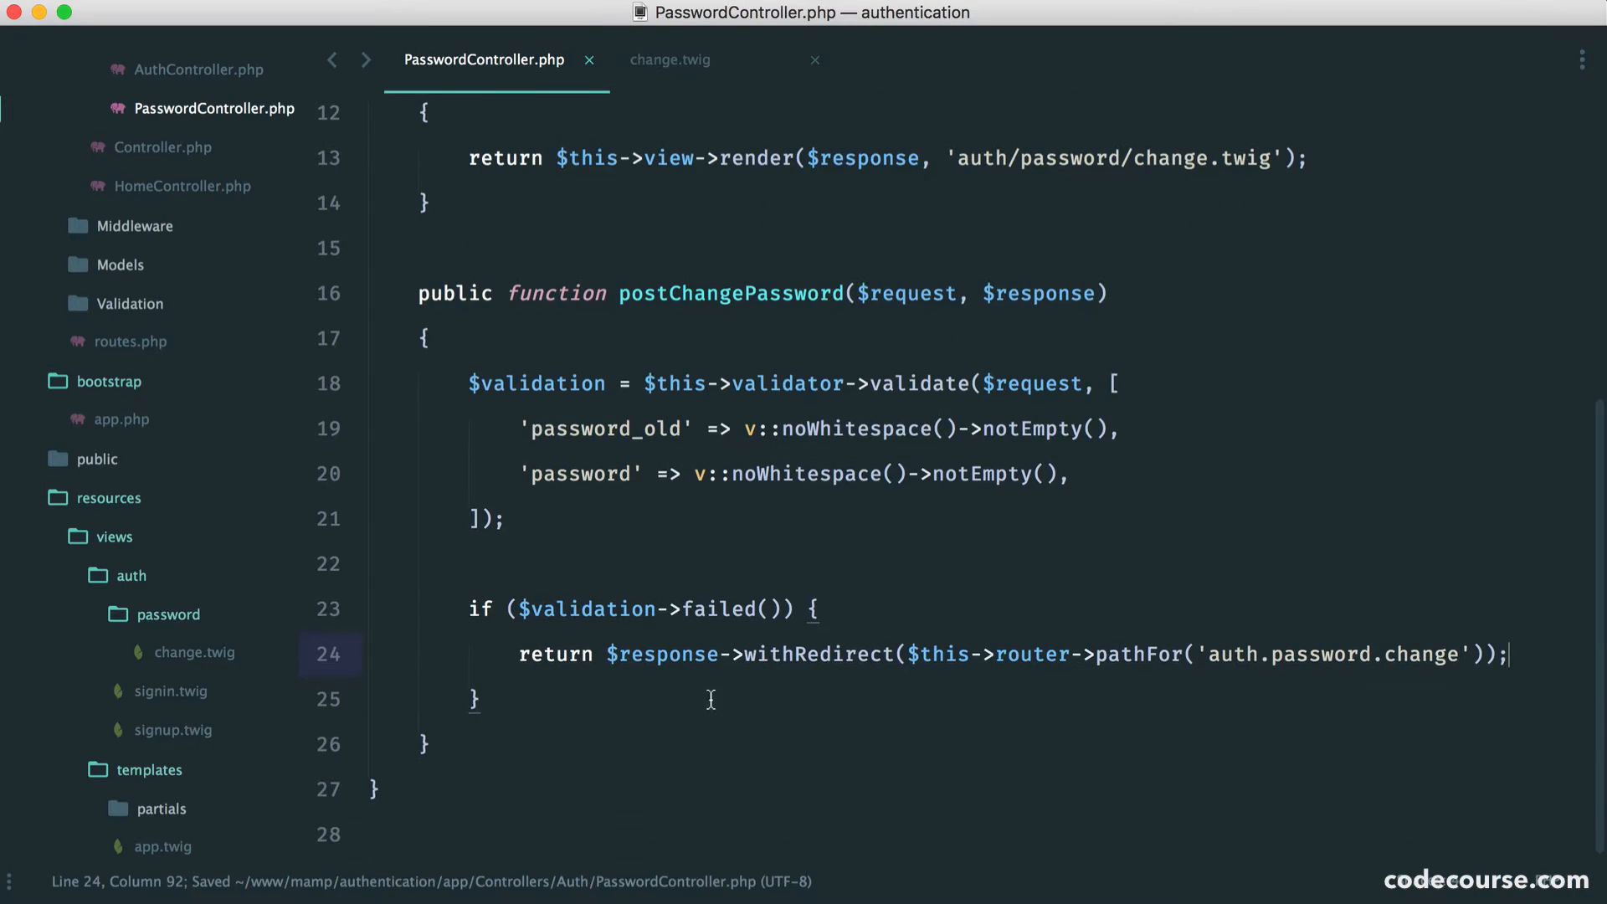
Step: Add a temporary die('change password') after the failed-validation check
{"action": "type", "text": "die();"}
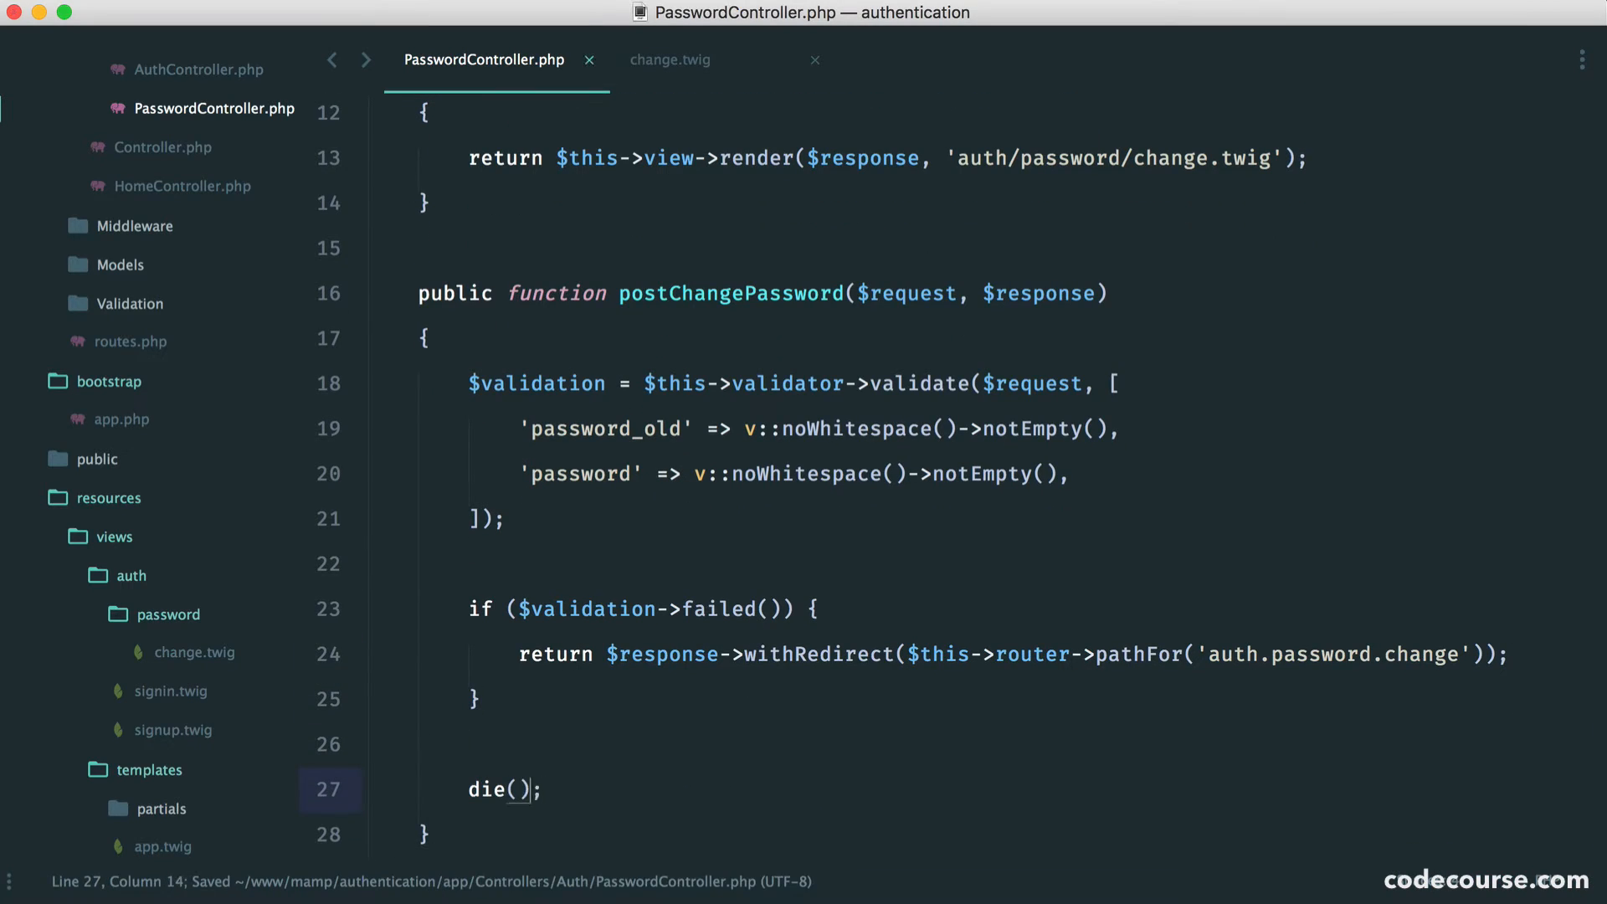
{"action": "type", "text": "'change pass"}
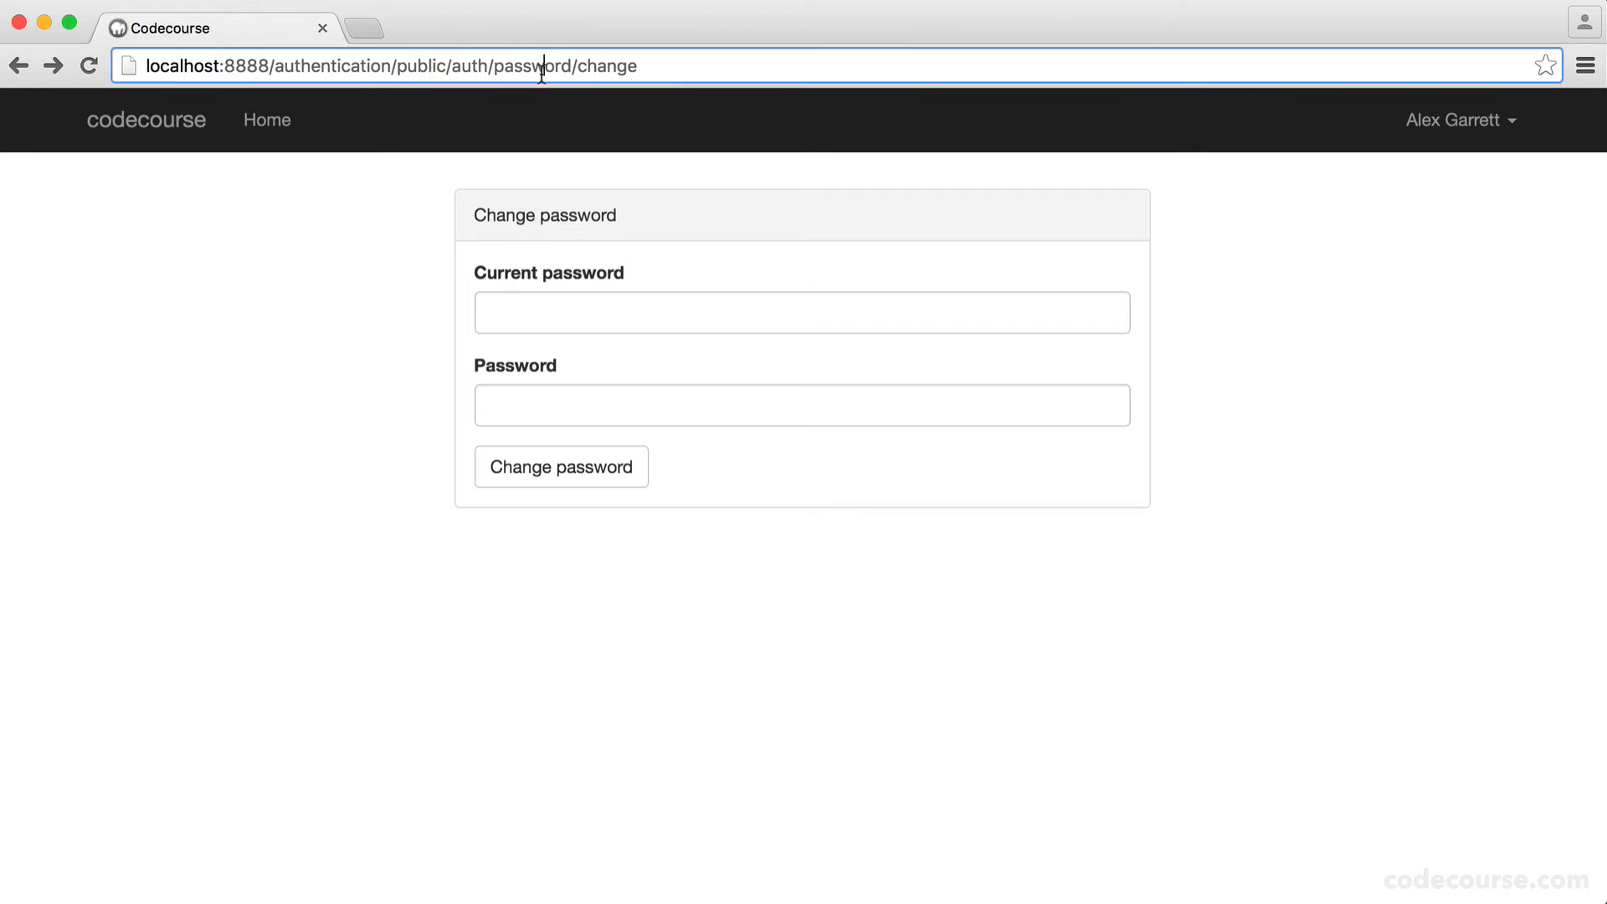
Step: Select the address bar on the localhost auth/password/change page in Chrome
{"action": "left_click", "coordinate": [561, 467]}
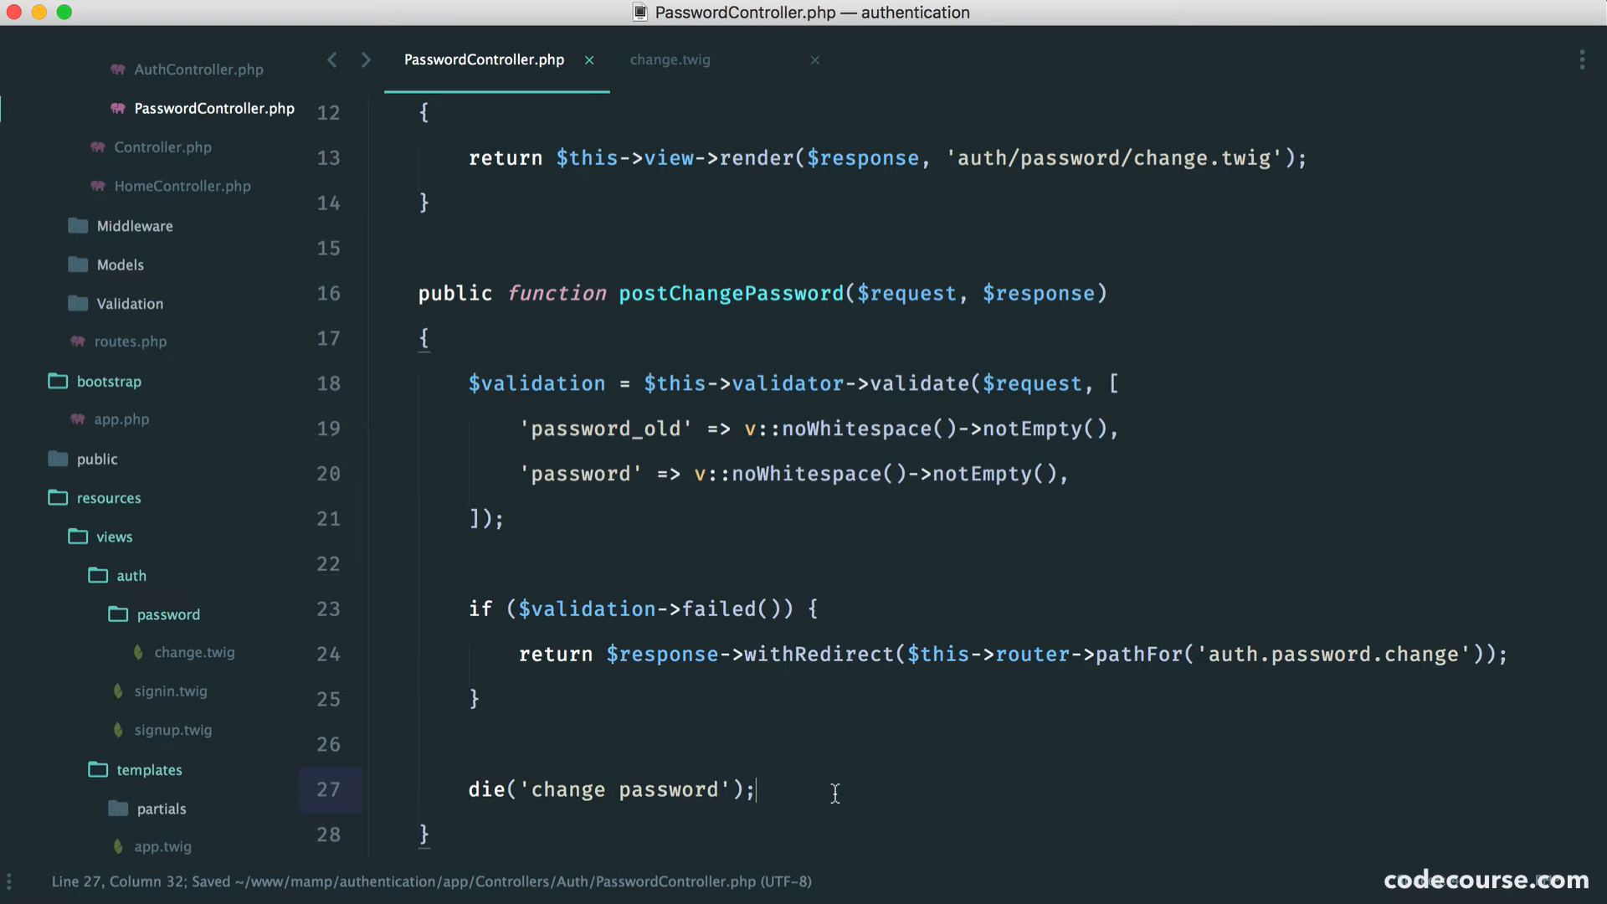
Step: Expand app/Validation in the tree to show the Exceptions and Rules folders with the EmailAvailable files
{"action": "left_click", "coordinate": [1106, 429]}
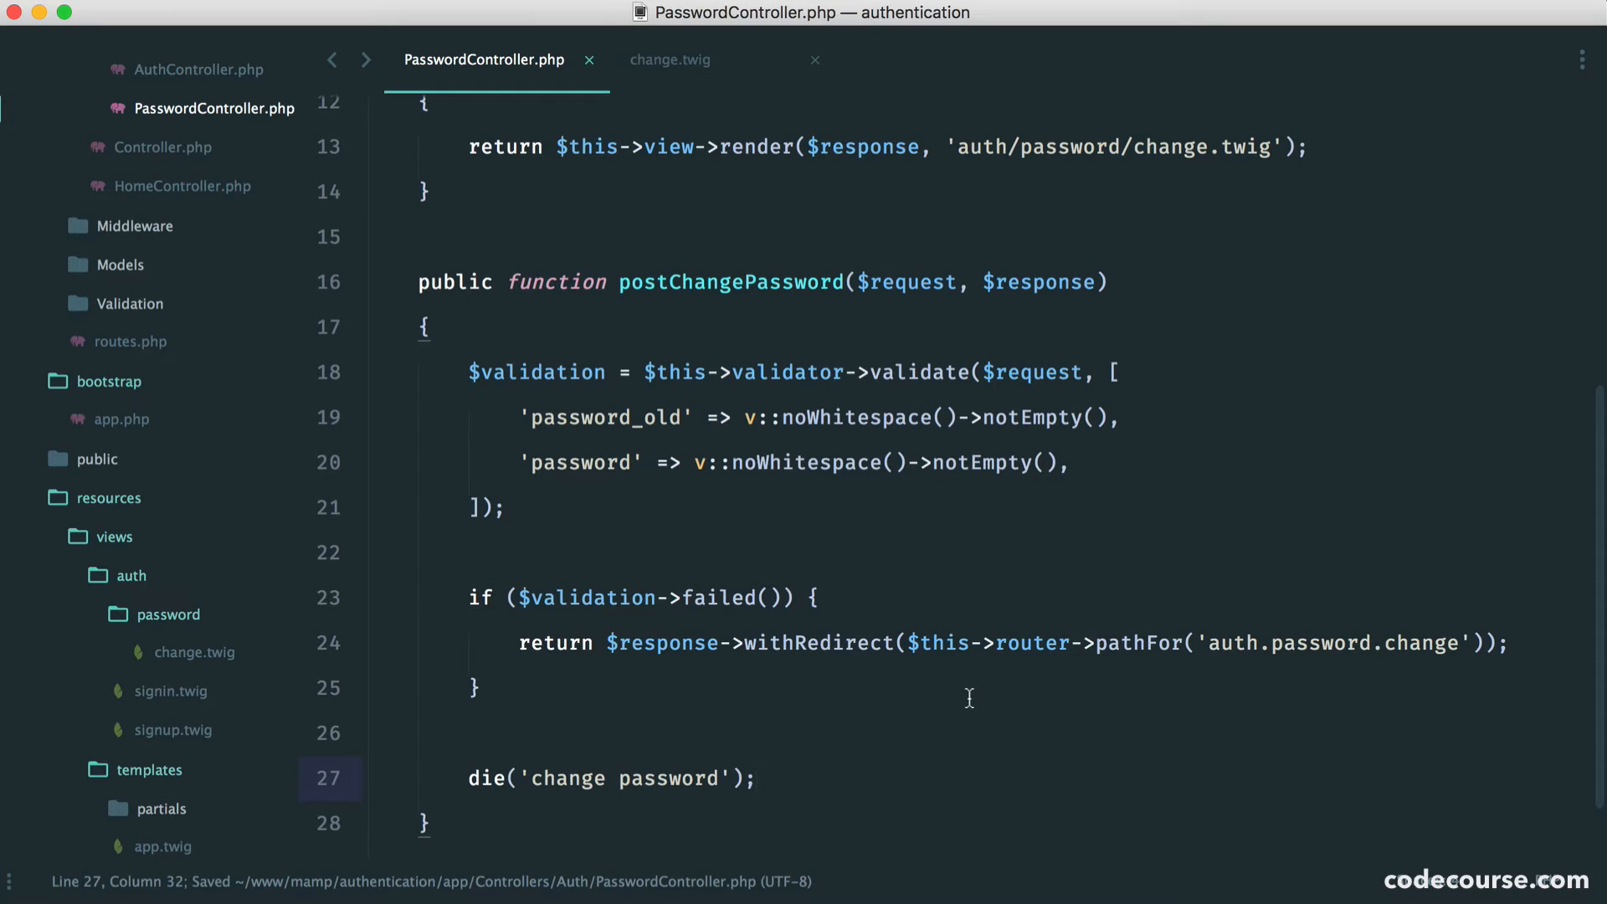
{"action": "scroll", "scroll_direction": "down", "scroll_amount": 3}
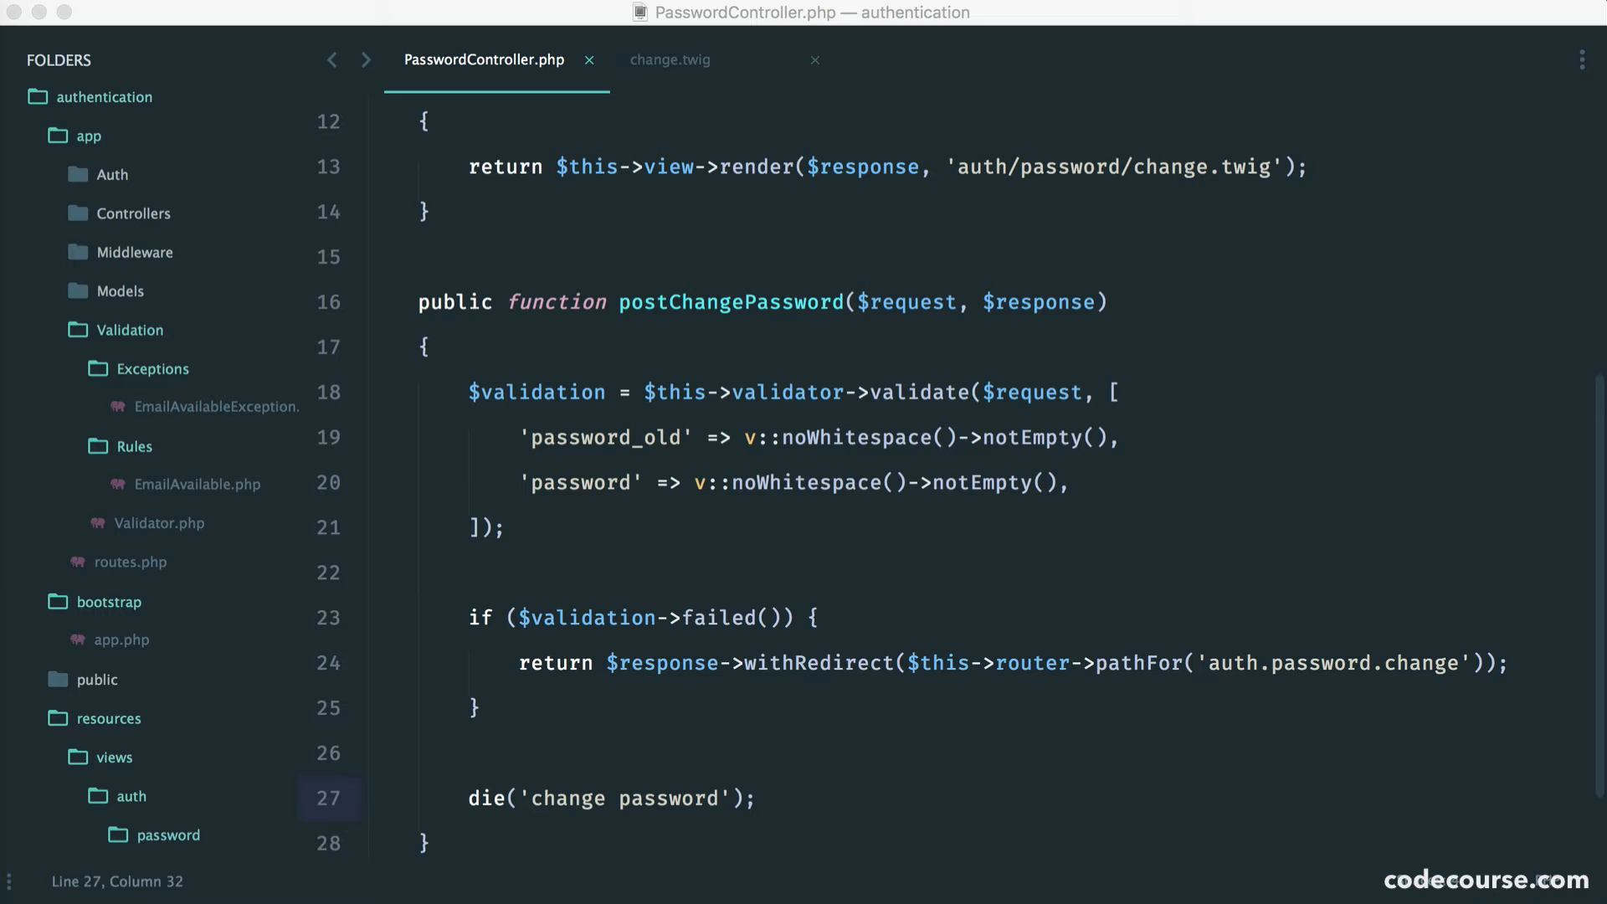
{"action": "mouse_move", "coordinate": [1128, 467]}
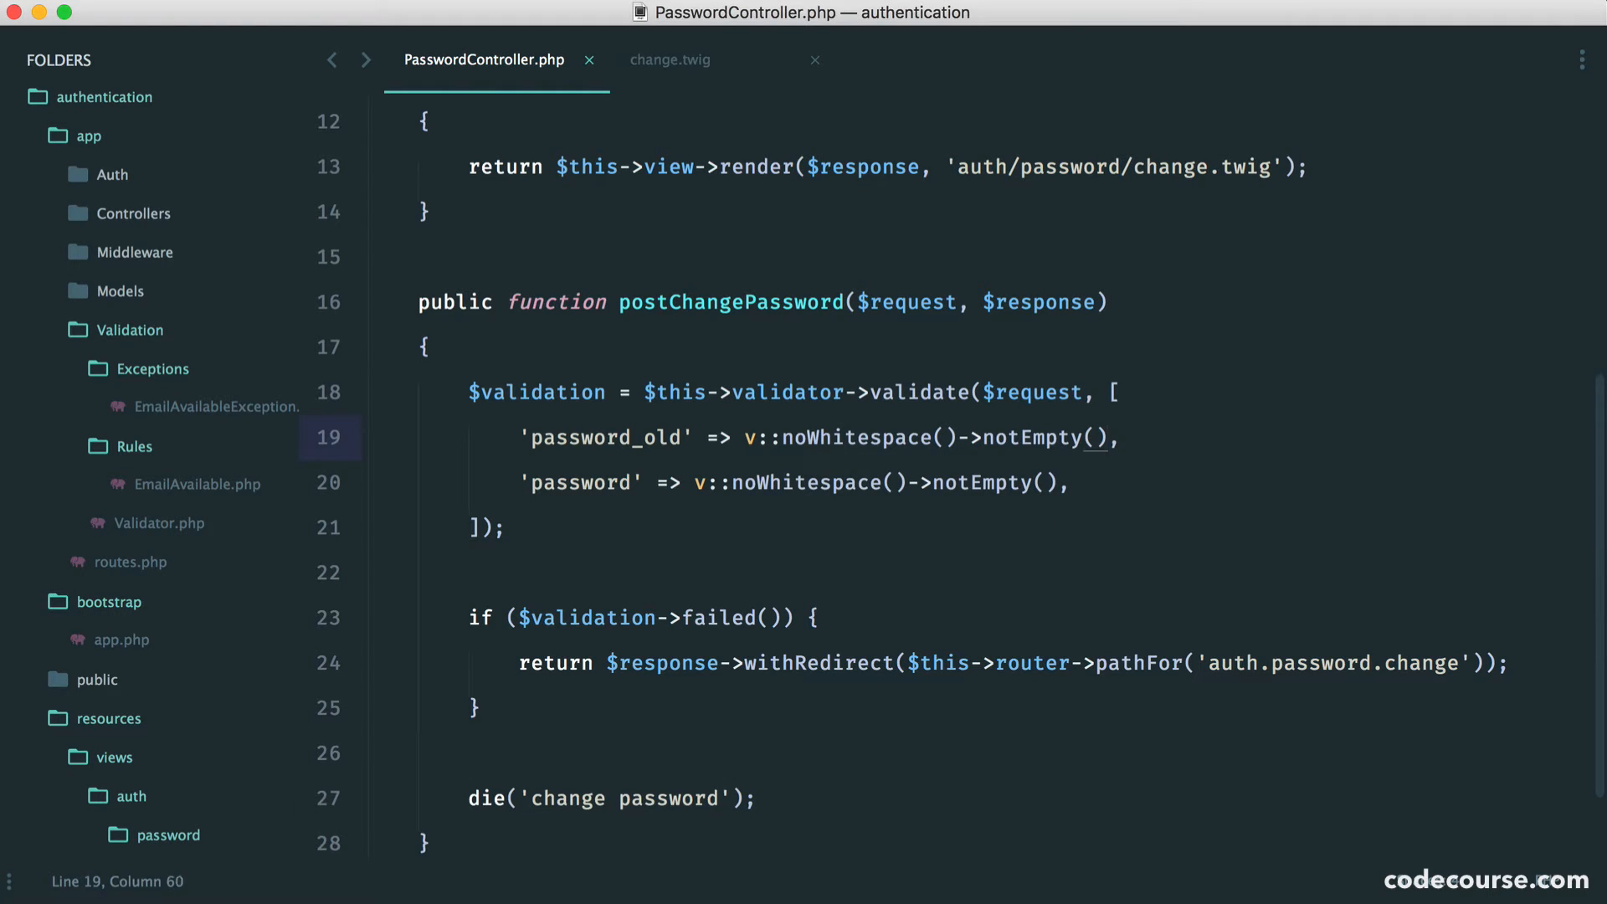
Step: Chain ->matchesPassword($this->auth->...) onto the password_old validator rule
{"action": "type", "text": "->matches"}
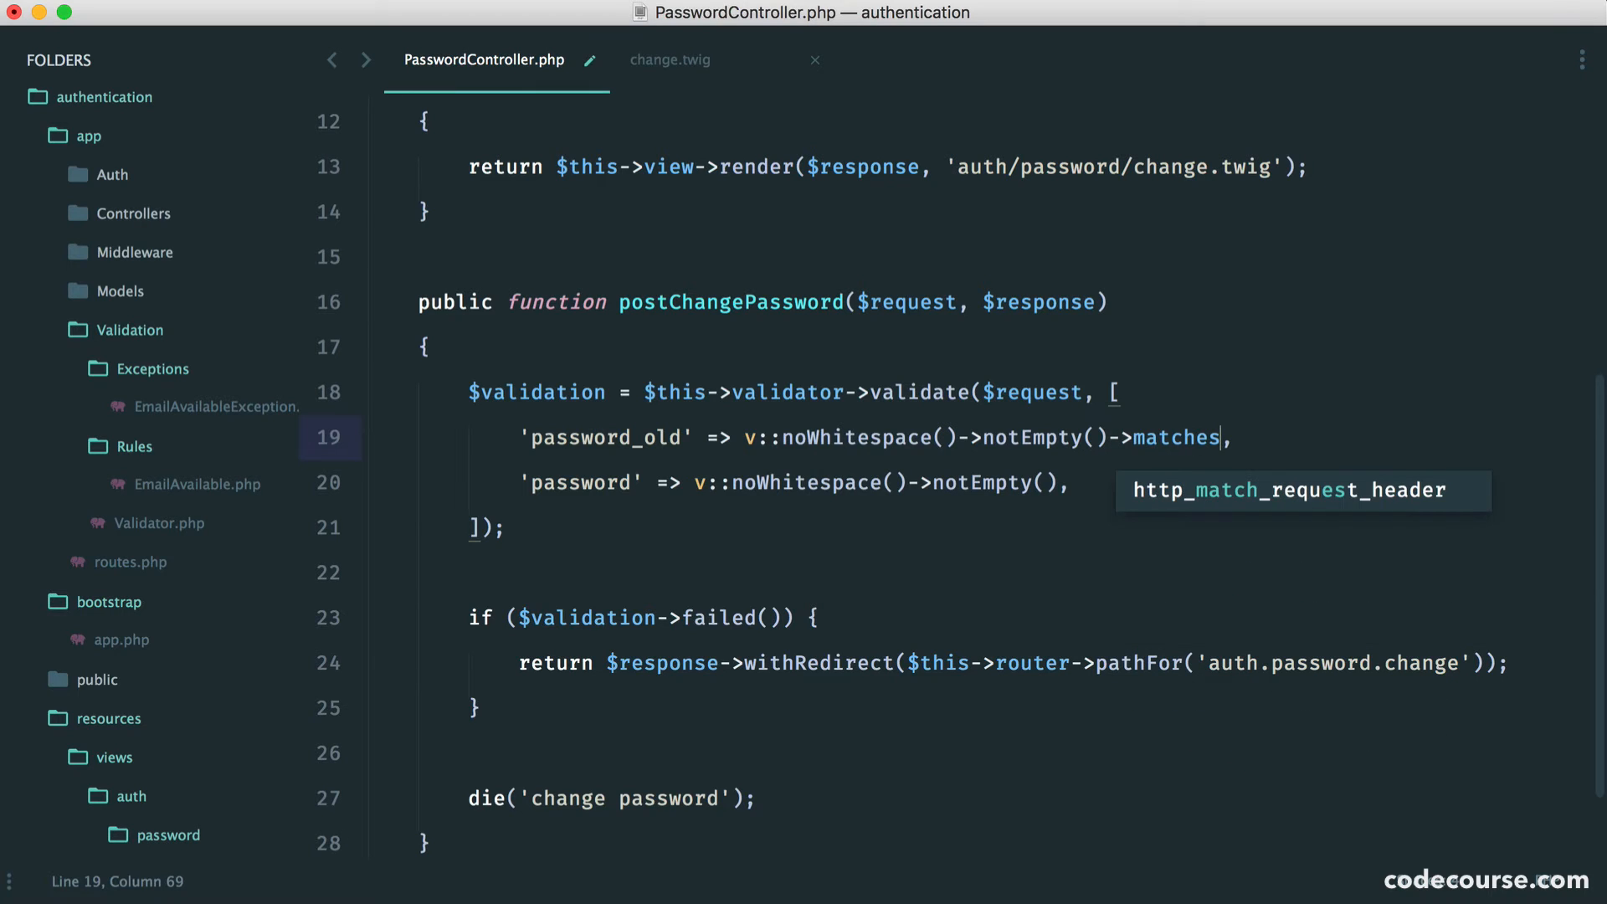
{"action": "type", "text": "Password"}
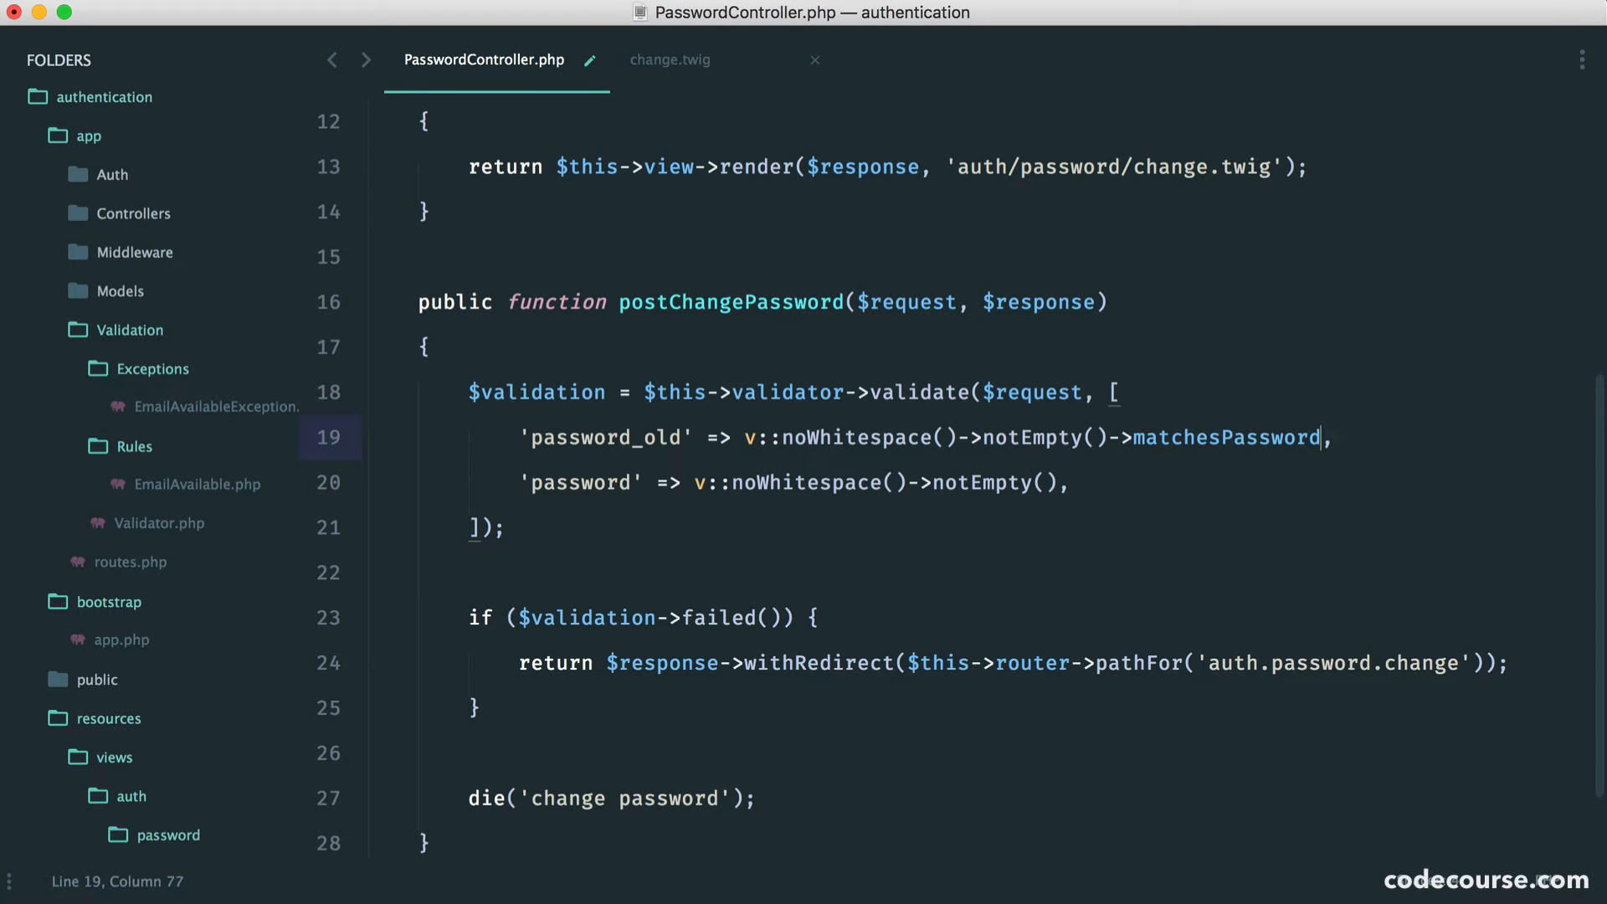
{"action": "type", "text": "(//)"}
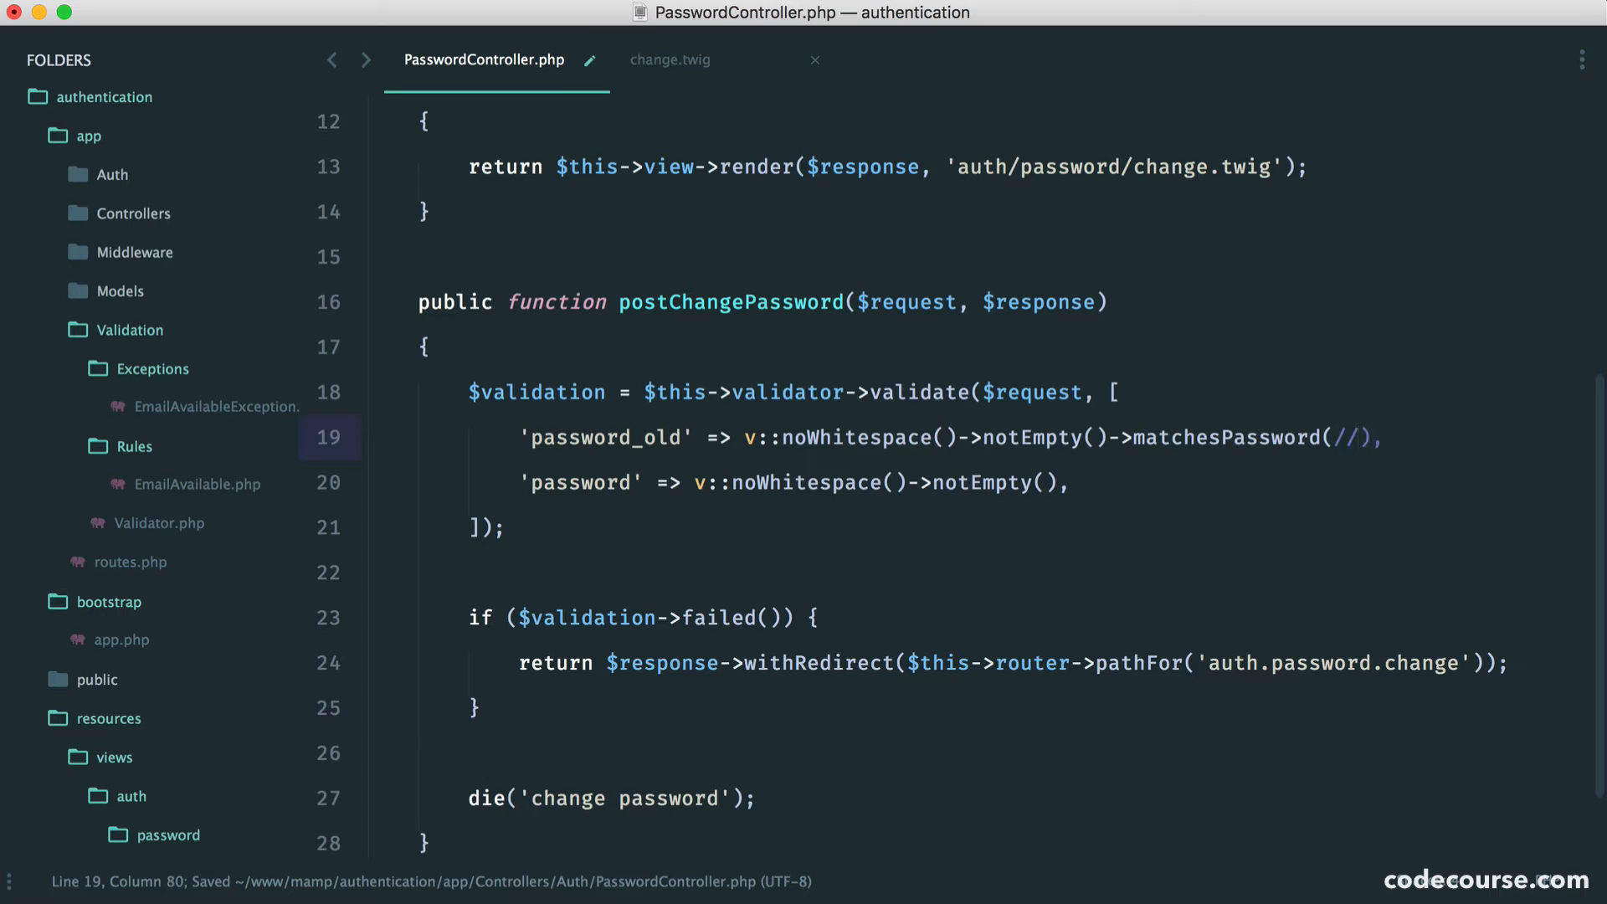
{"action": "type", "text": "$"}
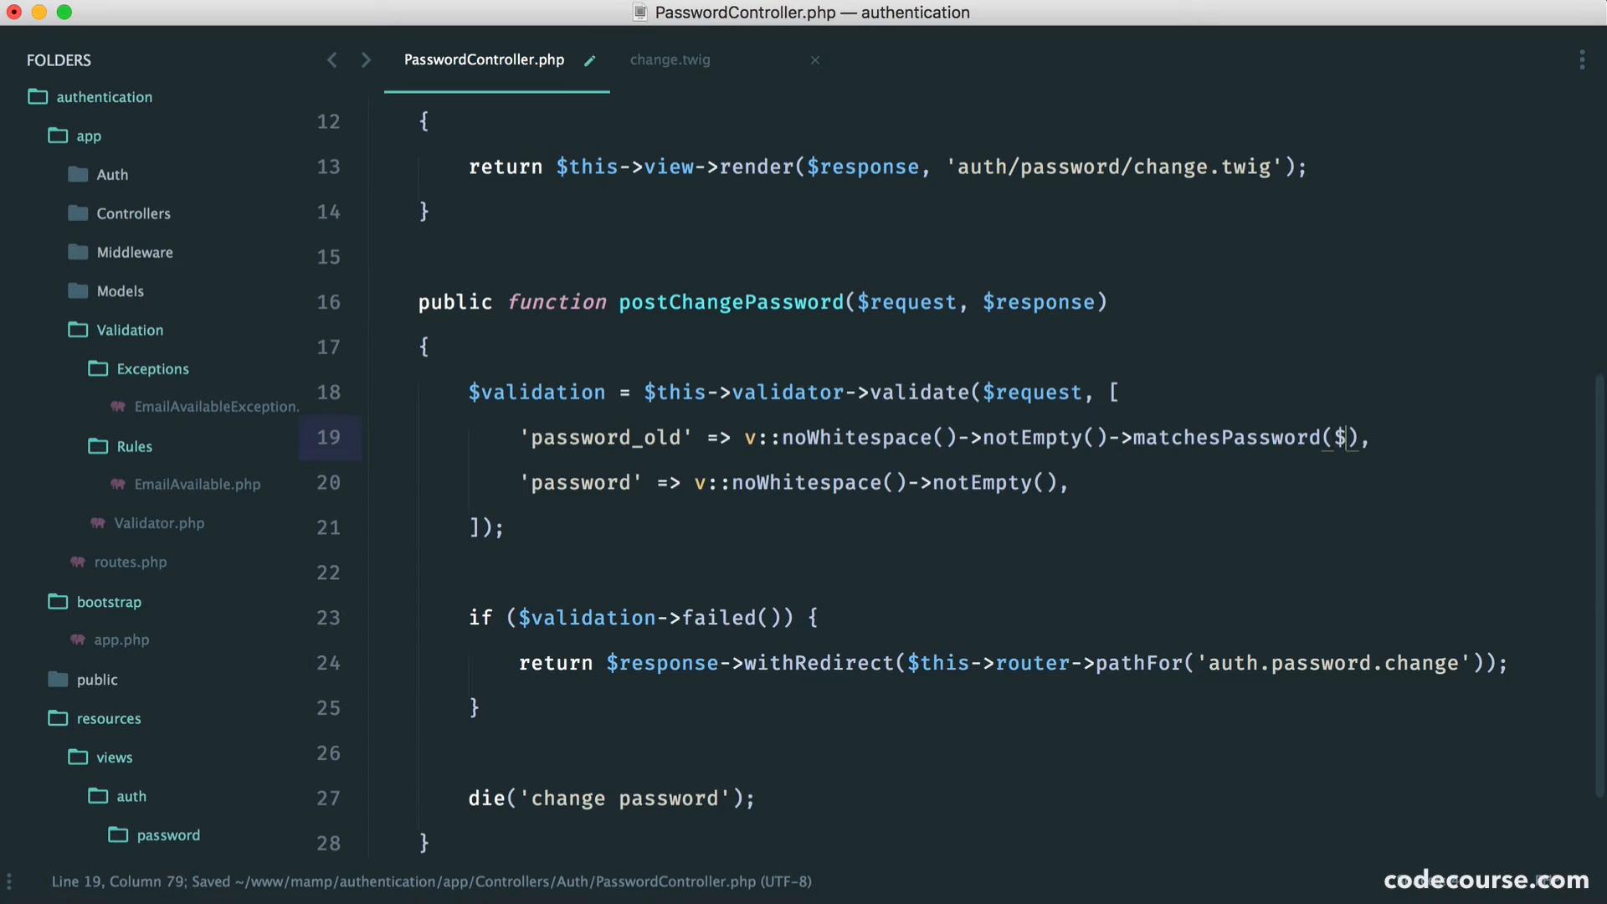
{"action": "type", "text": "this-"}
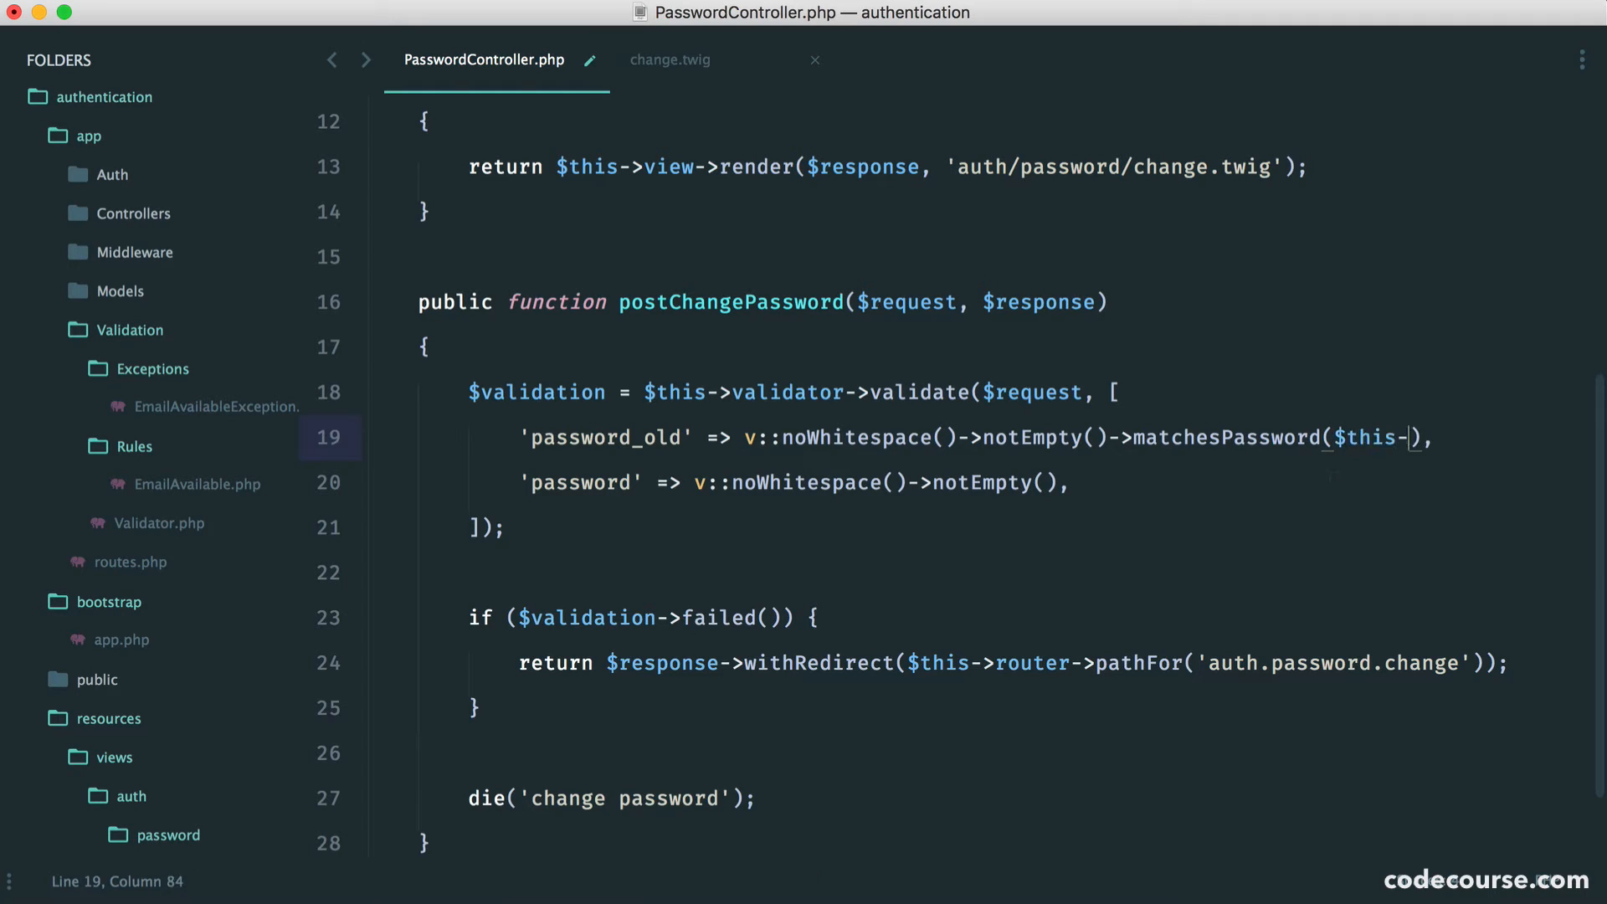
{"action": "type", "text": "auth->user("}
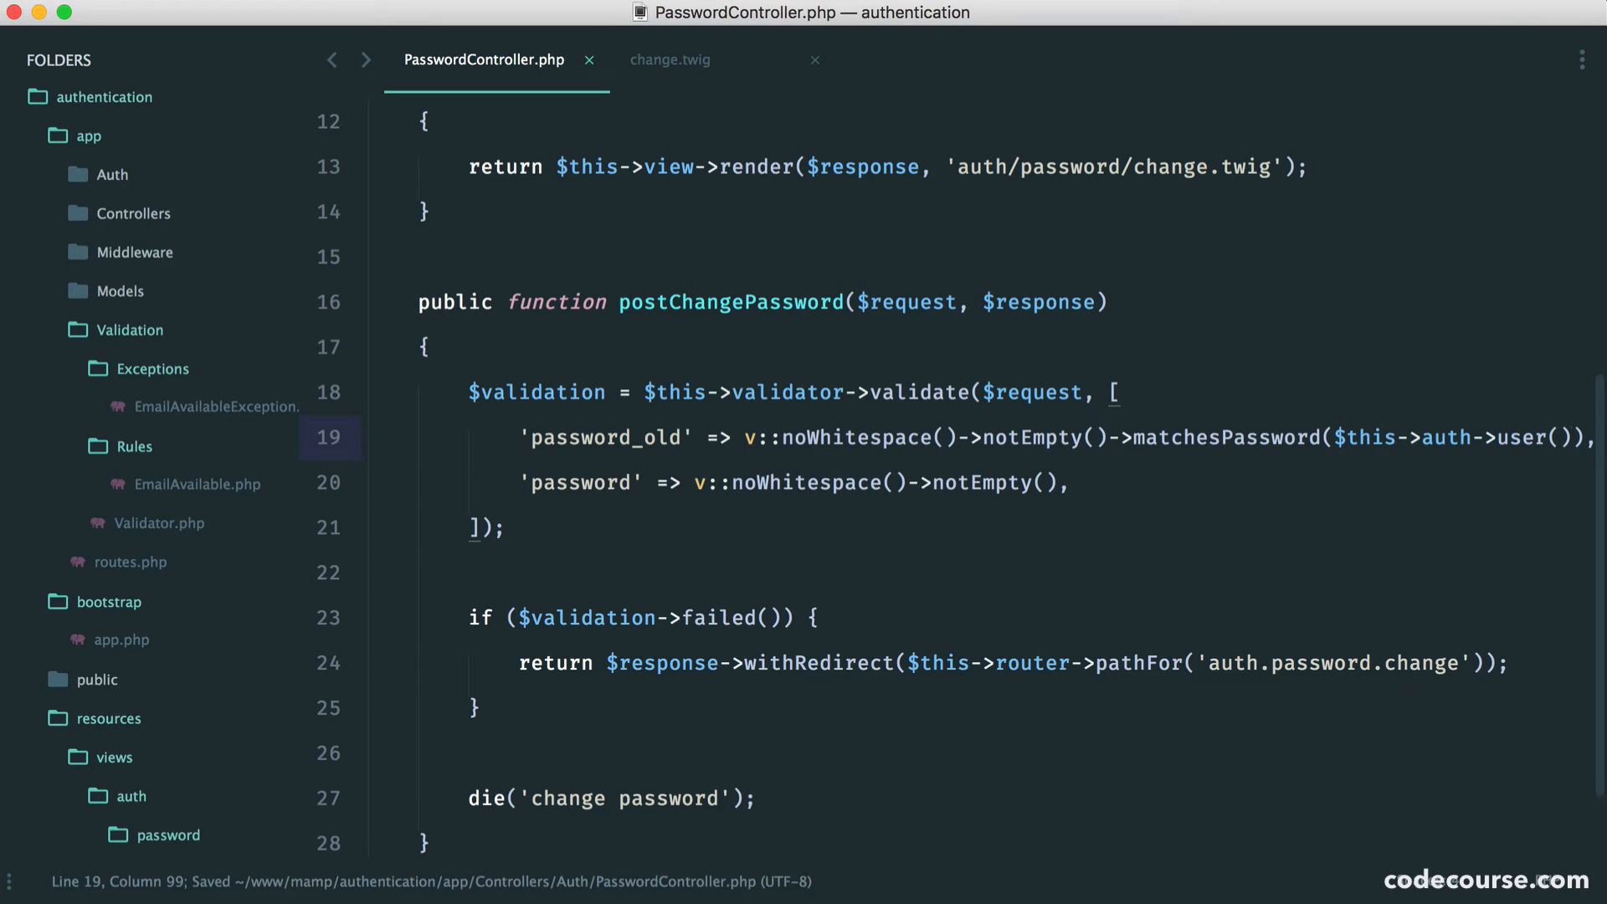
{"action": "mouse_move", "coordinate": [277, 469]}
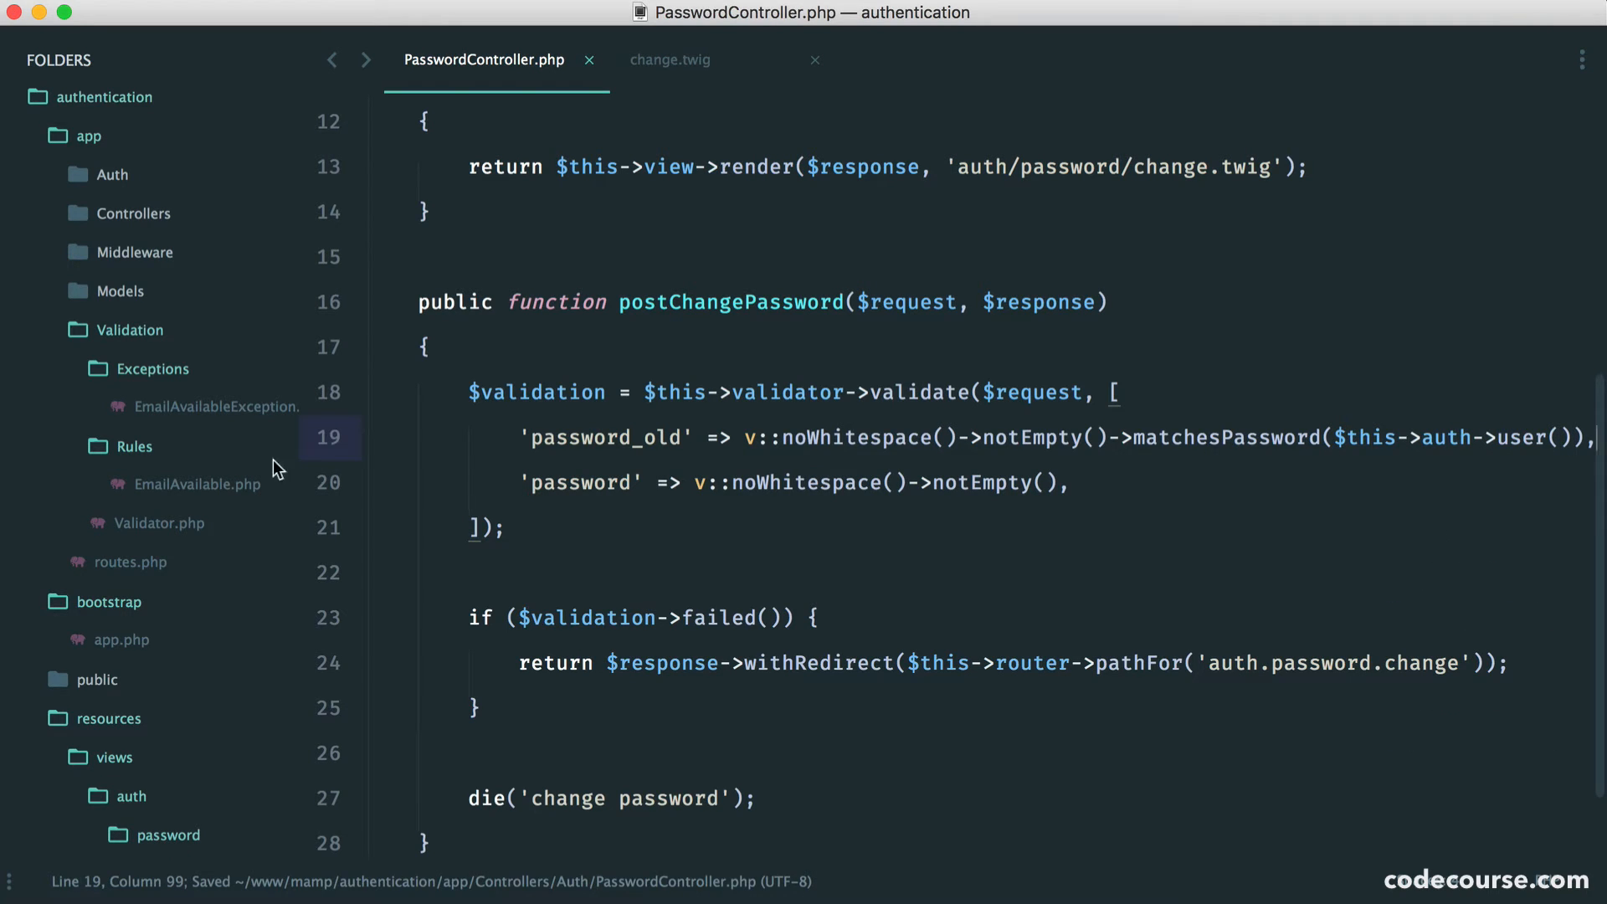
{"action": "mouse_move", "coordinate": [197, 484]}
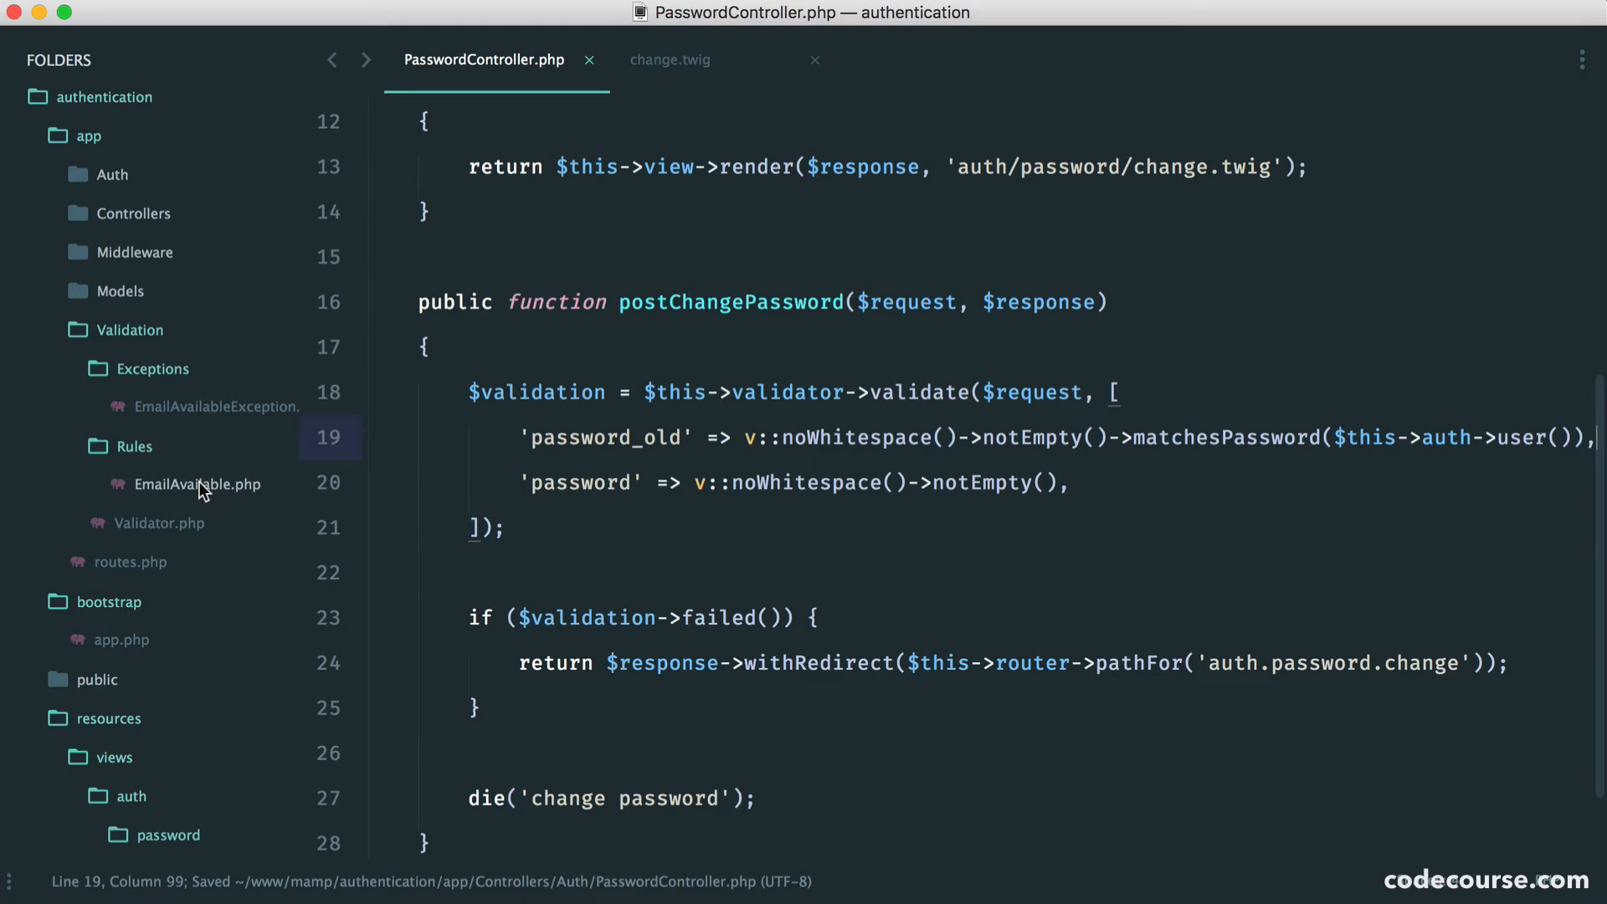
Step: Rework the matchesPassword argument to $this->auth->user() and select the call on the password_old line
{"action": "left_click", "coordinate": [1073, 482]}
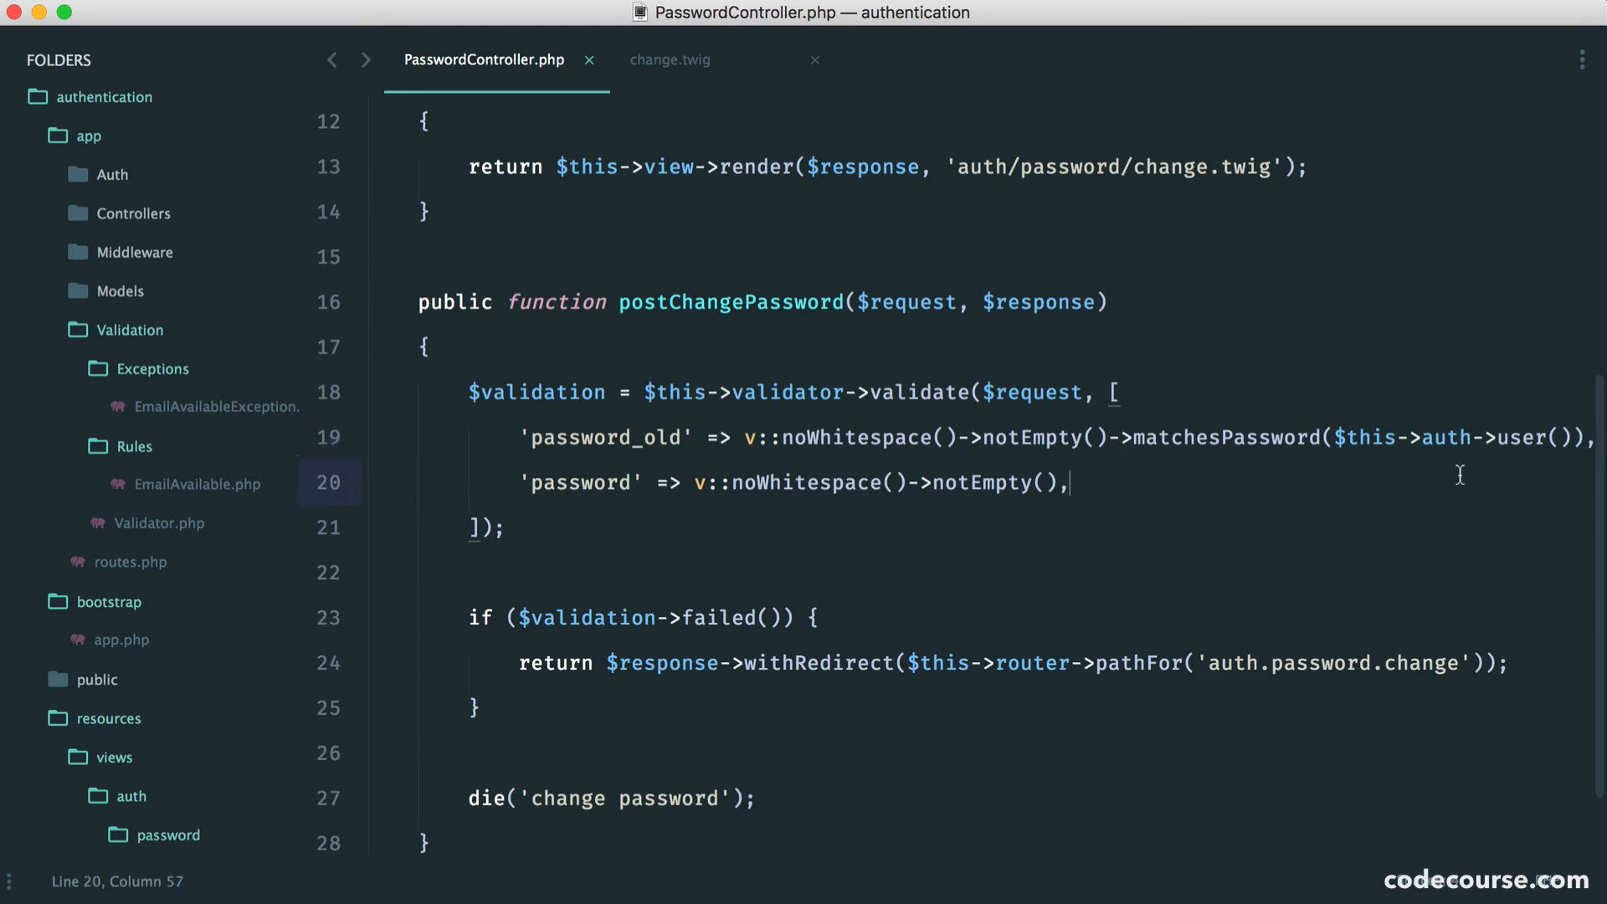
{"action": "mouse_move", "coordinate": [1224, 438]}
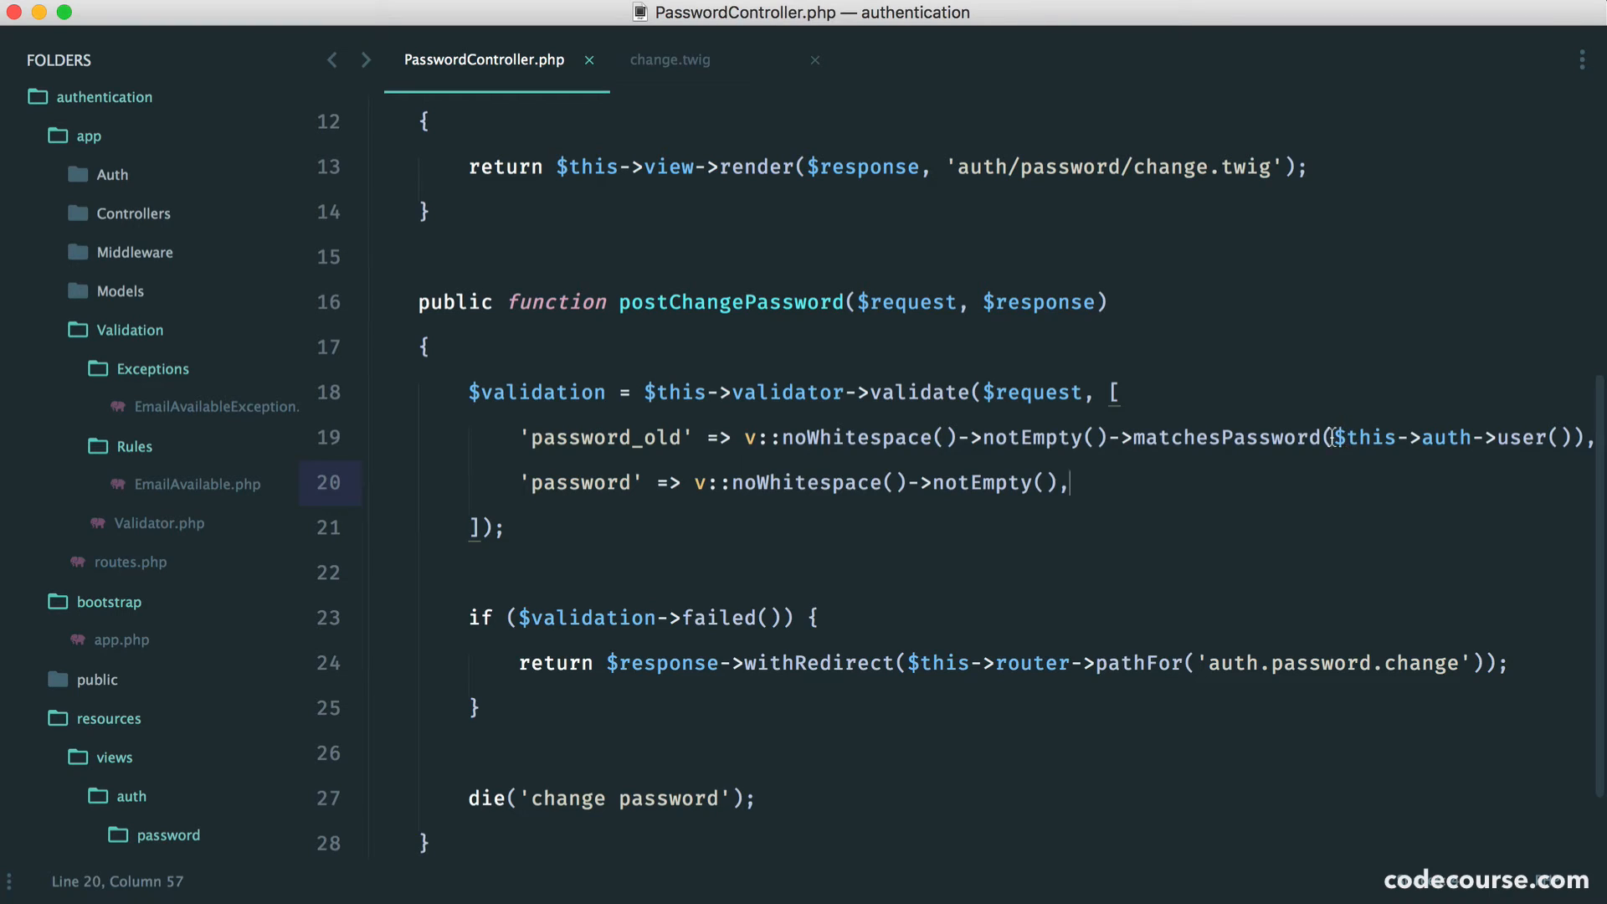
{"action": "left_click", "coordinate": [1555, 438]}
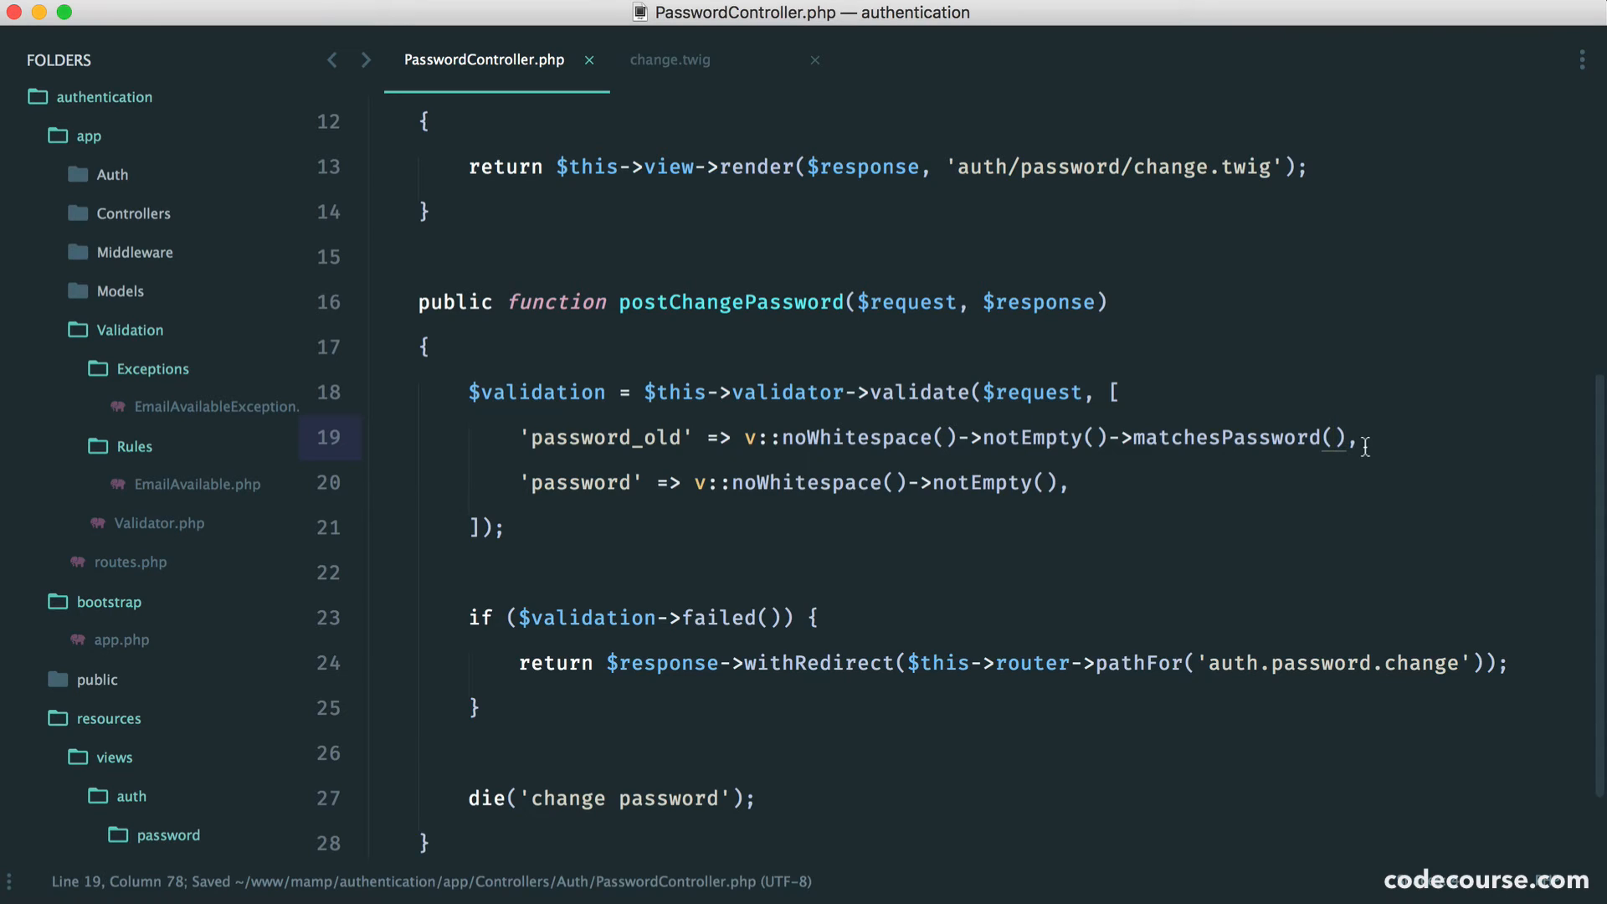
{"action": "left_click_drag", "start_coordinate": [1135, 438], "coordinate": [1347, 438]}
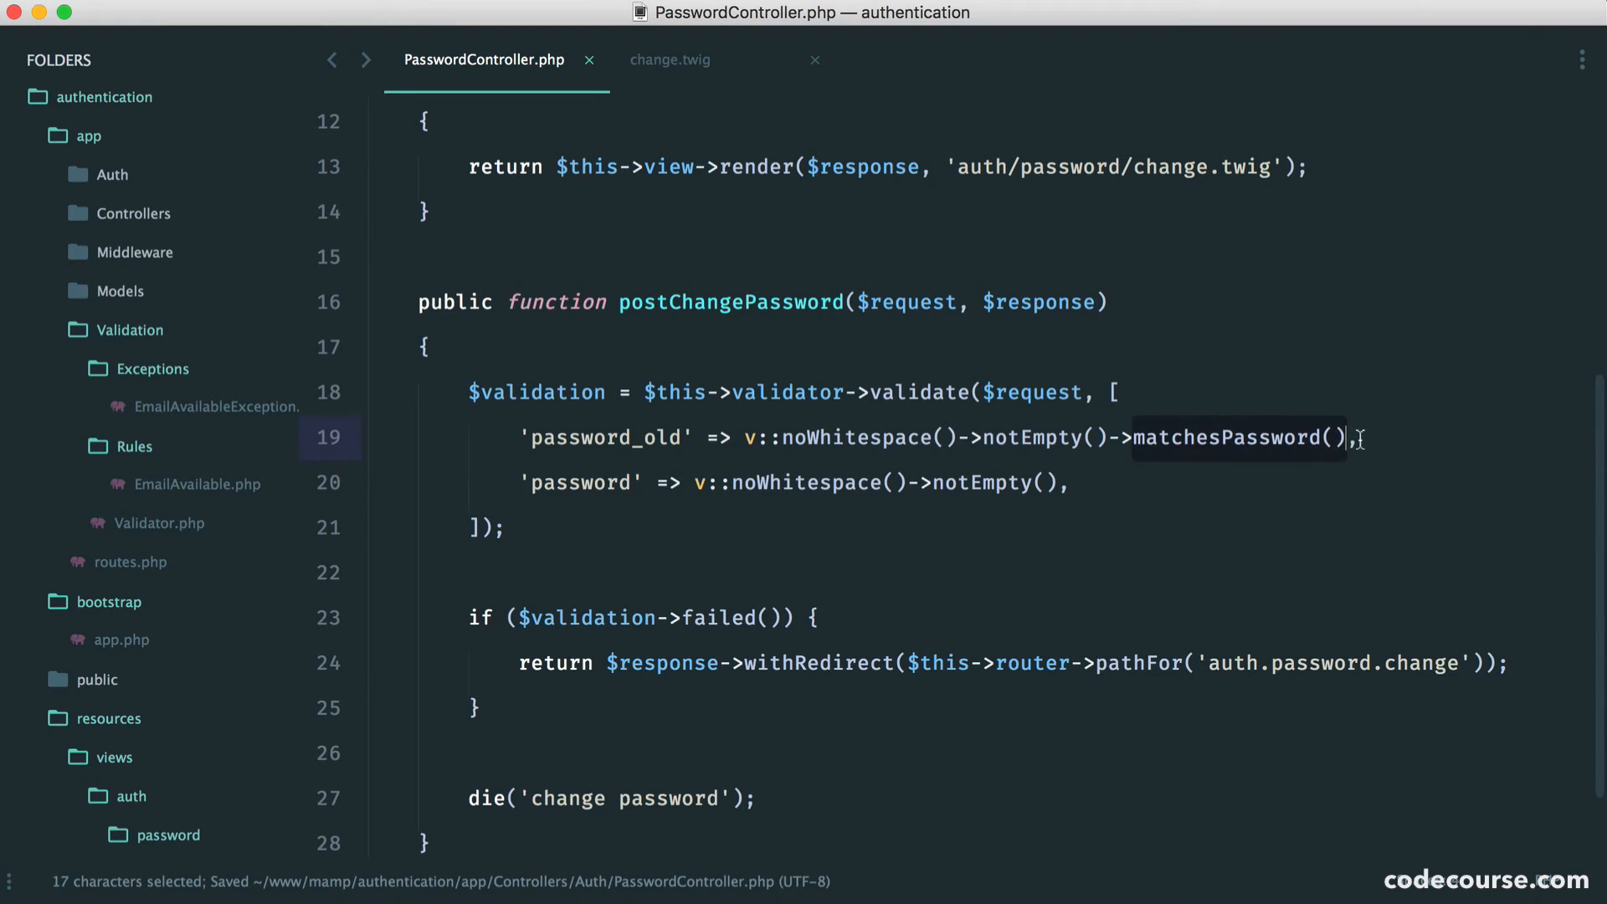
{"action": "type", "text": "$this->auth->user()"}
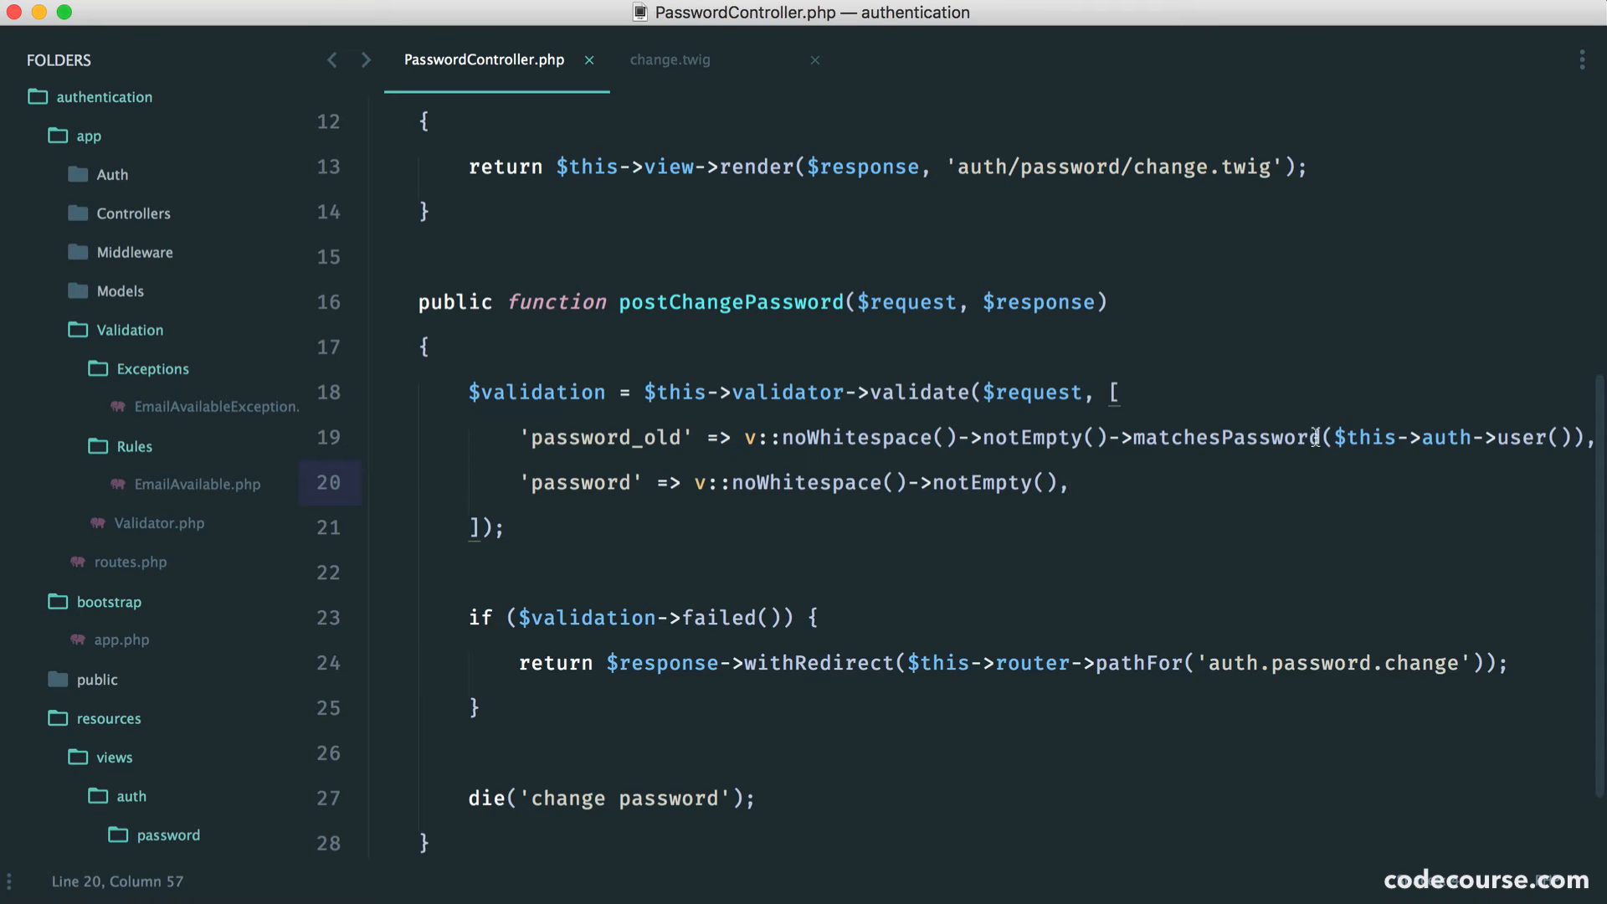
{"action": "left_click_drag", "start_coordinate": [1330, 438], "coordinate": [1489, 437]}
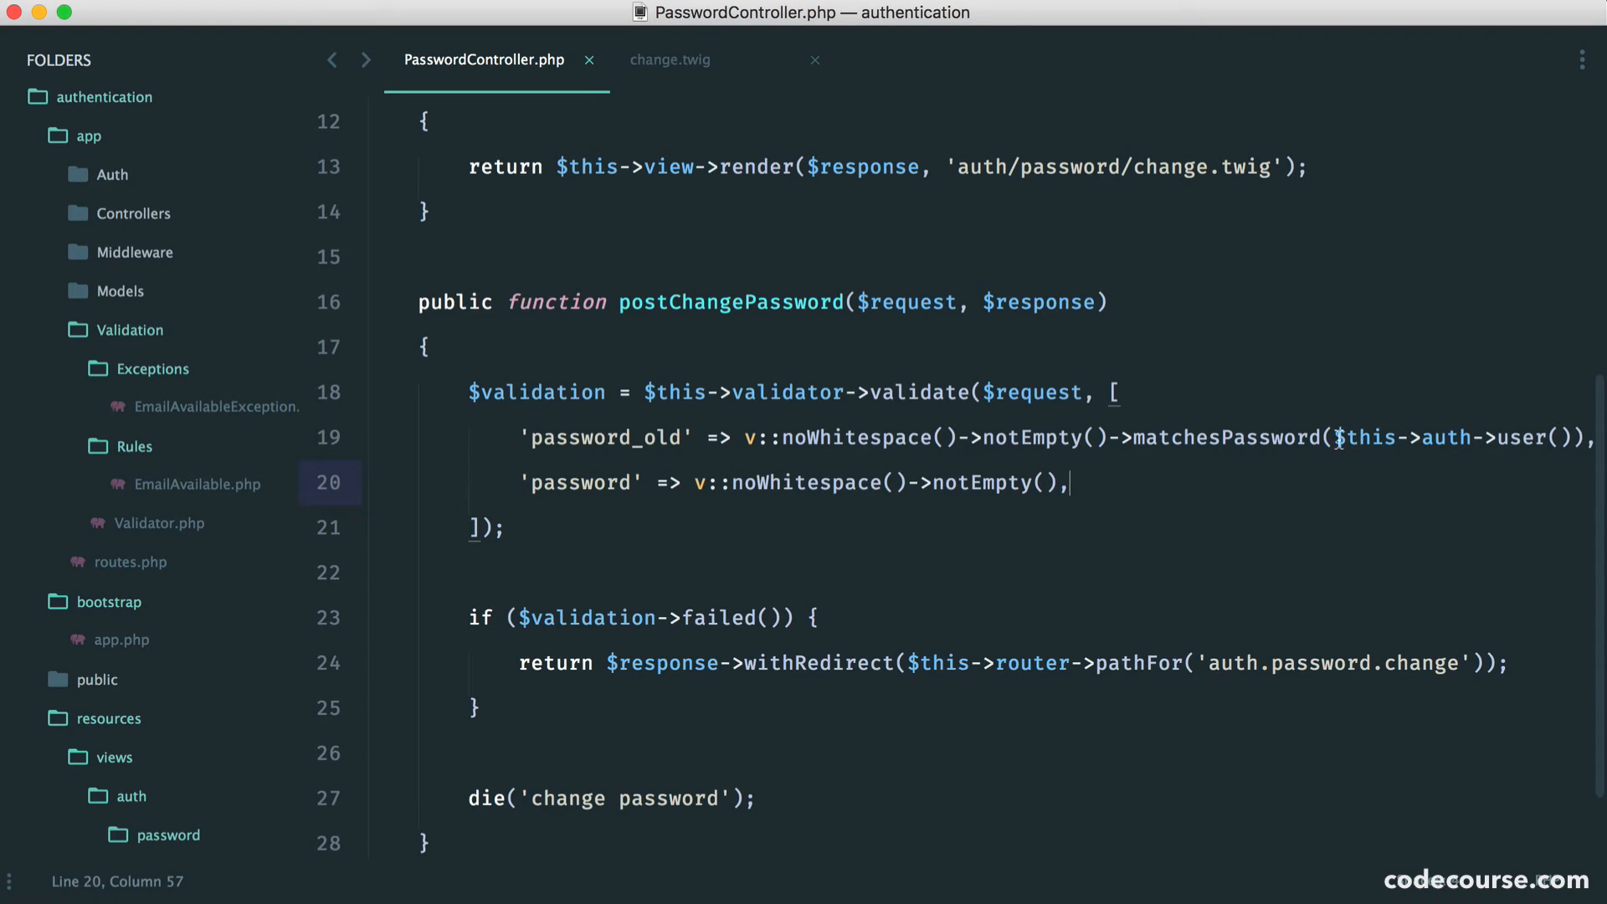
{"action": "left_click_drag", "start_coordinate": [1343, 437], "coordinate": [1565, 437]}
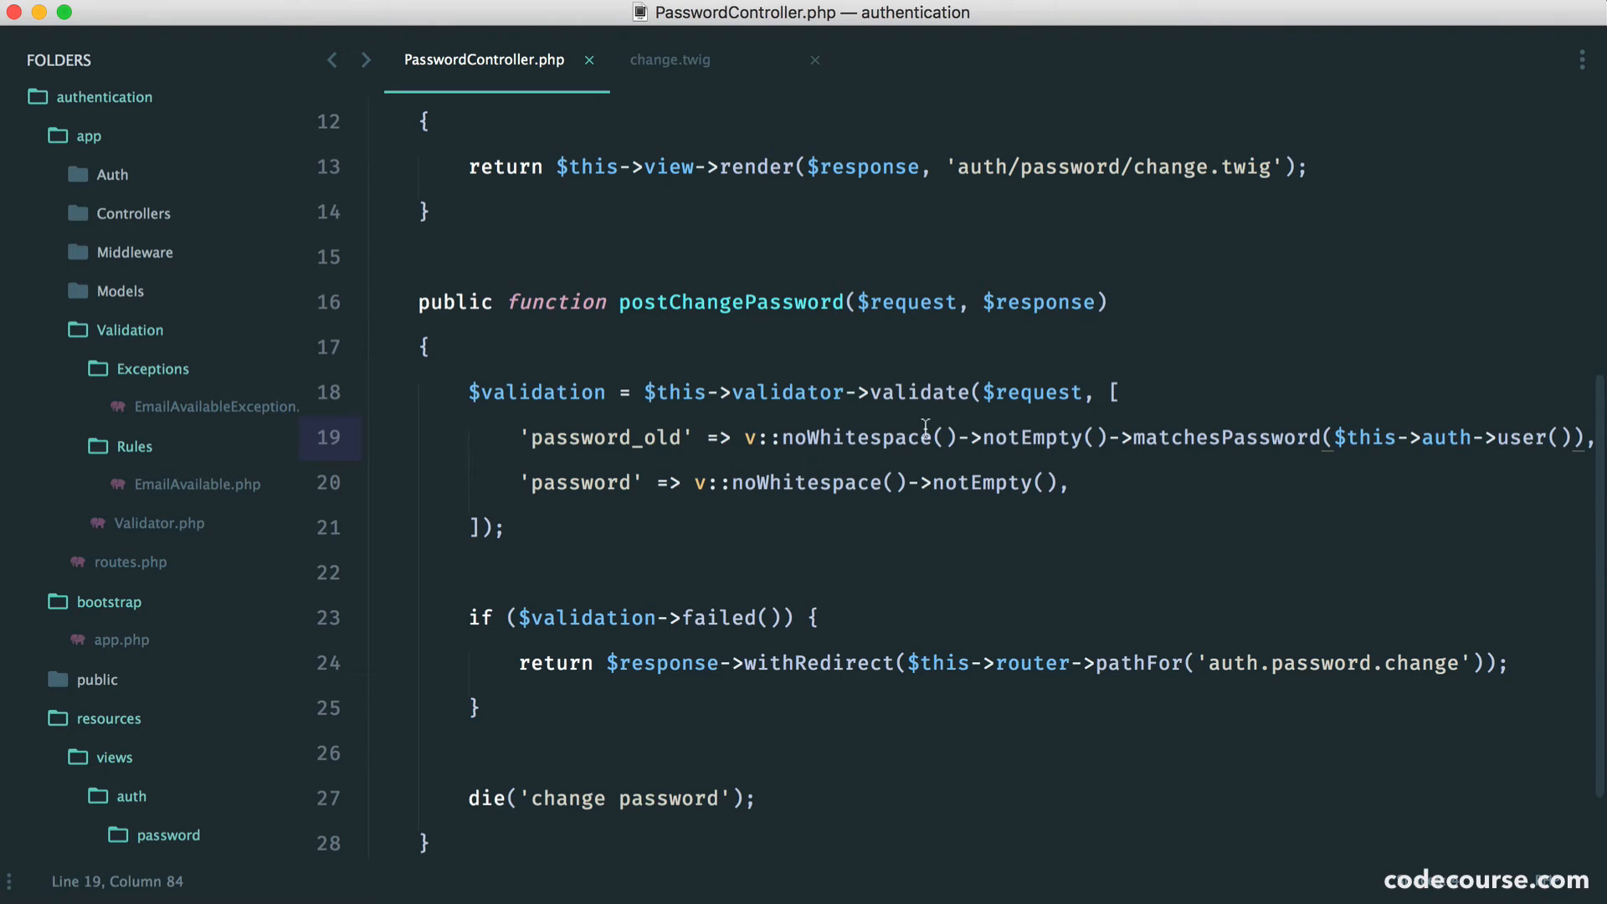
{"action": "mouse_move", "coordinate": [1285, 502]}
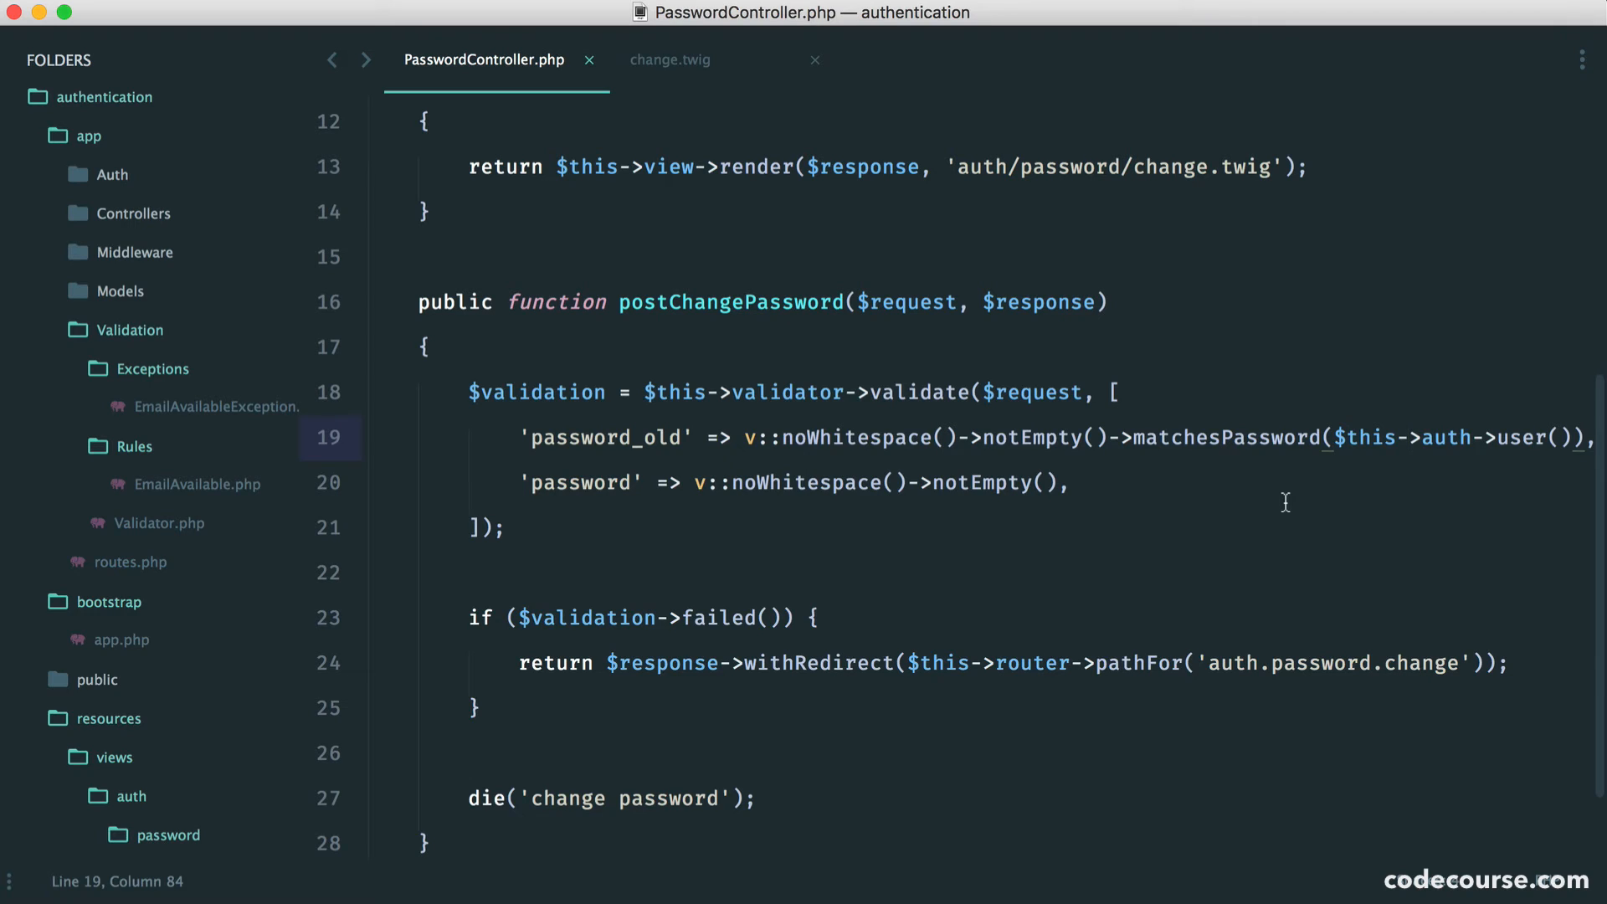
{"action": "mouse_move", "coordinate": [1202, 502]}
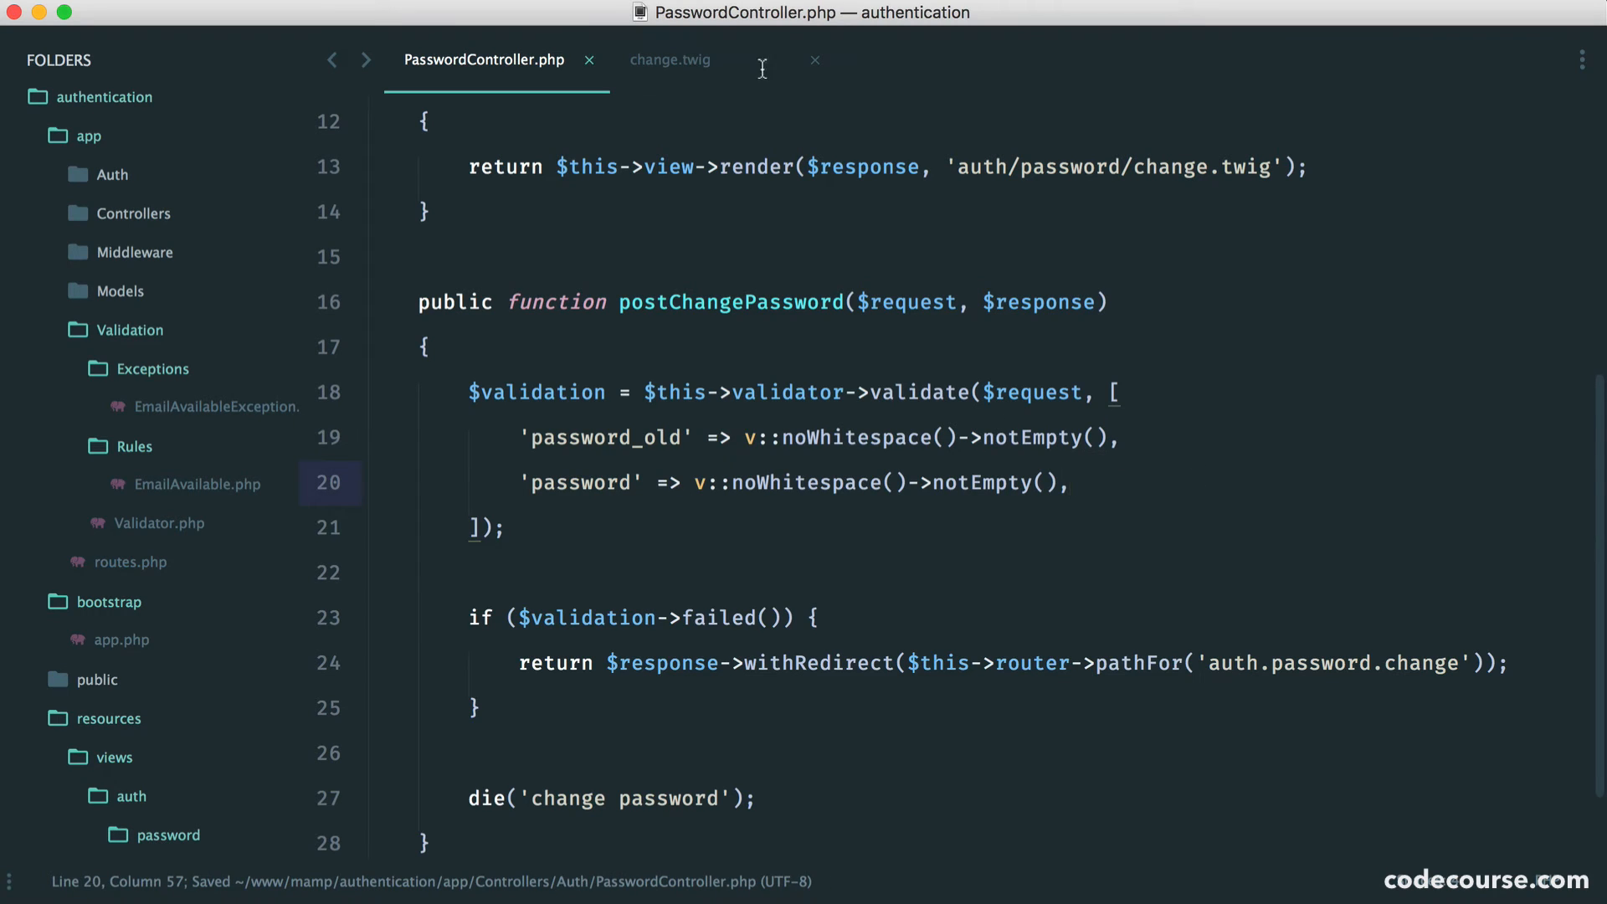
Step: Create a new MatchesPassword file inside the Validation Rules folder
{"action": "right_click", "coordinate": [133, 446]}
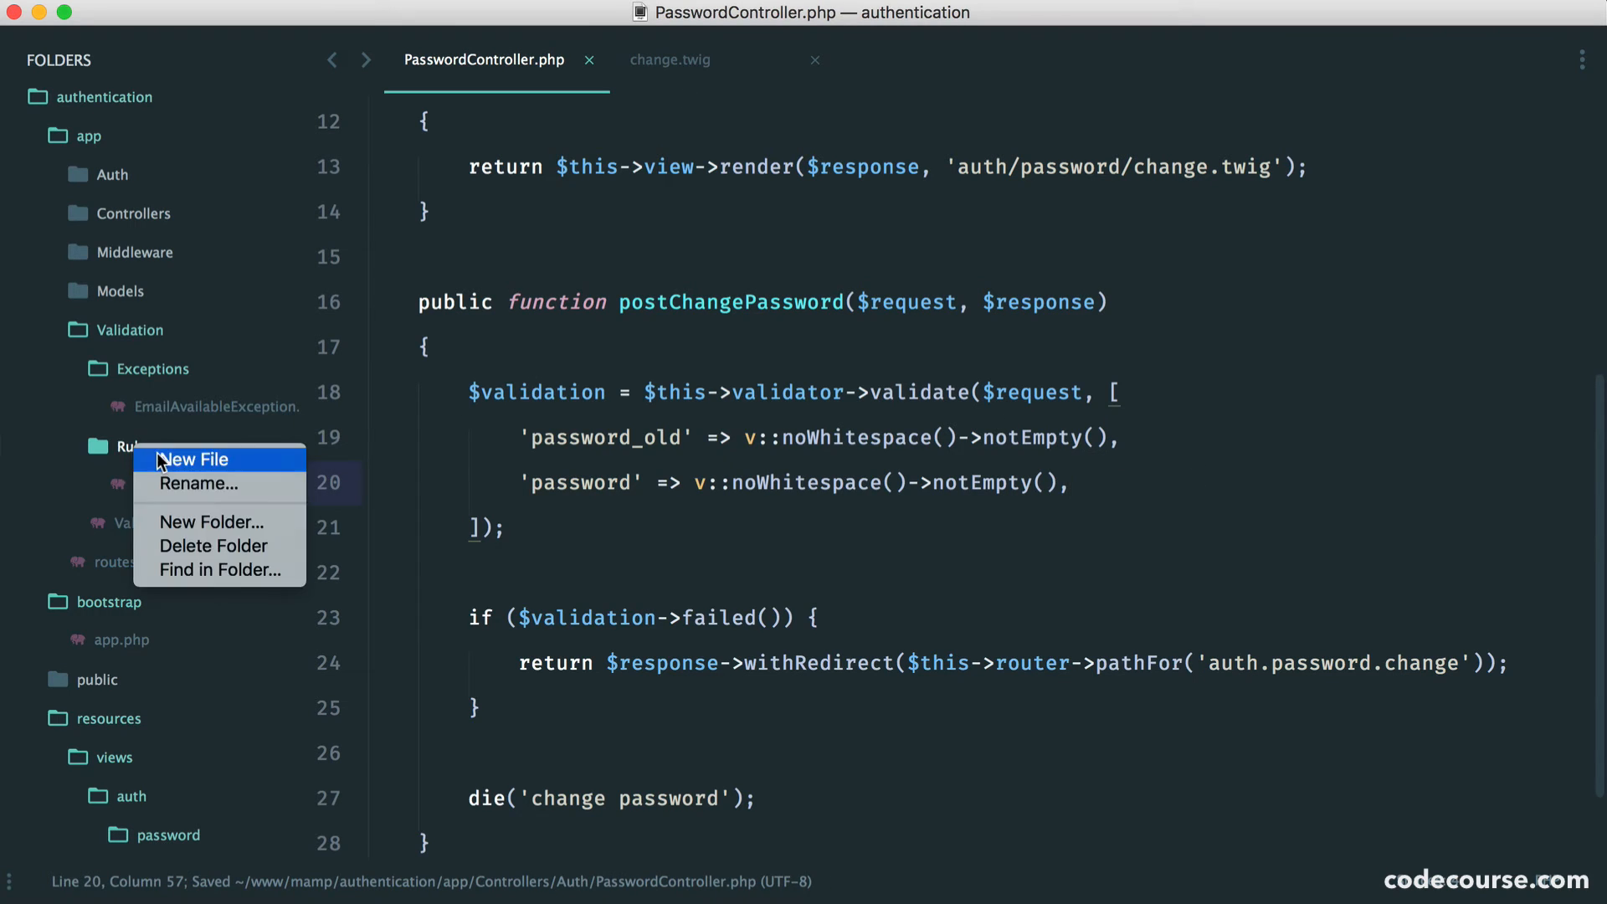
{"action": "left_click", "coordinate": [193, 460]}
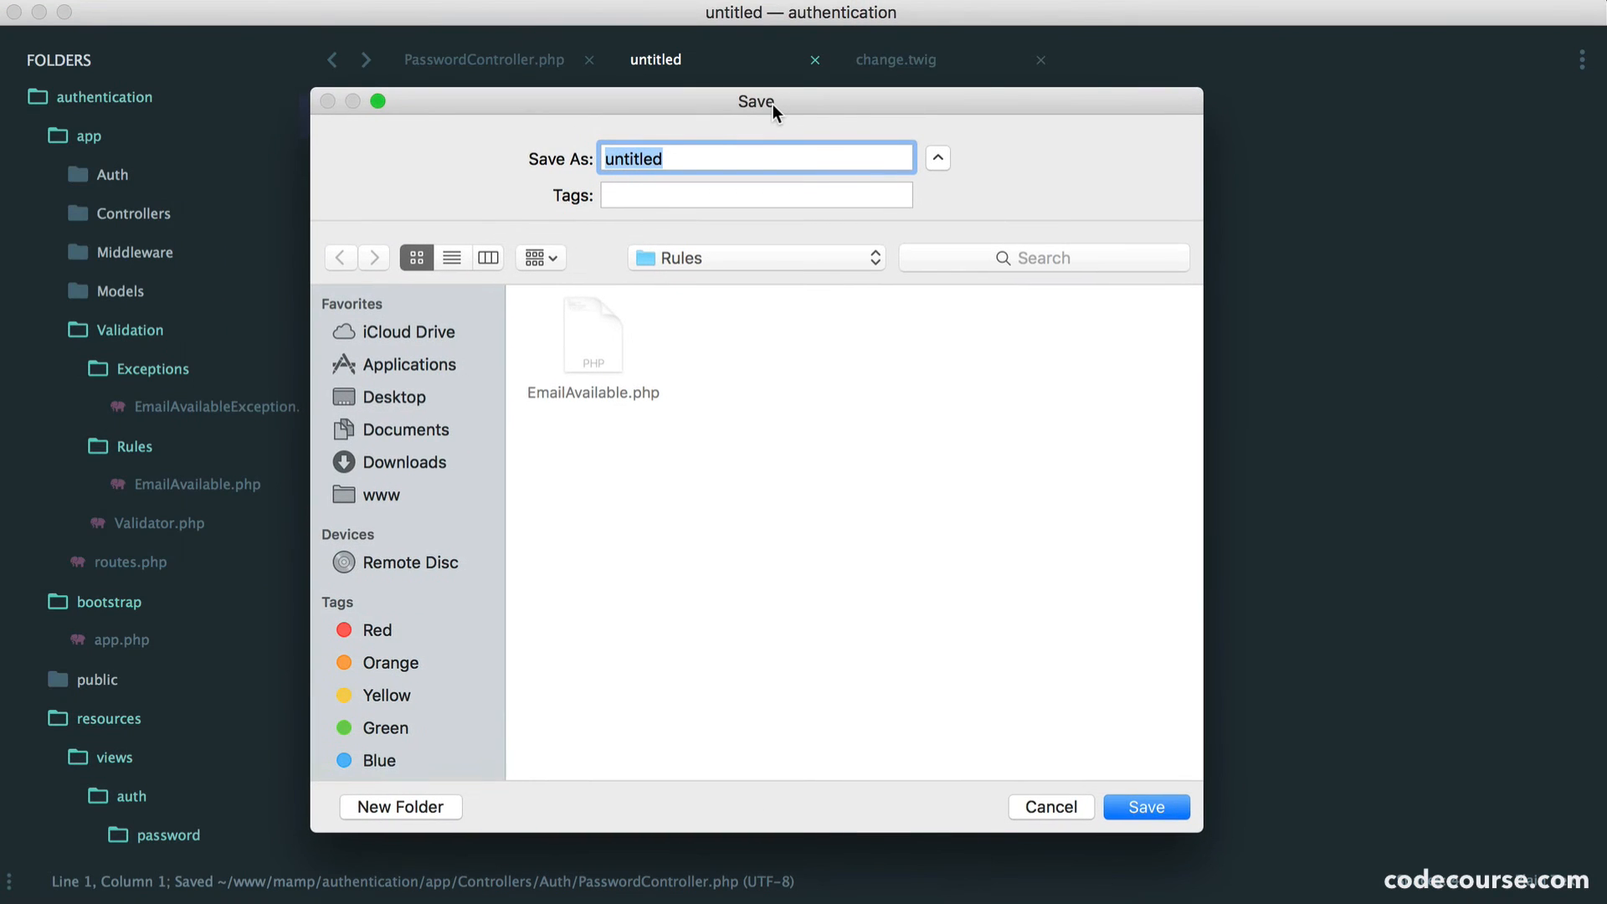
{"action": "type", "text": "MatchesPassword"}
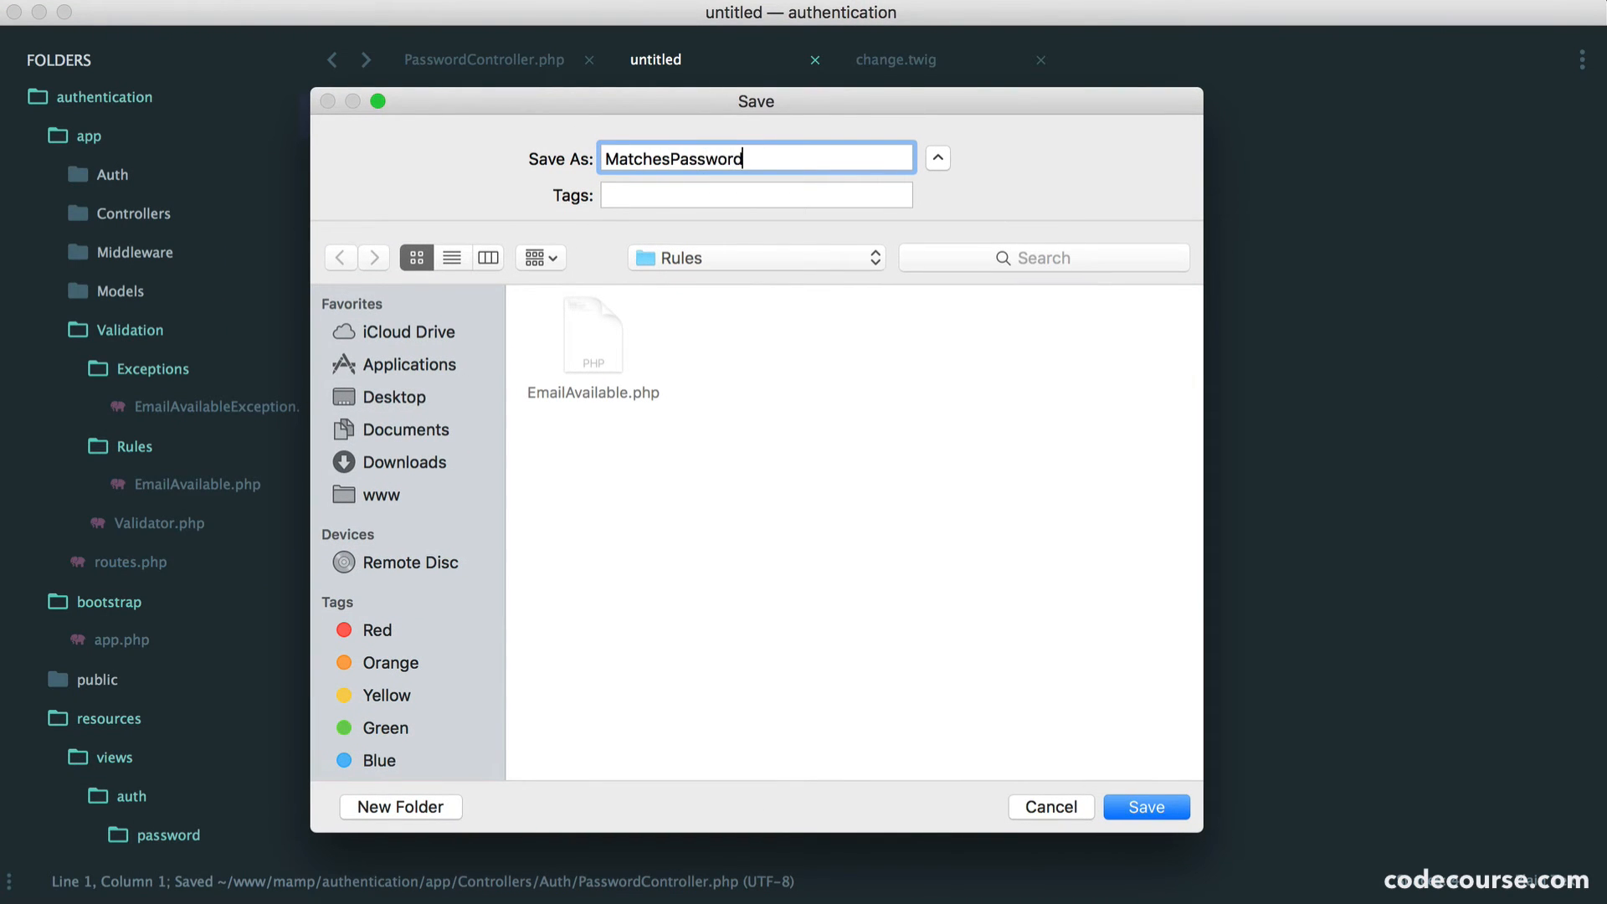
{"action": "left_click", "coordinate": [1145, 807]}
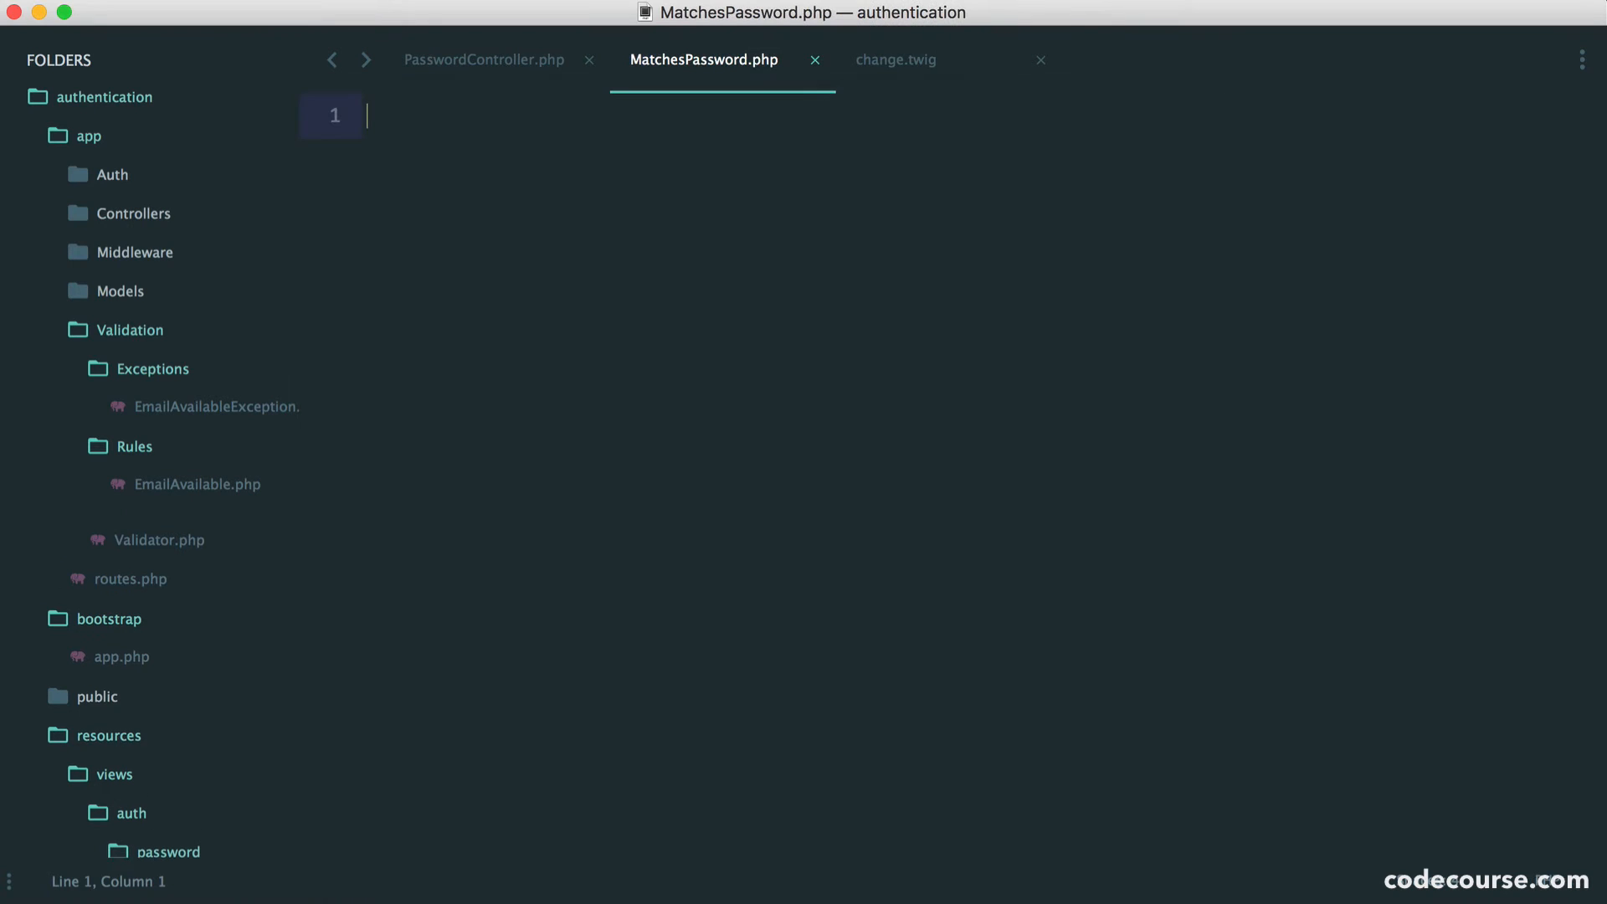
Step: Paste the EmailAvailable rule, rename the class to MatchesPassword and reduce validate to a // comment
{"action": "left_click", "coordinate": [200, 483]}
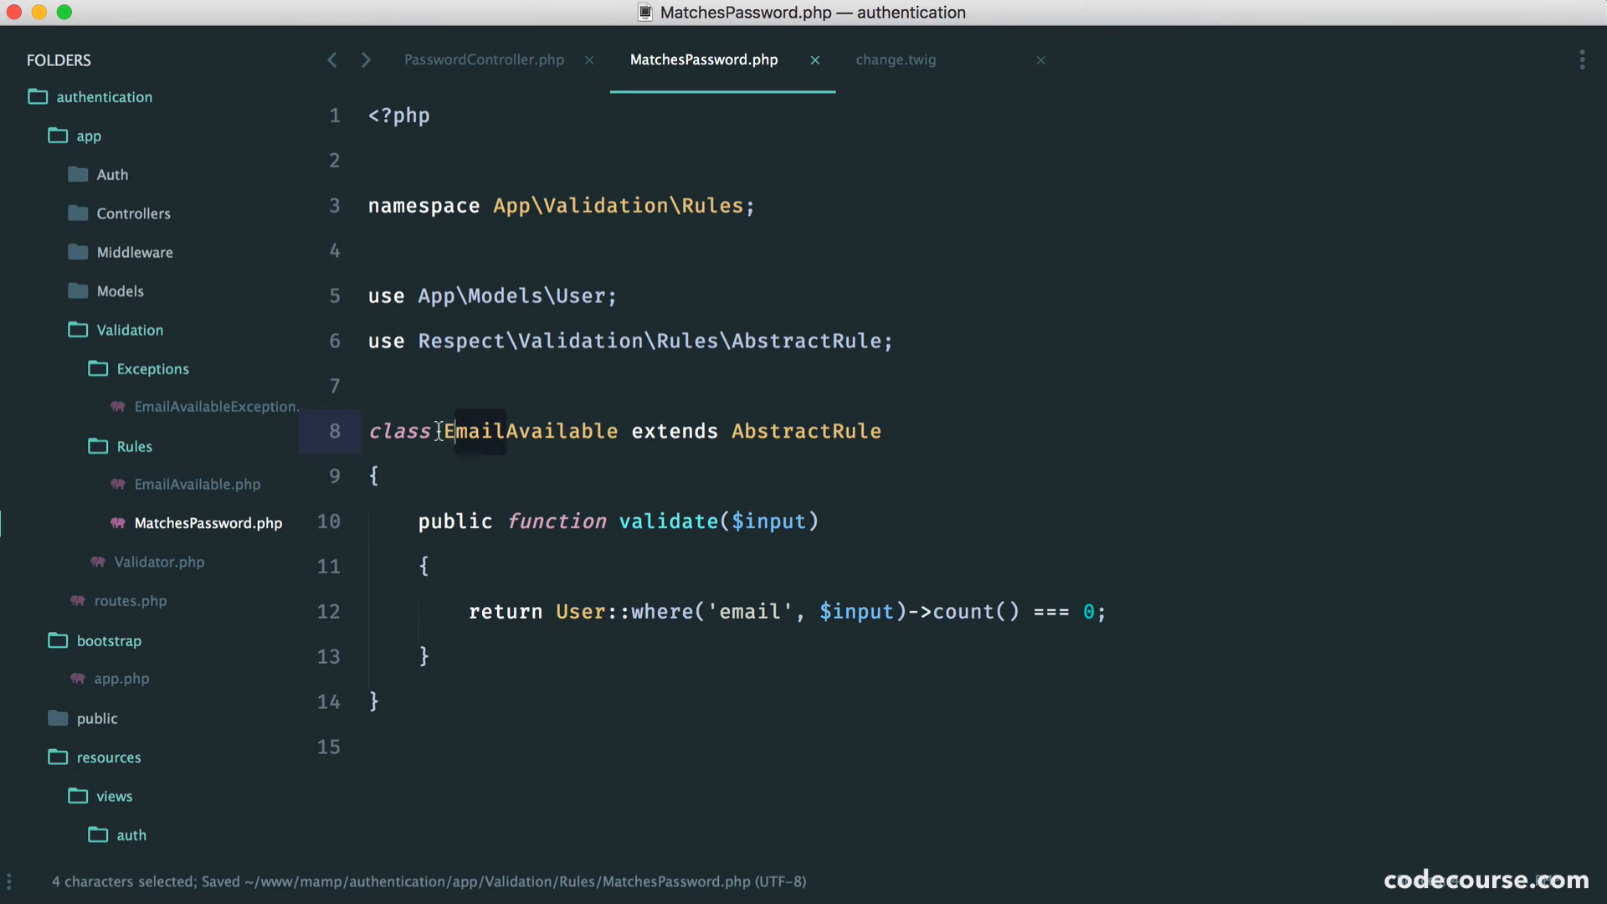
{"action": "type", "text": "Matches"}
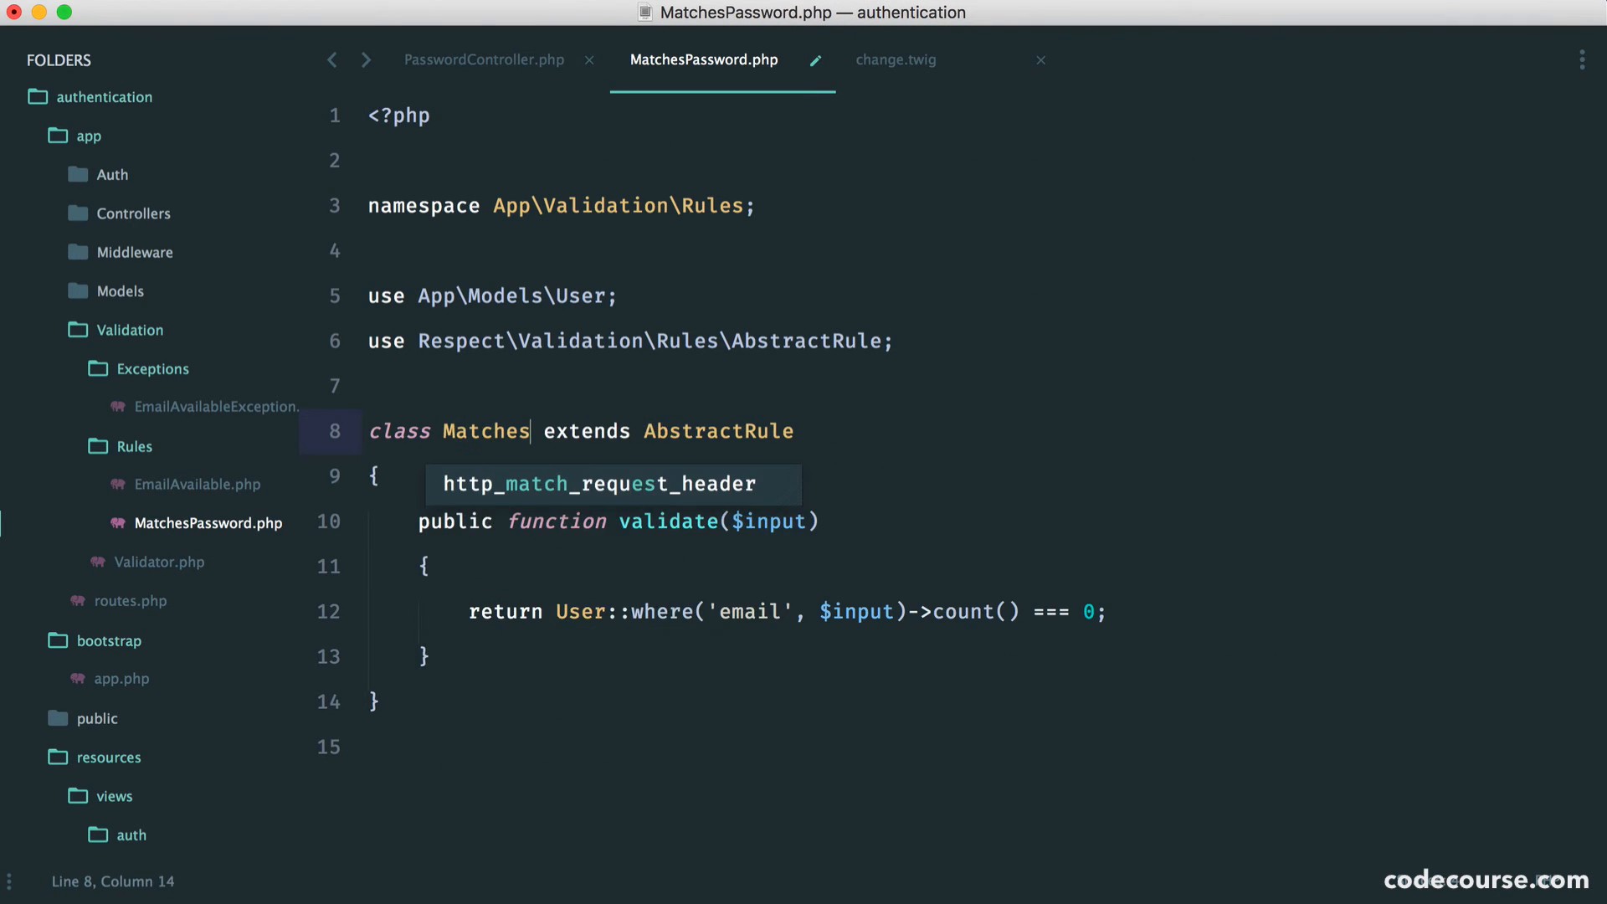
{"action": "type", "text": "Password"}
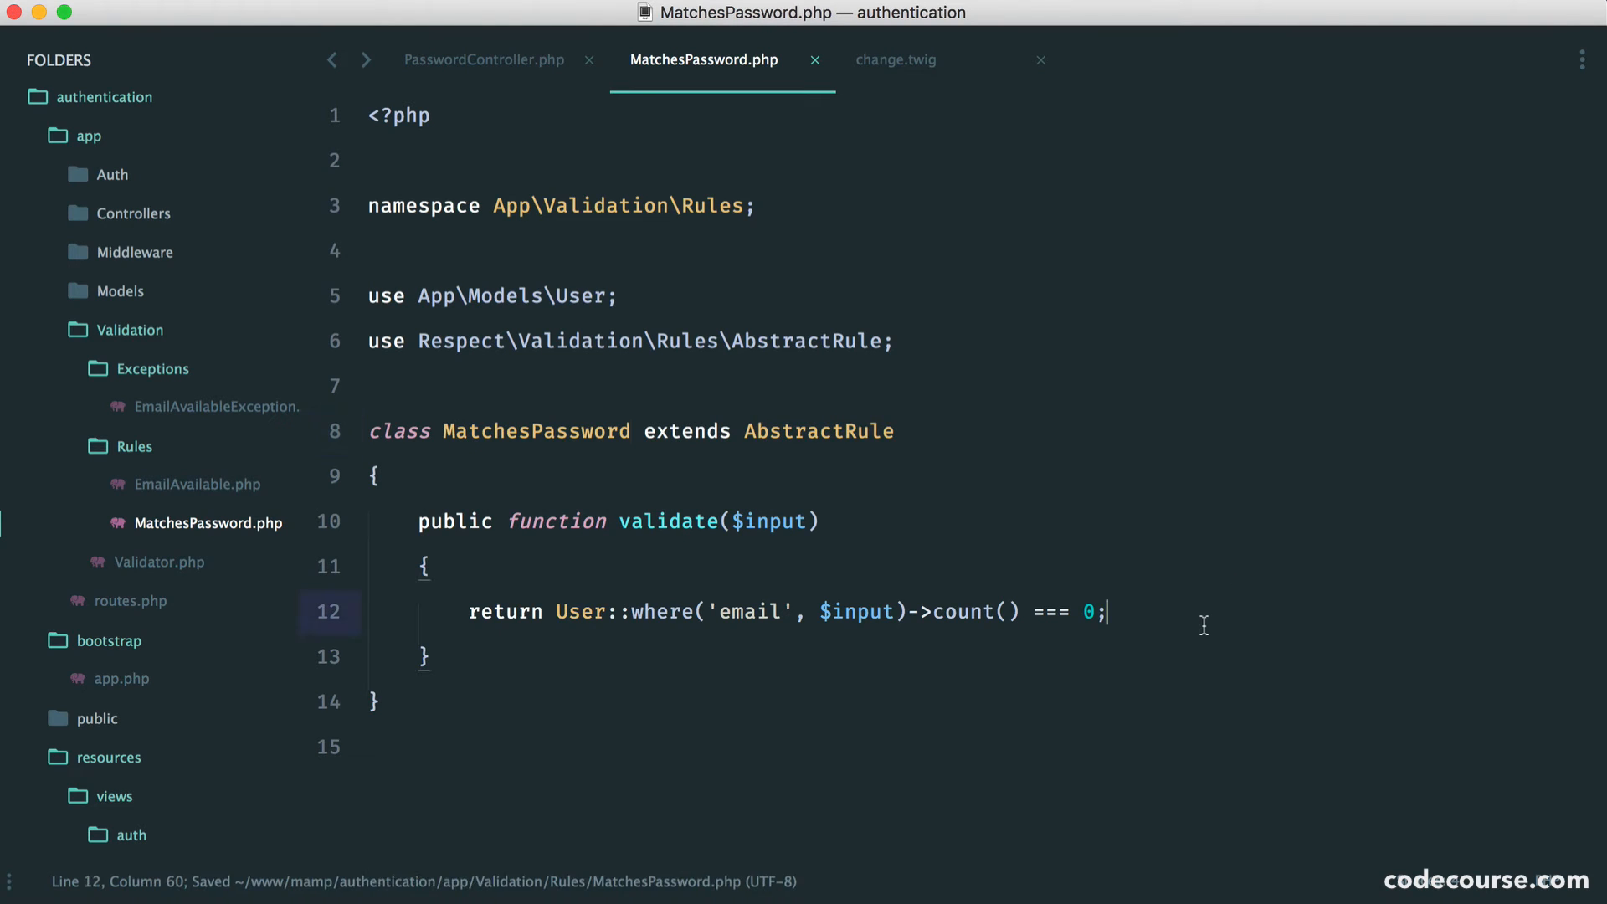
{"action": "type", "text": "//"}
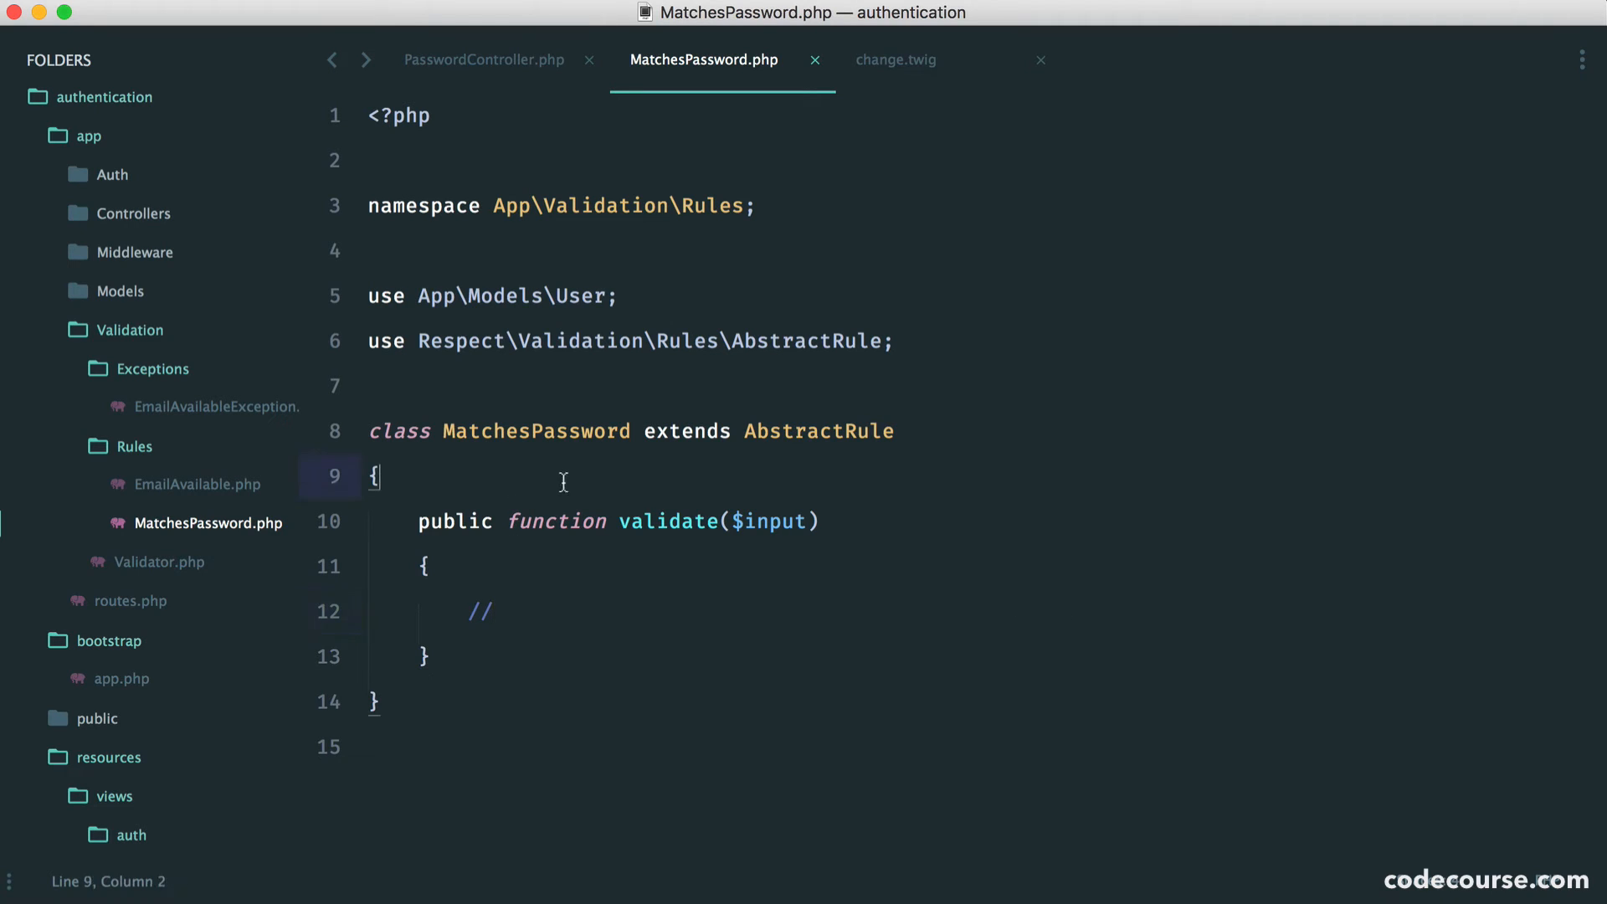
Step: Add a __construct($password) that assigns $this->password above the validate method
{"action": "key", "text": "enter"}
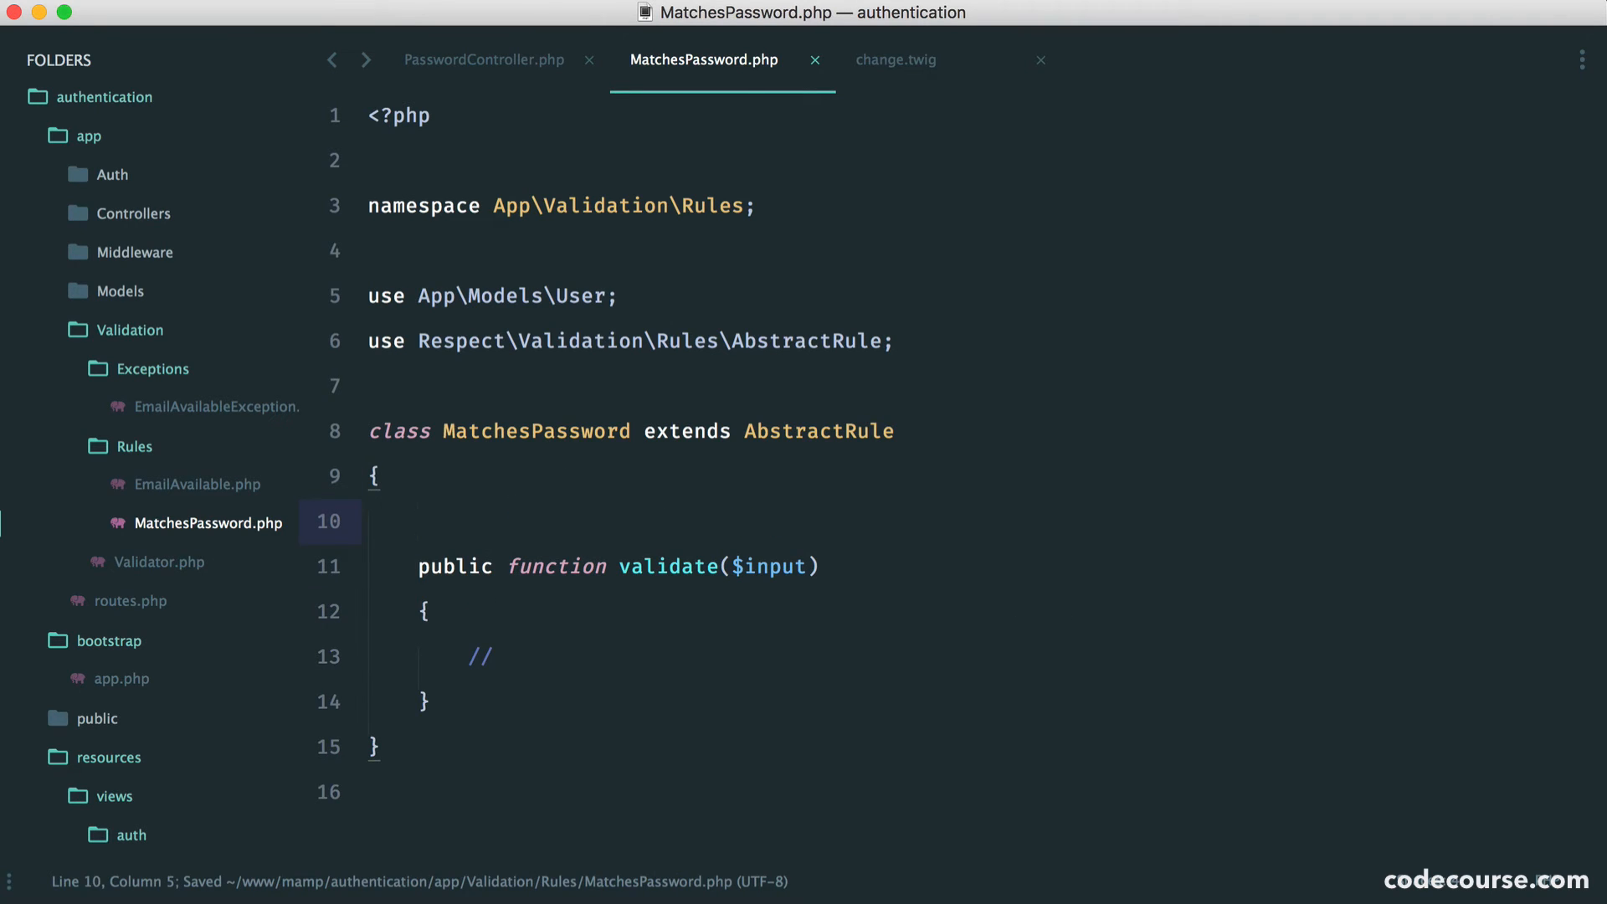
{"action": "type", "text": "p"}
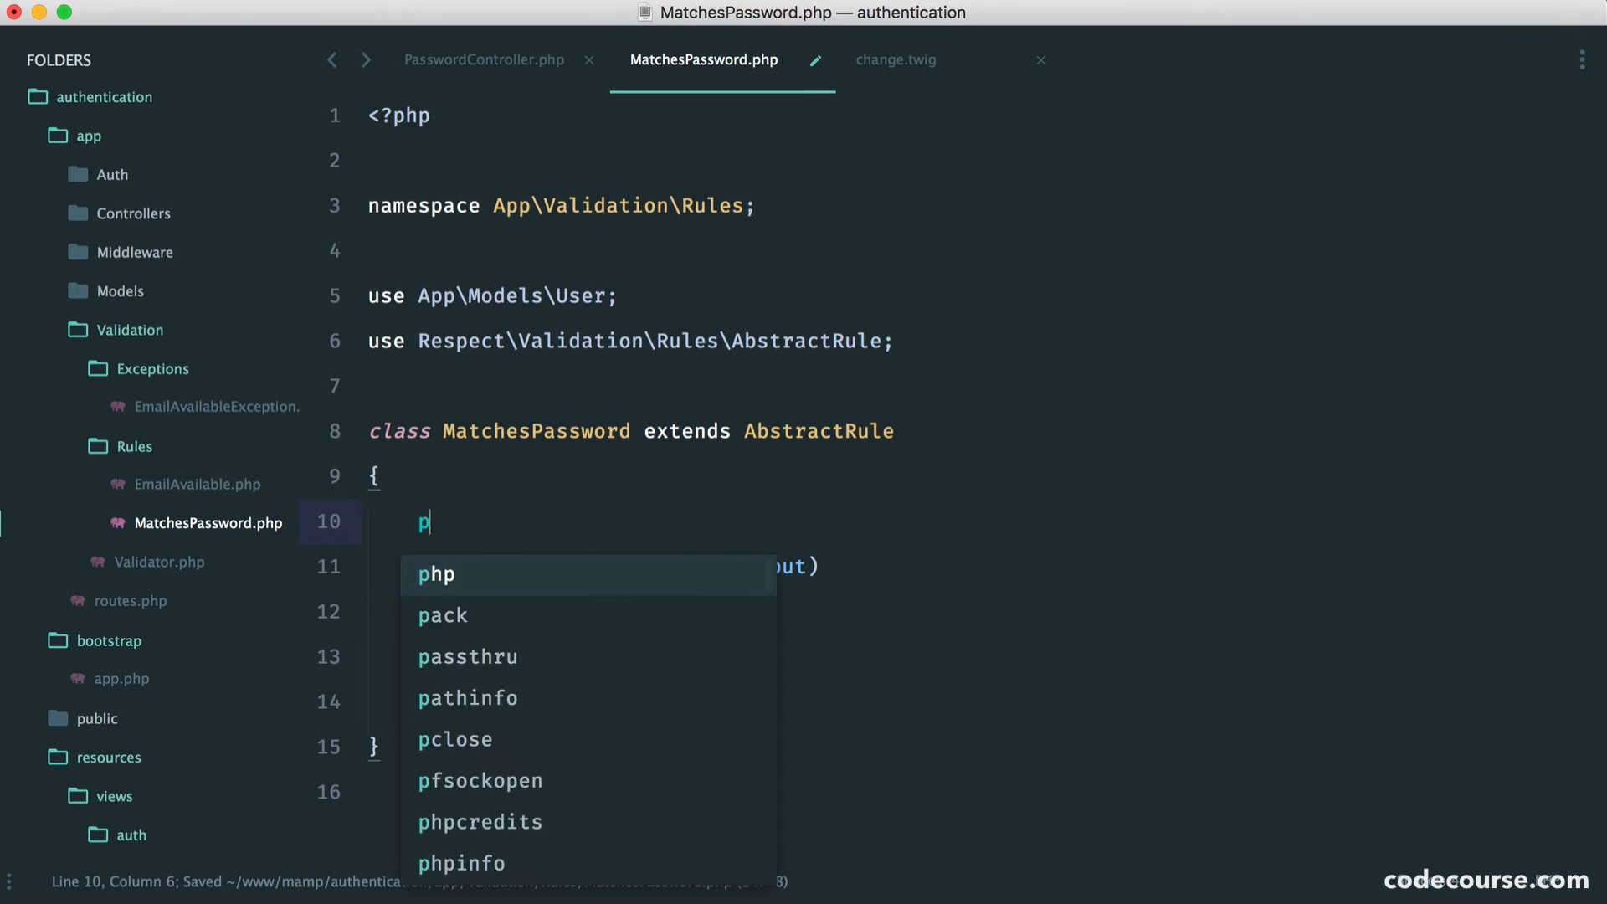
{"action": "type", "text": "public function __construct("}
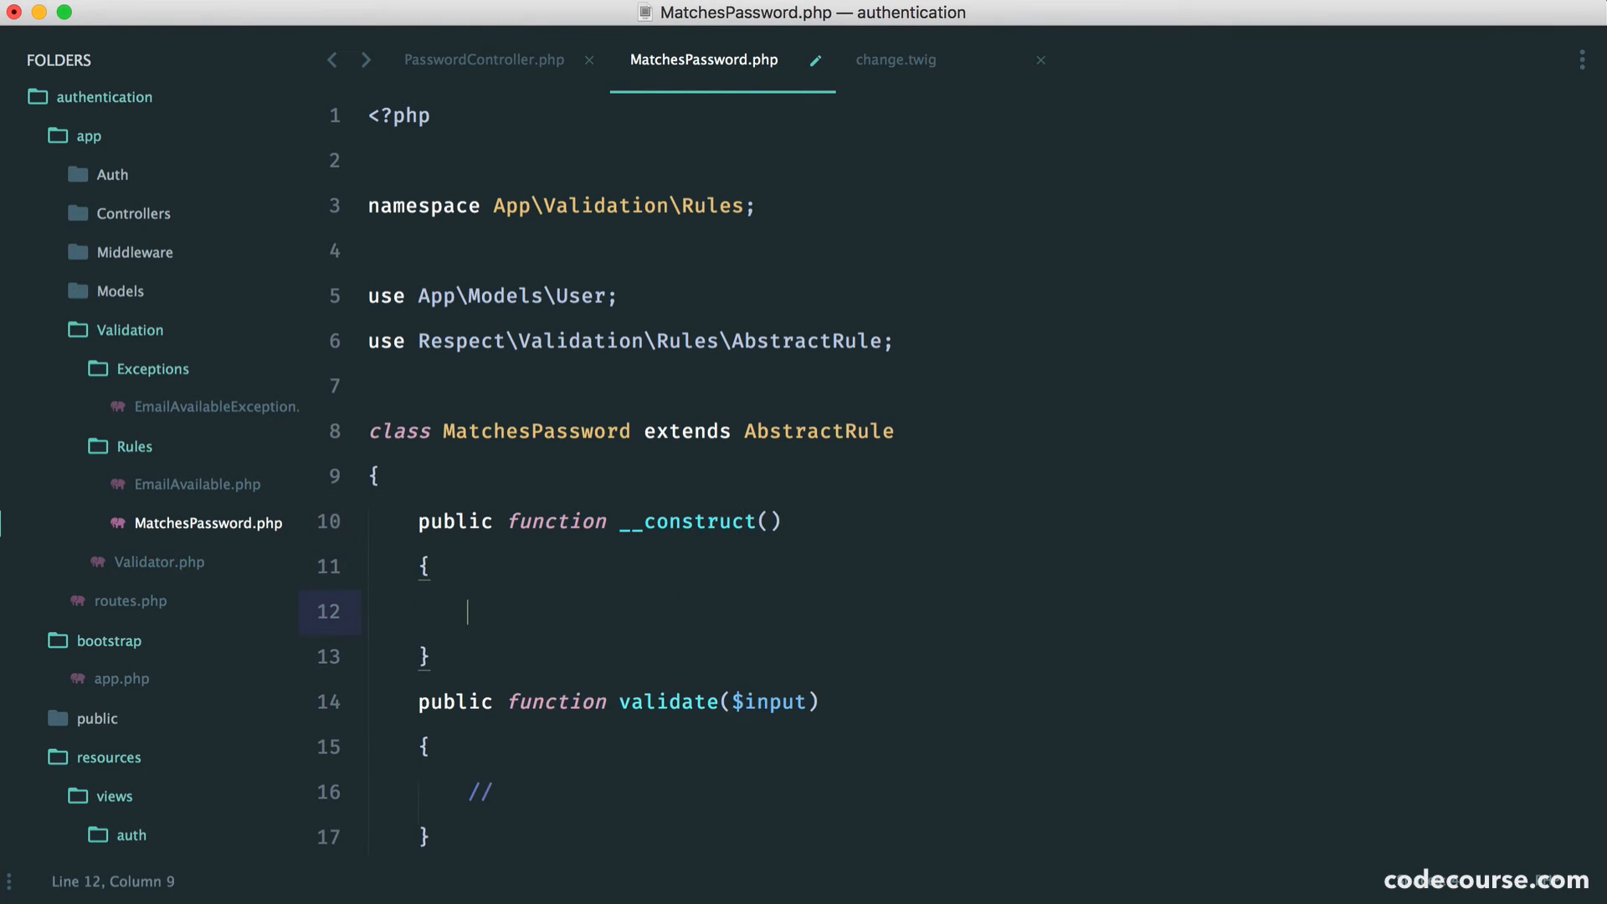
{"action": "key", "text": "cmd+s"}
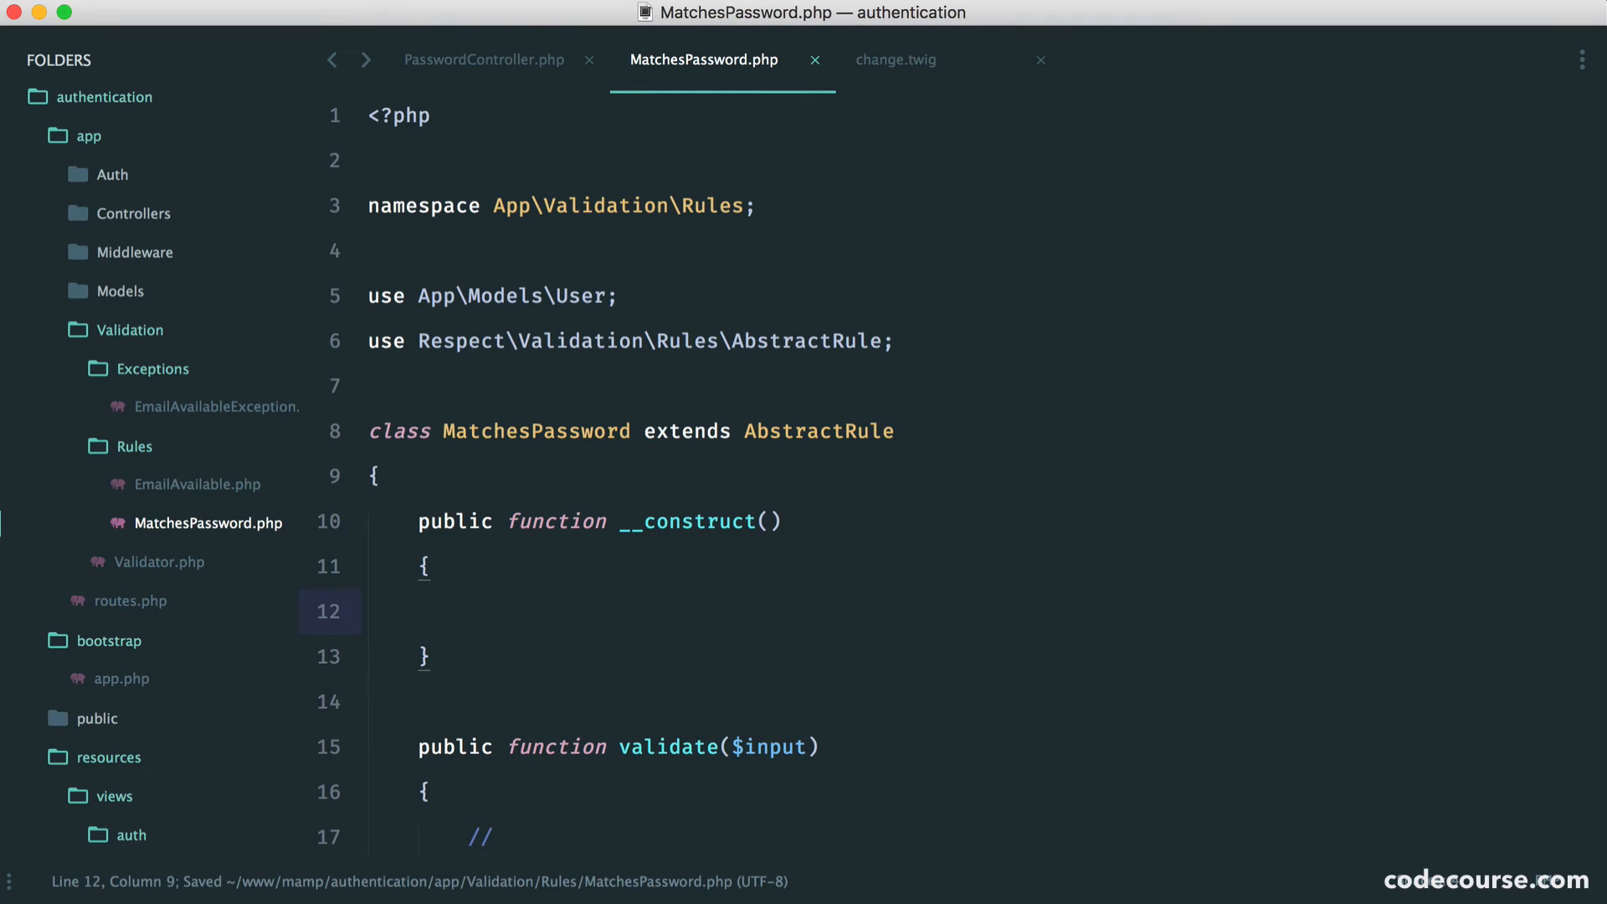
{"action": "left_click", "coordinate": [759, 520]}
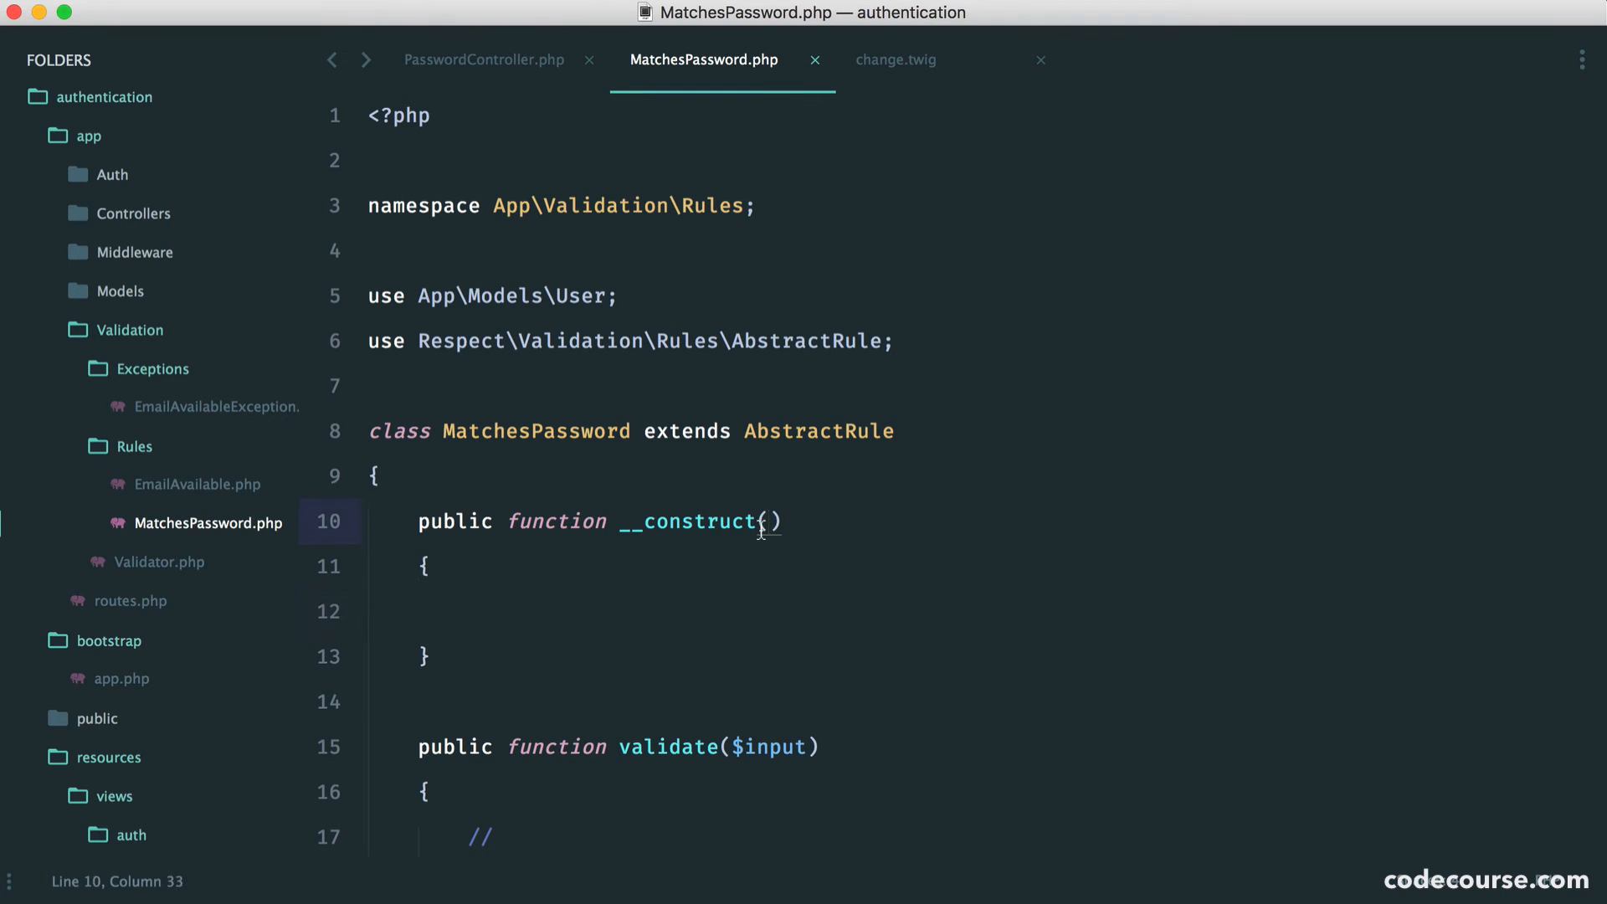
{"action": "type", "text": "$"}
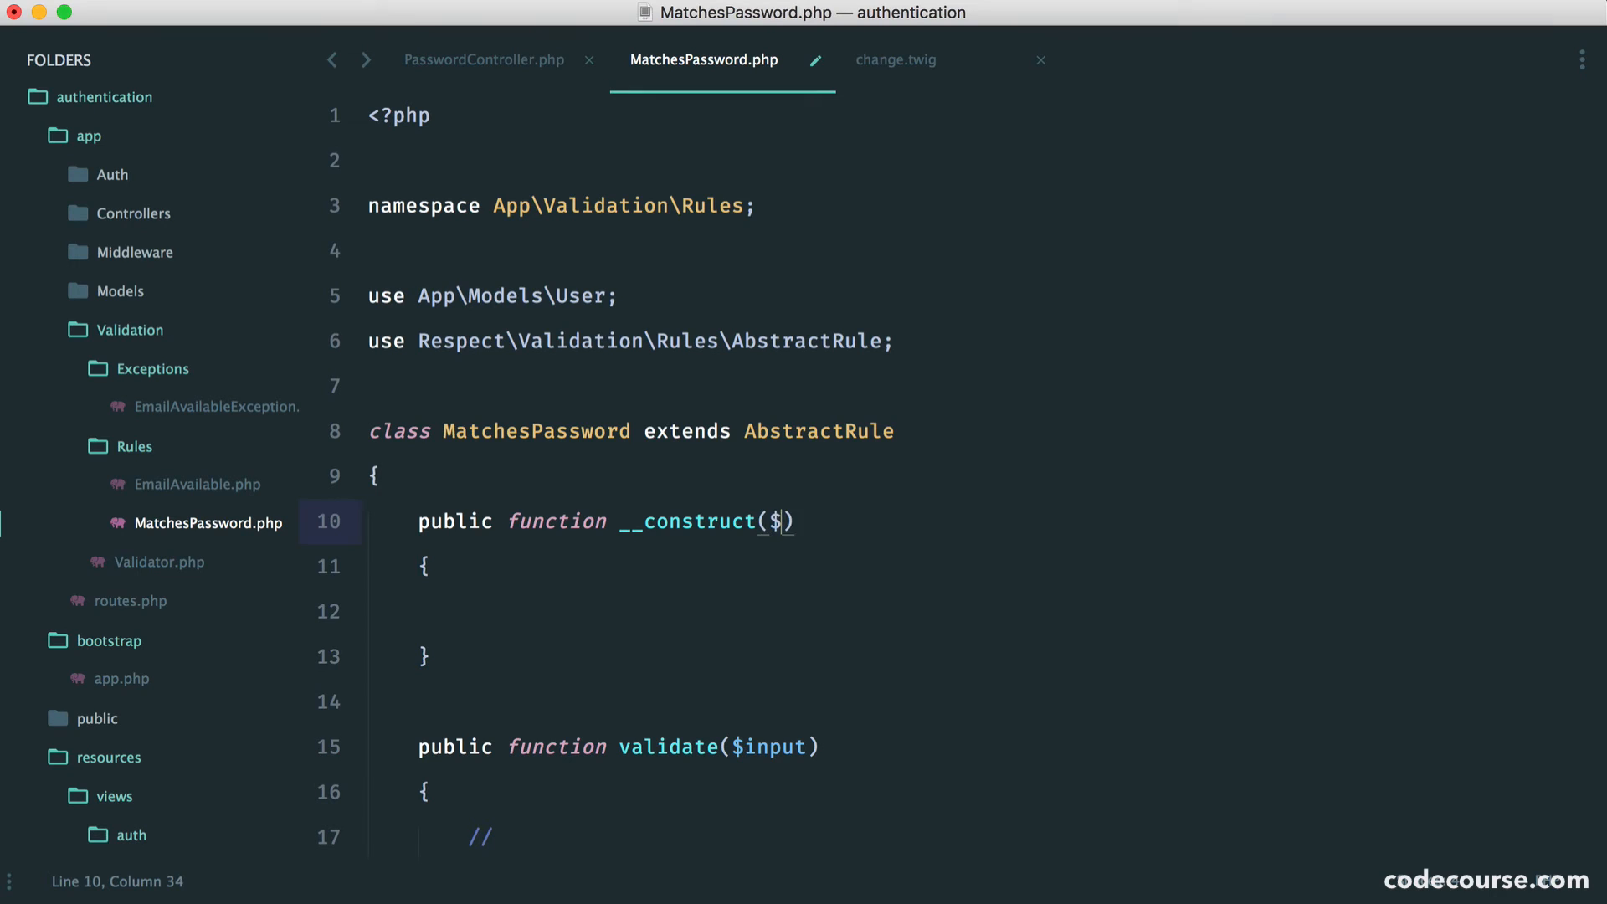
{"action": "type", "text": "password"}
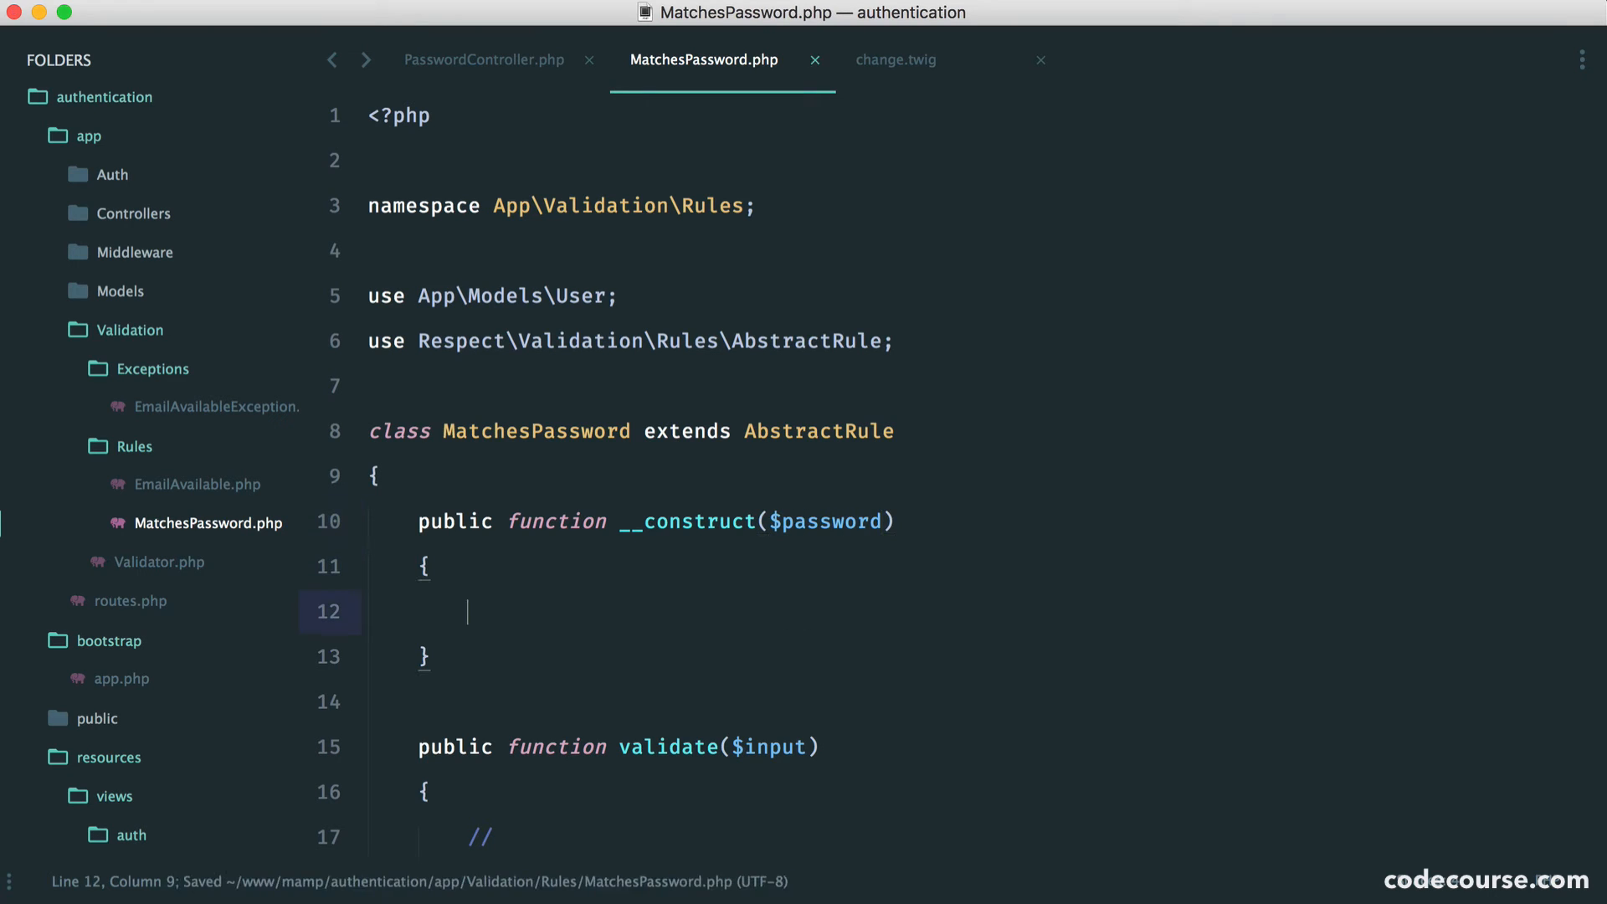
{"action": "type", "text": "$this->password = $password"}
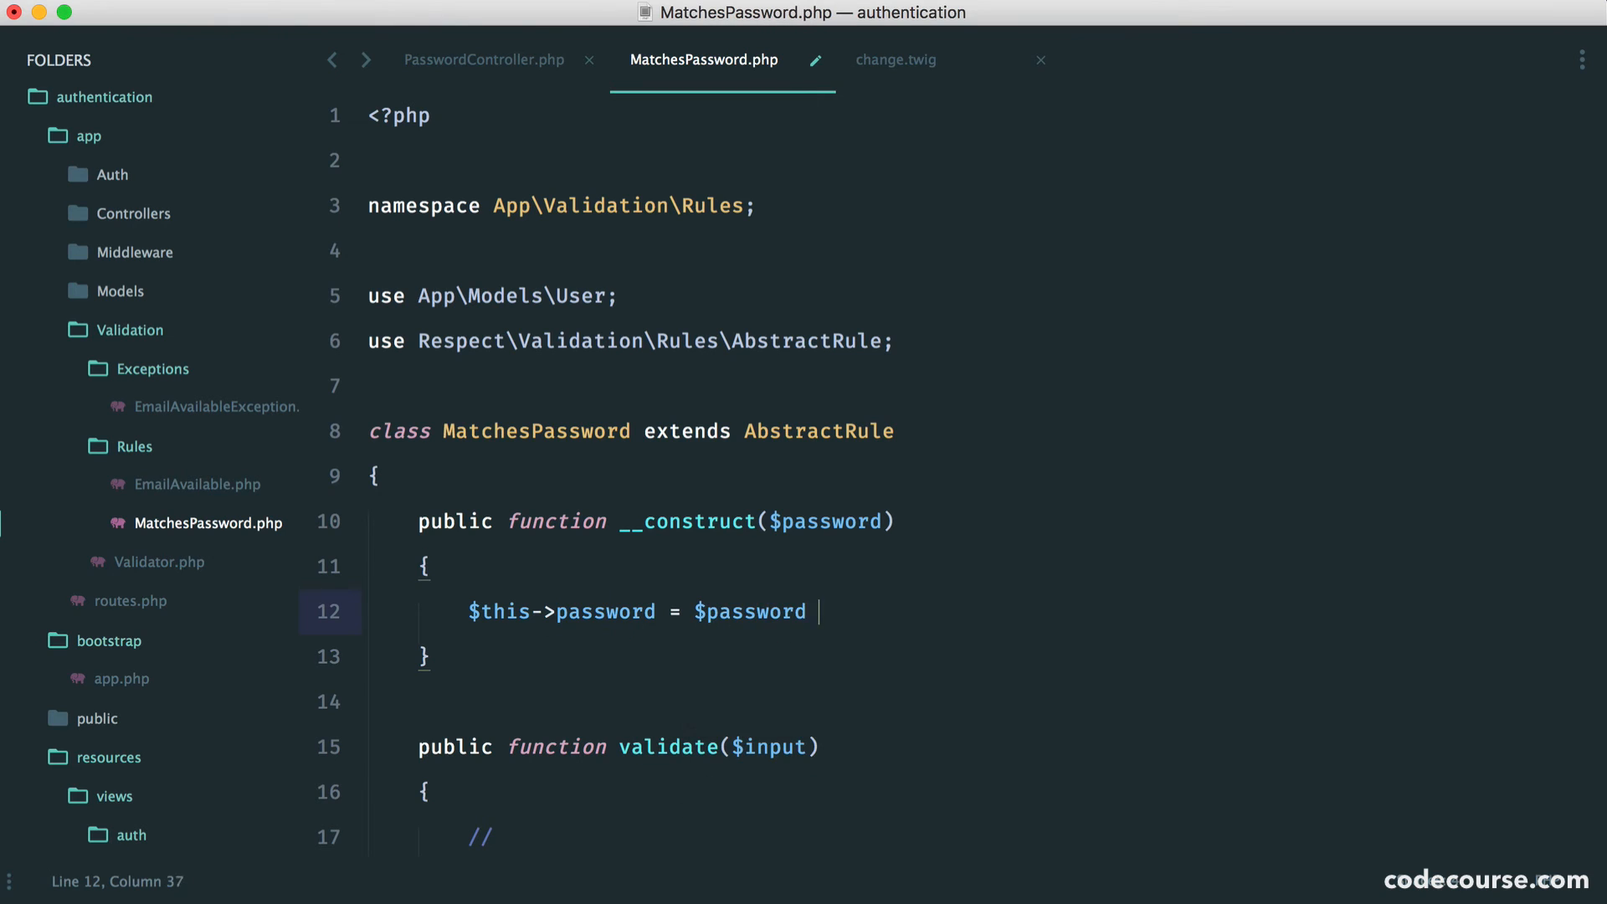
Step: Declare protected $password, leave validate as a // placeholder, and glance at PasswordController
{"action": "type", "text": "protect"}
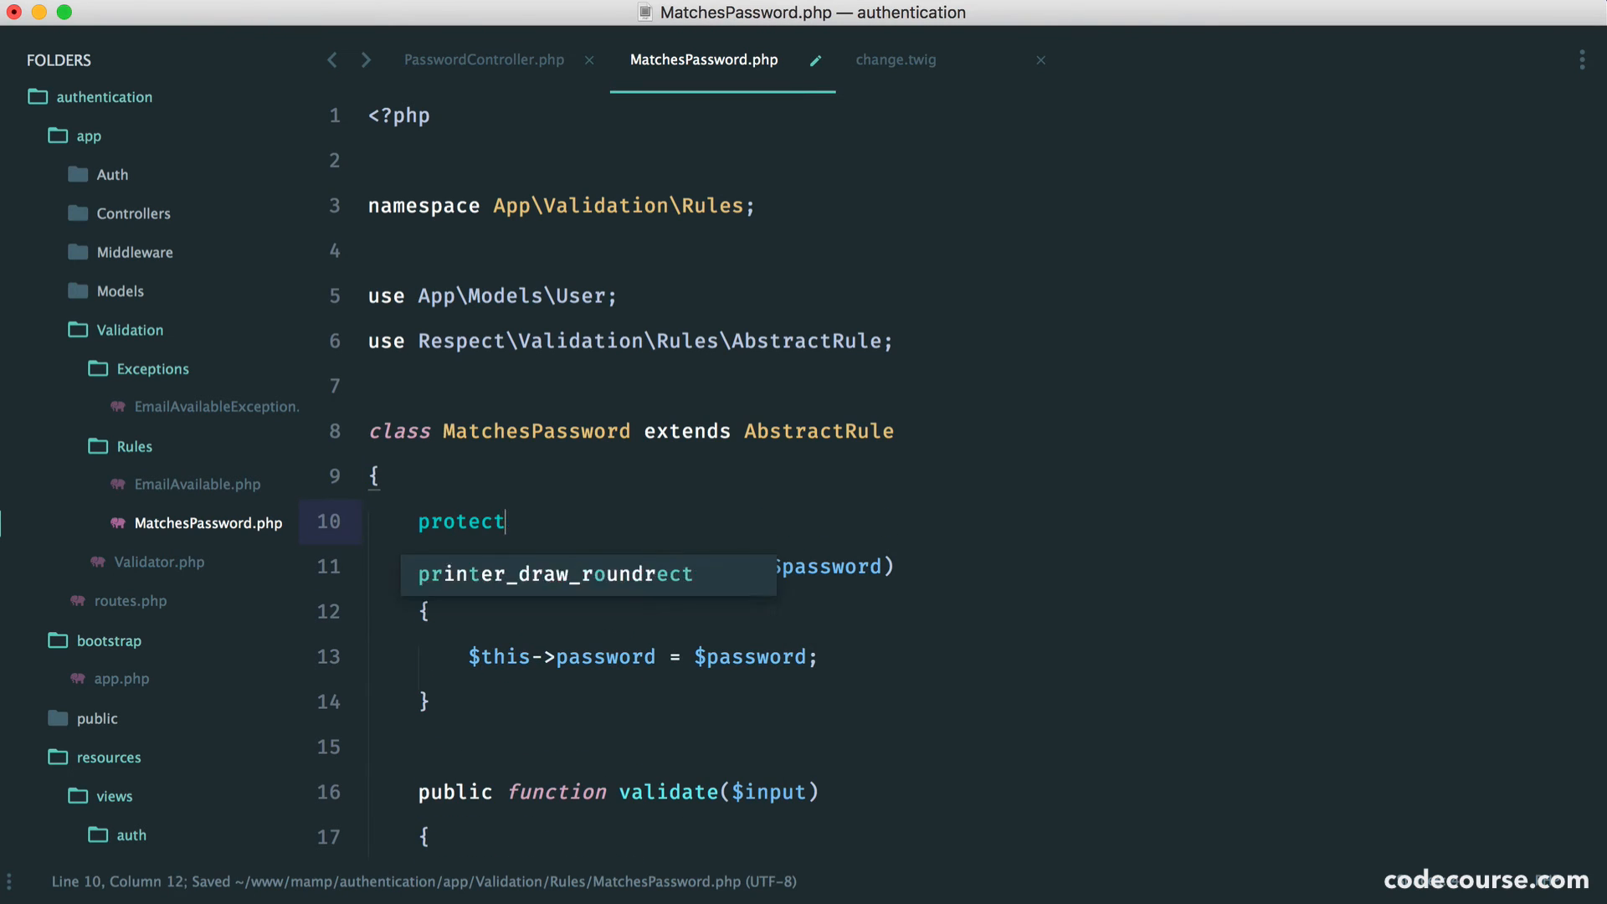
{"action": "type", "text": "ed $password;"}
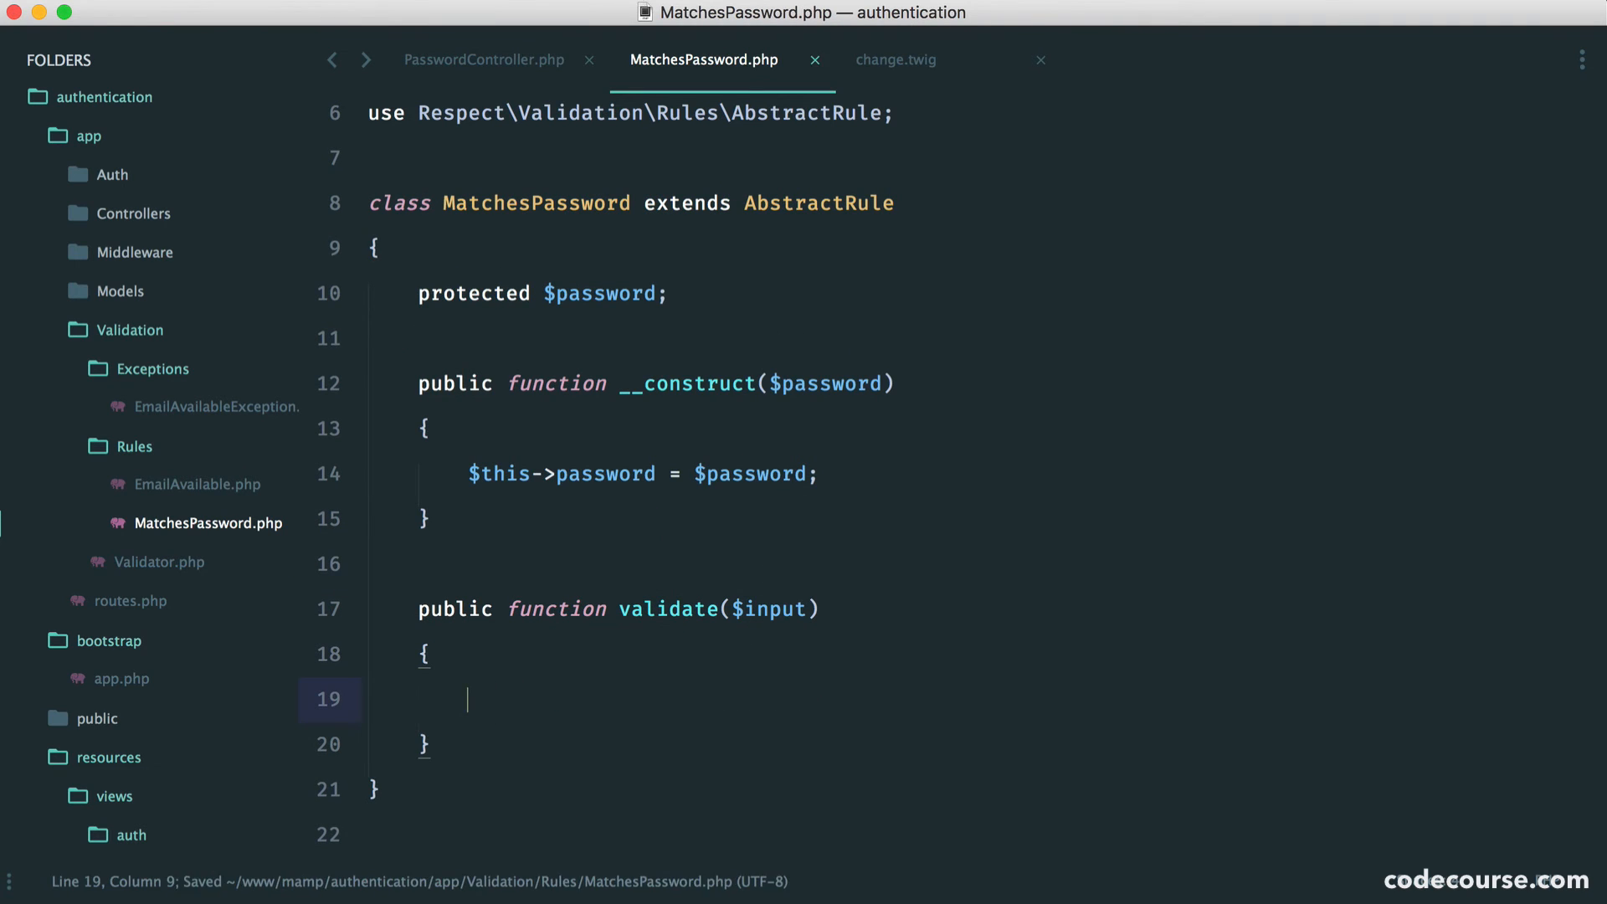
{"action": "type", "text": "//"}
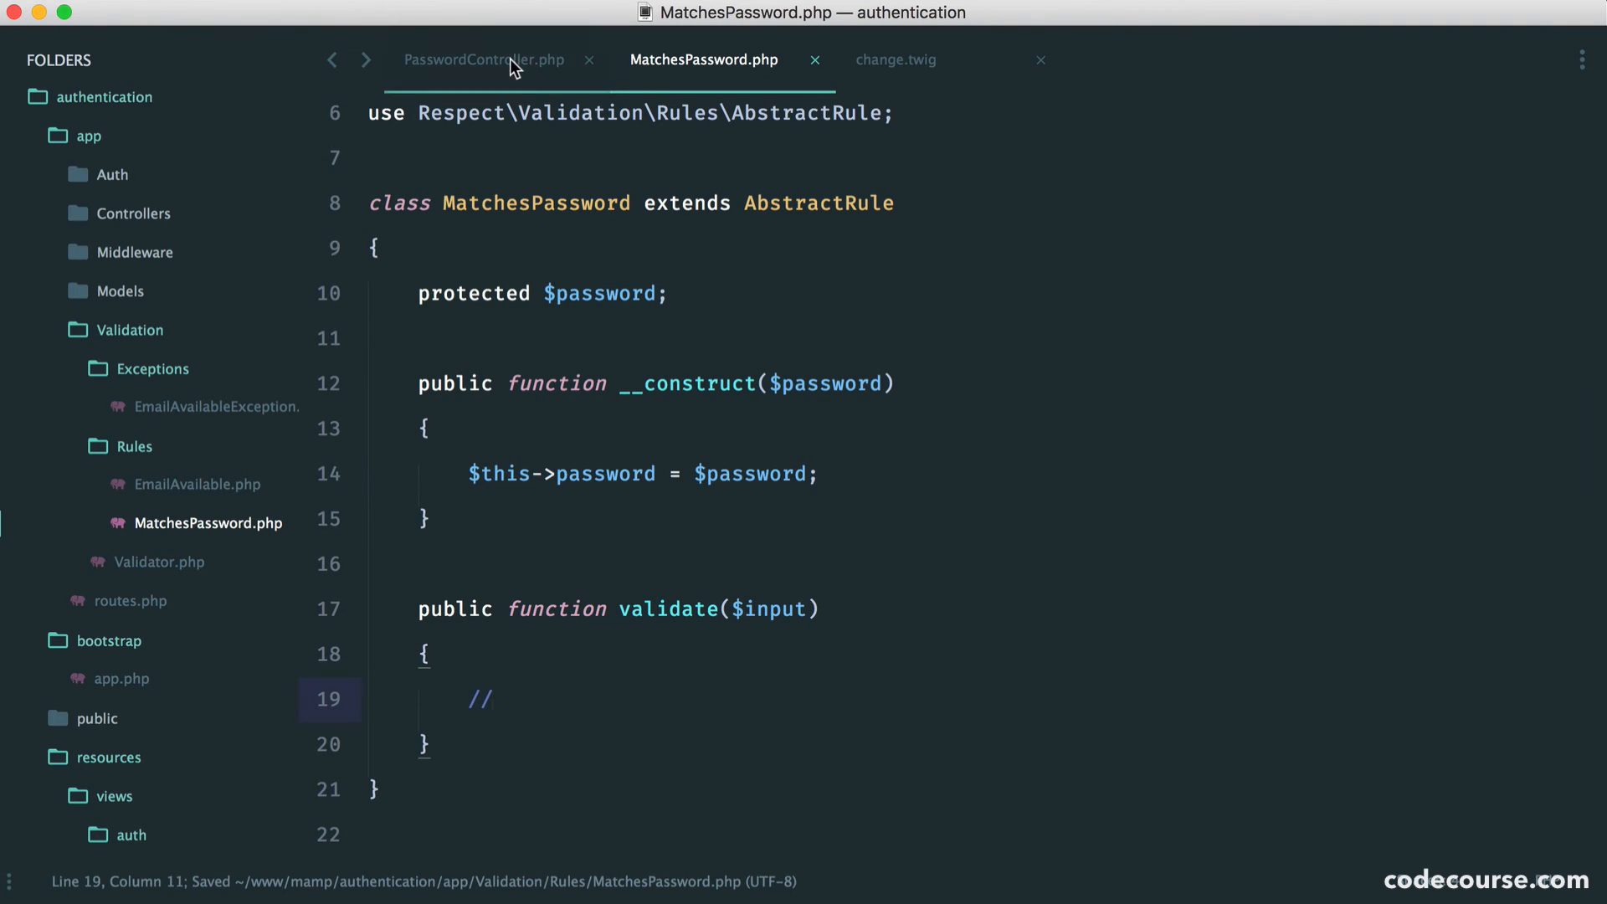
{"action": "left_click", "coordinate": [482, 59]}
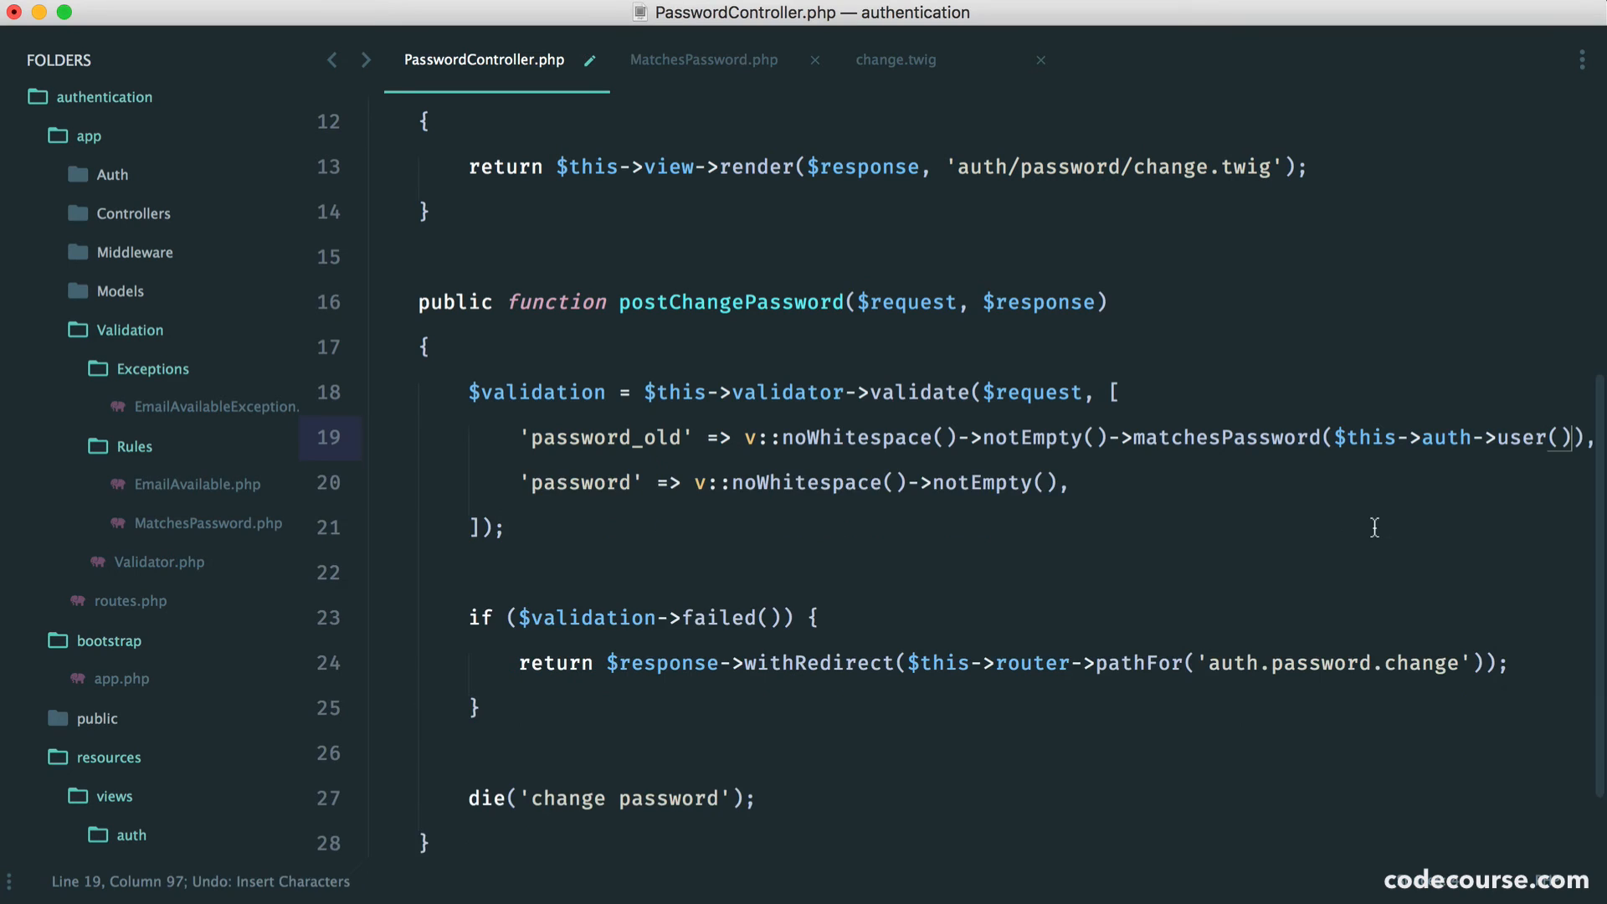
{"action": "left_click", "coordinate": [703, 58]}
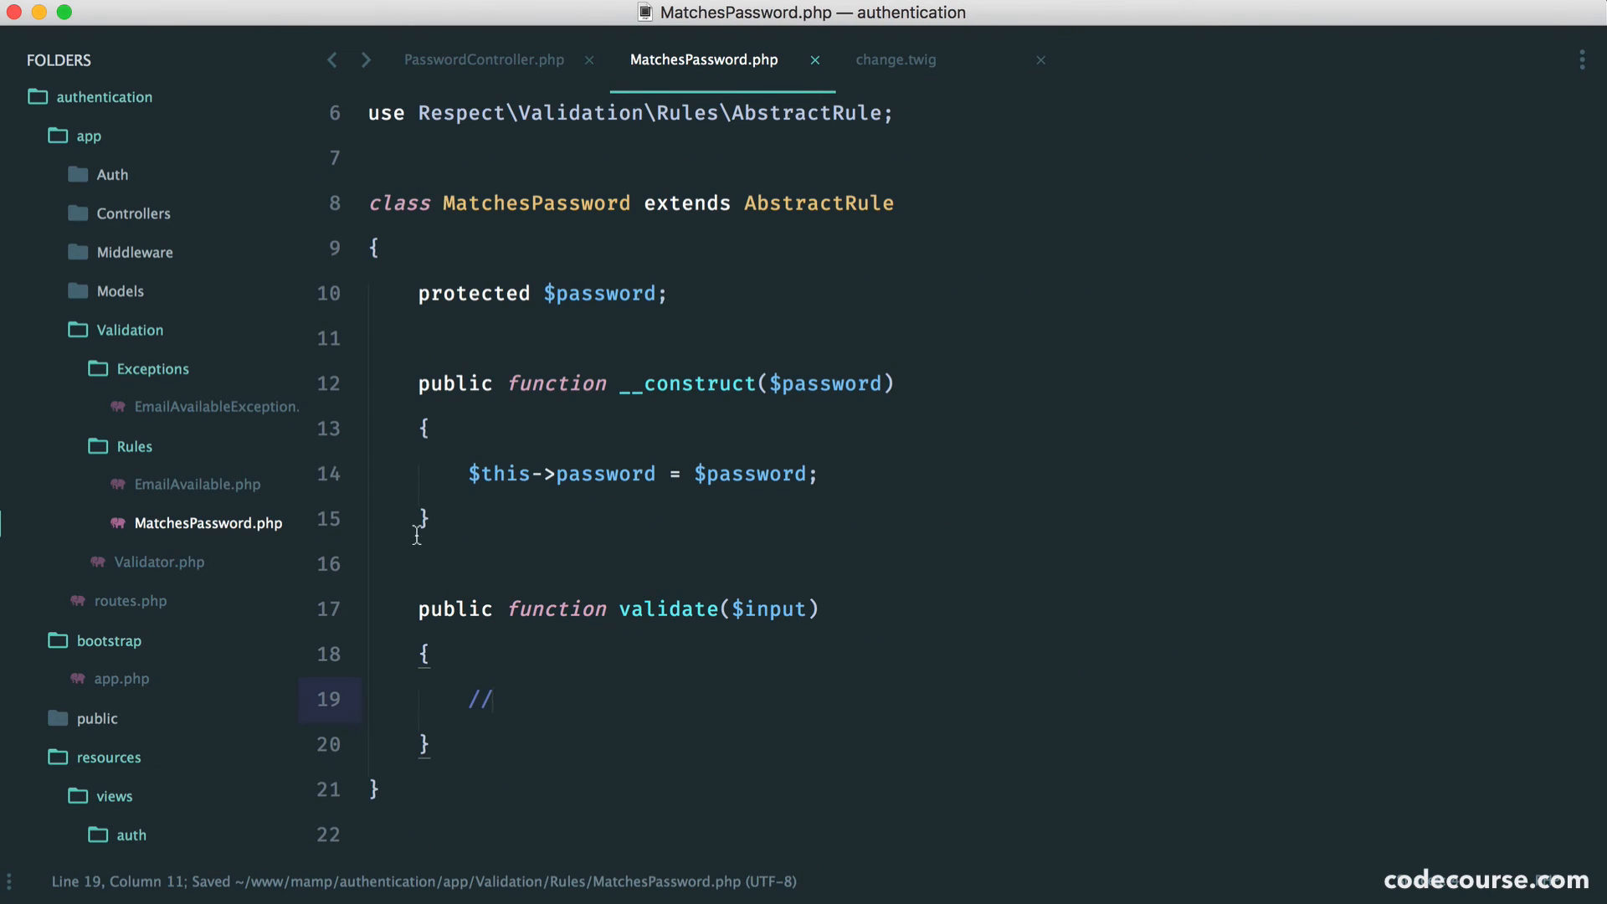
{"action": "mouse_move", "coordinate": [700, 643]}
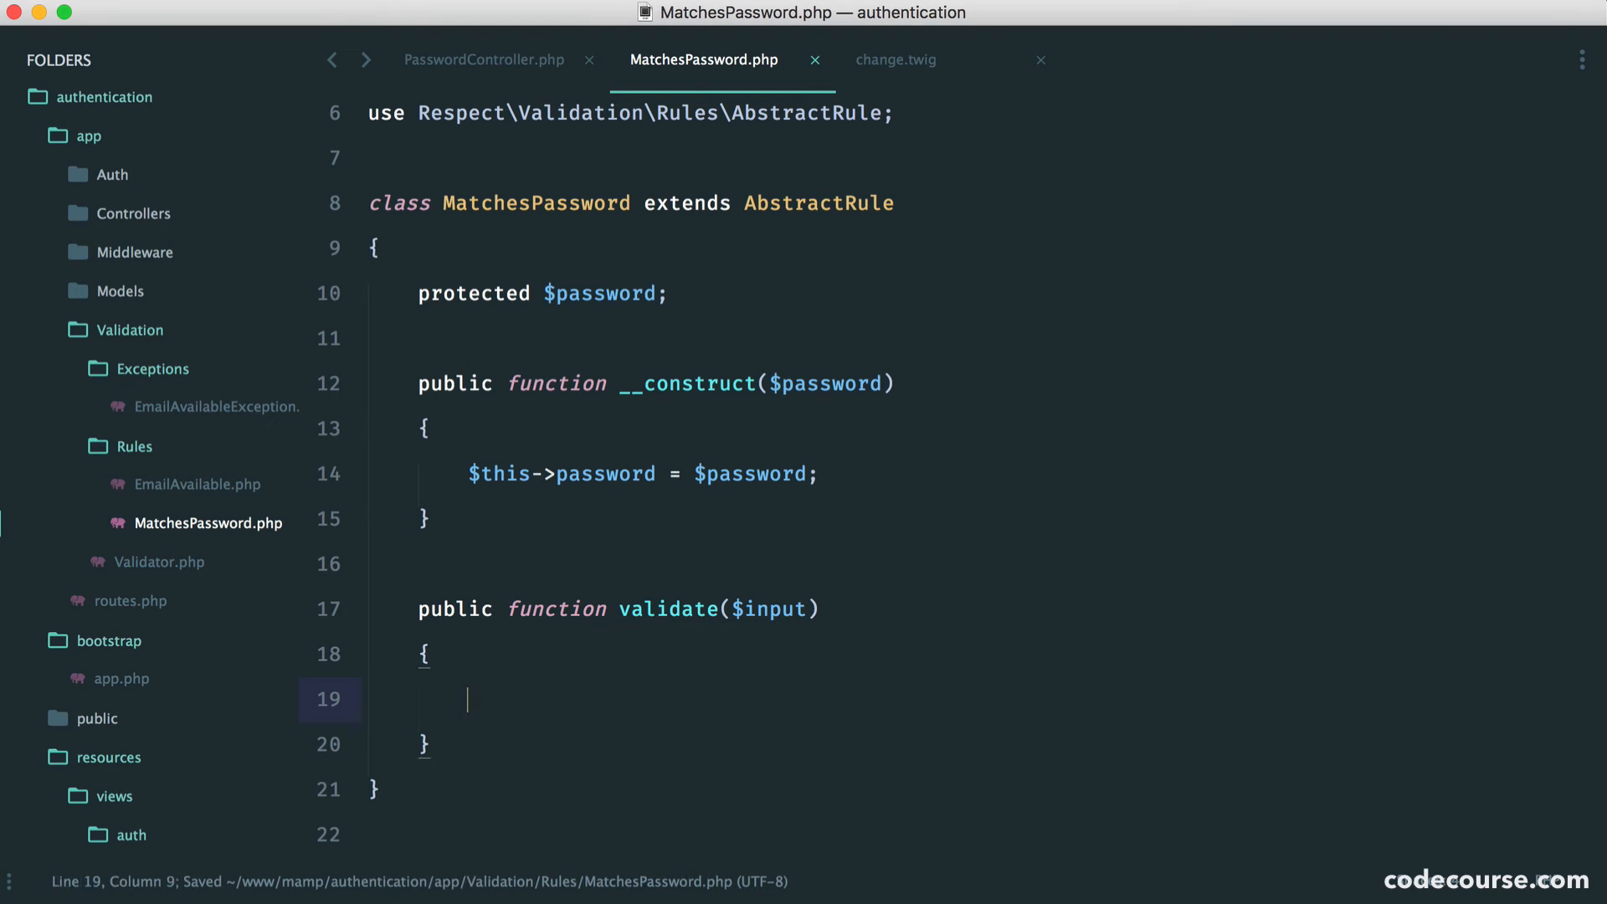
Step: Make validate return password_verify($input, $this->password) and save the rule
{"action": "type", "text": "return password_verify();"}
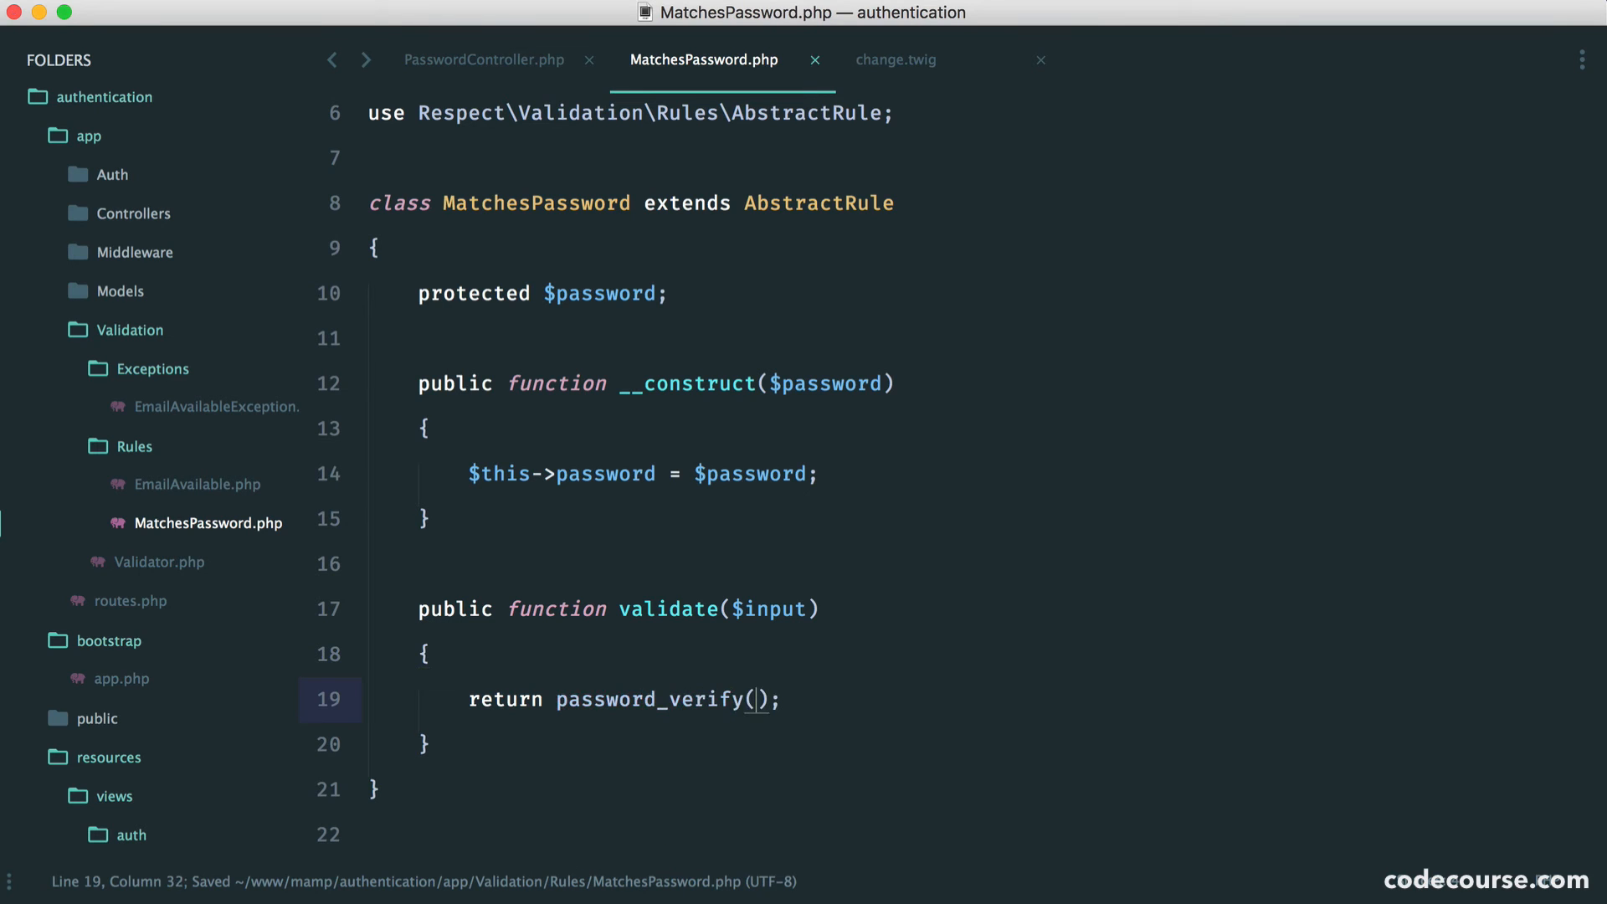
{"action": "type", "text": "$"}
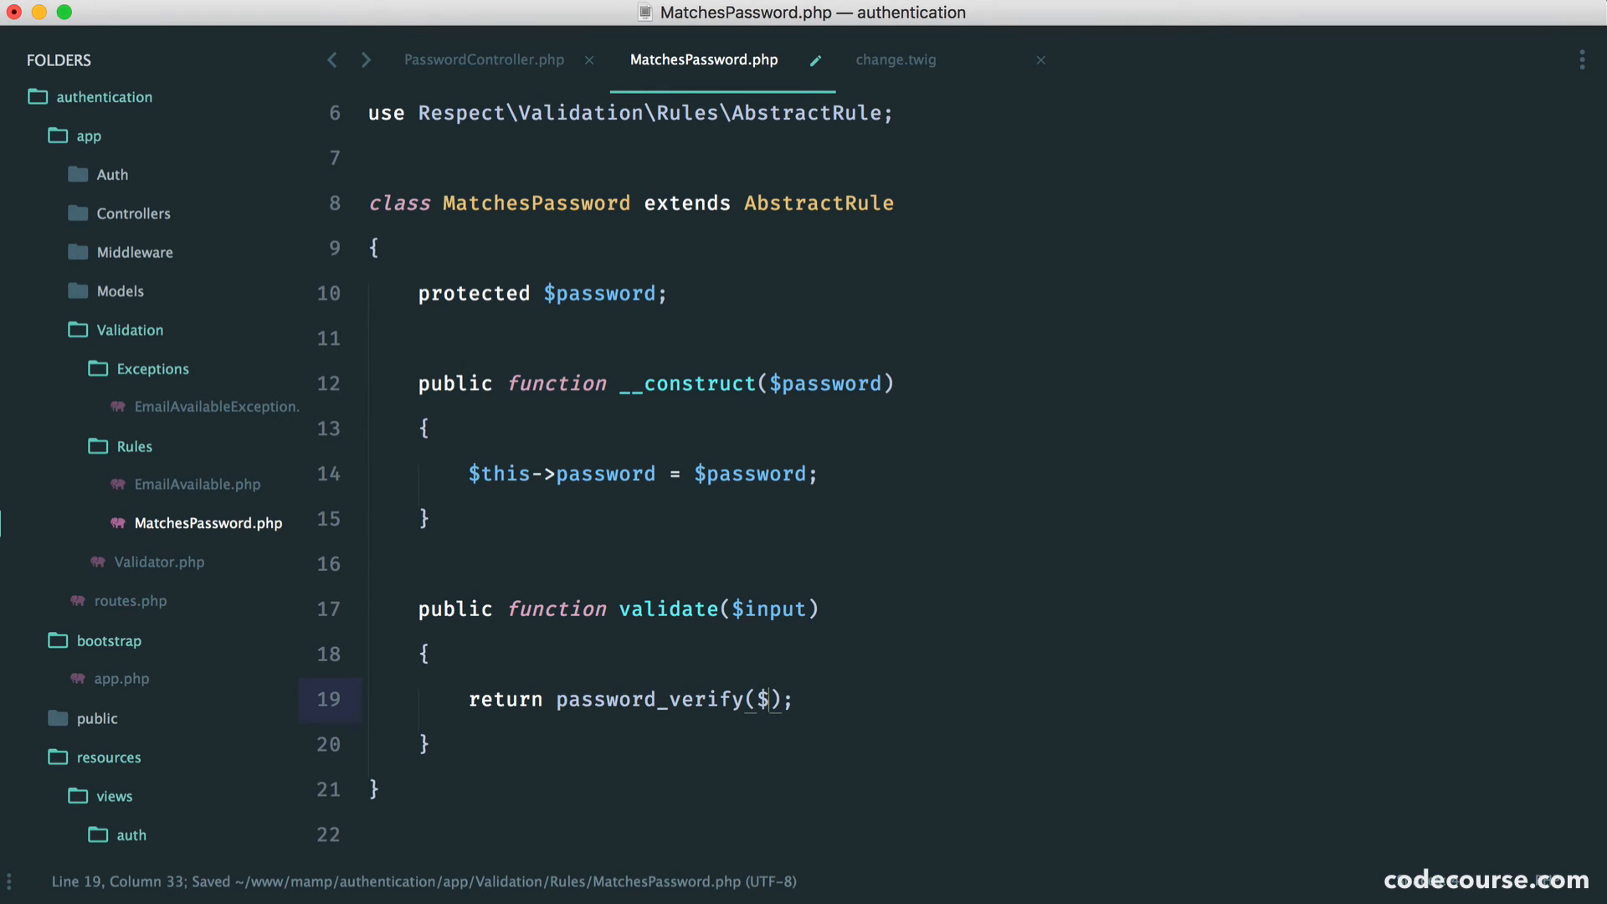
{"action": "type", "text": "input,"}
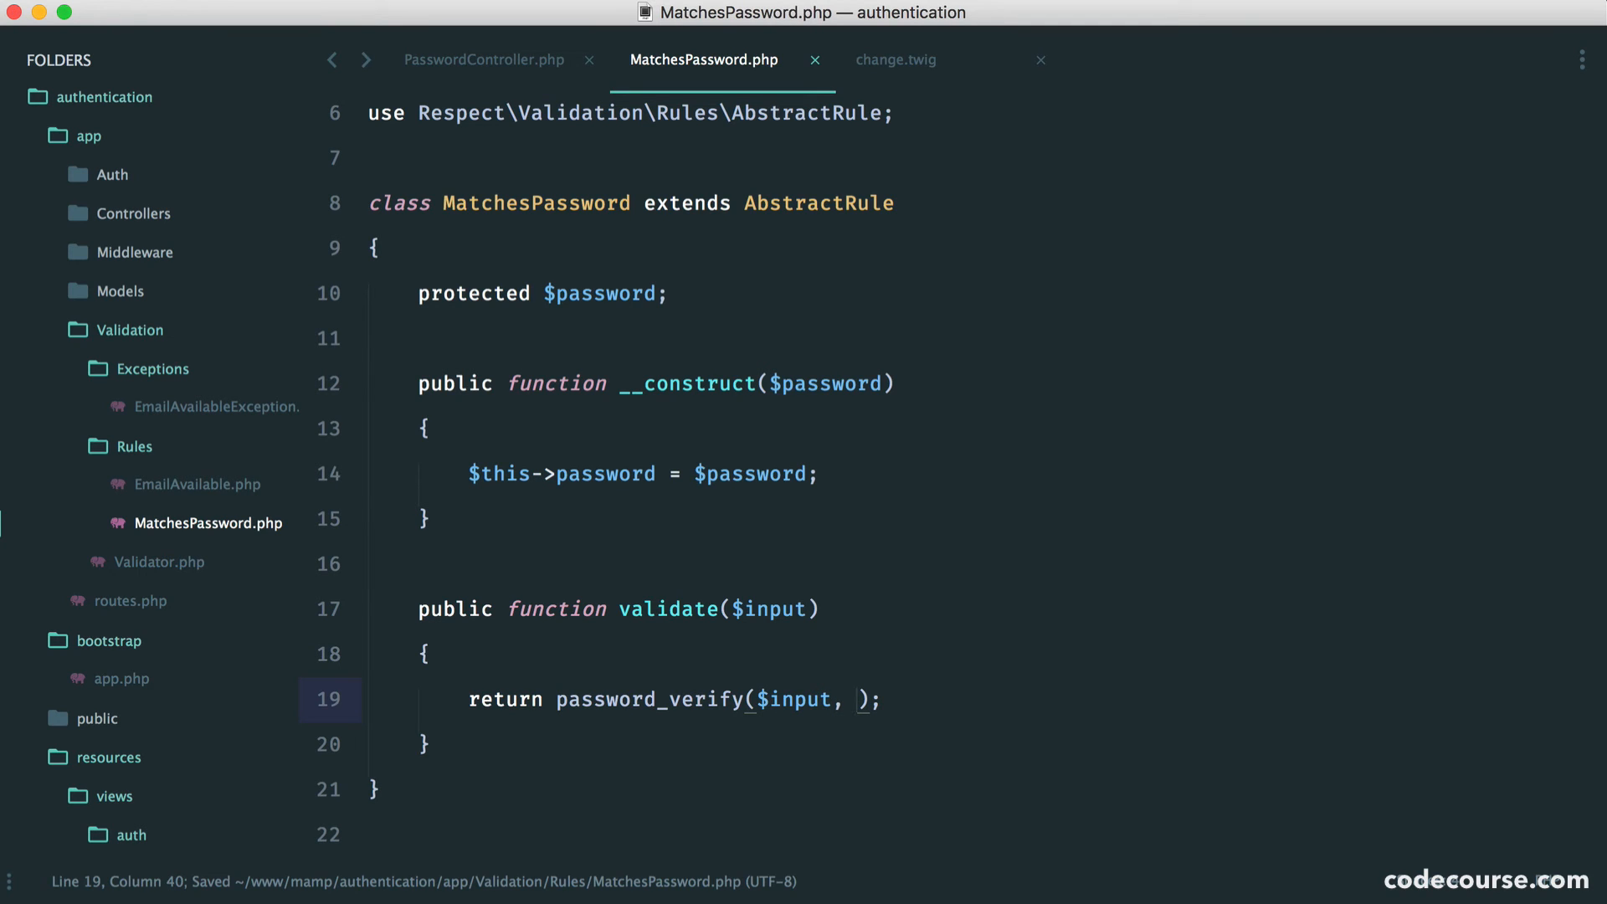
{"action": "type", "text": "$this->passwor"}
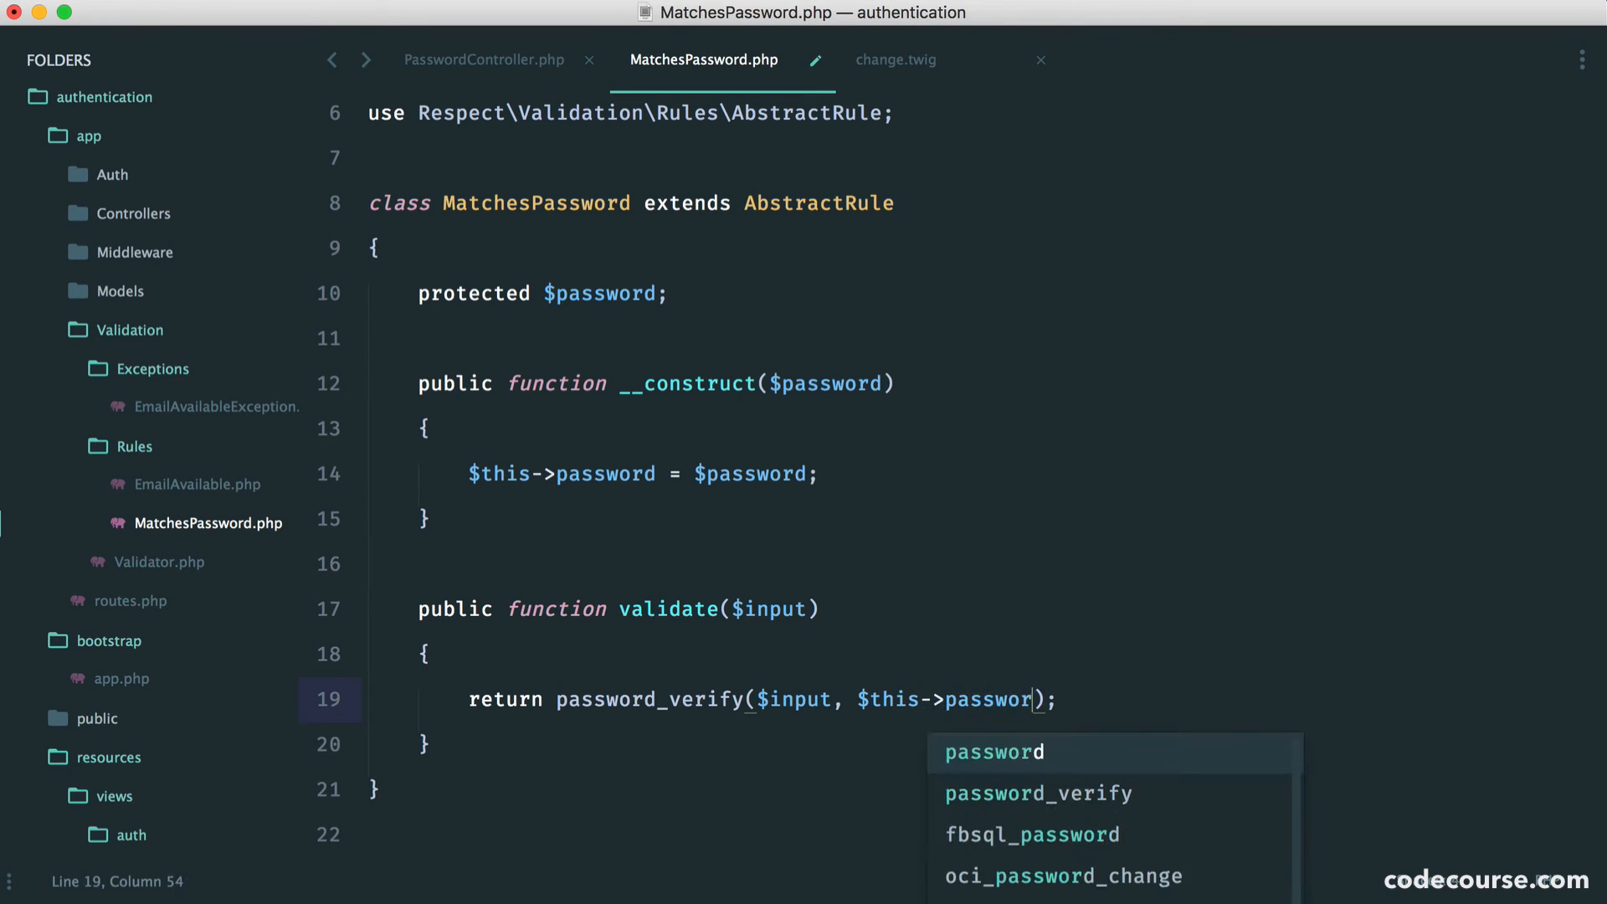
{"action": "key", "text": "enter"}
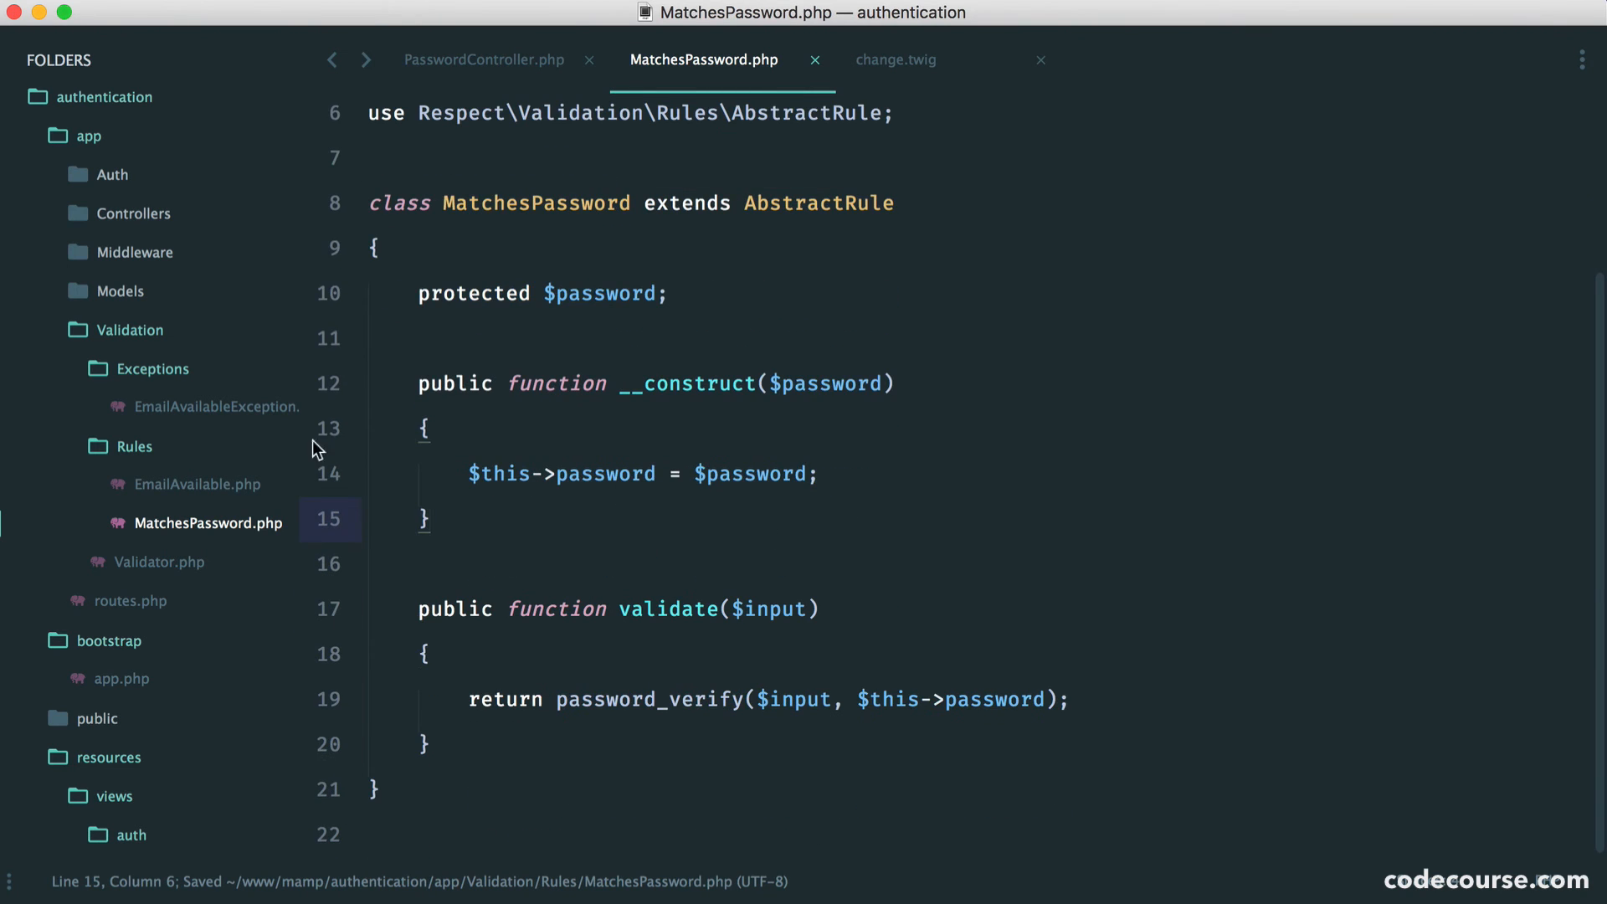
{"action": "scroll", "scroll_direction": "down", "scroll_amount": 3}
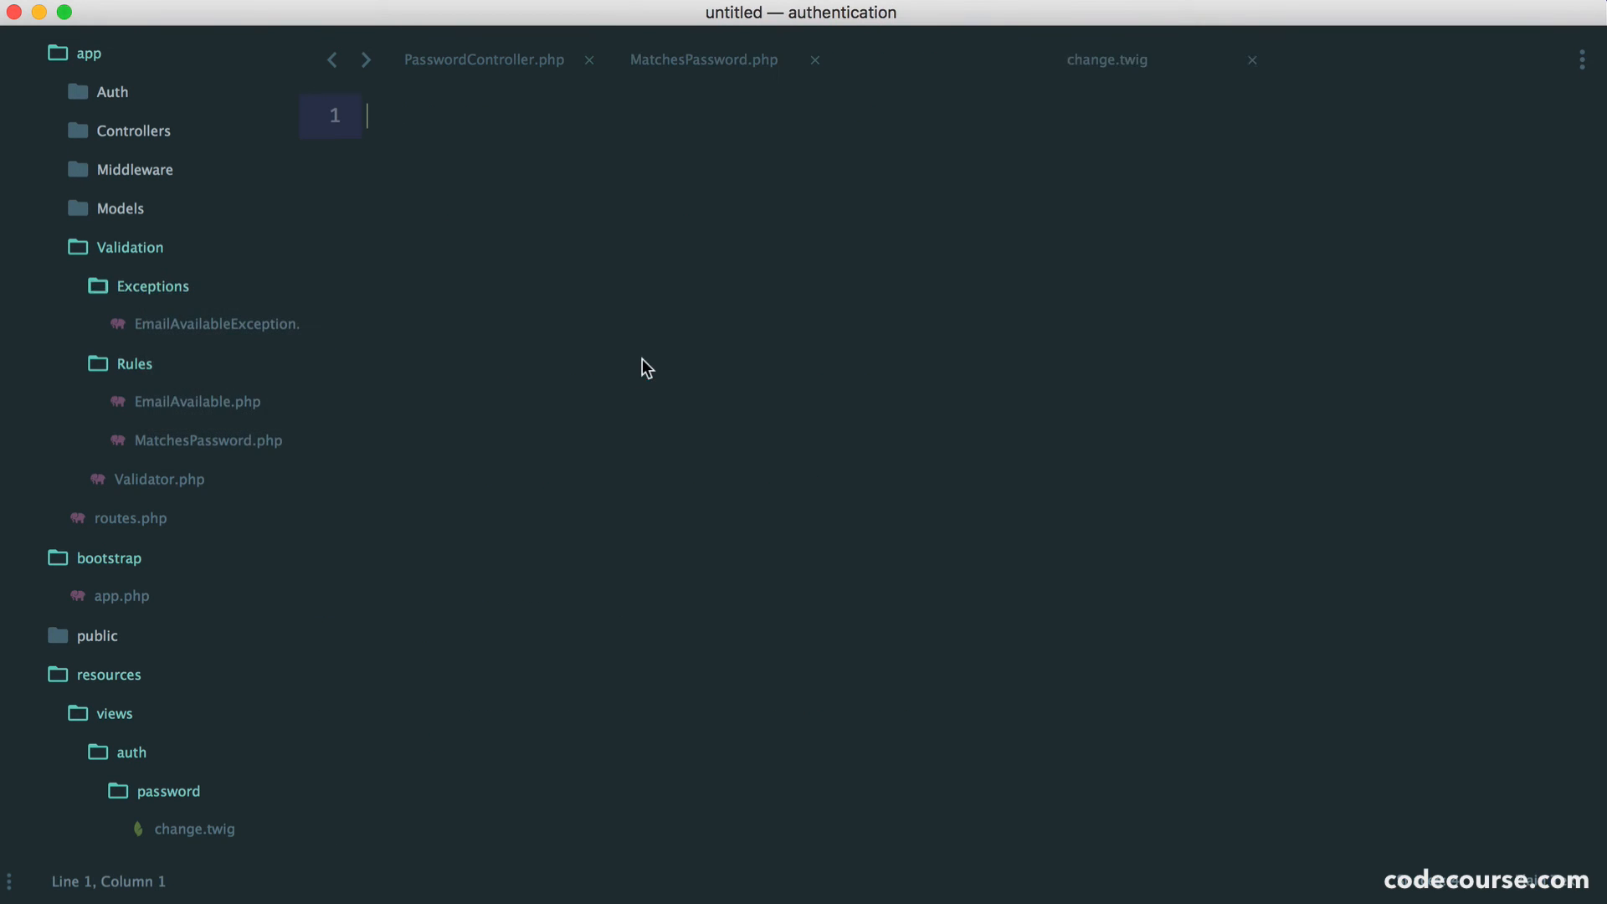
Step: Save the new file as MatchesPasswordException.php in the Exceptions folder
{"action": "key", "text": "cmd+s"}
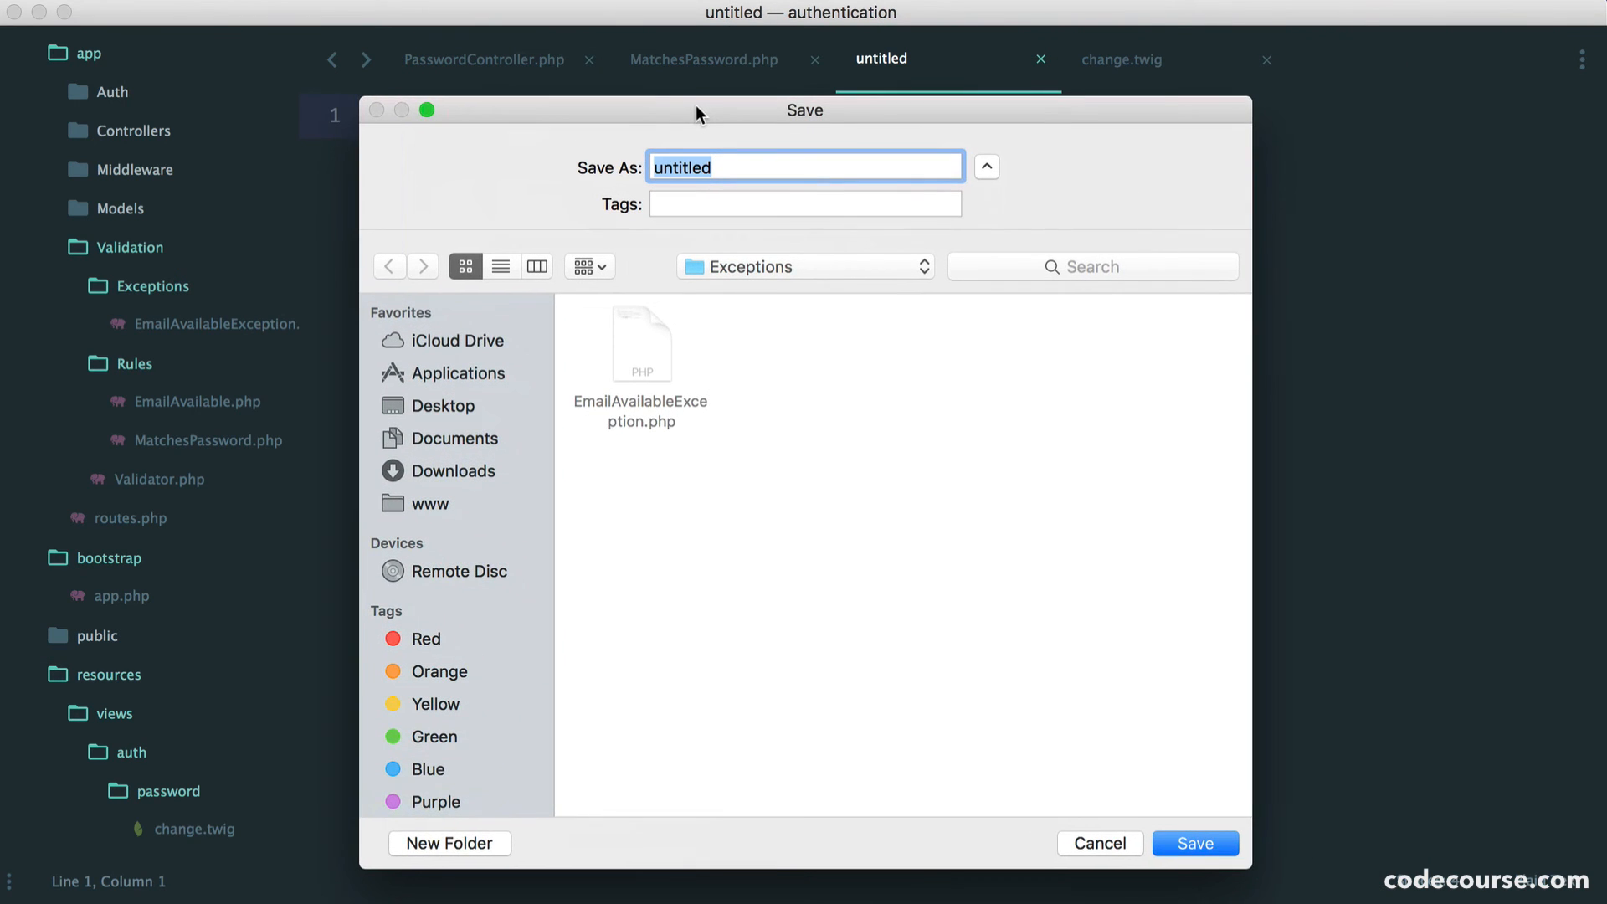
{"action": "type", "text": "MatchesPasswordExcep"}
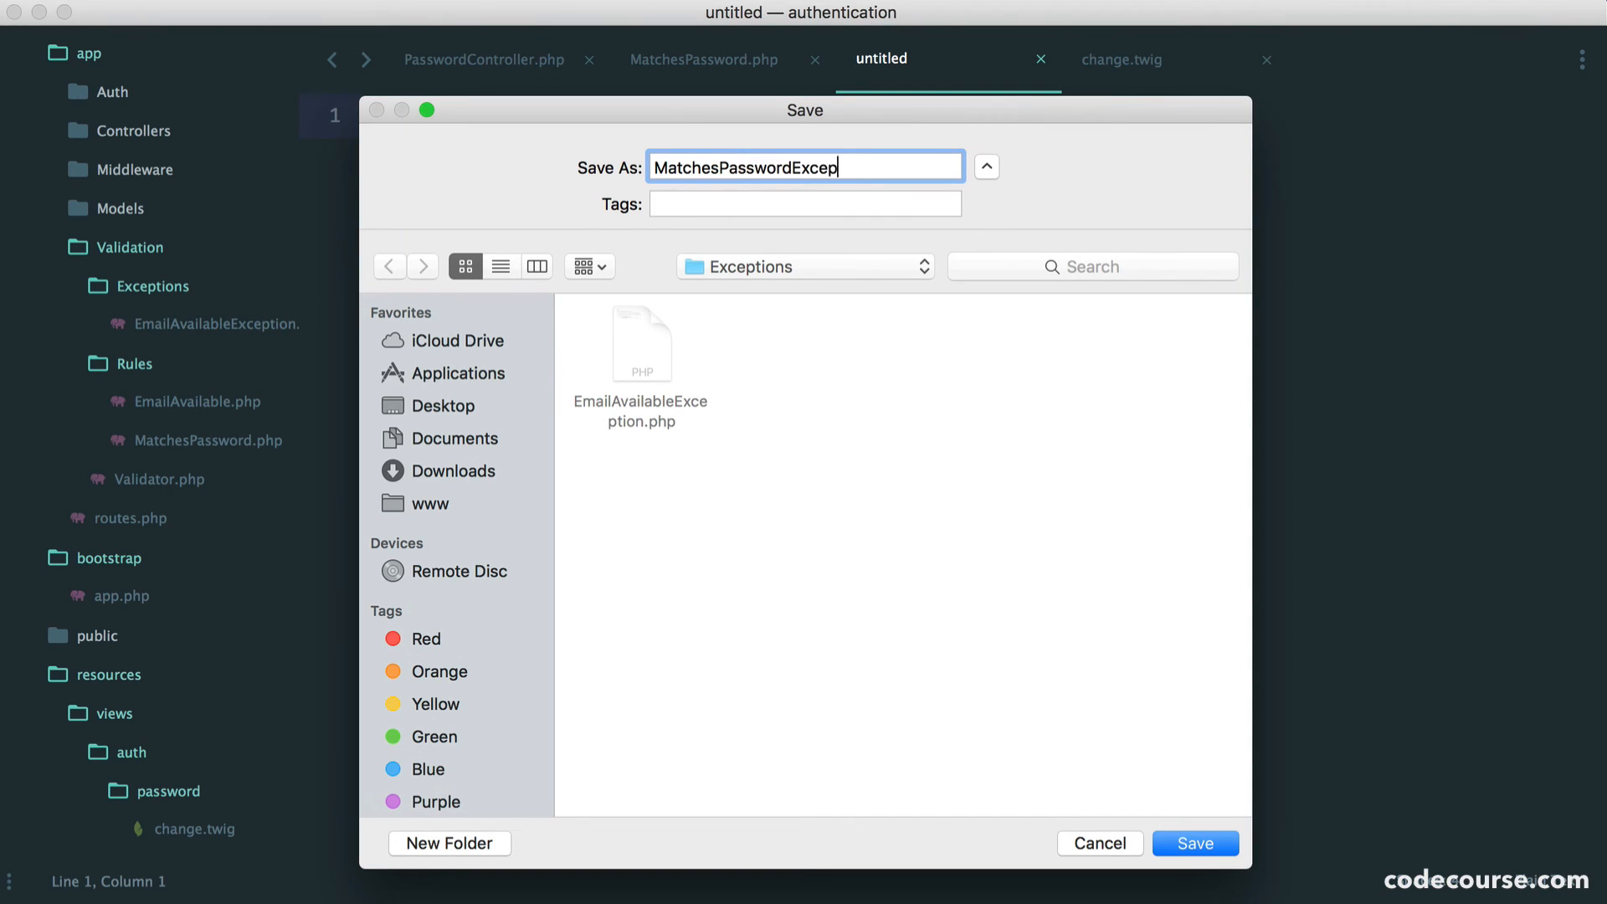
{"action": "left_click", "coordinate": [1195, 843]}
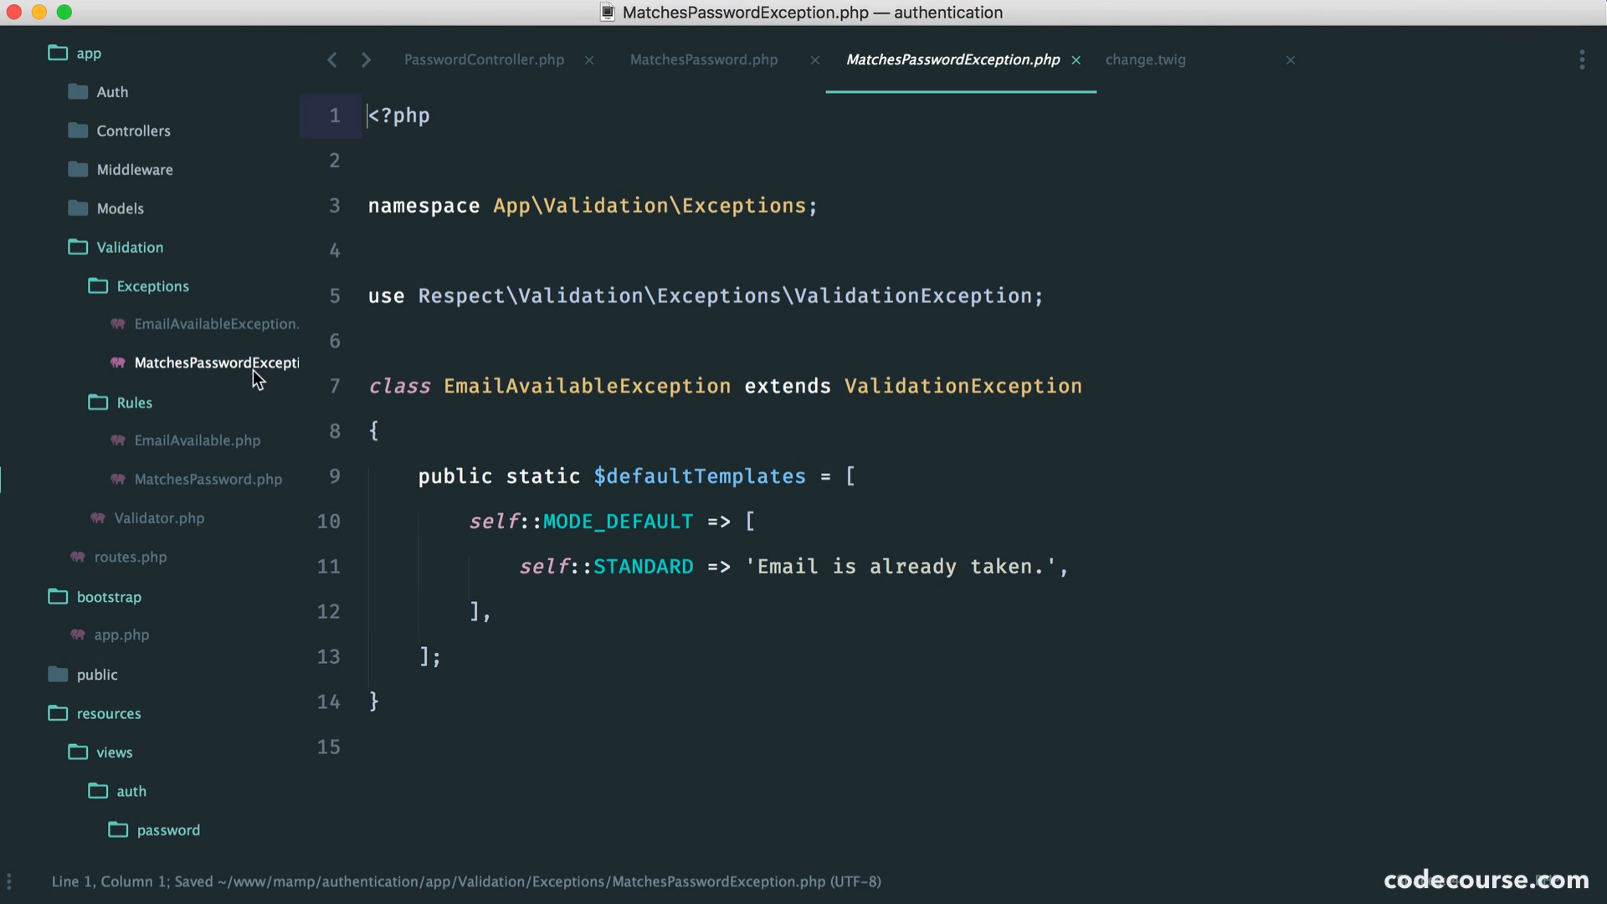
Step: Rename the class to MatchesPasswordException and set its message to 'Password does not match.'
{"action": "double_click", "coordinate": [529, 385]}
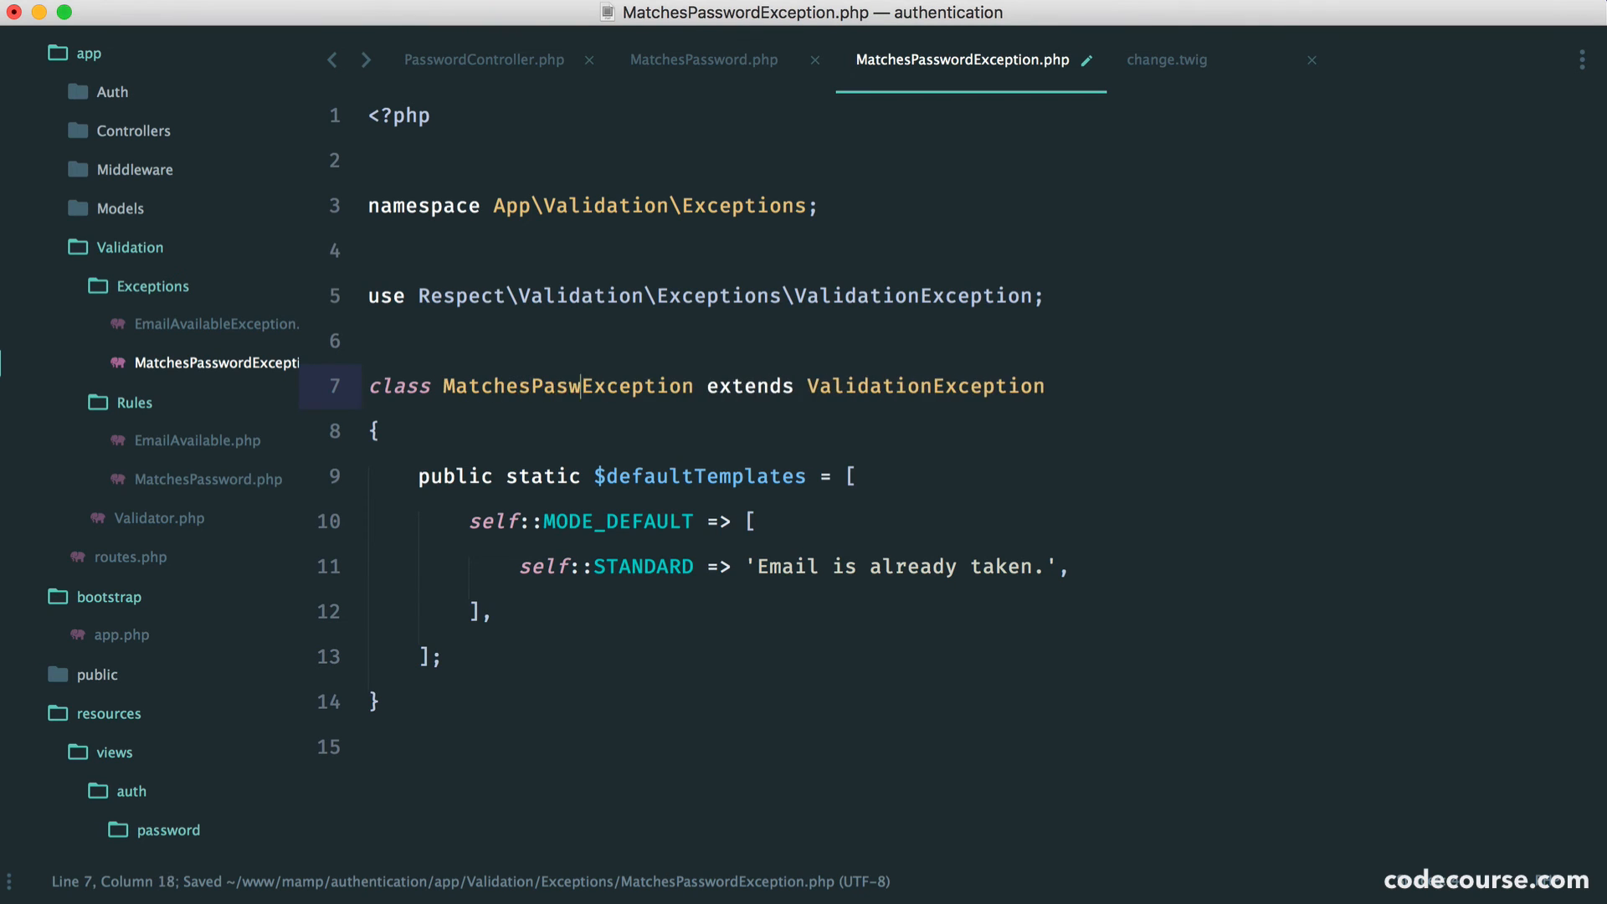
{"action": "type", "text": "sword"}
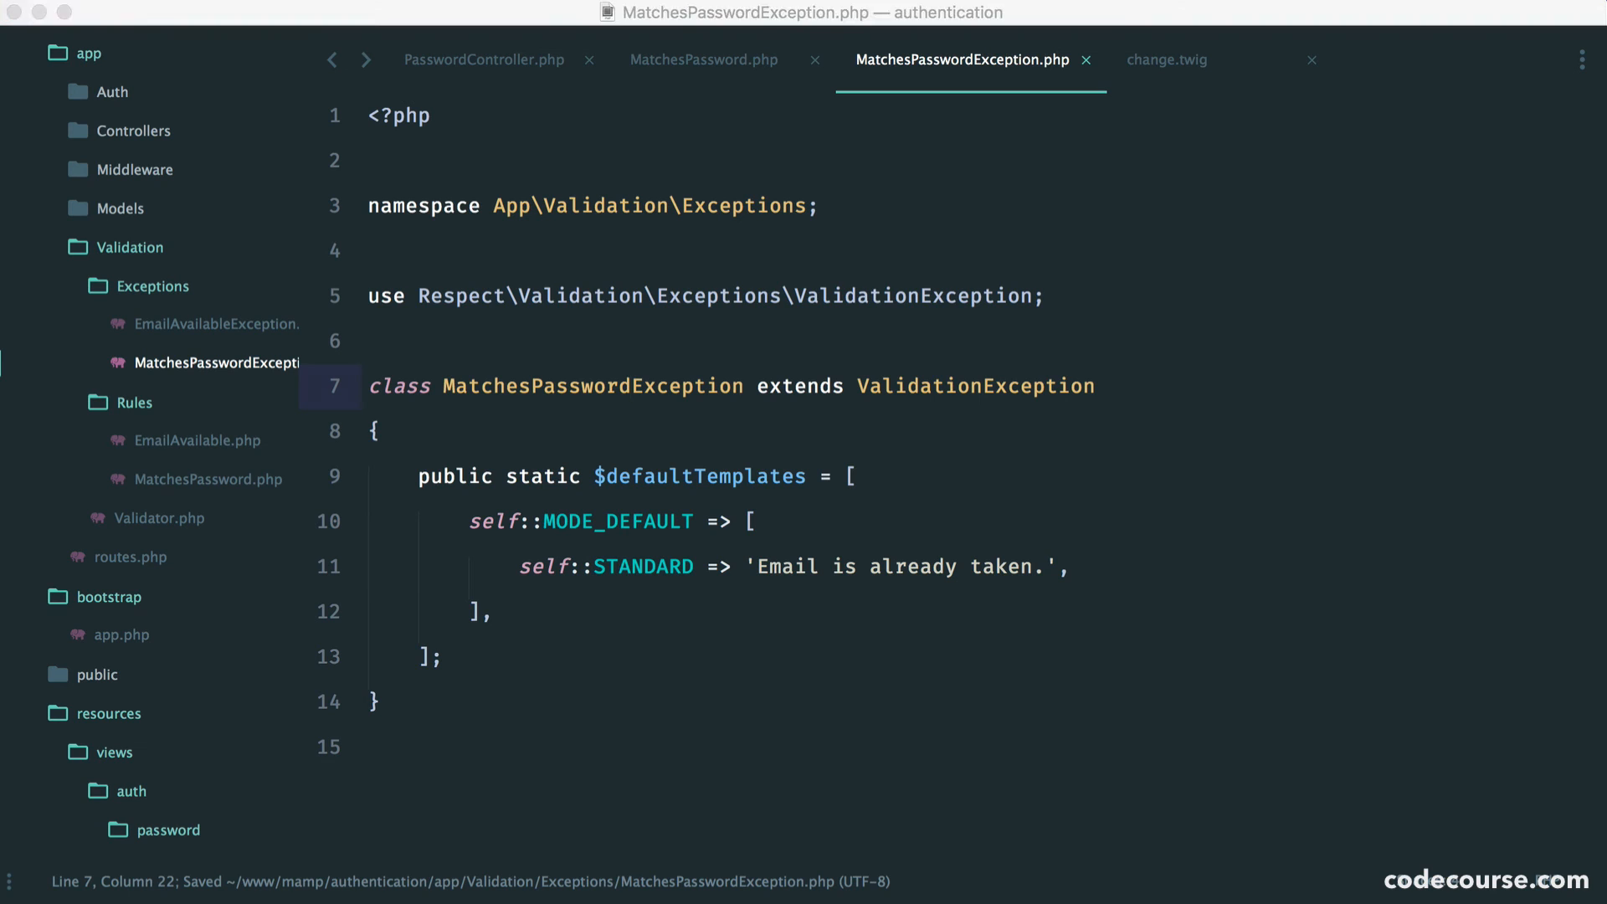
{"action": "left_click_drag", "start_coordinate": [758, 566], "coordinate": [1035, 565]}
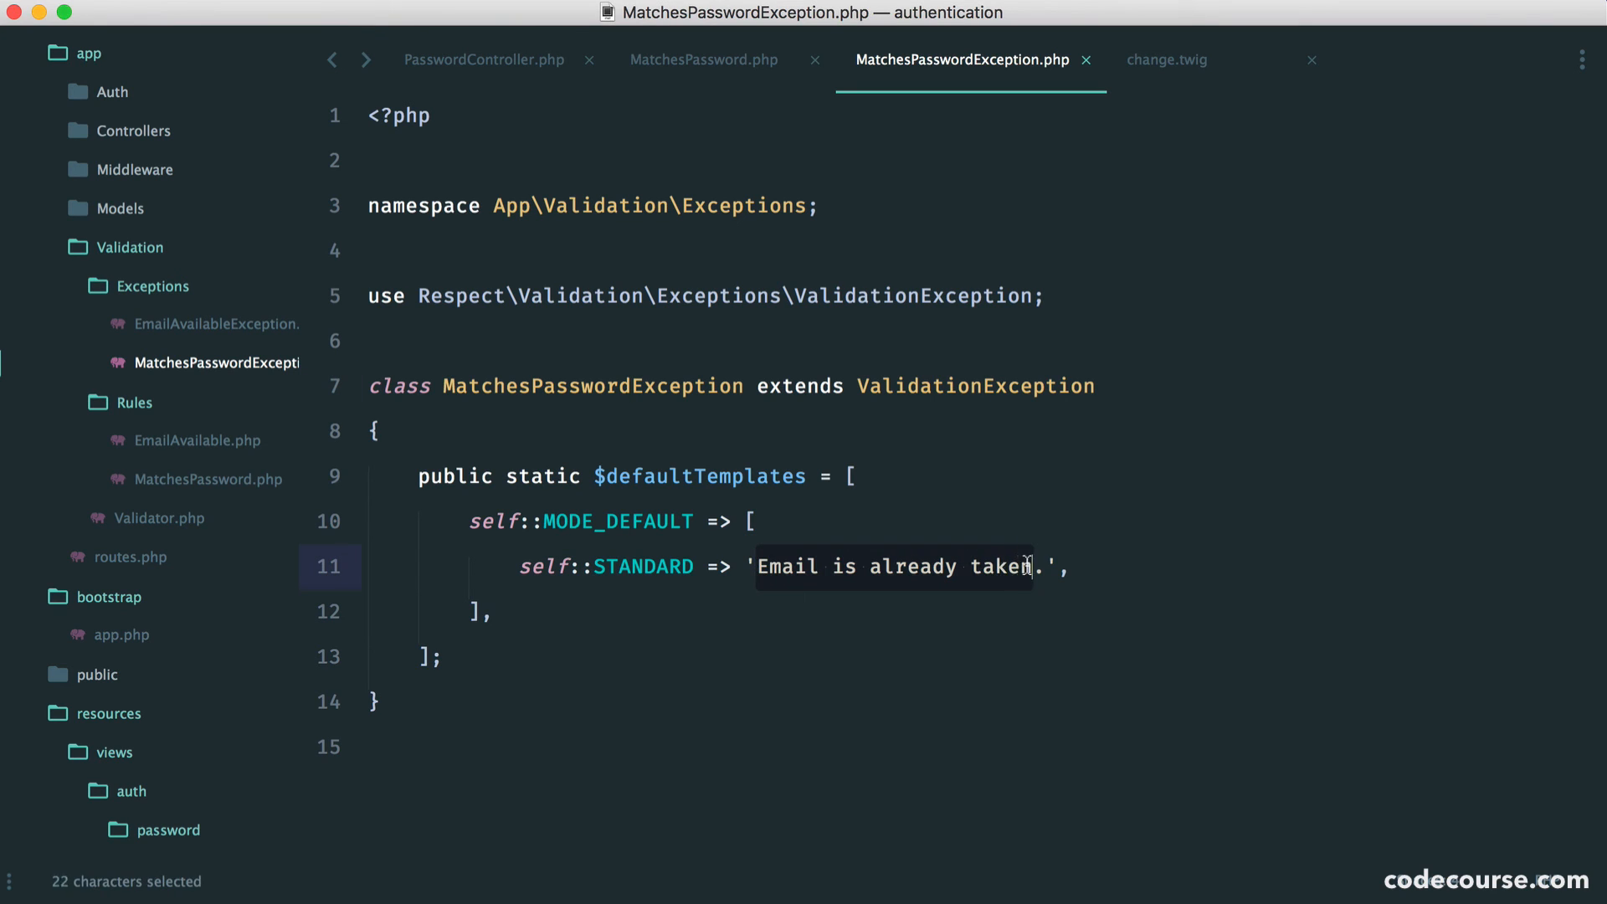
{"action": "type", "text": "Password does not"}
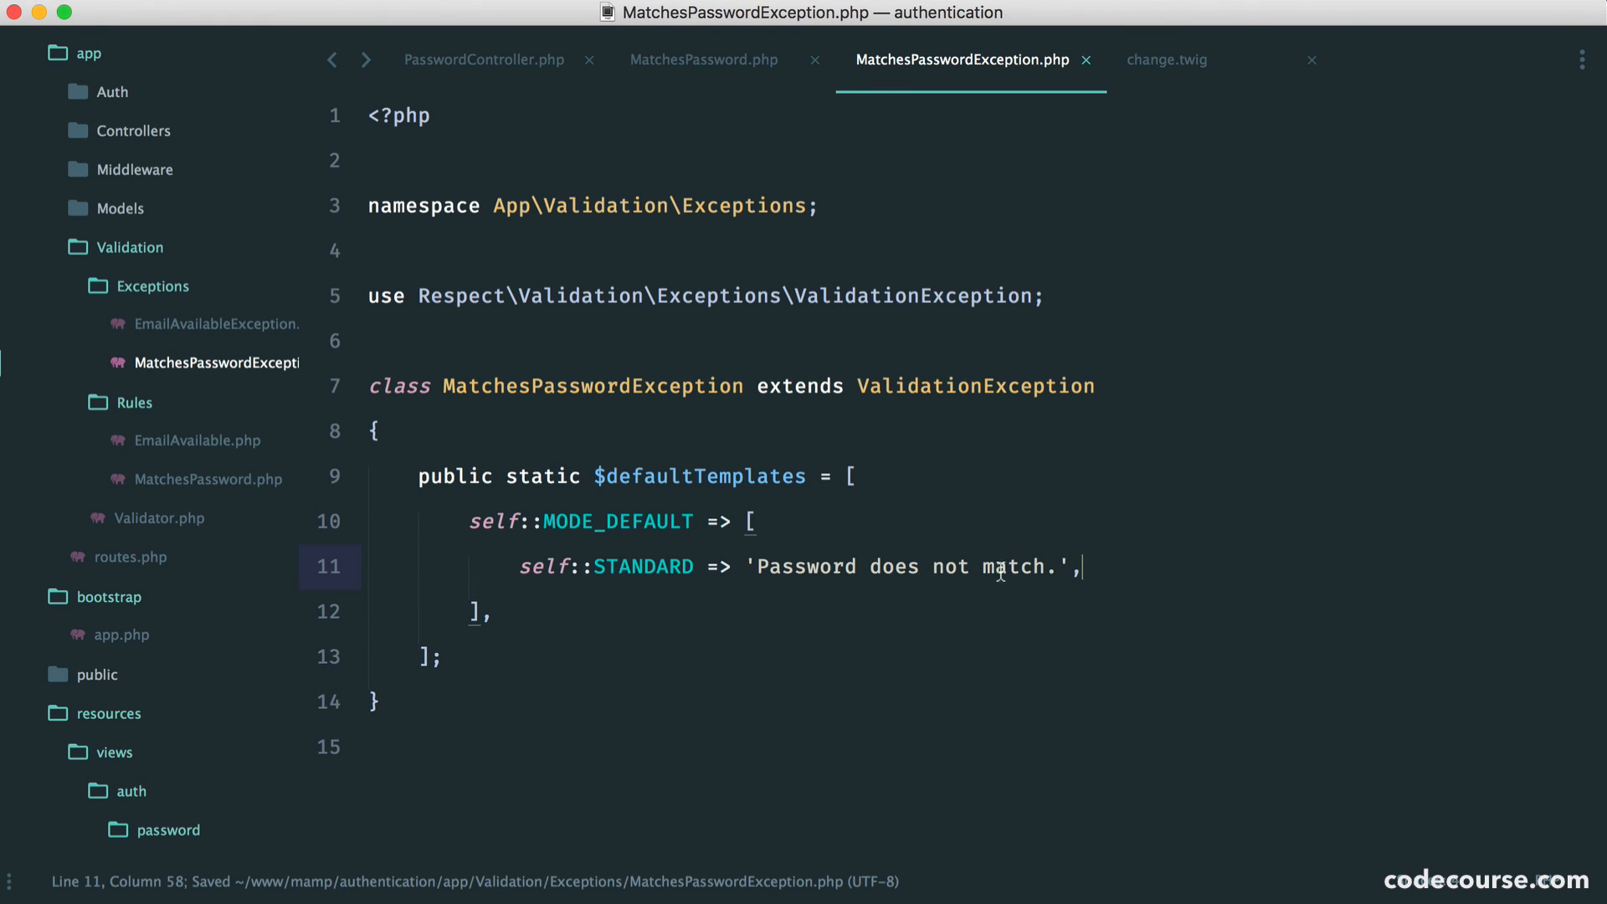
{"action": "mouse_move", "coordinate": [645, 305]}
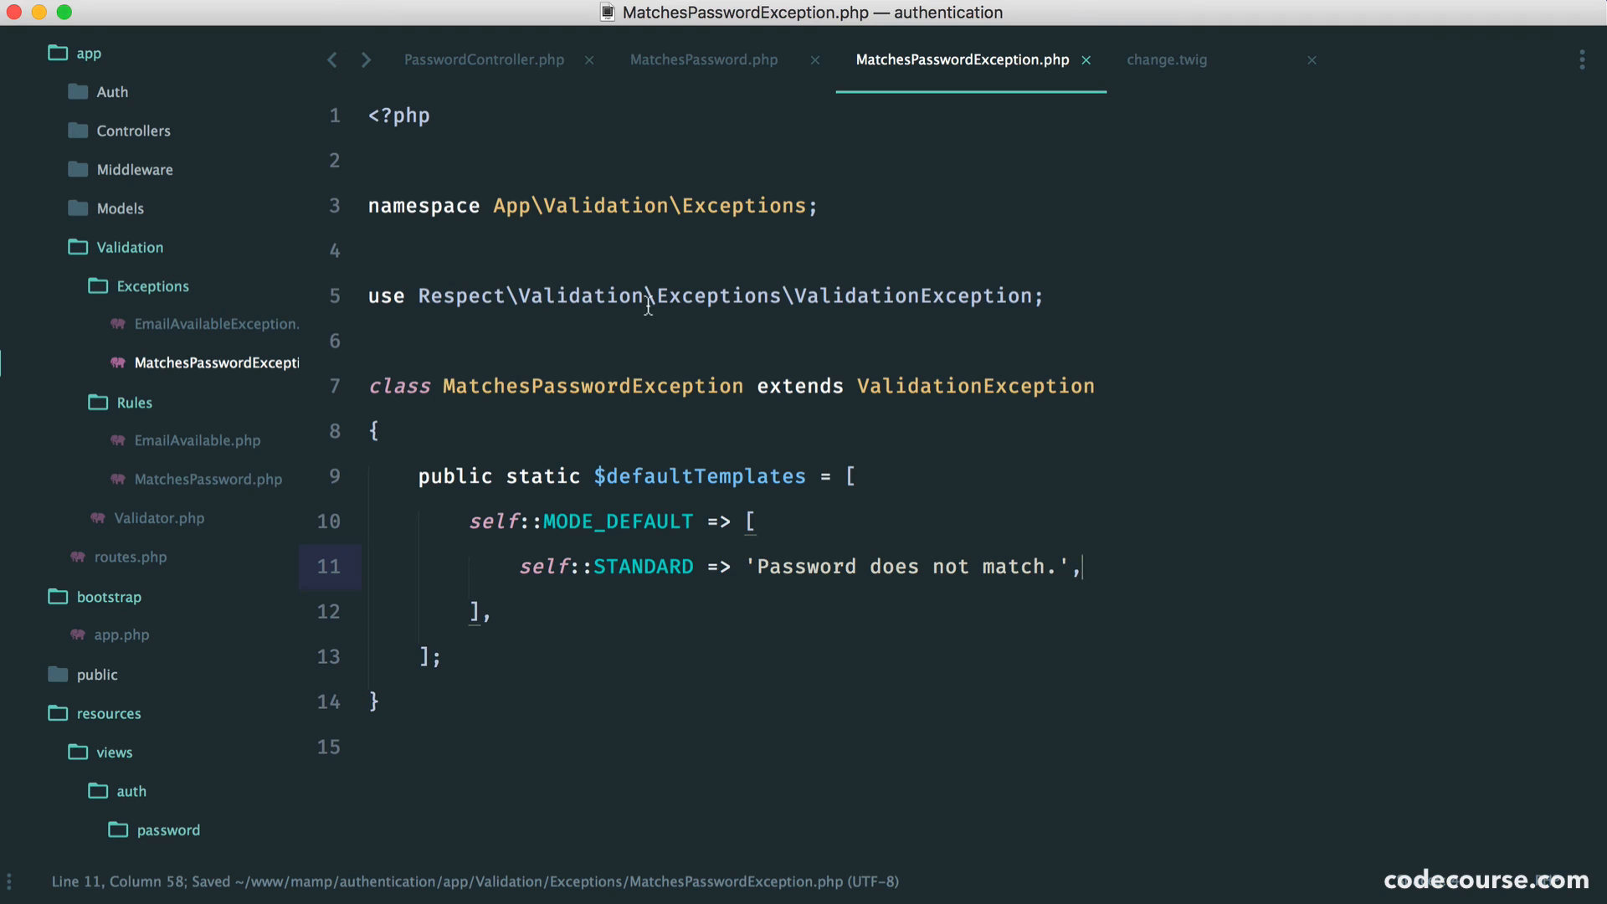
{"action": "left_click", "coordinate": [702, 59]}
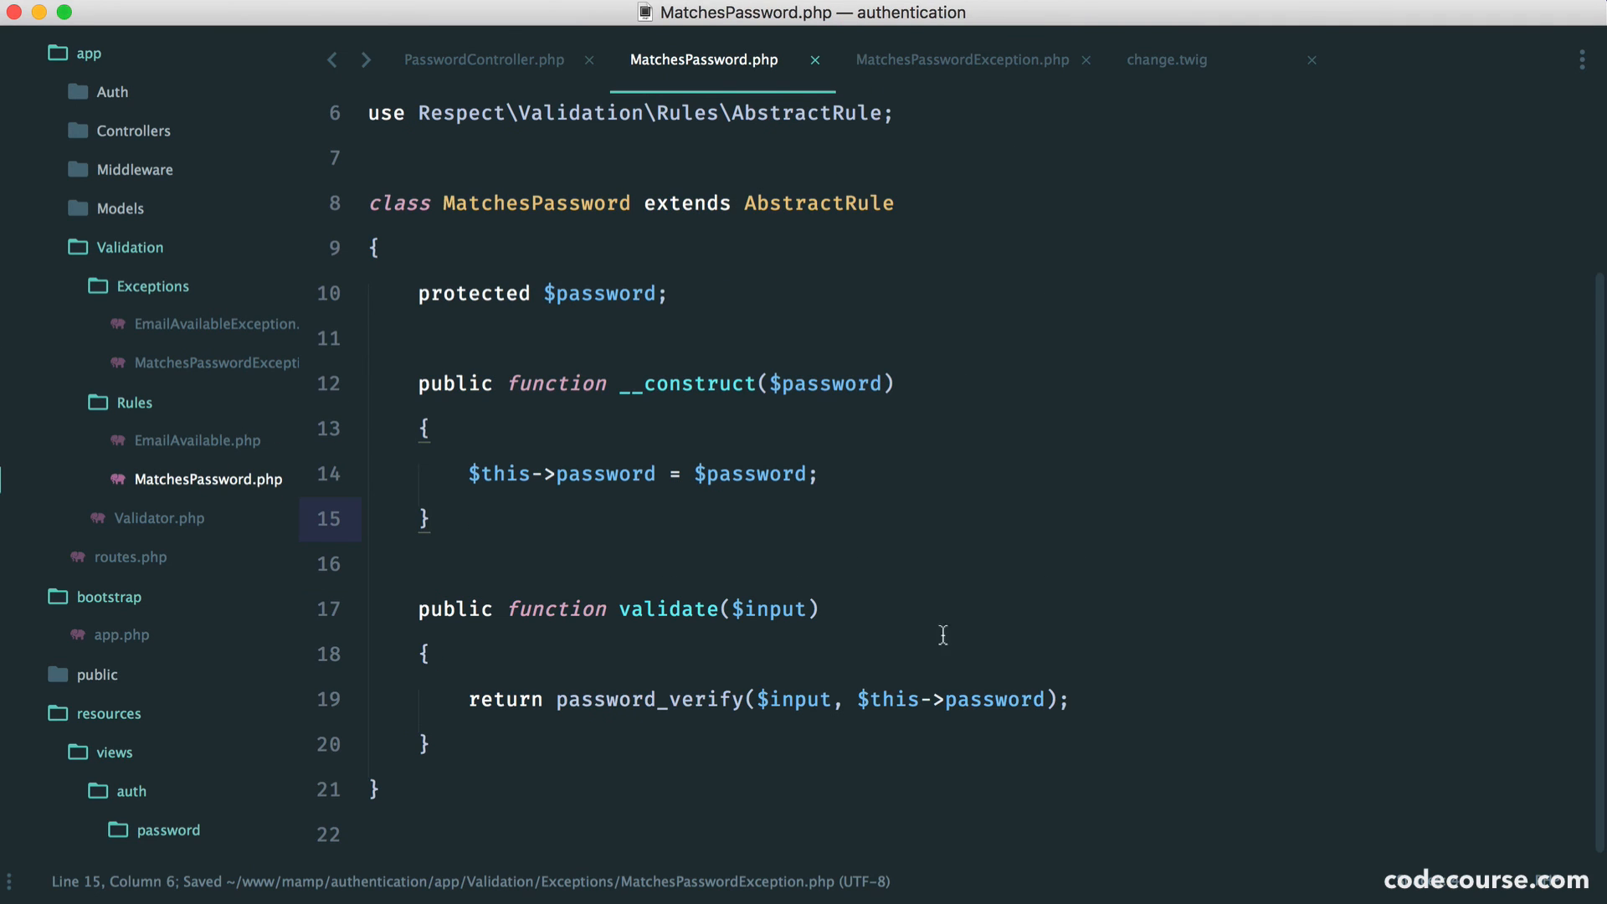
Step: Chain matchesPassword($this->auth->user()->password) onto the password_old rule in PasswordController and save
{"action": "left_click", "coordinate": [817, 607]}
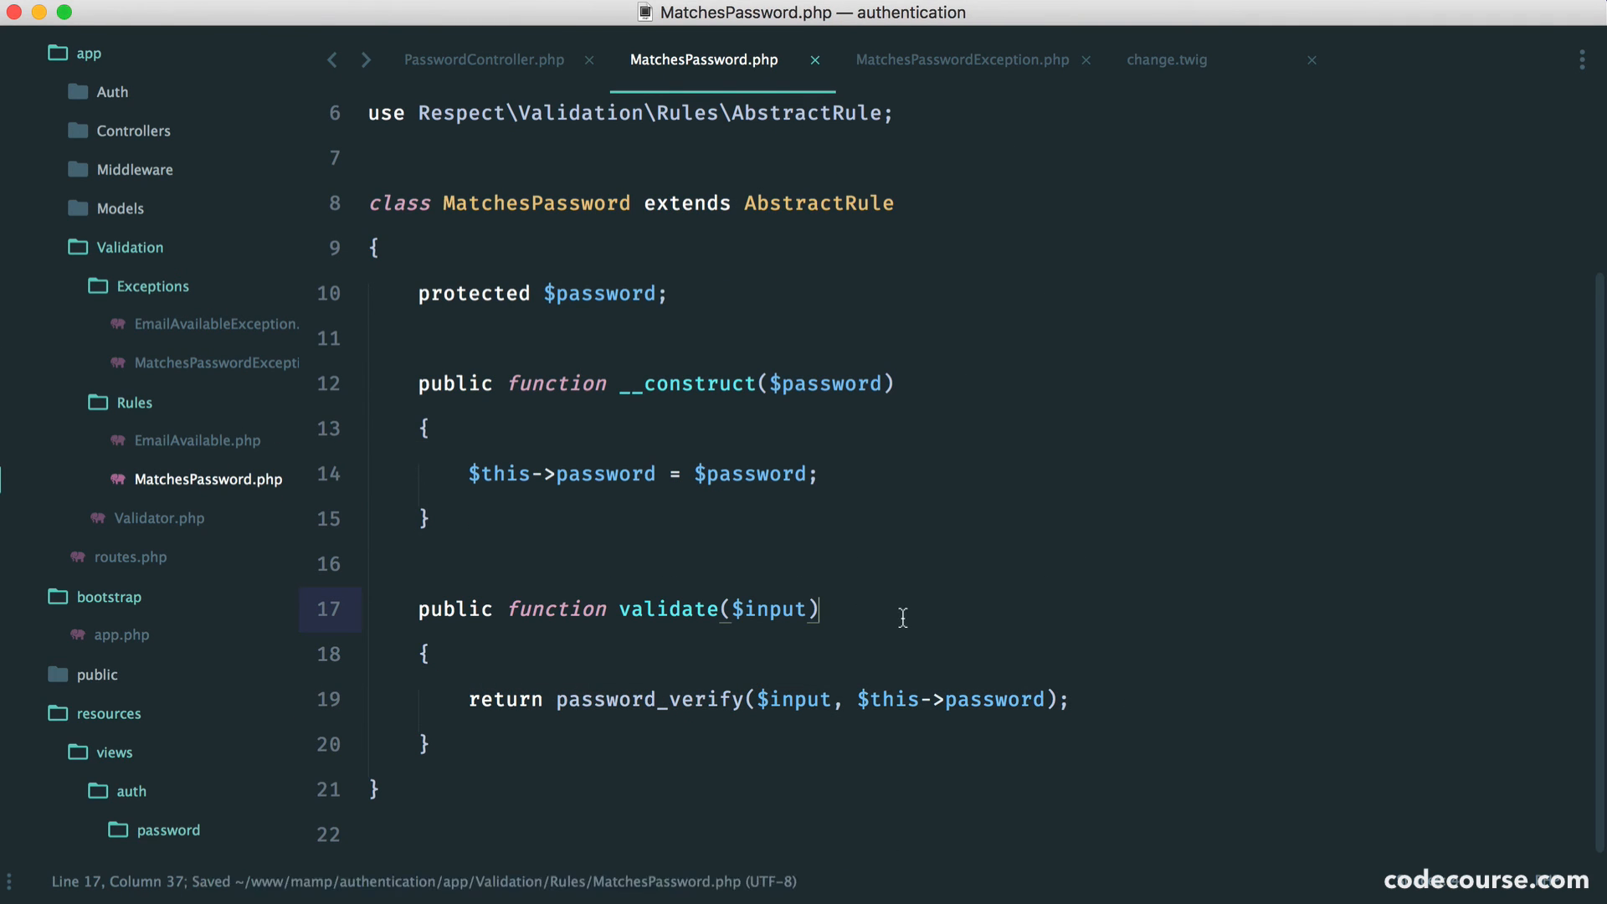
{"action": "left_click", "coordinate": [483, 59]}
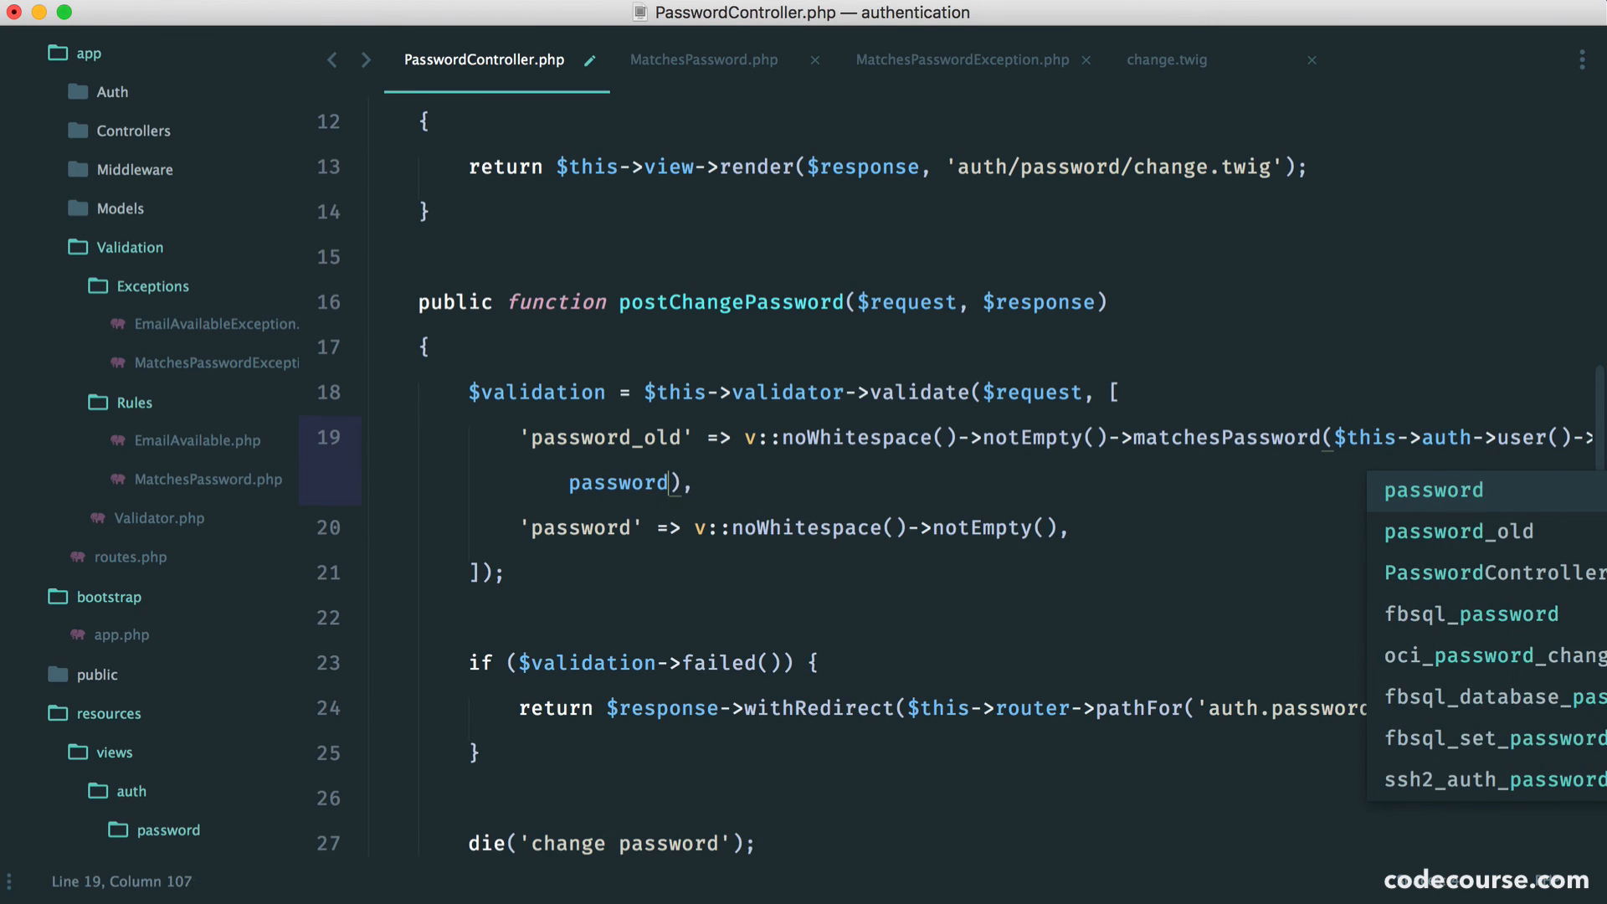
{"action": "key", "text": "cmd+s"}
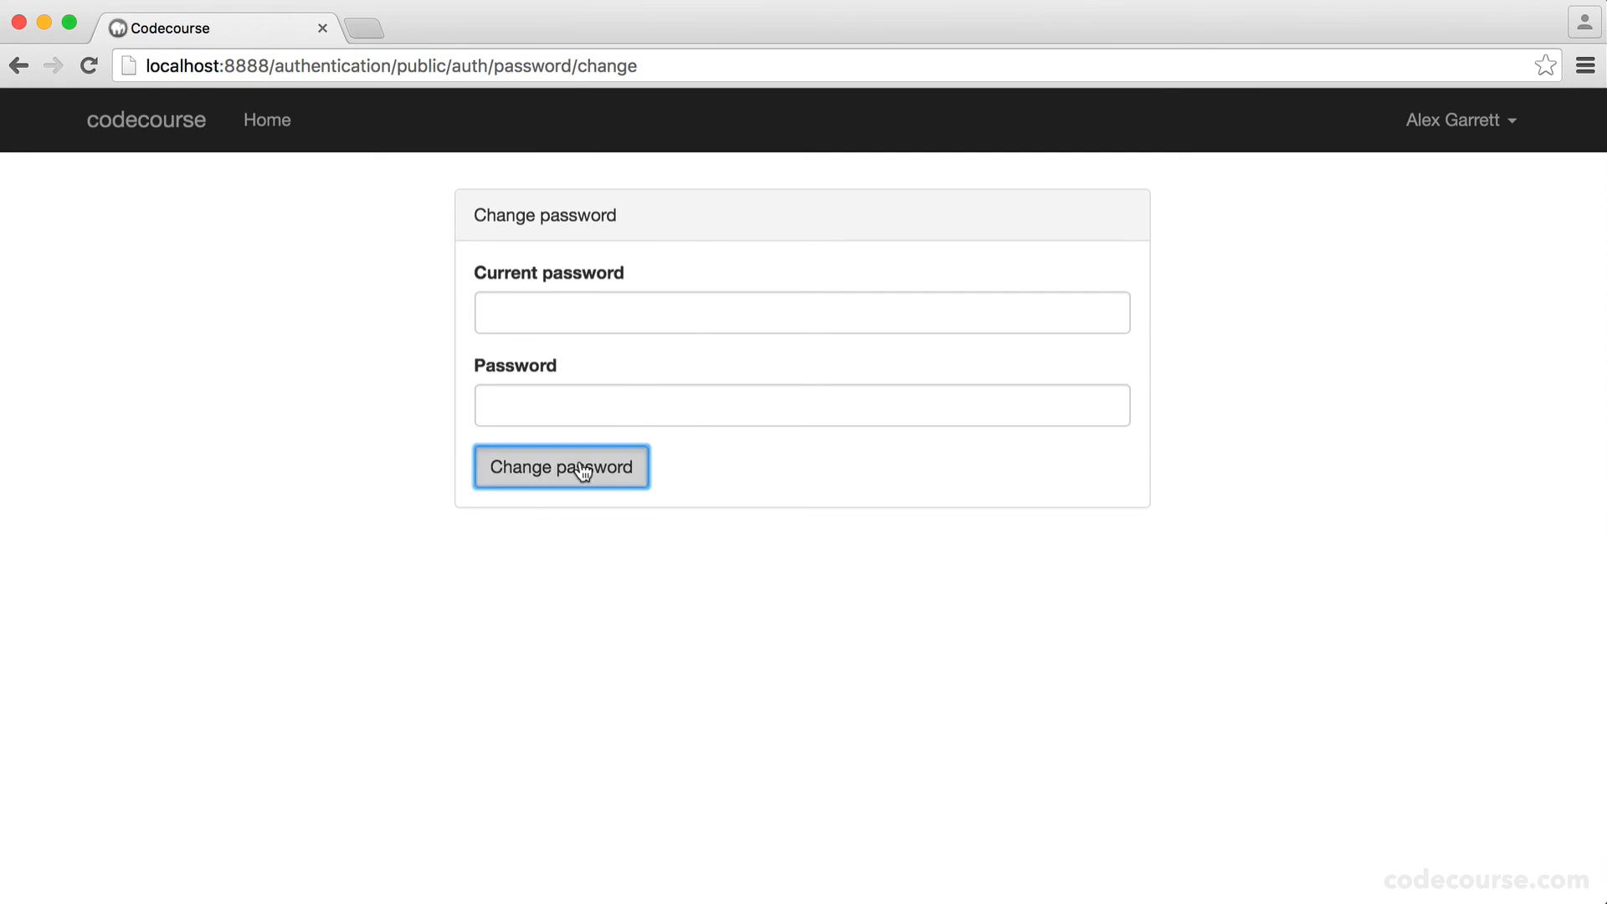
Step: Submit the change-password form empty, then with a wrong current password
{"action": "left_click", "coordinate": [560, 466]}
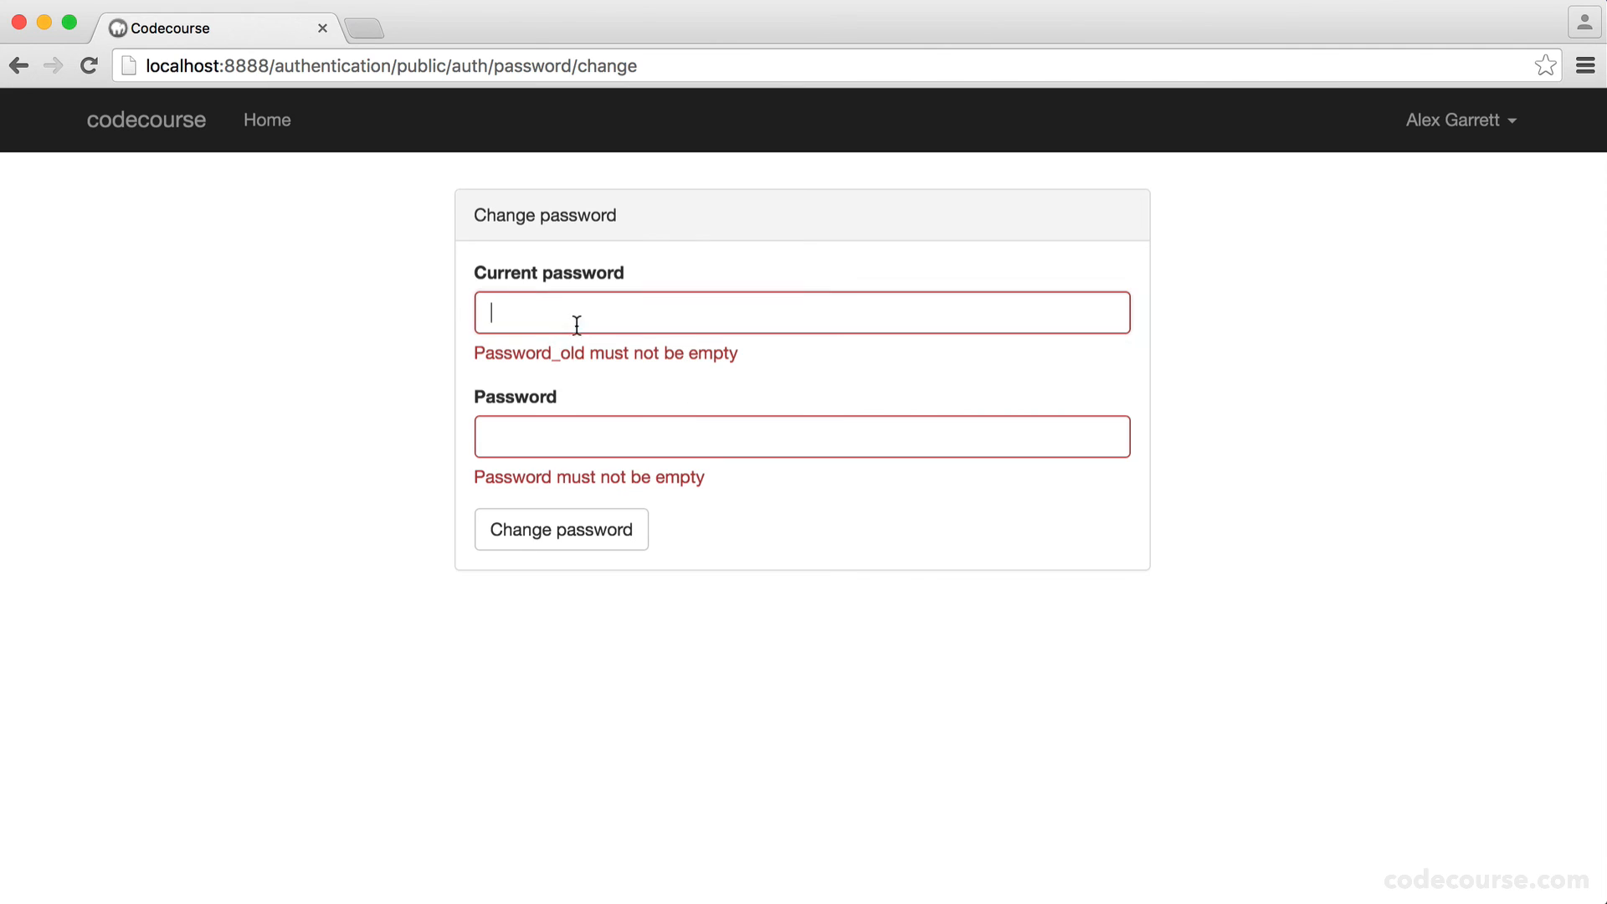
{"action": "left_click", "coordinate": [800, 312]}
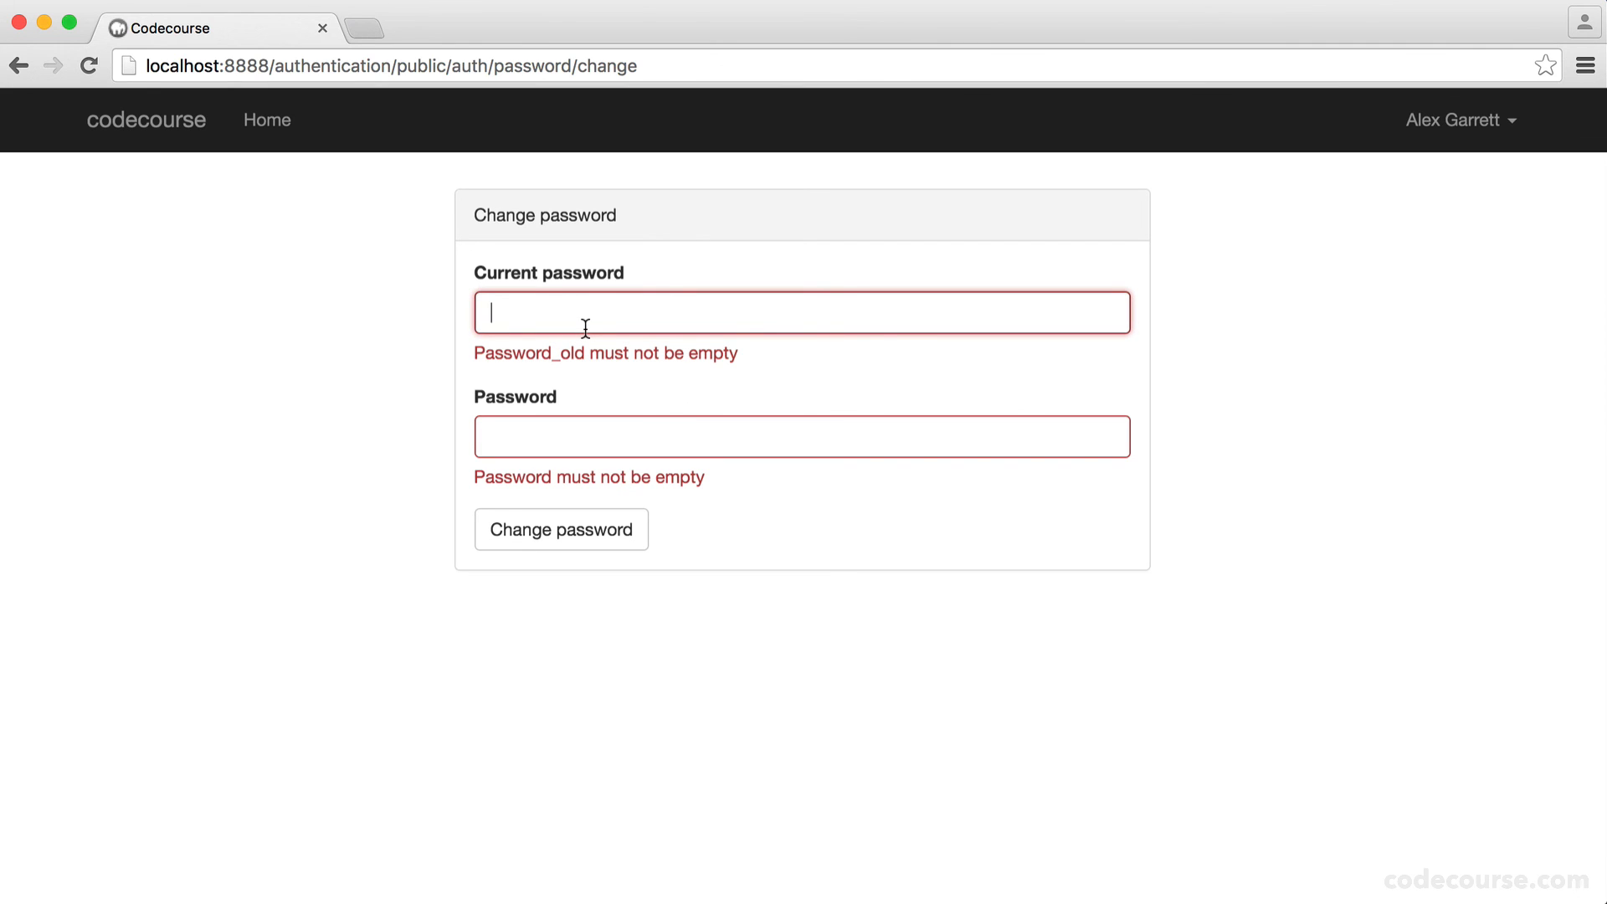
{"action": "type", "text": "•"}
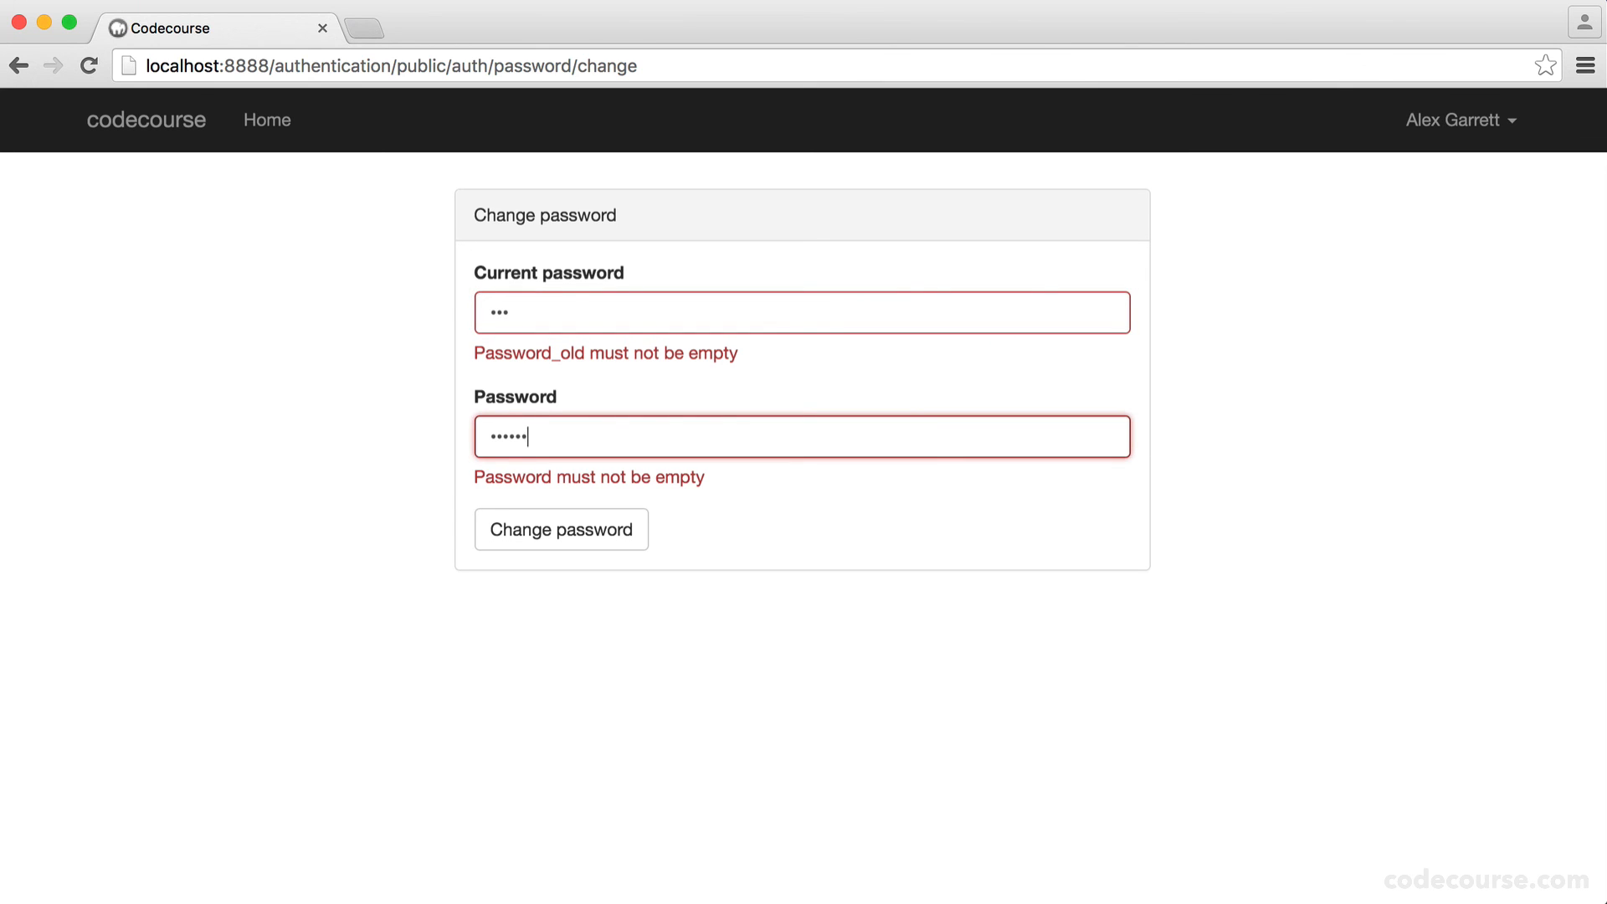
{"action": "left_click", "coordinate": [560, 529]}
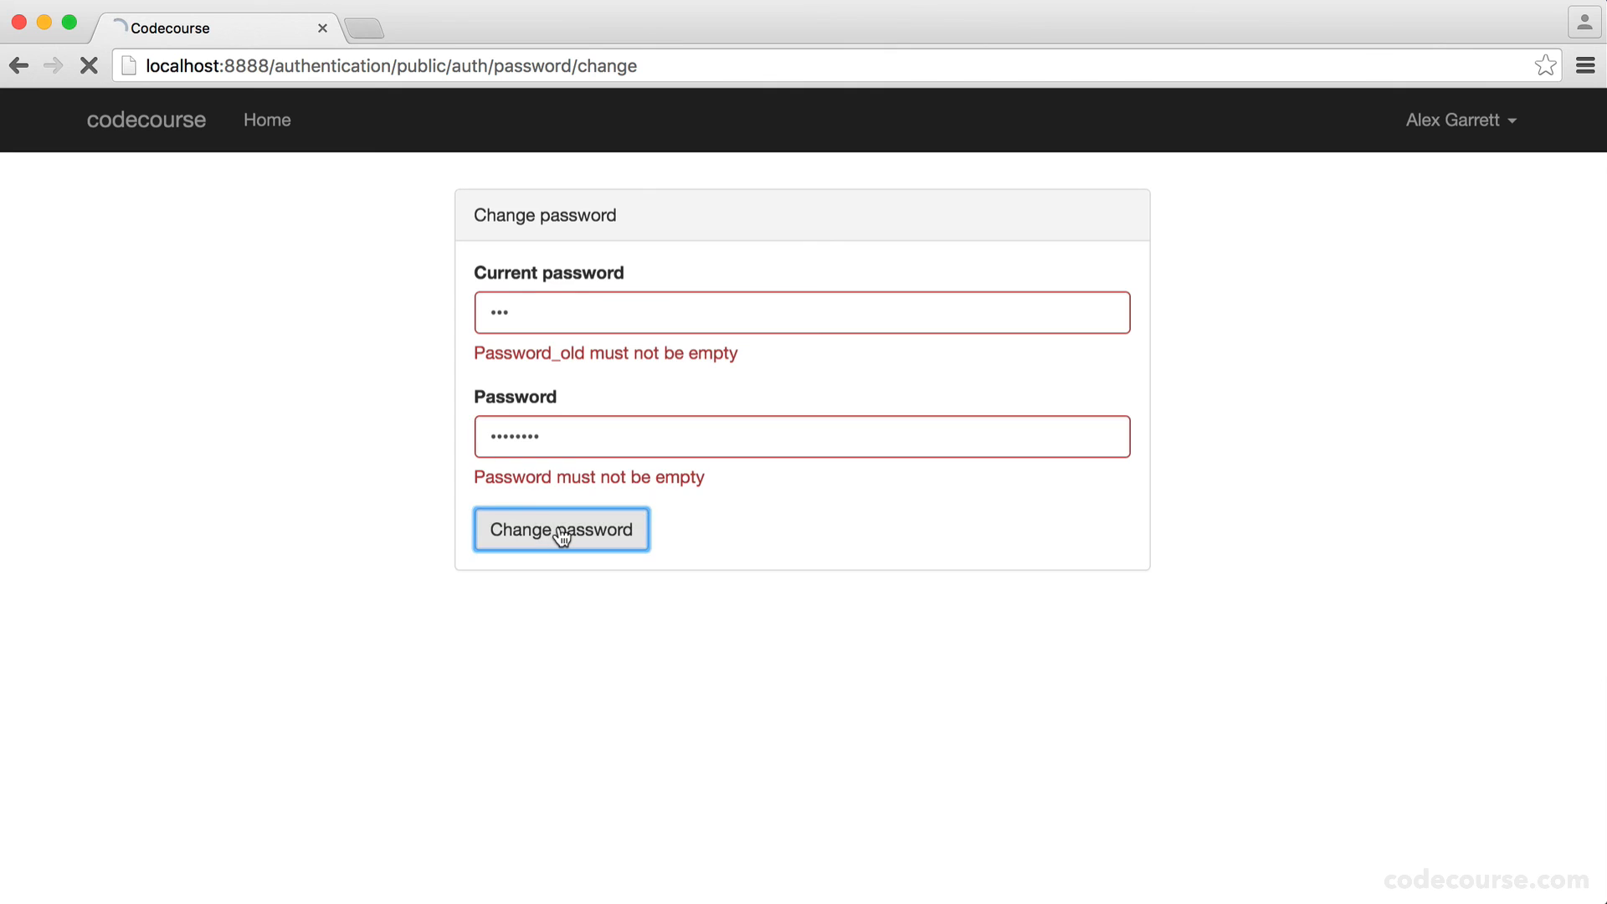
Step: Retry with 'password' entered, confirming the 'Password does not match.' error appears
{"action": "left_click", "coordinate": [561, 529]}
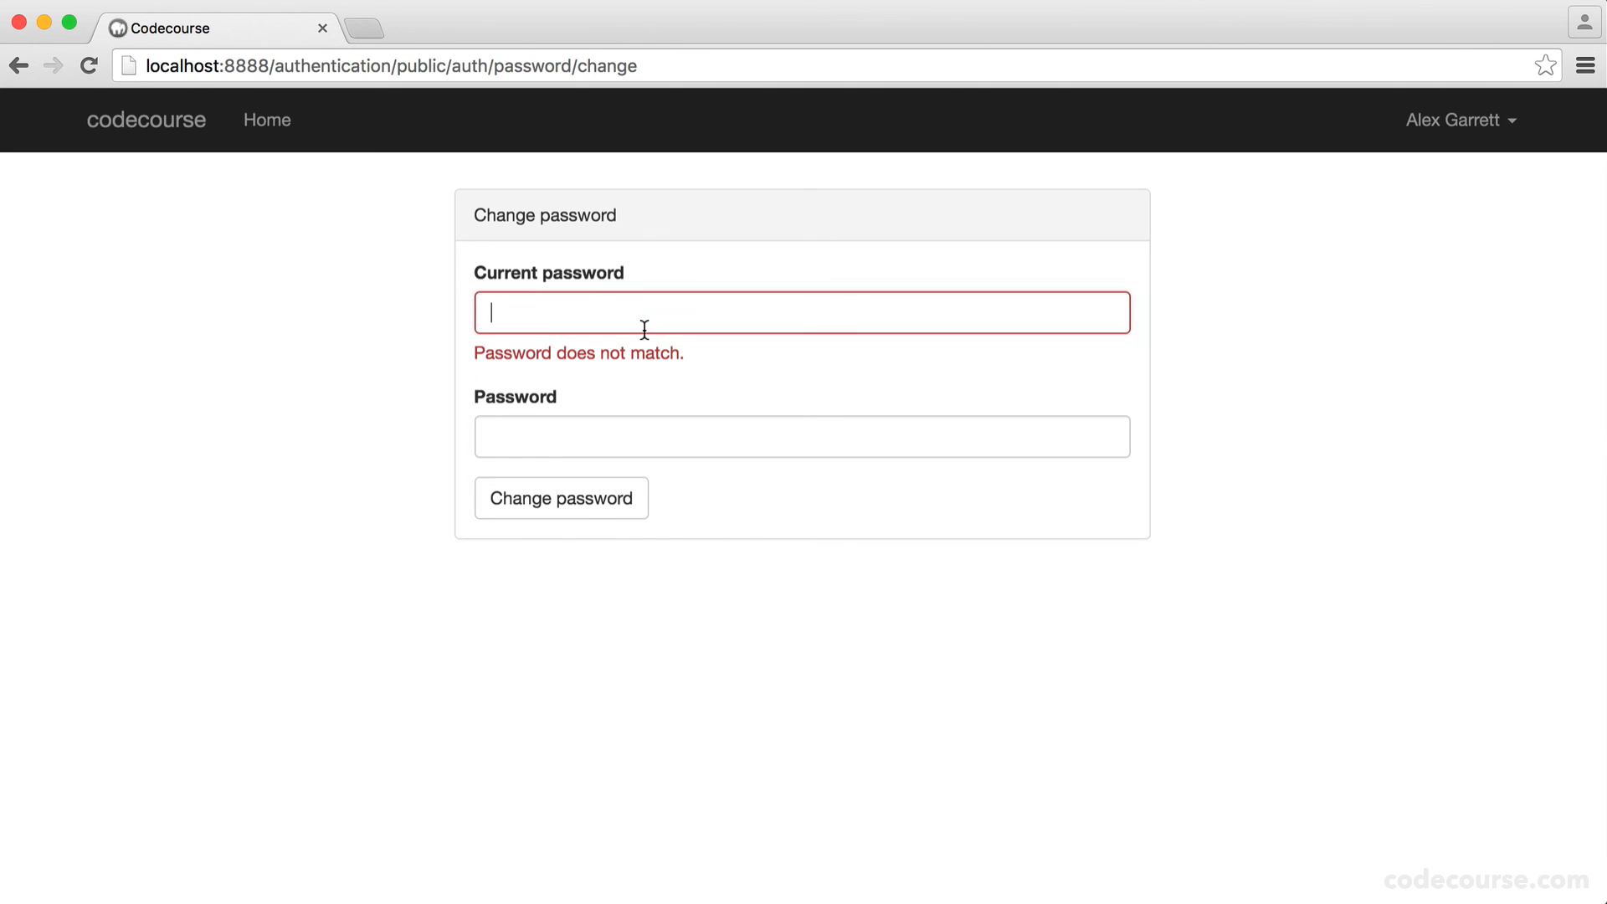
{"action": "type", "text": "password"}
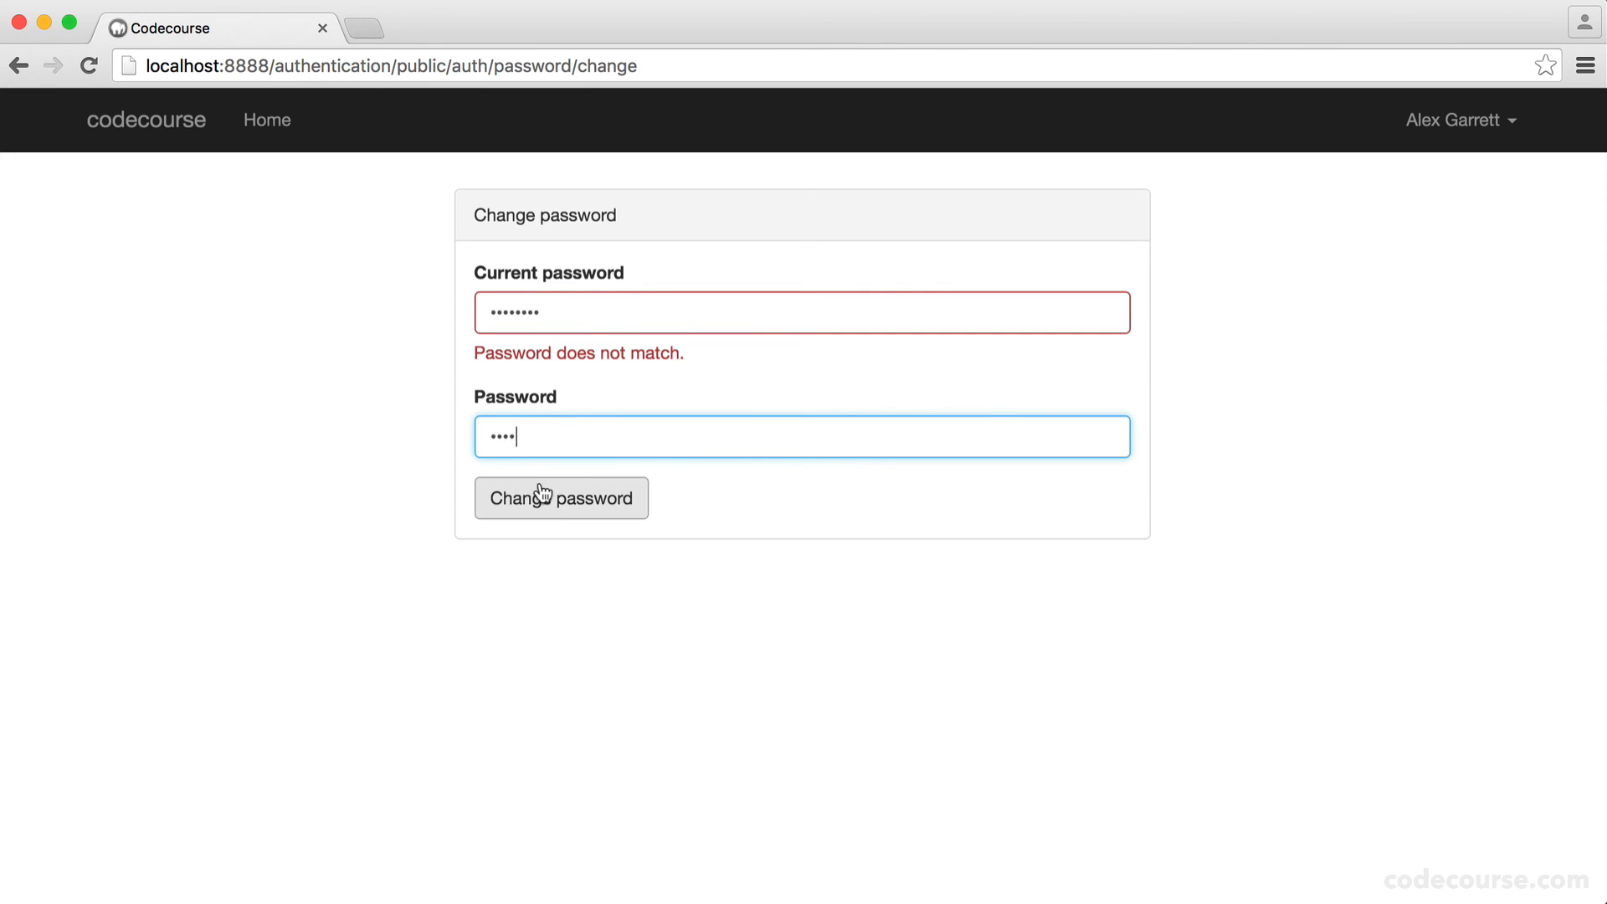
{"action": "left_click", "coordinate": [561, 498]}
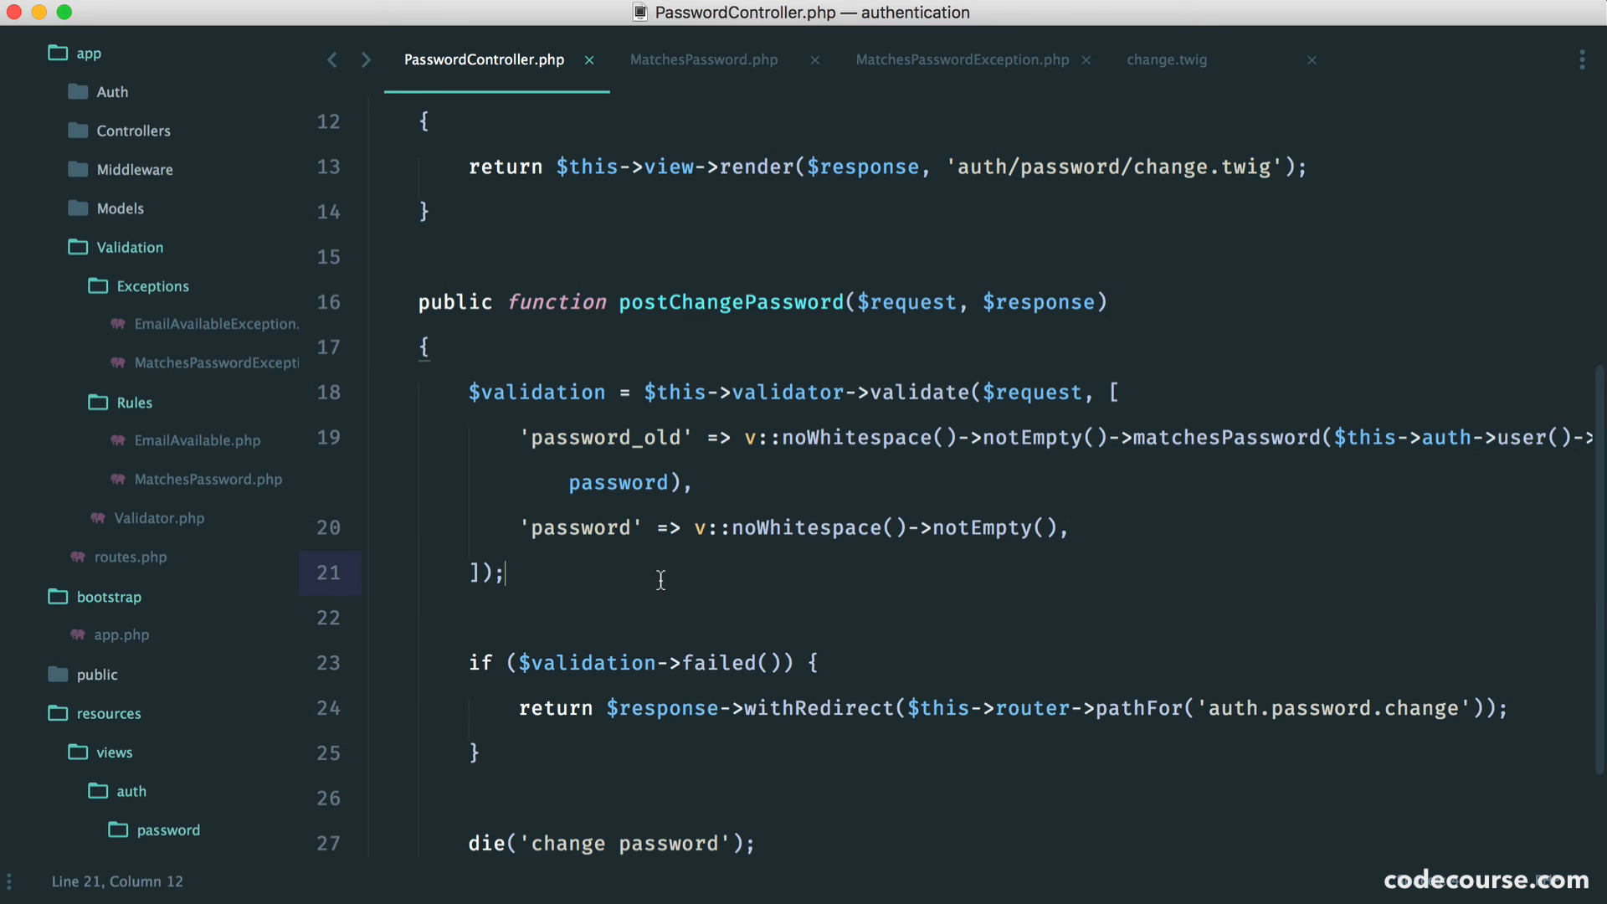
Step: Save PasswordController.php with the matchesPassword validation in place
{"action": "key", "text": "cmd+s"}
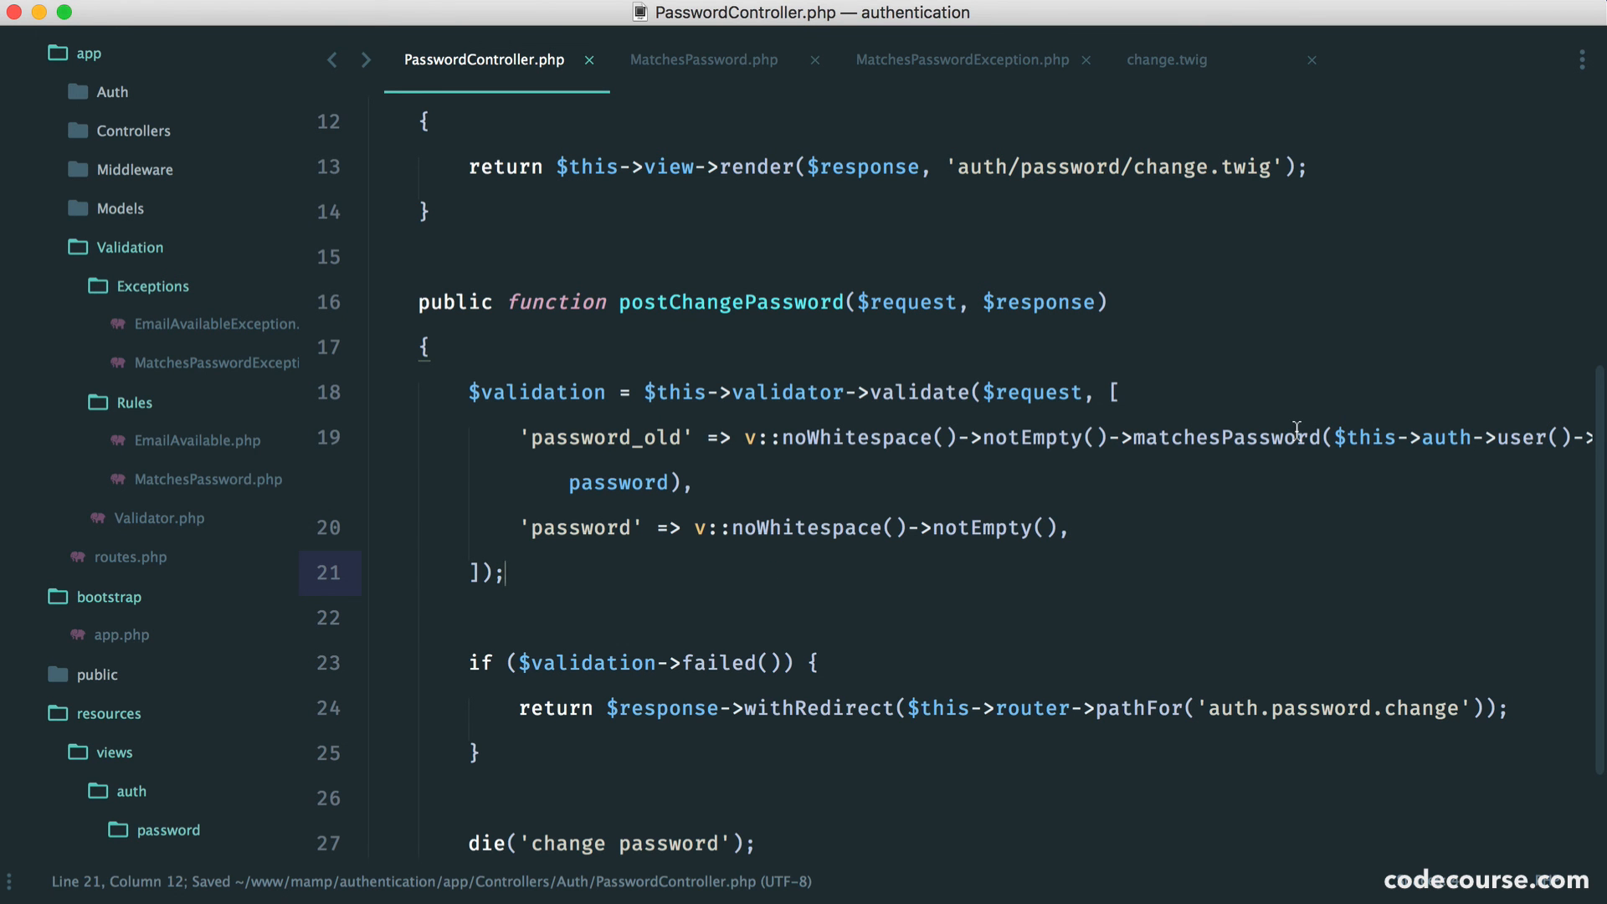